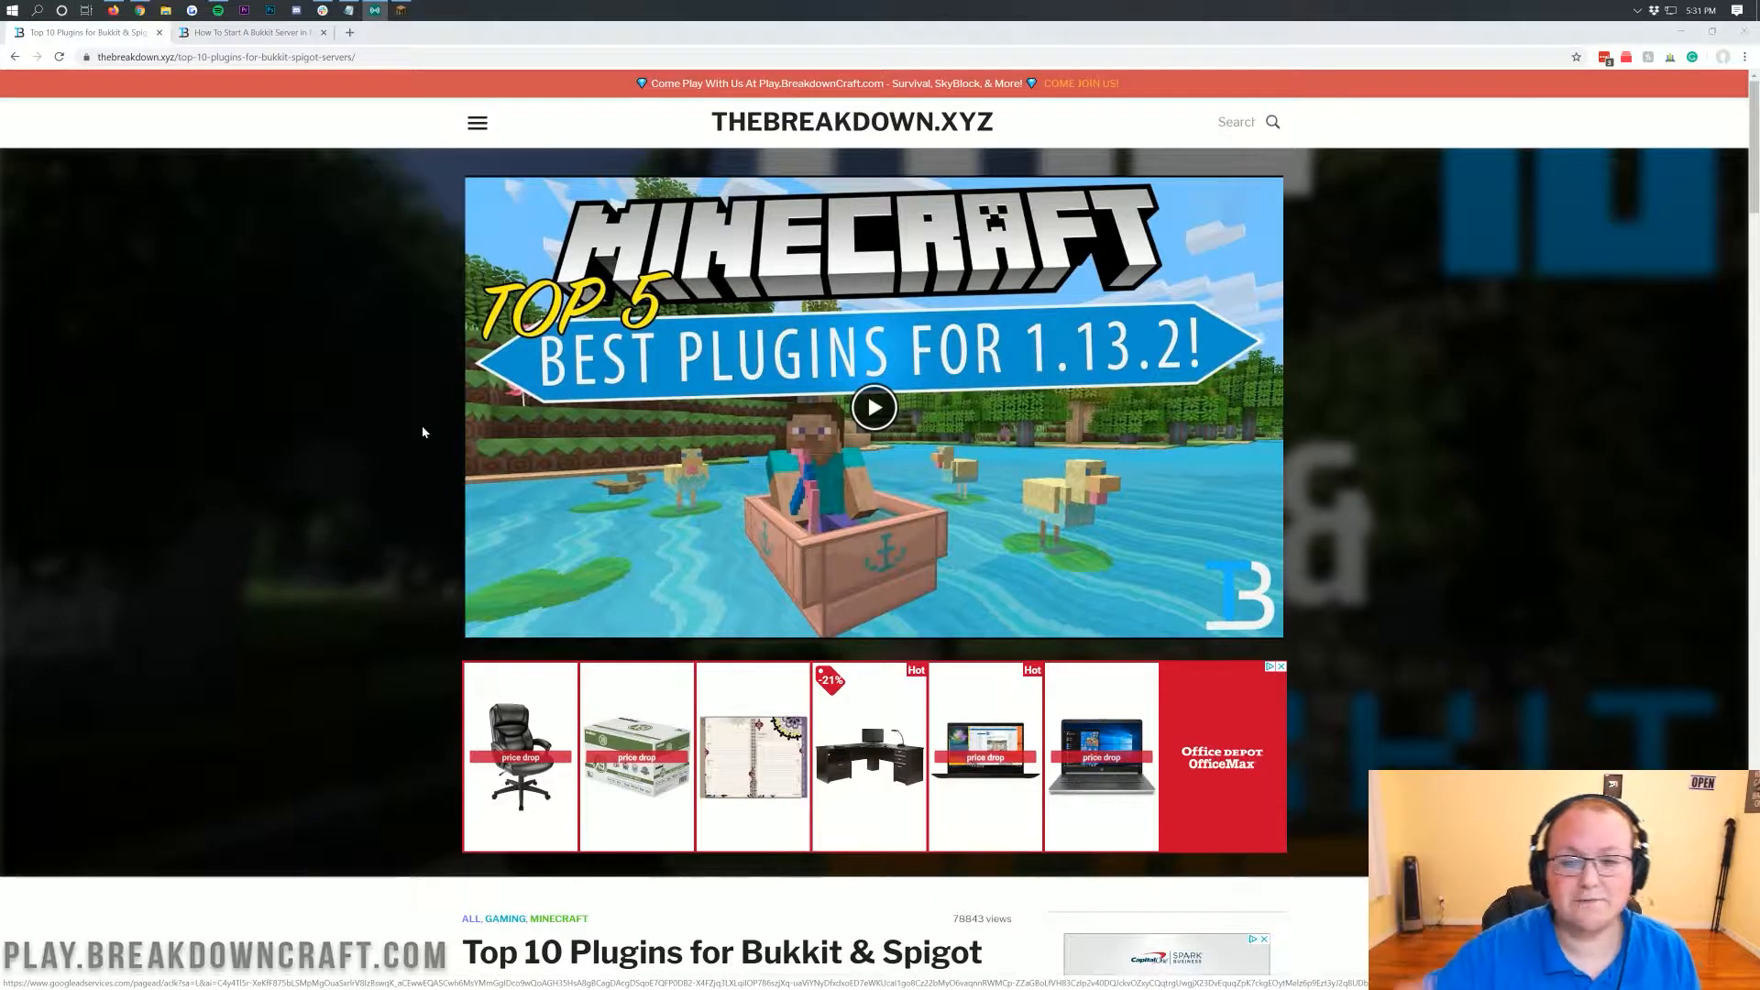
- Switch to the 'How To Start A Bukkit Server' guide and scroll down through its instructions
{"action": "left_click", "coordinate": [248, 31]}
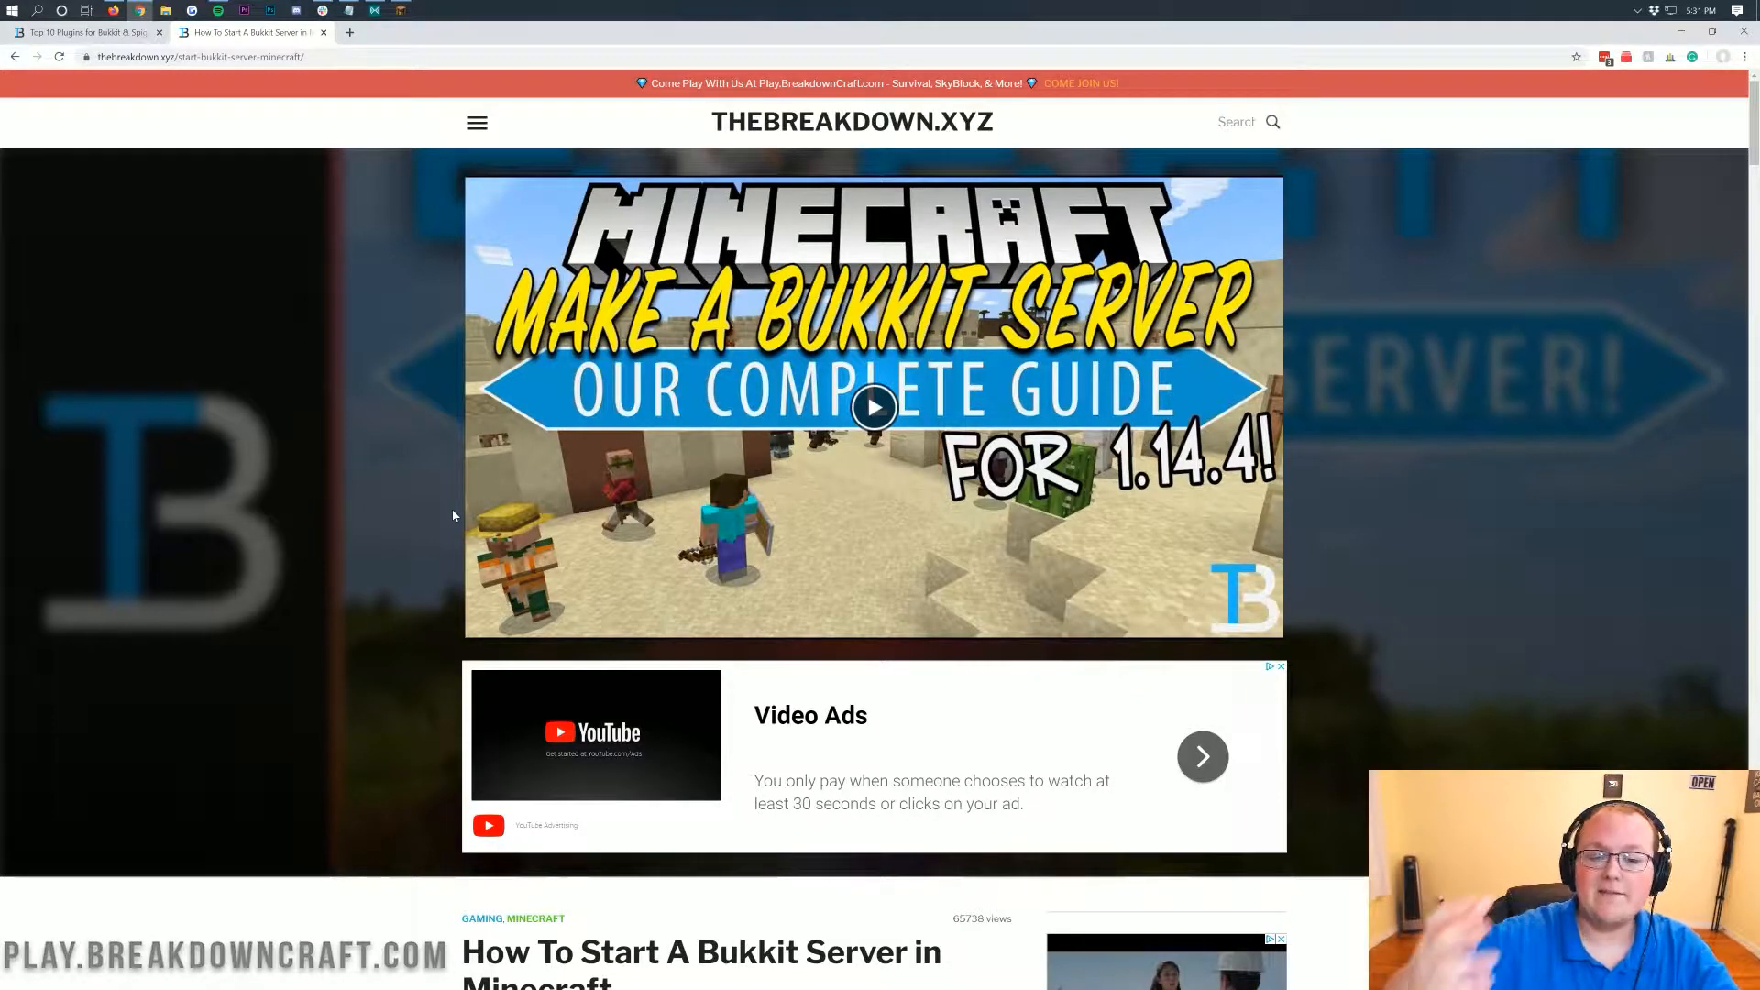
{"action": "scroll", "scroll_direction": "down", "scroll_amount": 3}
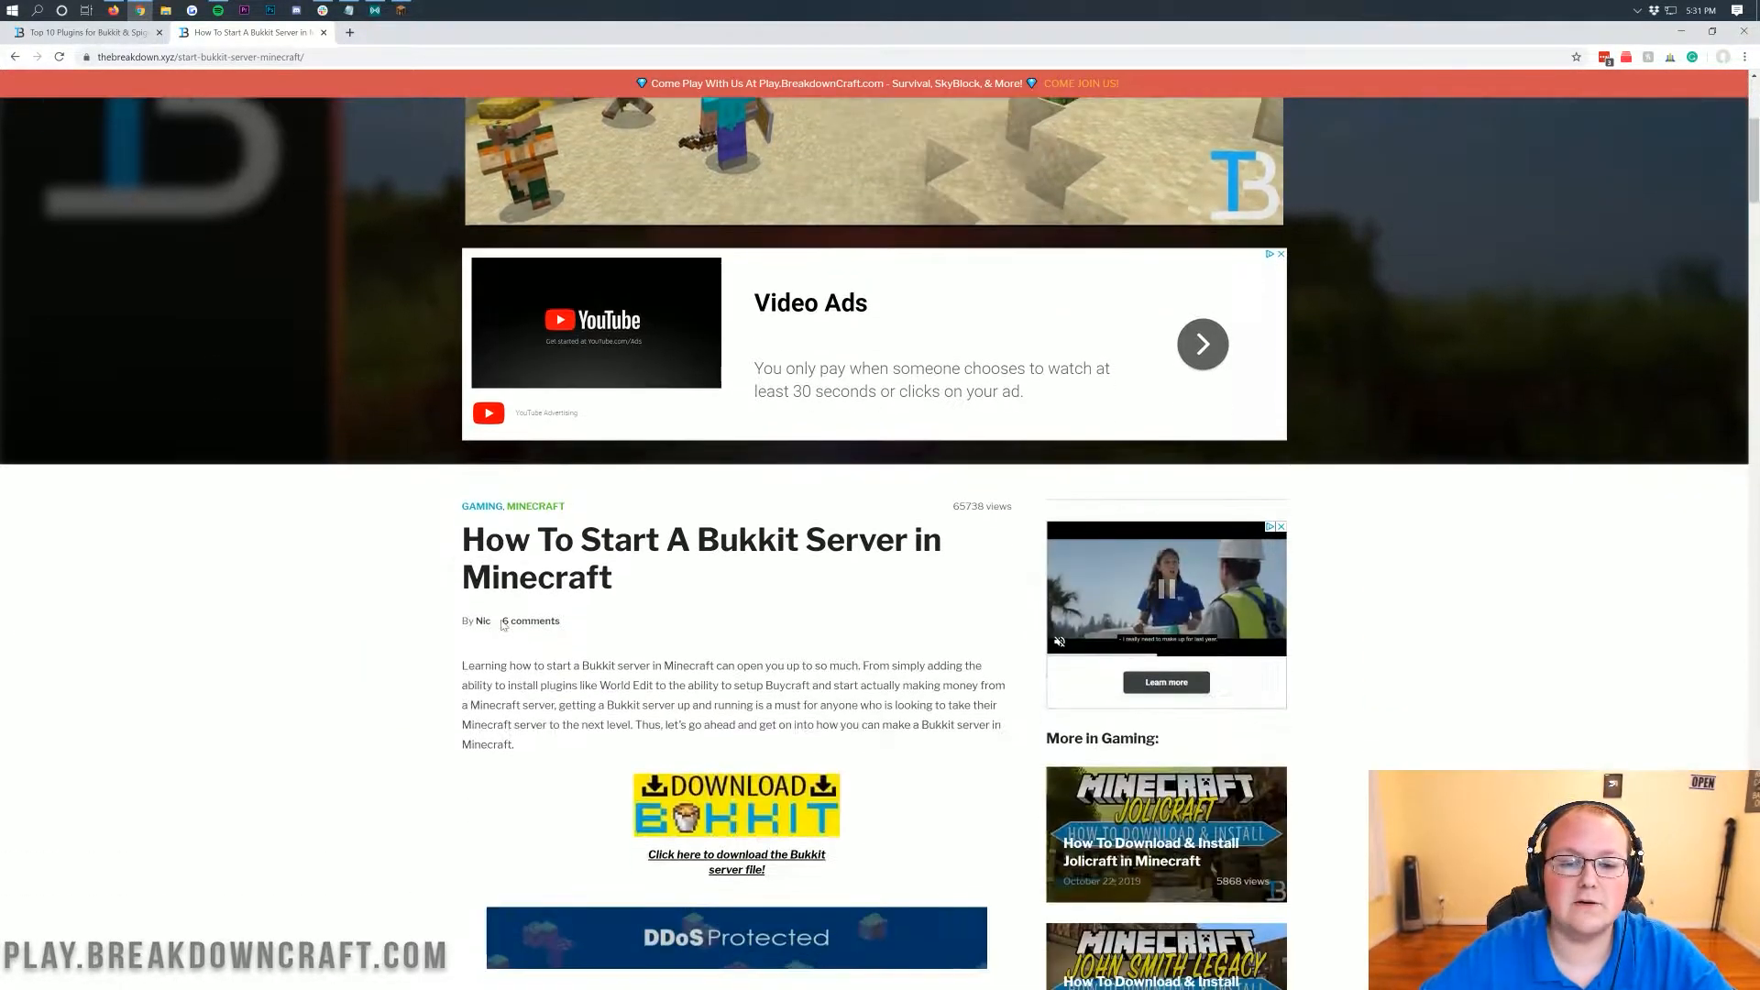
{"action": "scroll", "scroll_direction": "down", "scroll_amount": 3}
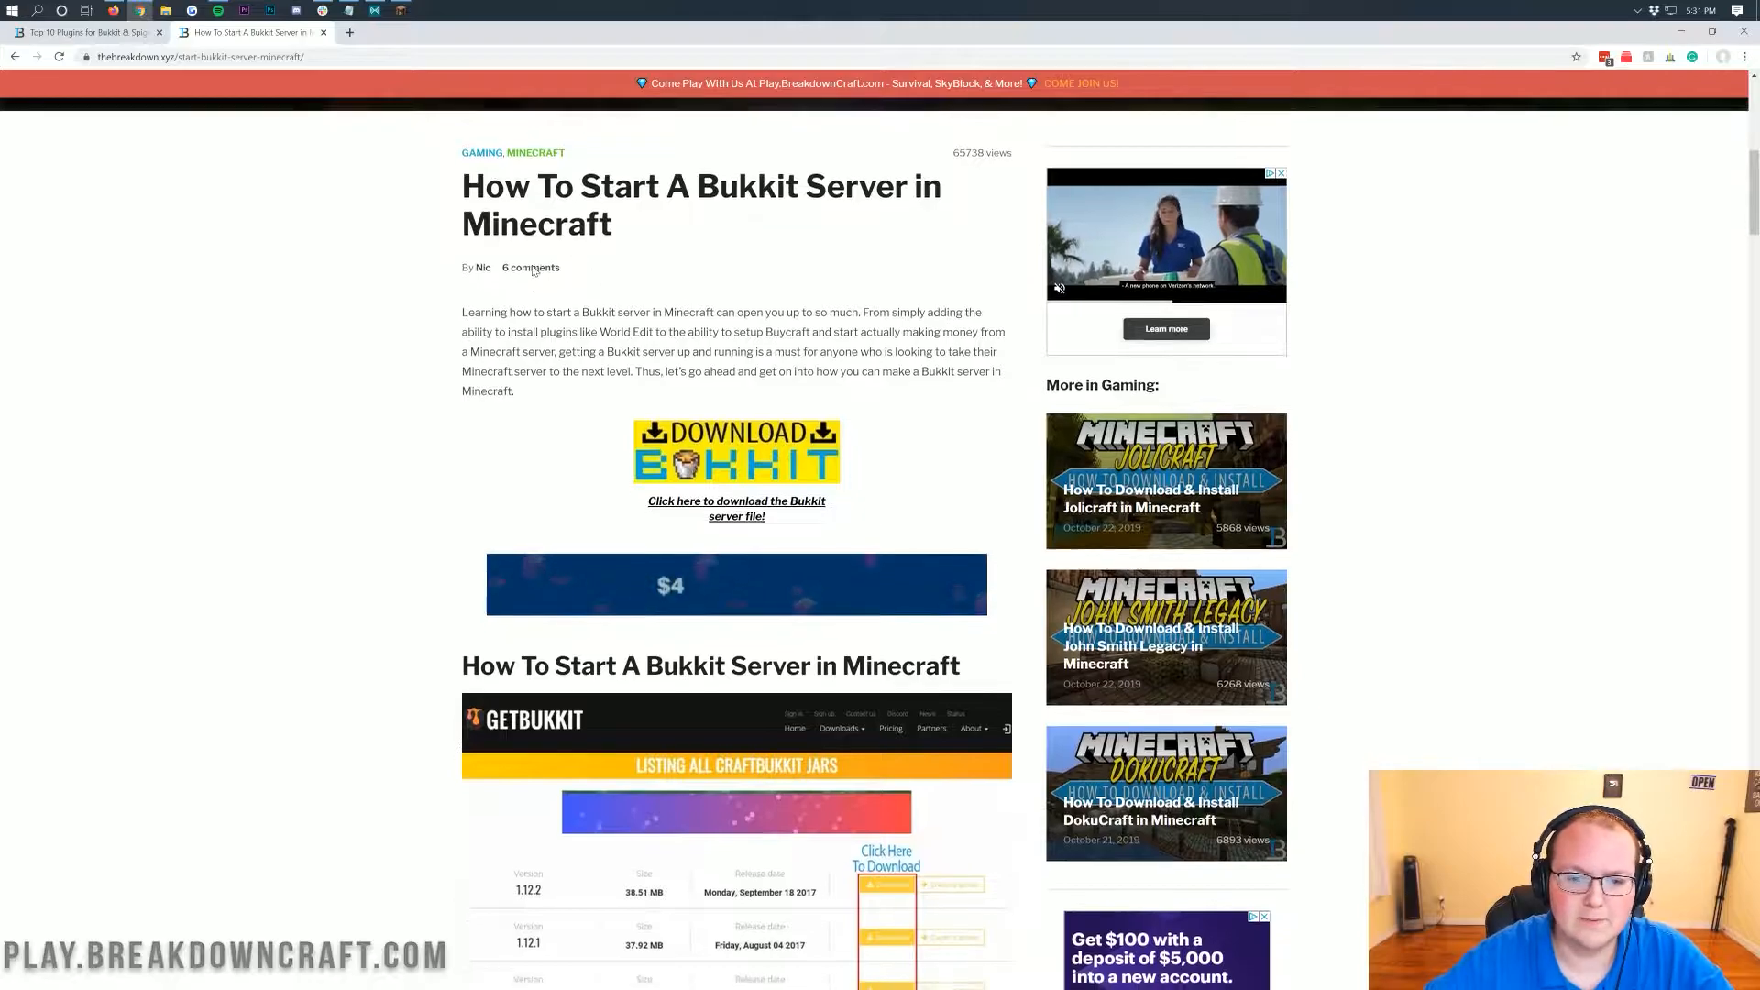
{"action": "scroll", "scroll_direction": "up", "scroll_amount": 3}
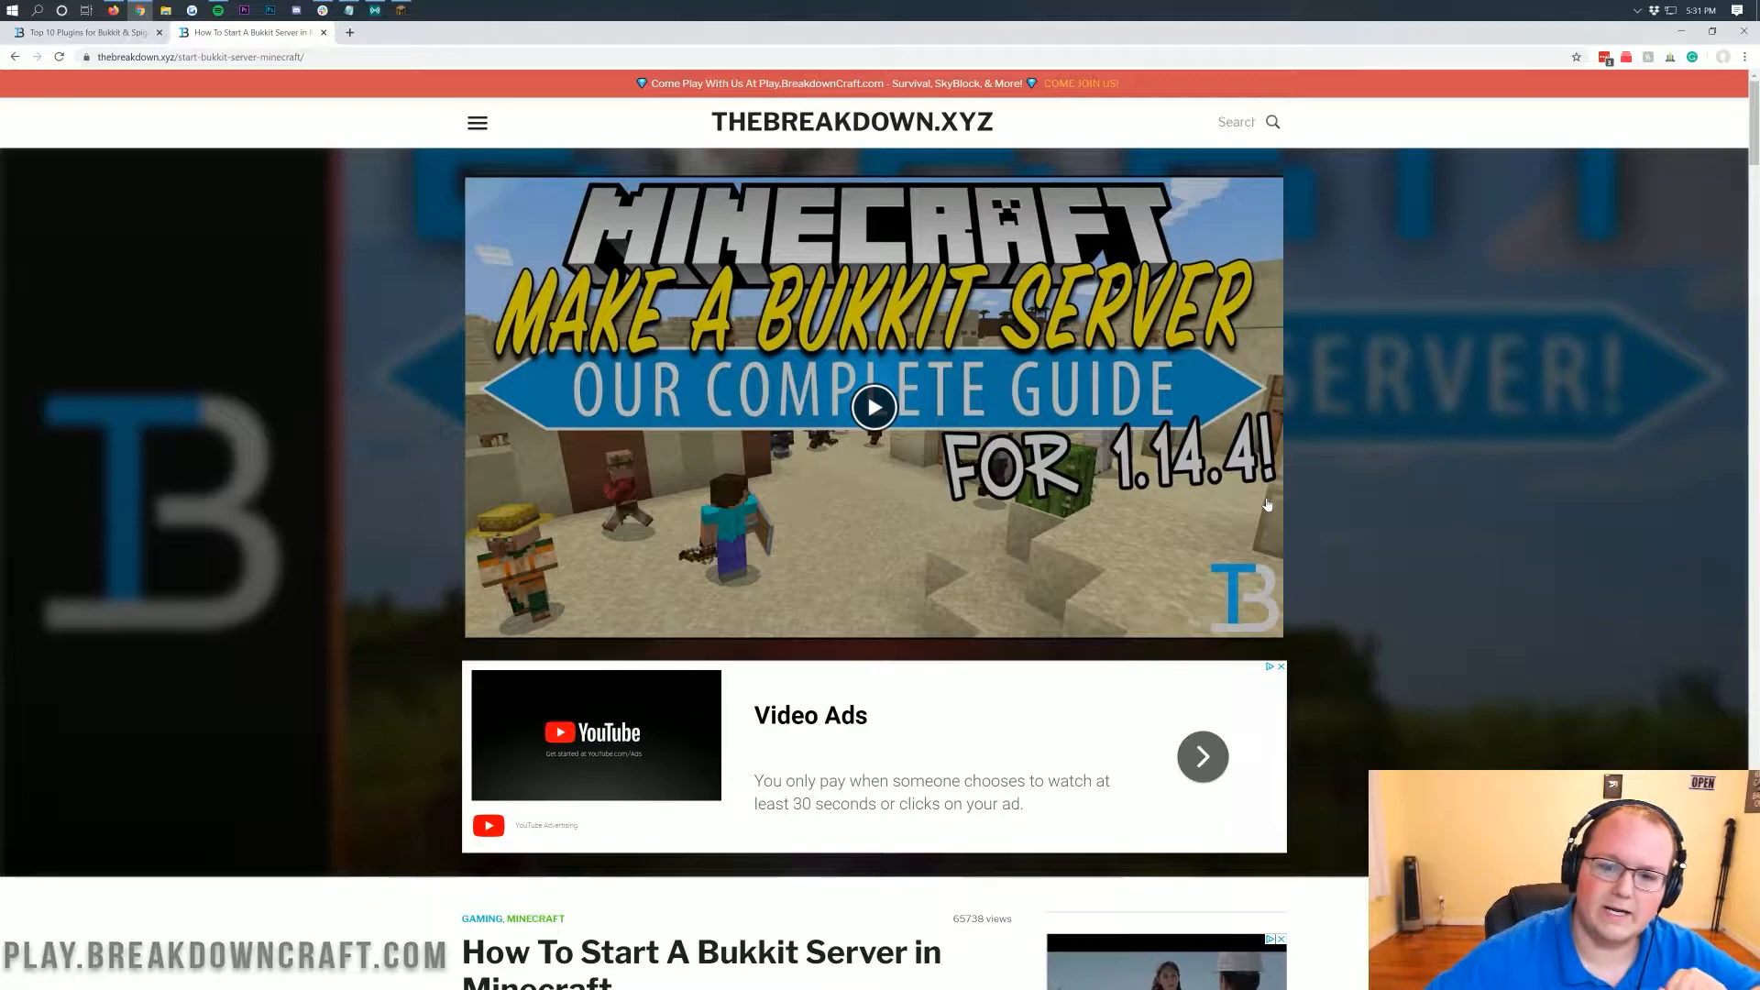
{"action": "scroll", "scroll_direction": "down", "scroll_amount": 3}
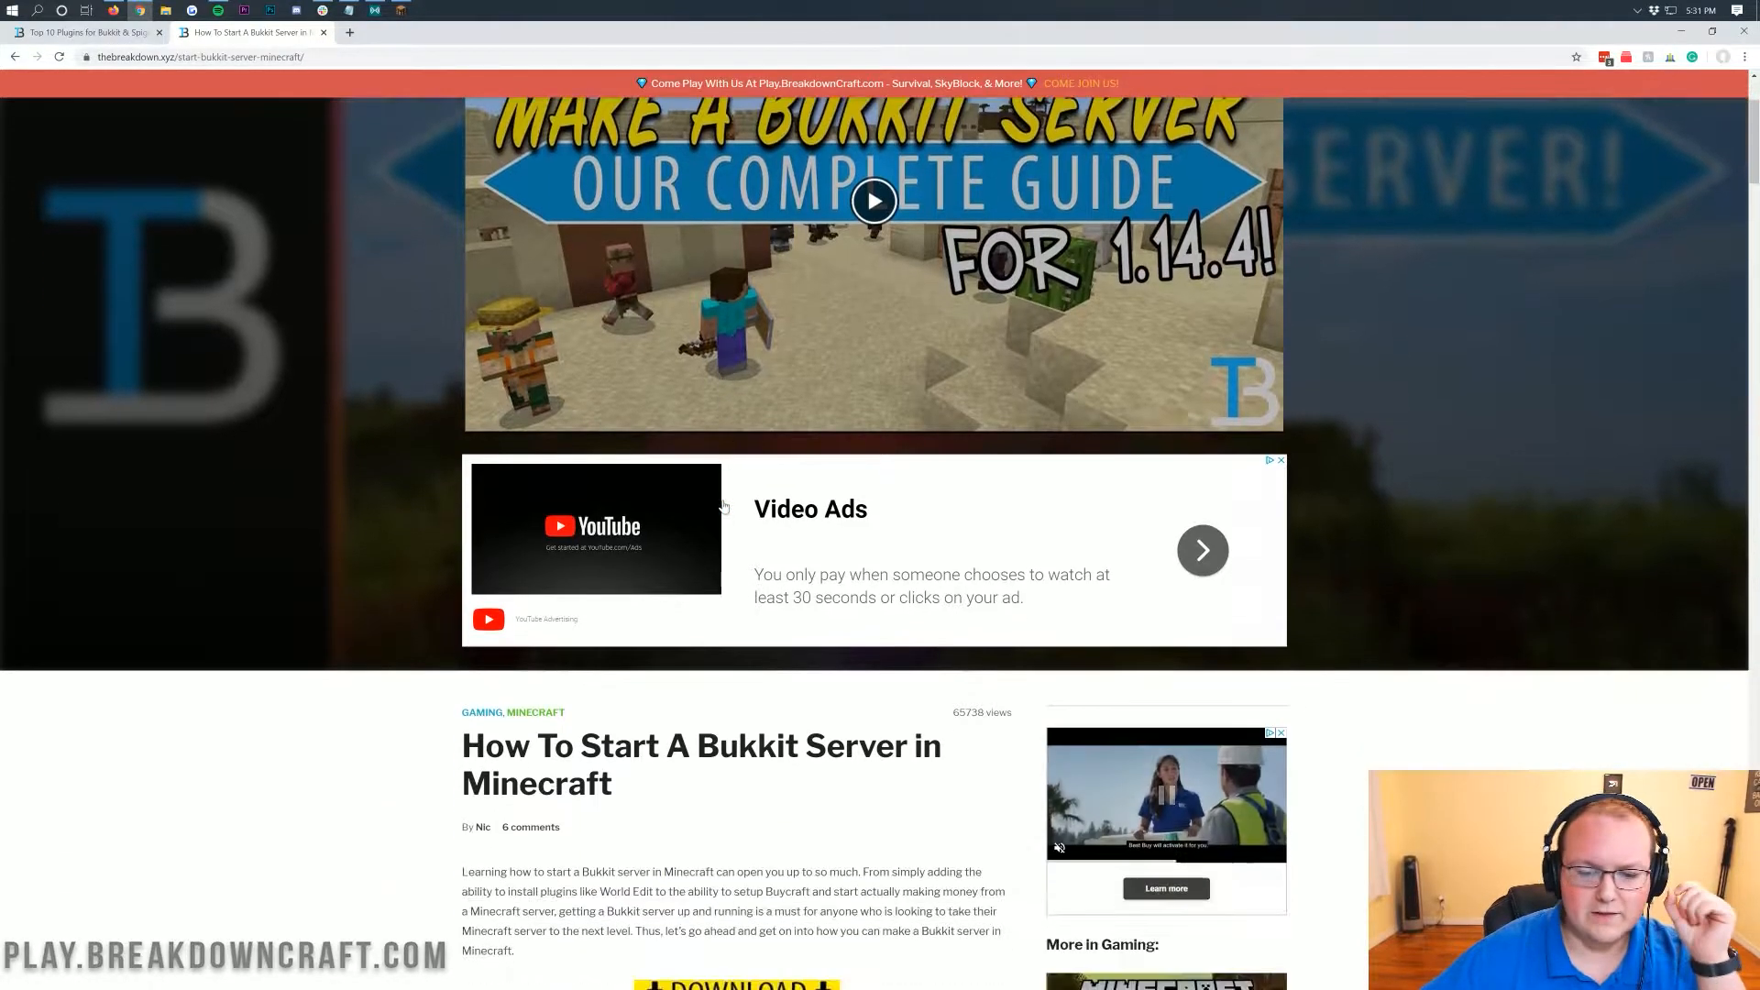
{"action": "scroll", "scroll_direction": "down", "scroll_amount": 3}
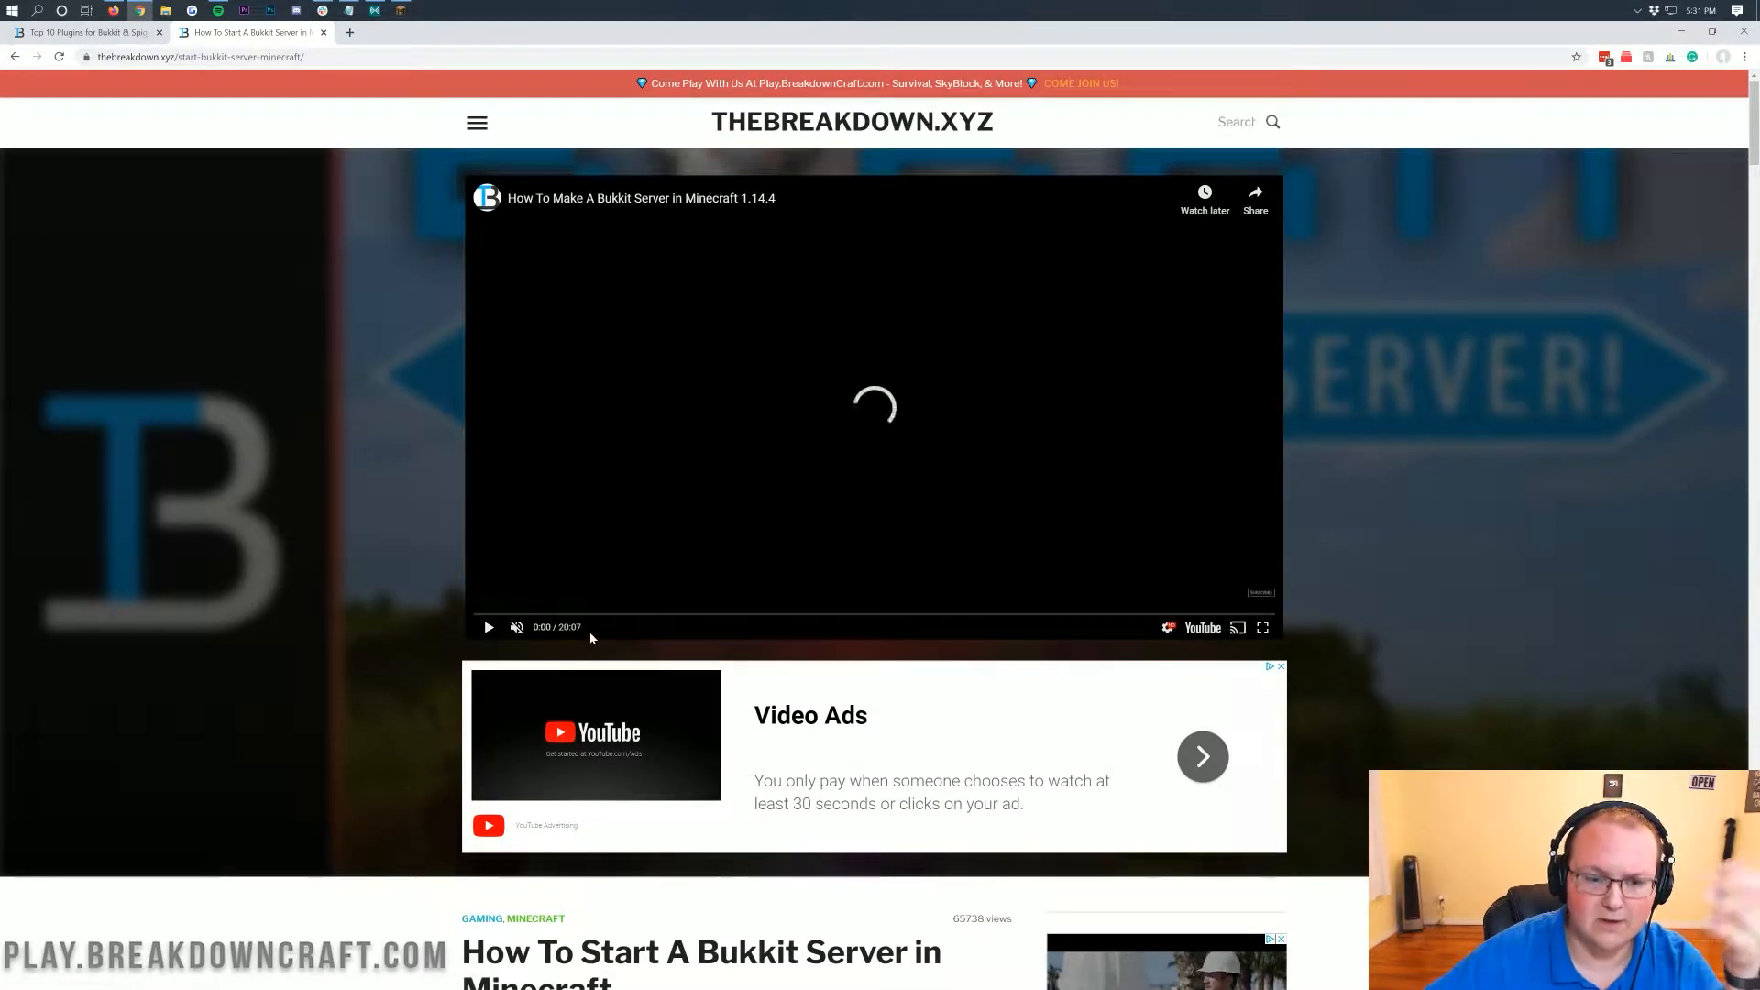
{"action": "scroll", "scroll_direction": "down", "scroll_amount": 3}
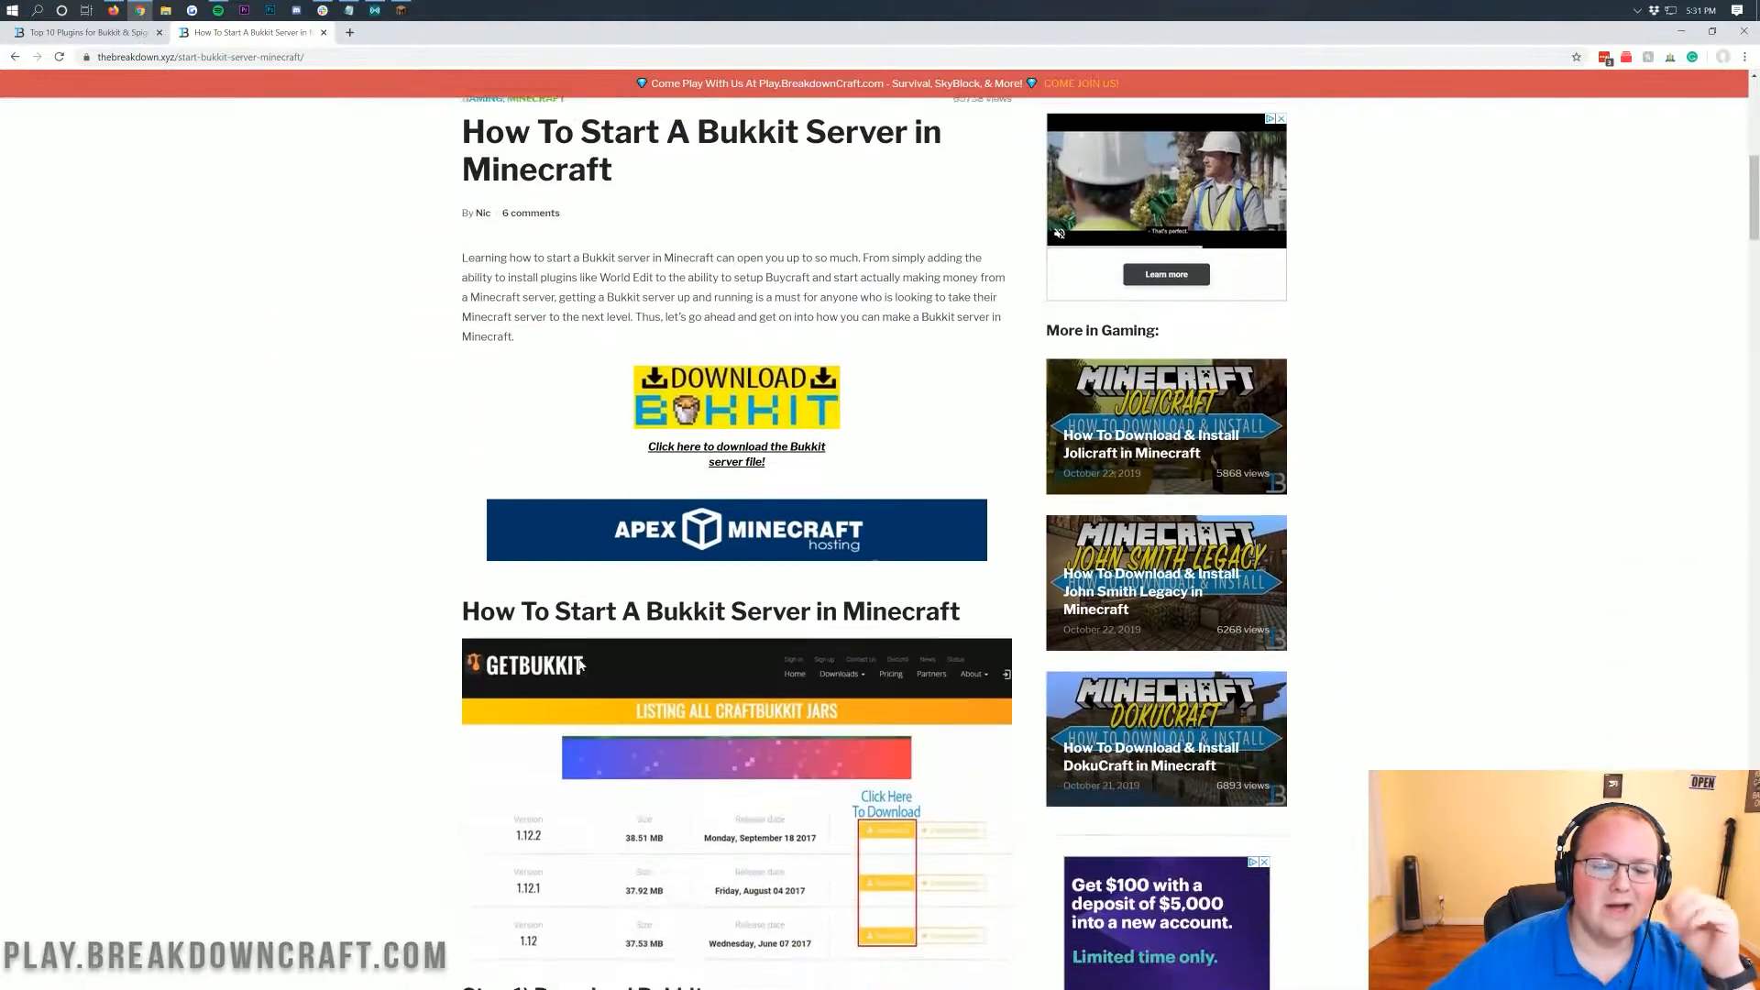
{"action": "scroll", "scroll_direction": "down", "scroll_amount": 3}
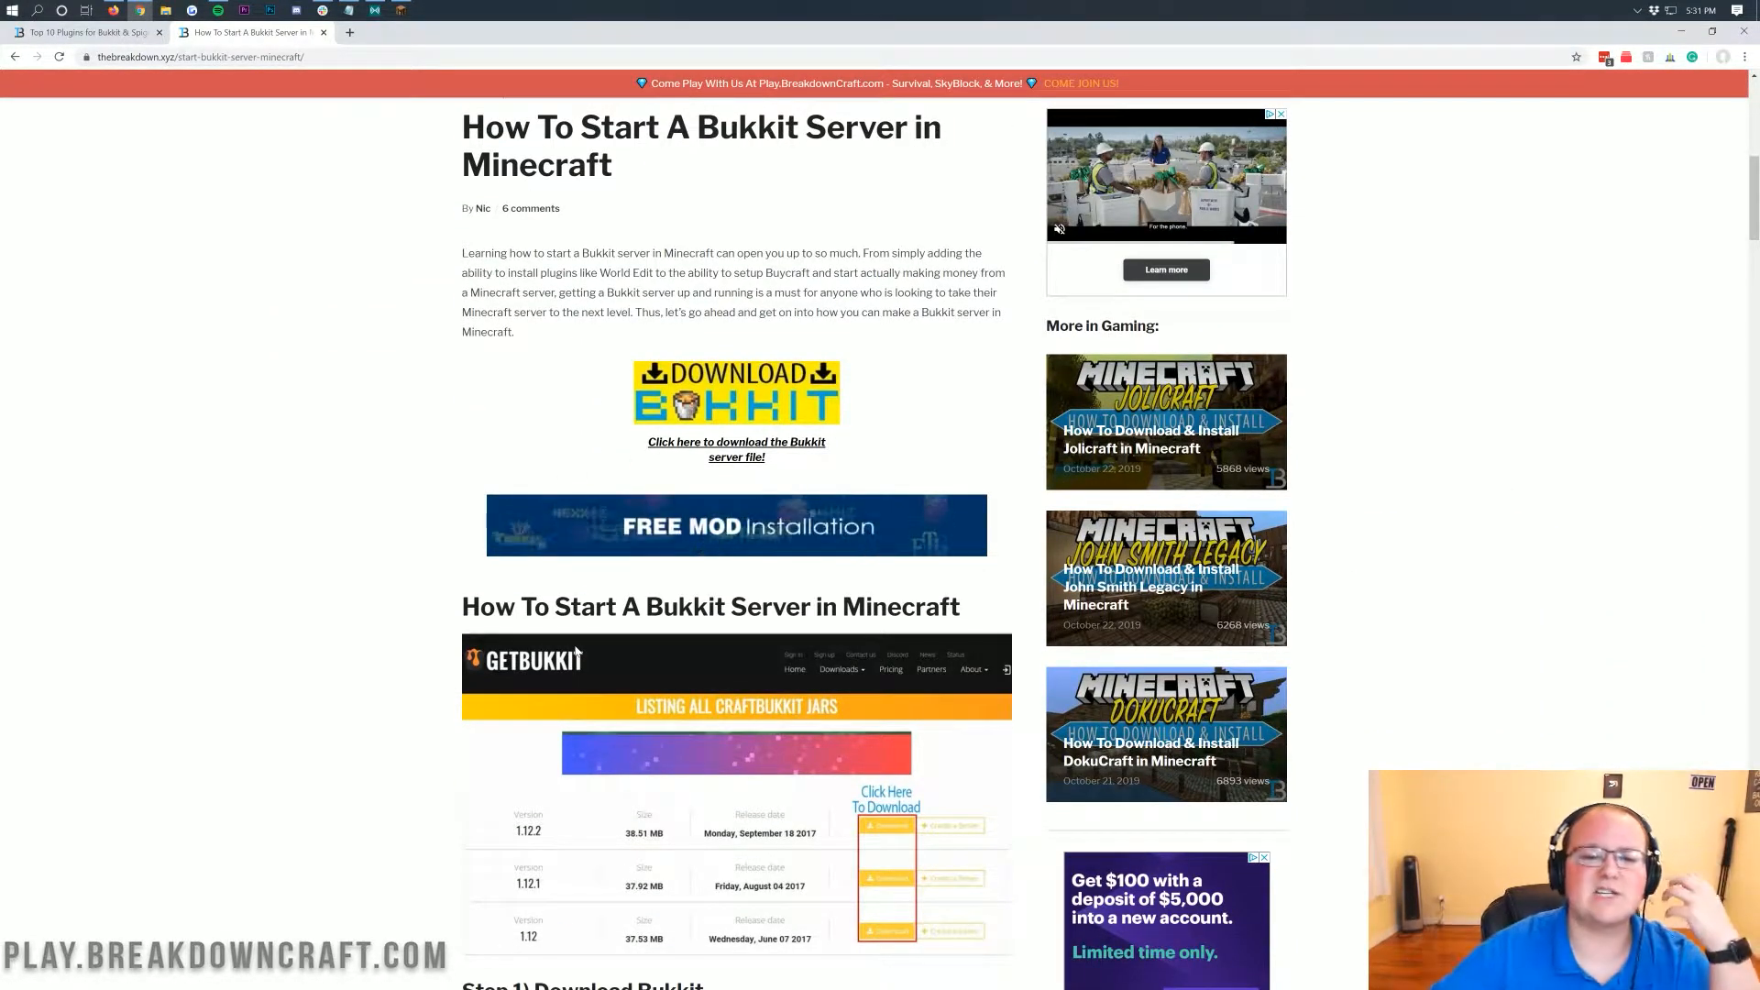
{"action": "scroll", "scroll_direction": "down", "scroll_amount": 3}
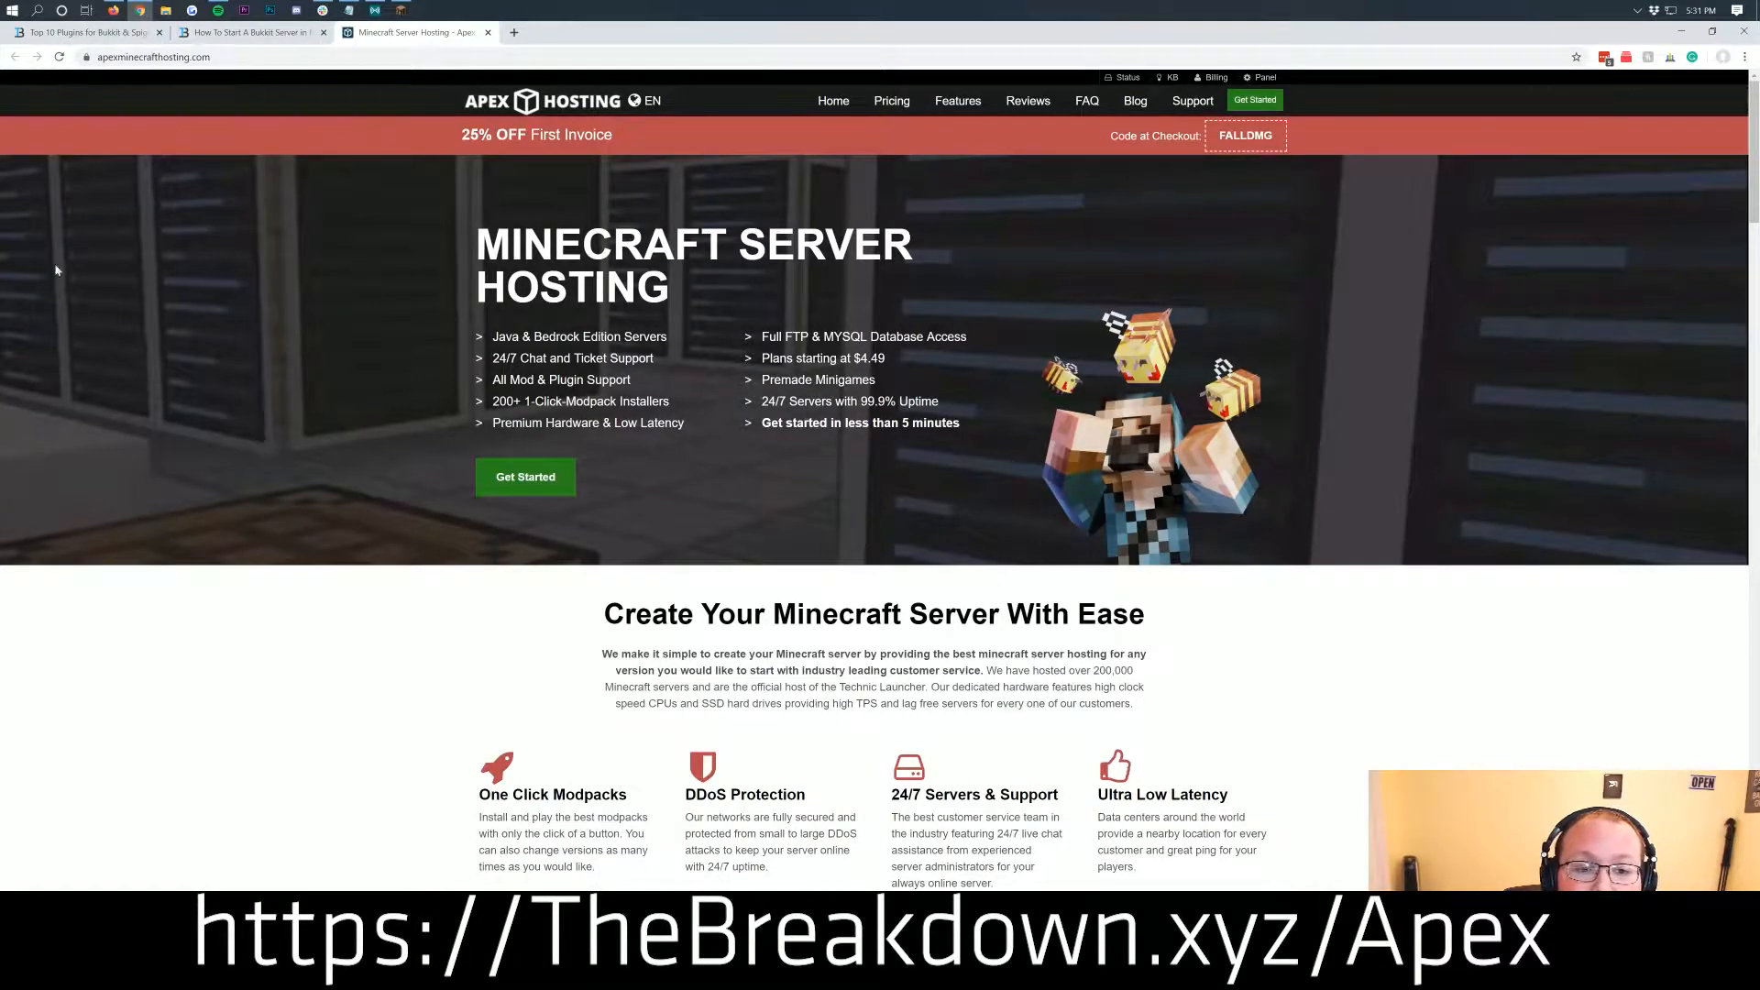
- Scroll through Apex Minecraft Hosting's features, locations and reviews, then return to the top
{"action": "scroll", "scroll_direction": "down", "scroll_amount": 3}
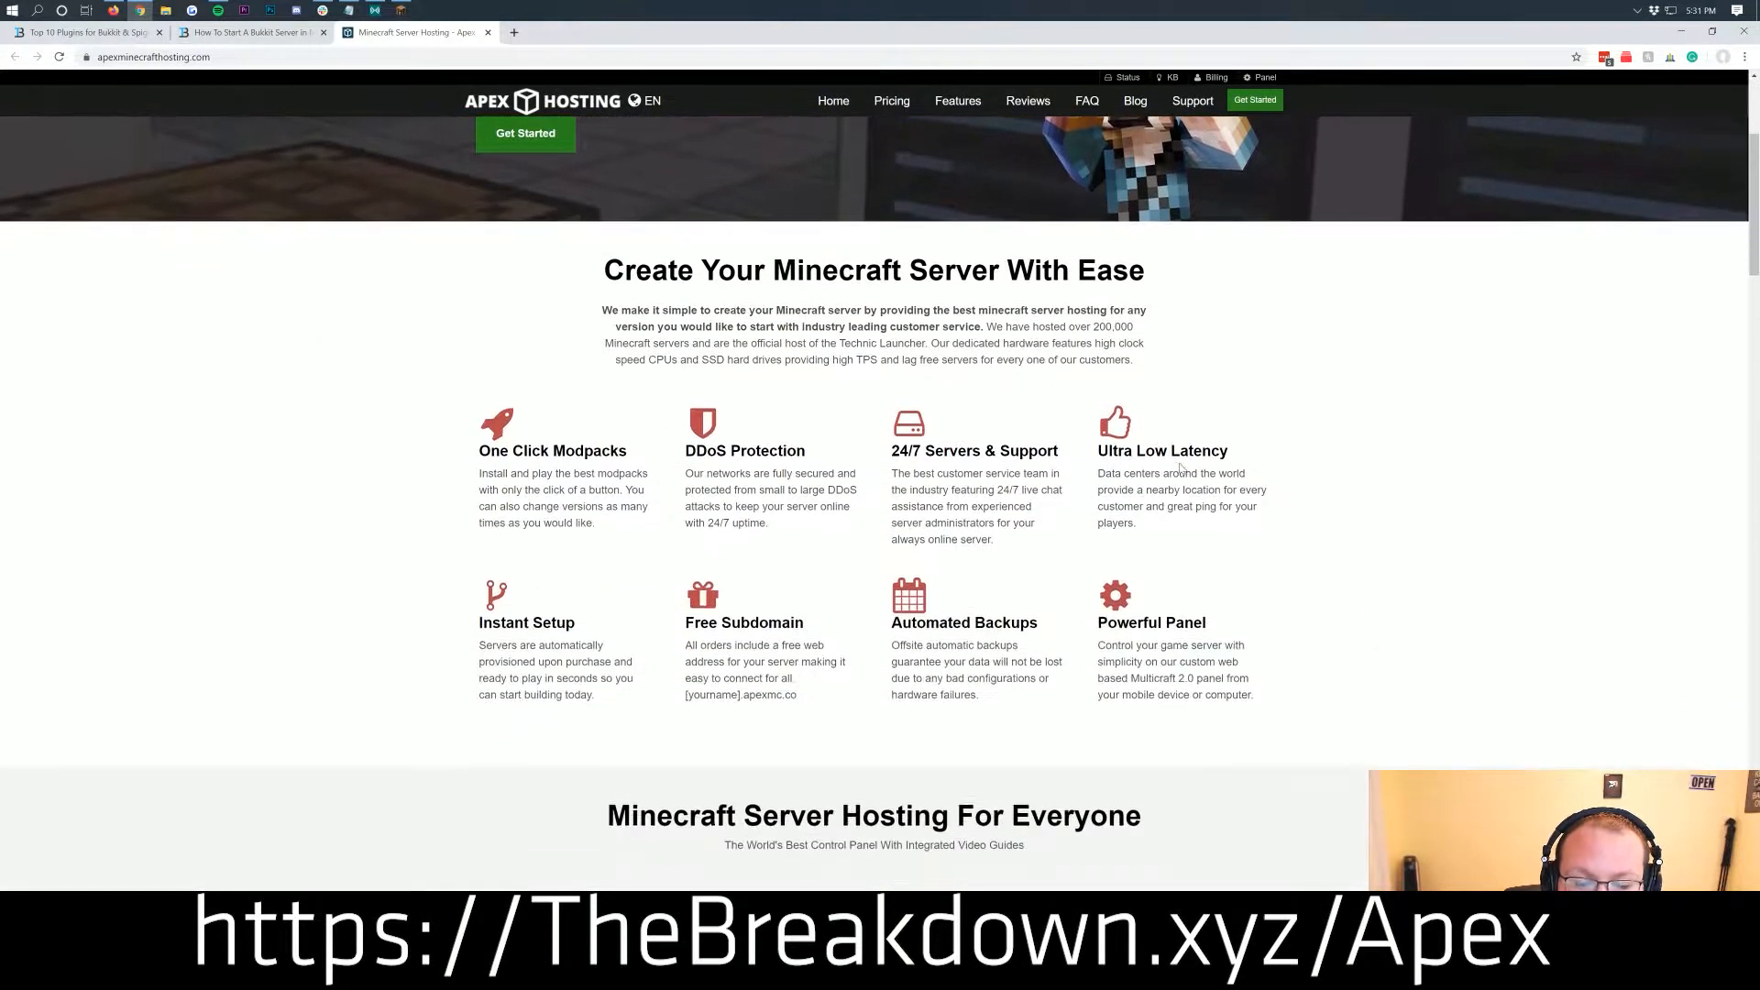
{"action": "scroll", "scroll_direction": "down", "scroll_amount": 3}
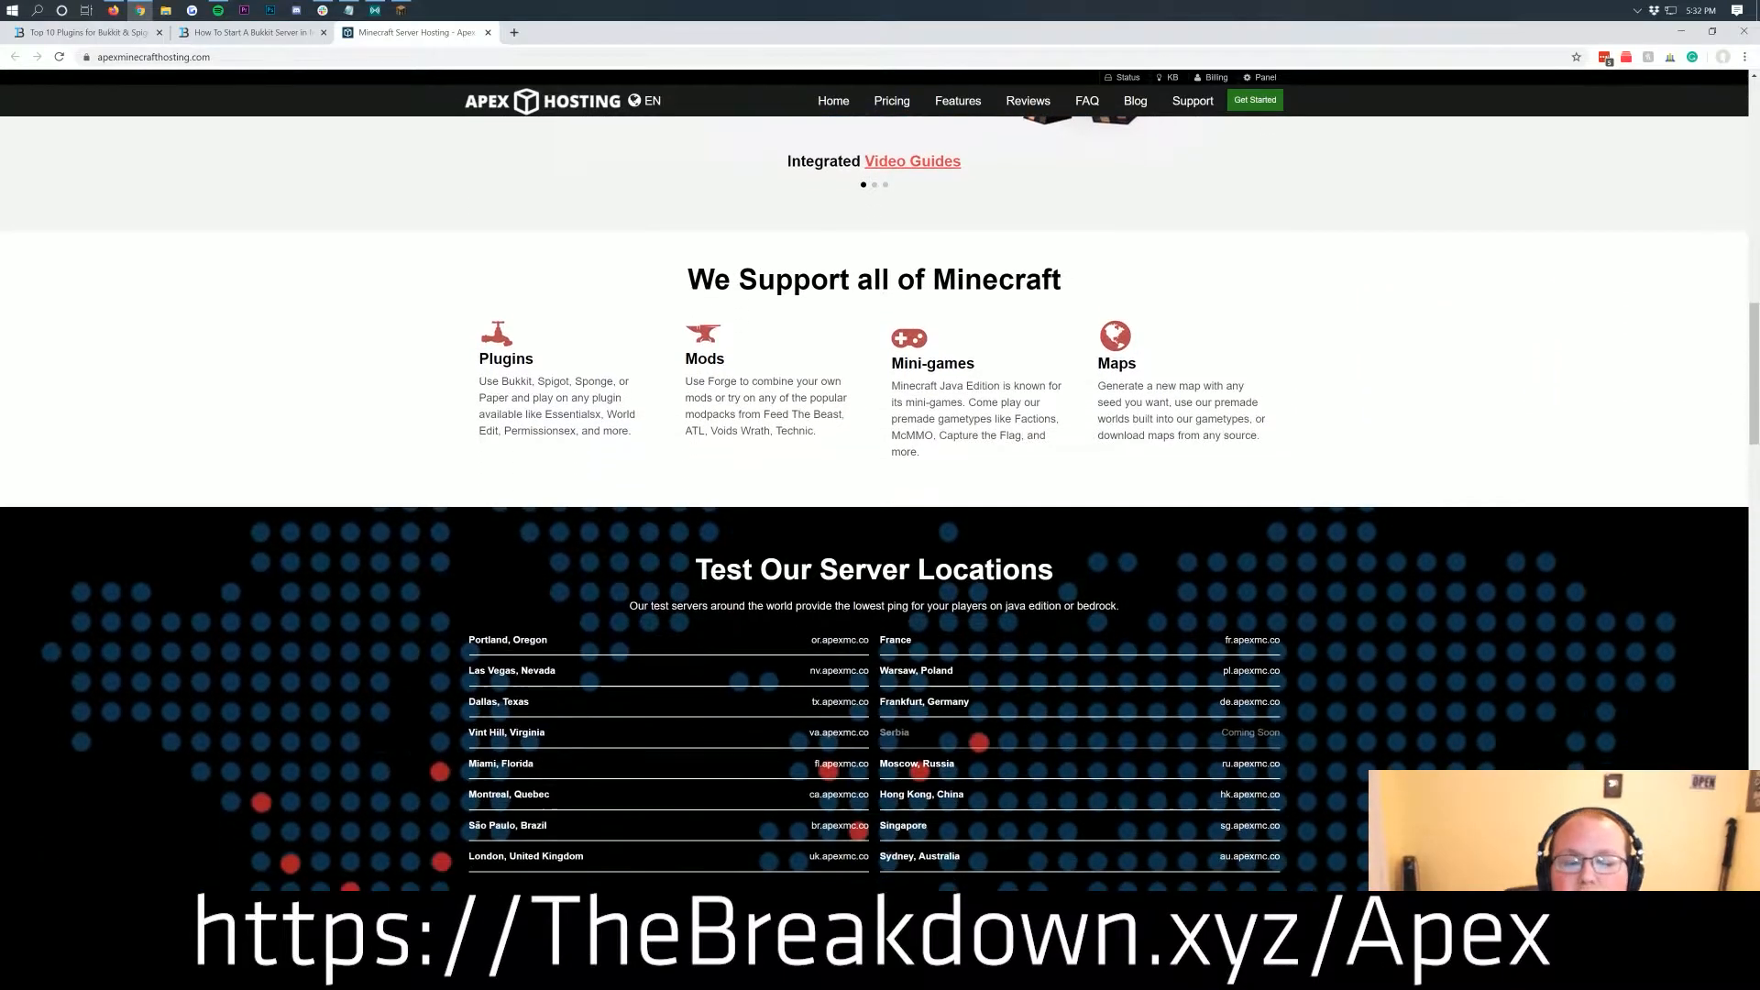
{"action": "scroll", "scroll_direction": "down", "scroll_amount": 3}
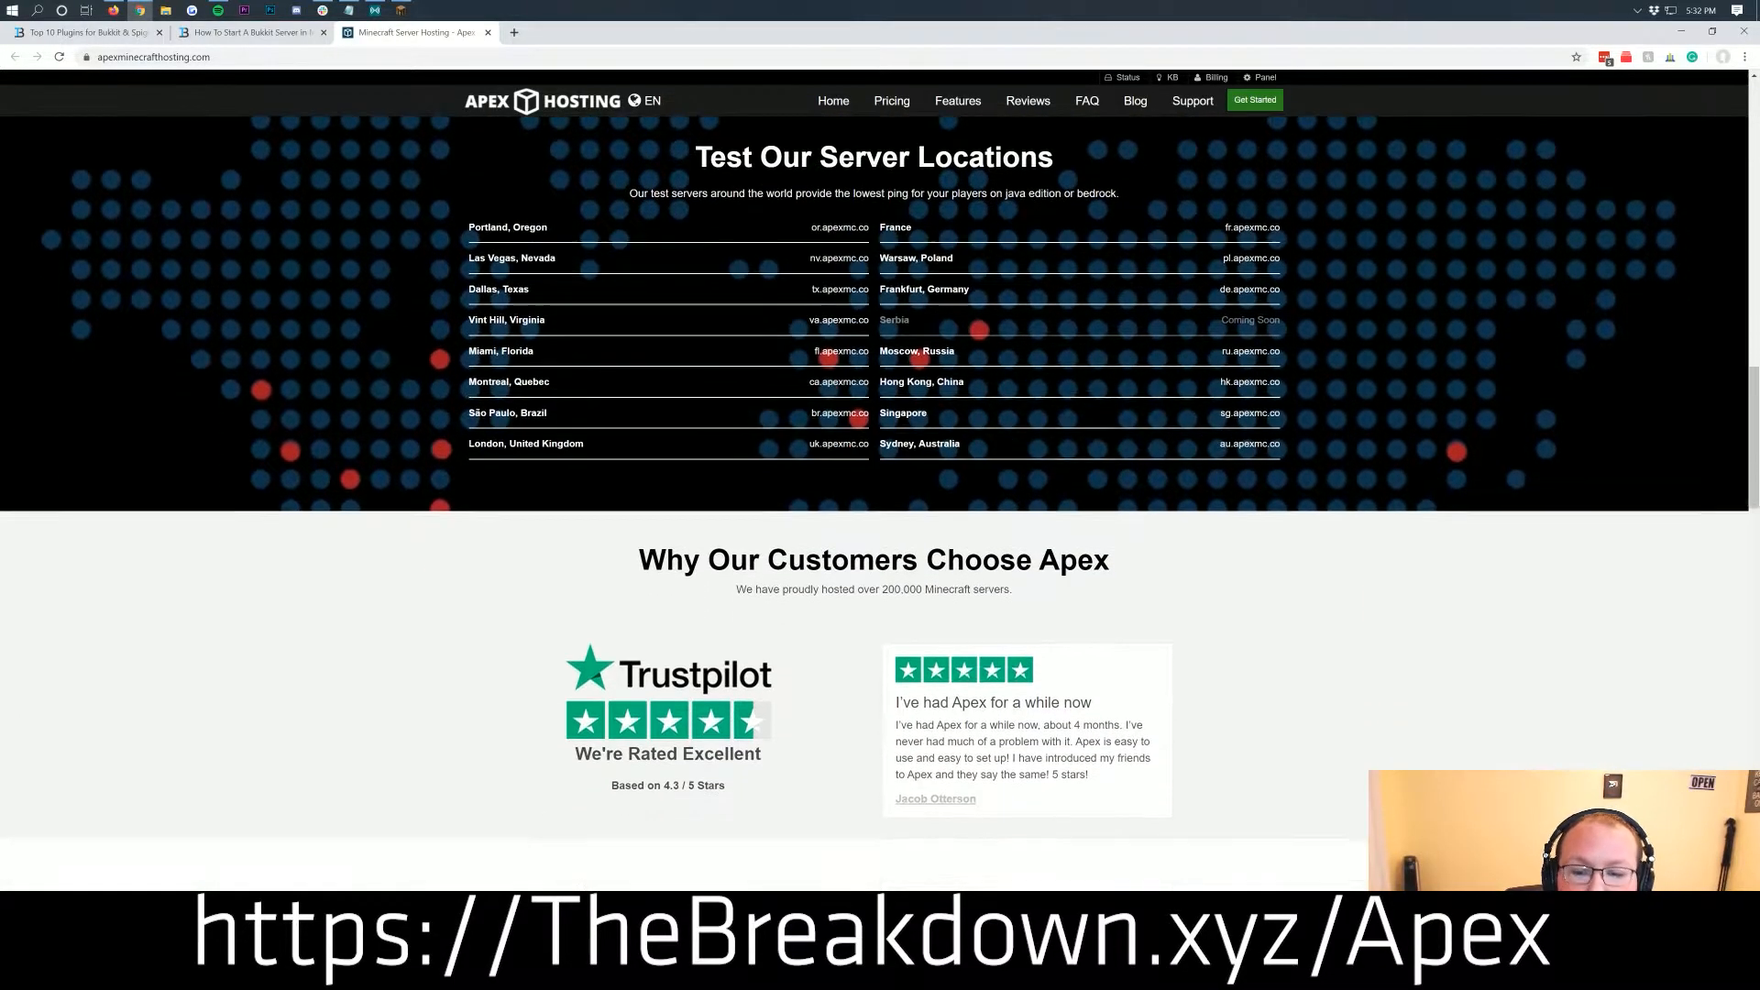
{"action": "scroll", "scroll_direction": "down", "scroll_amount": 3}
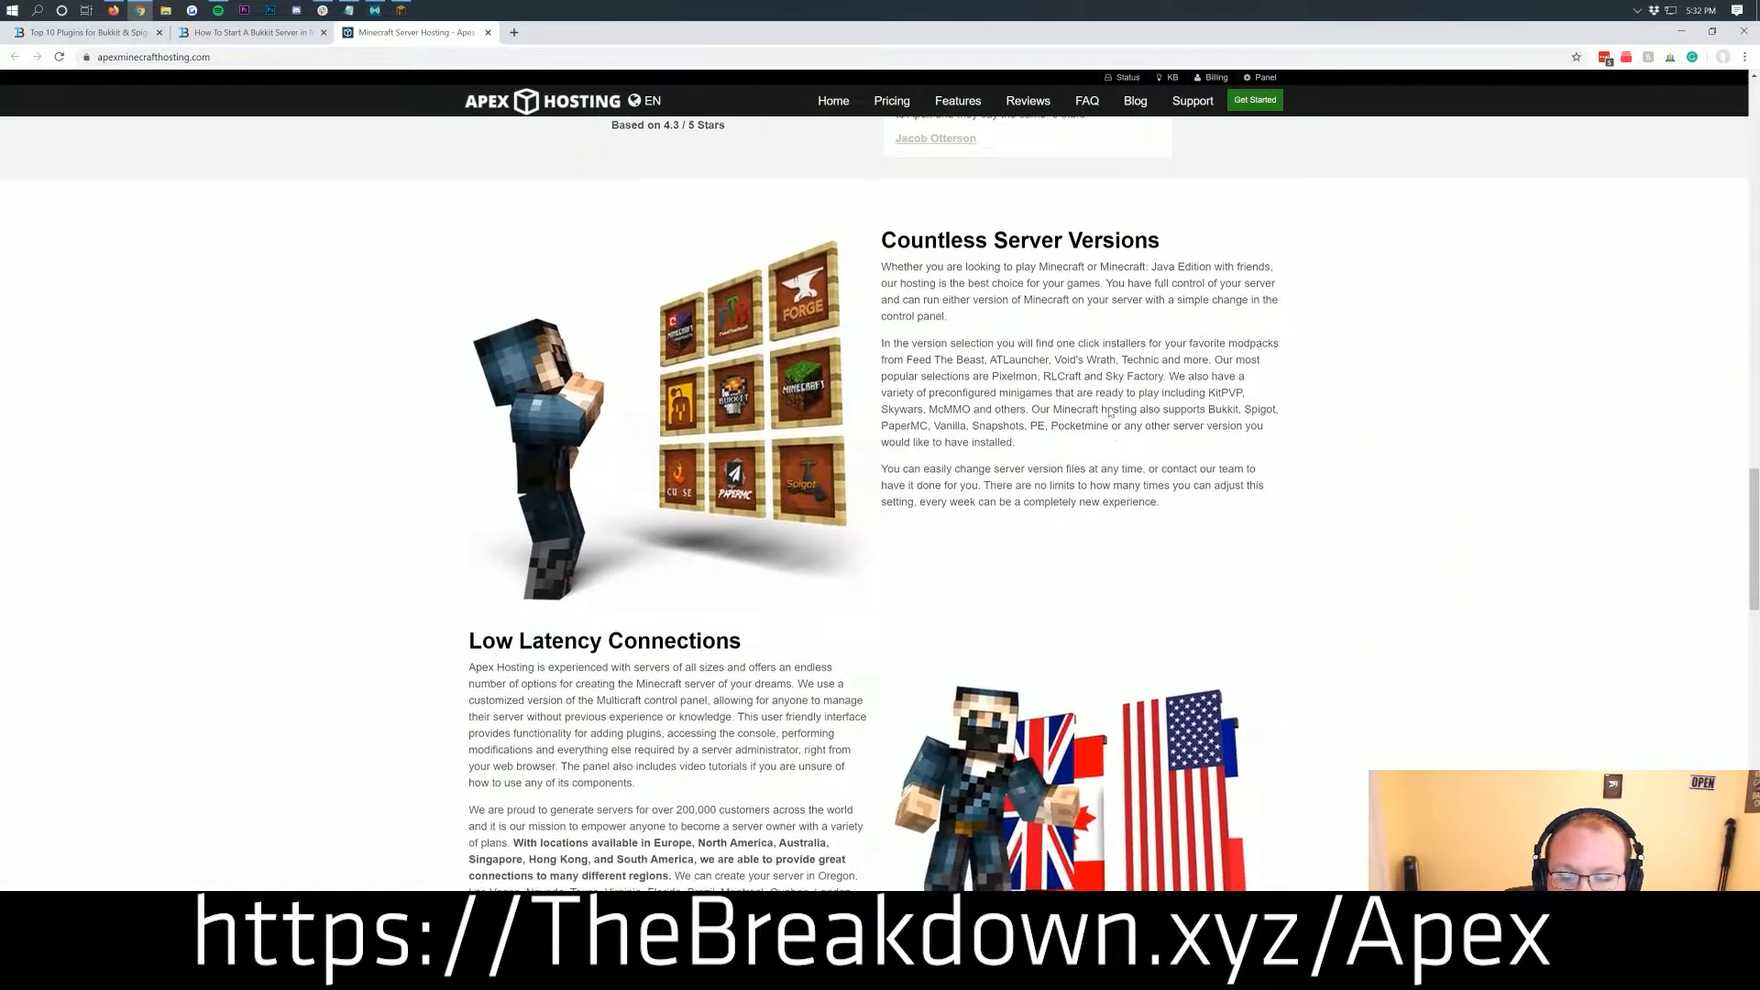
{"action": "scroll", "scroll_direction": "down", "scroll_amount": 3}
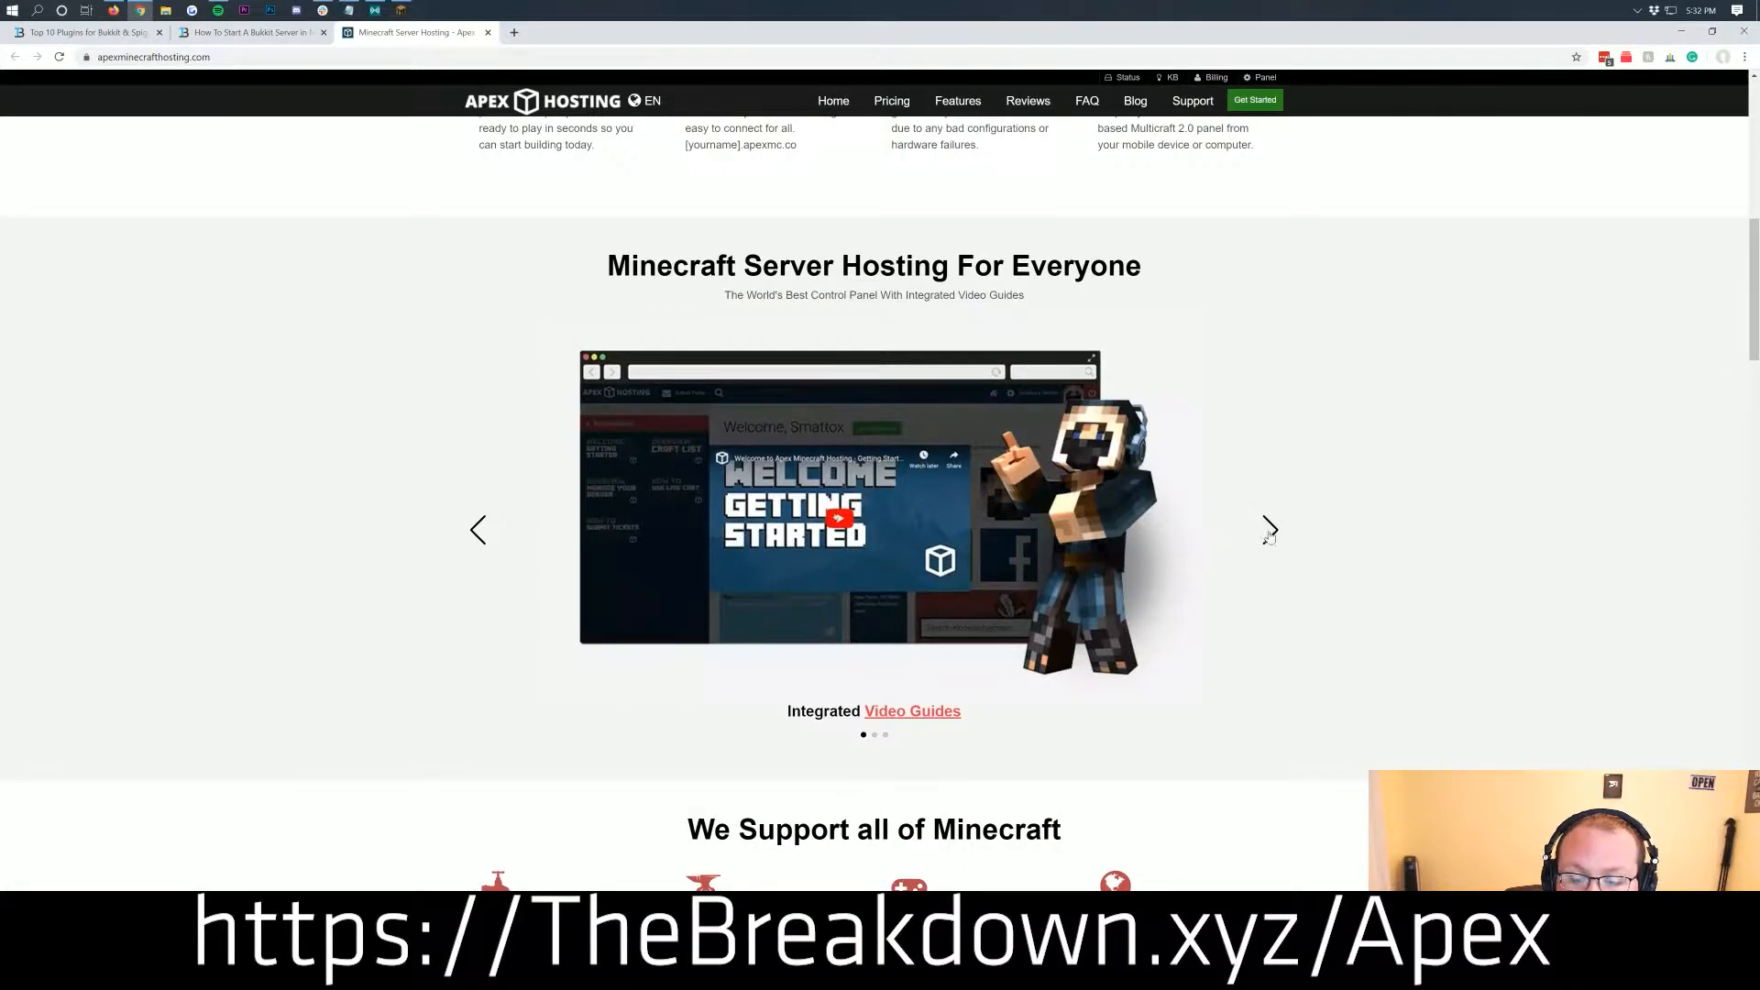
{"action": "scroll", "scroll_direction": "down", "scroll_amount": 3}
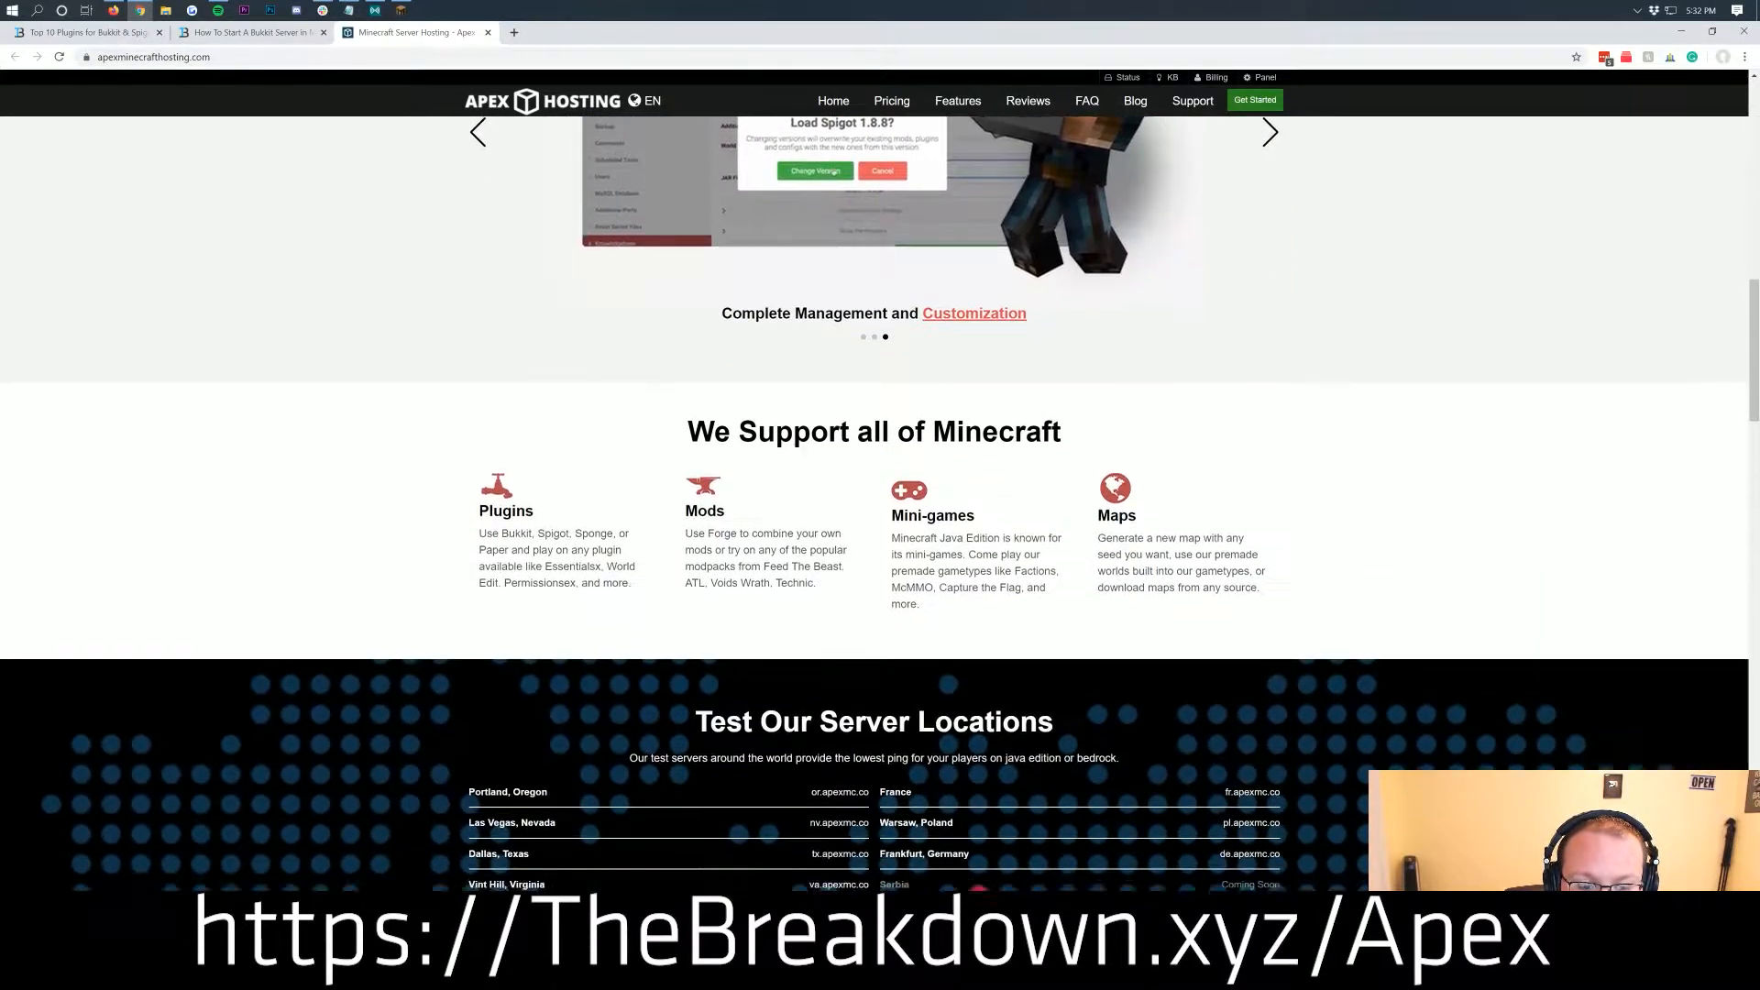
{"action": "left_click_drag", "start_coordinate": [479, 517], "coordinate": [537, 536]}
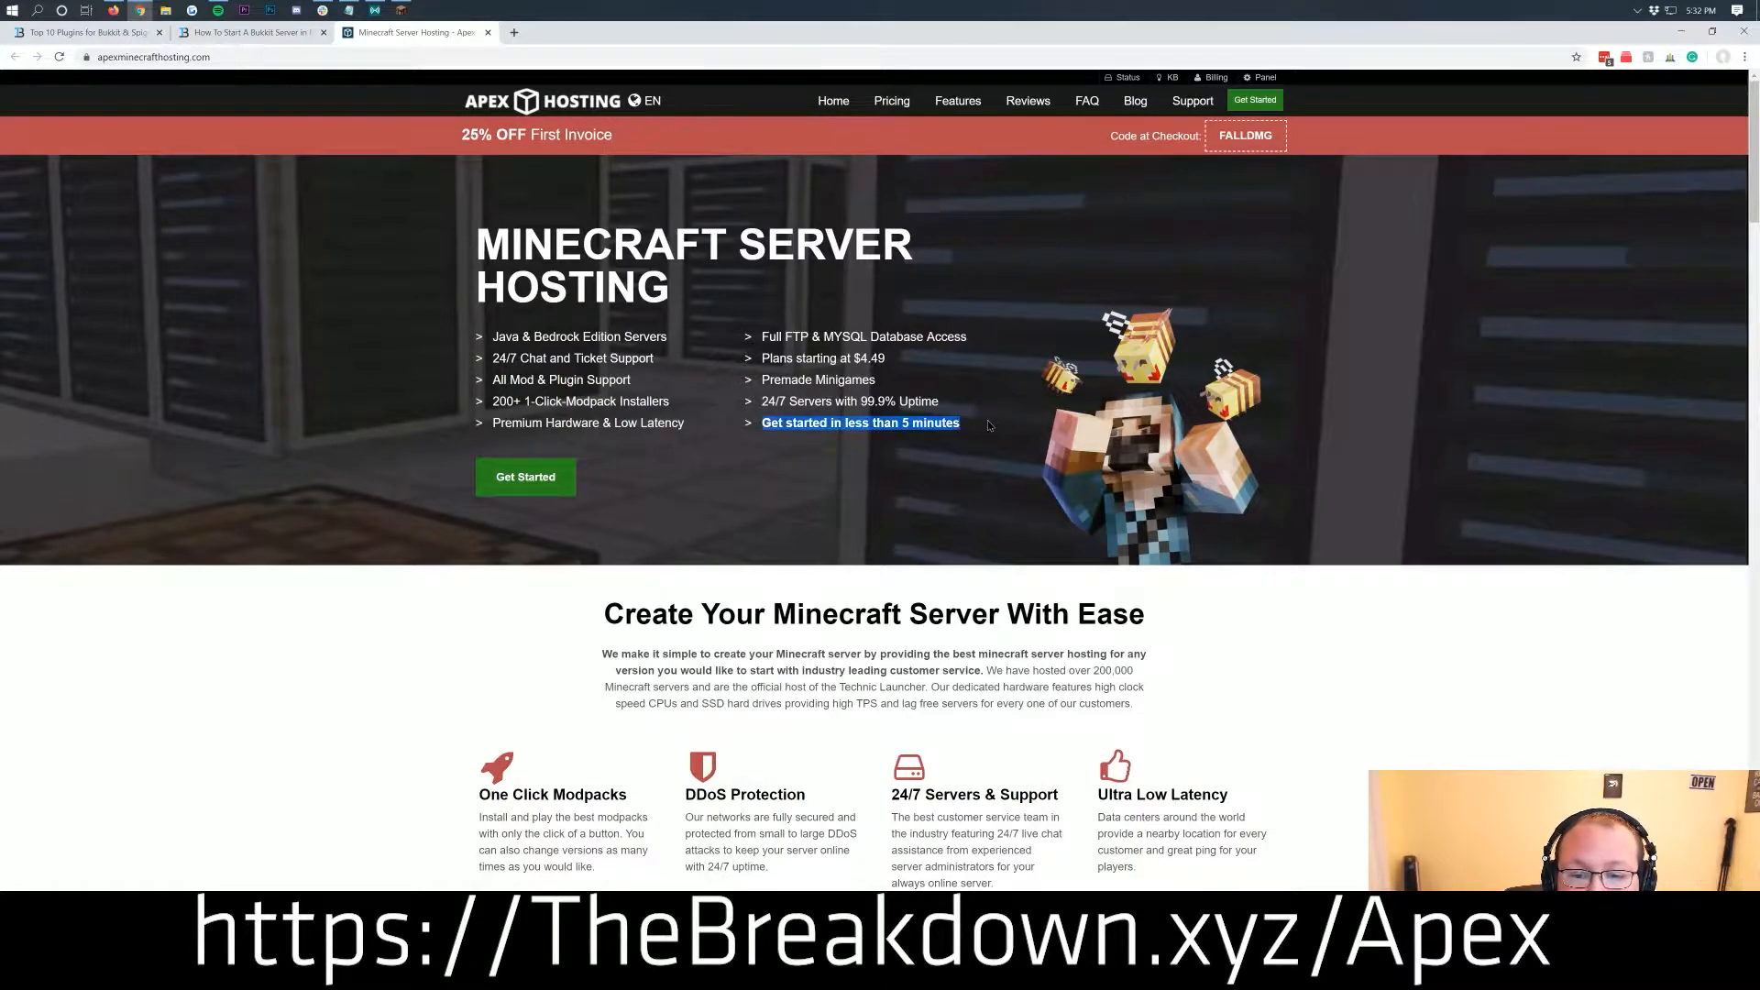
{"action": "mouse_move", "coordinate": [944, 459]}
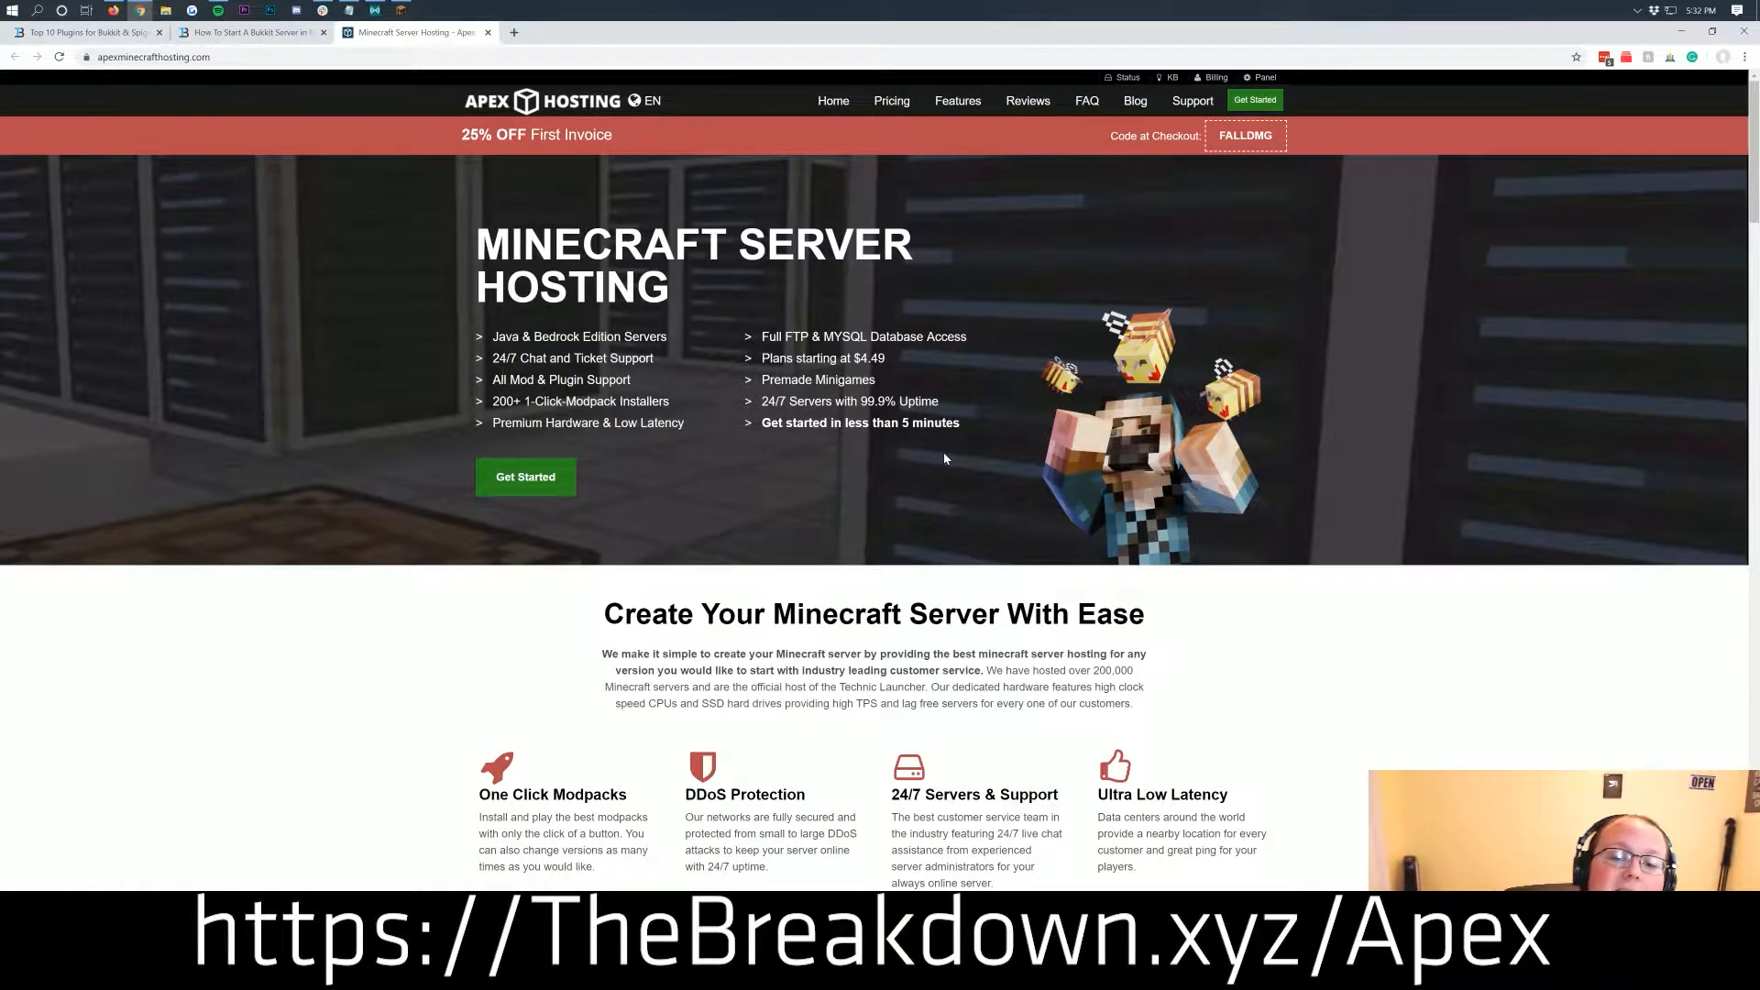
{"action": "mouse_move", "coordinate": [967, 407]}
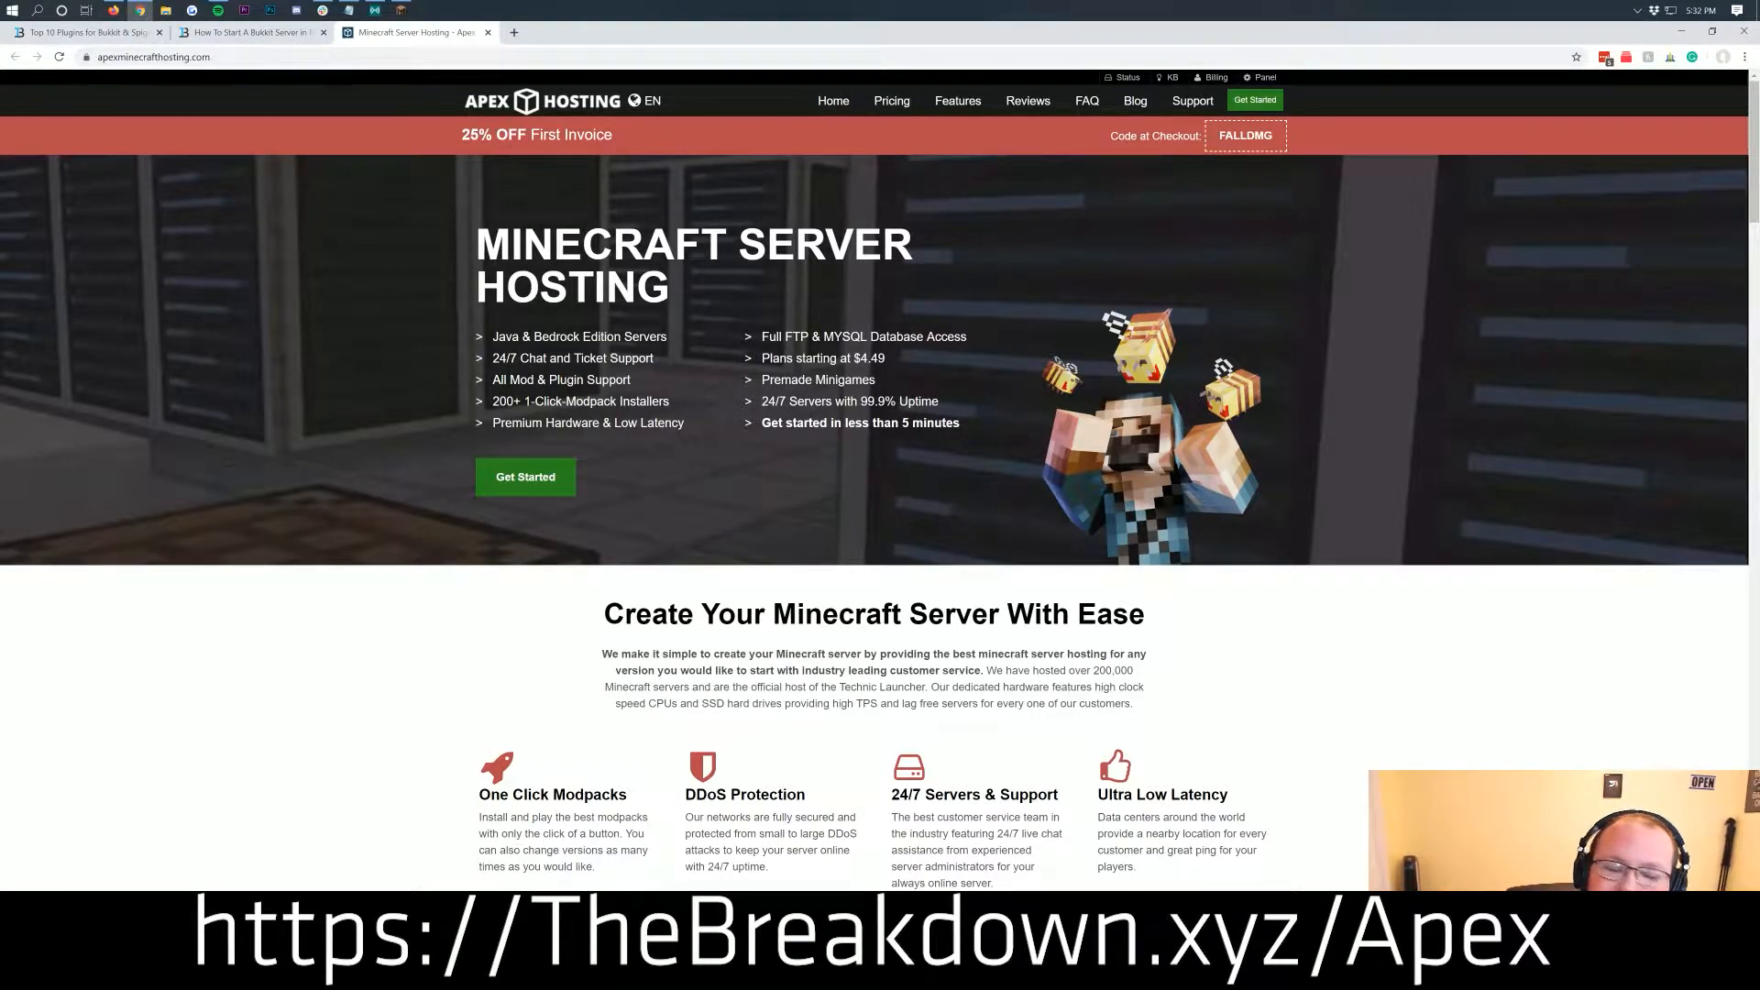
{"action": "mouse_move", "coordinate": [948, 528]}
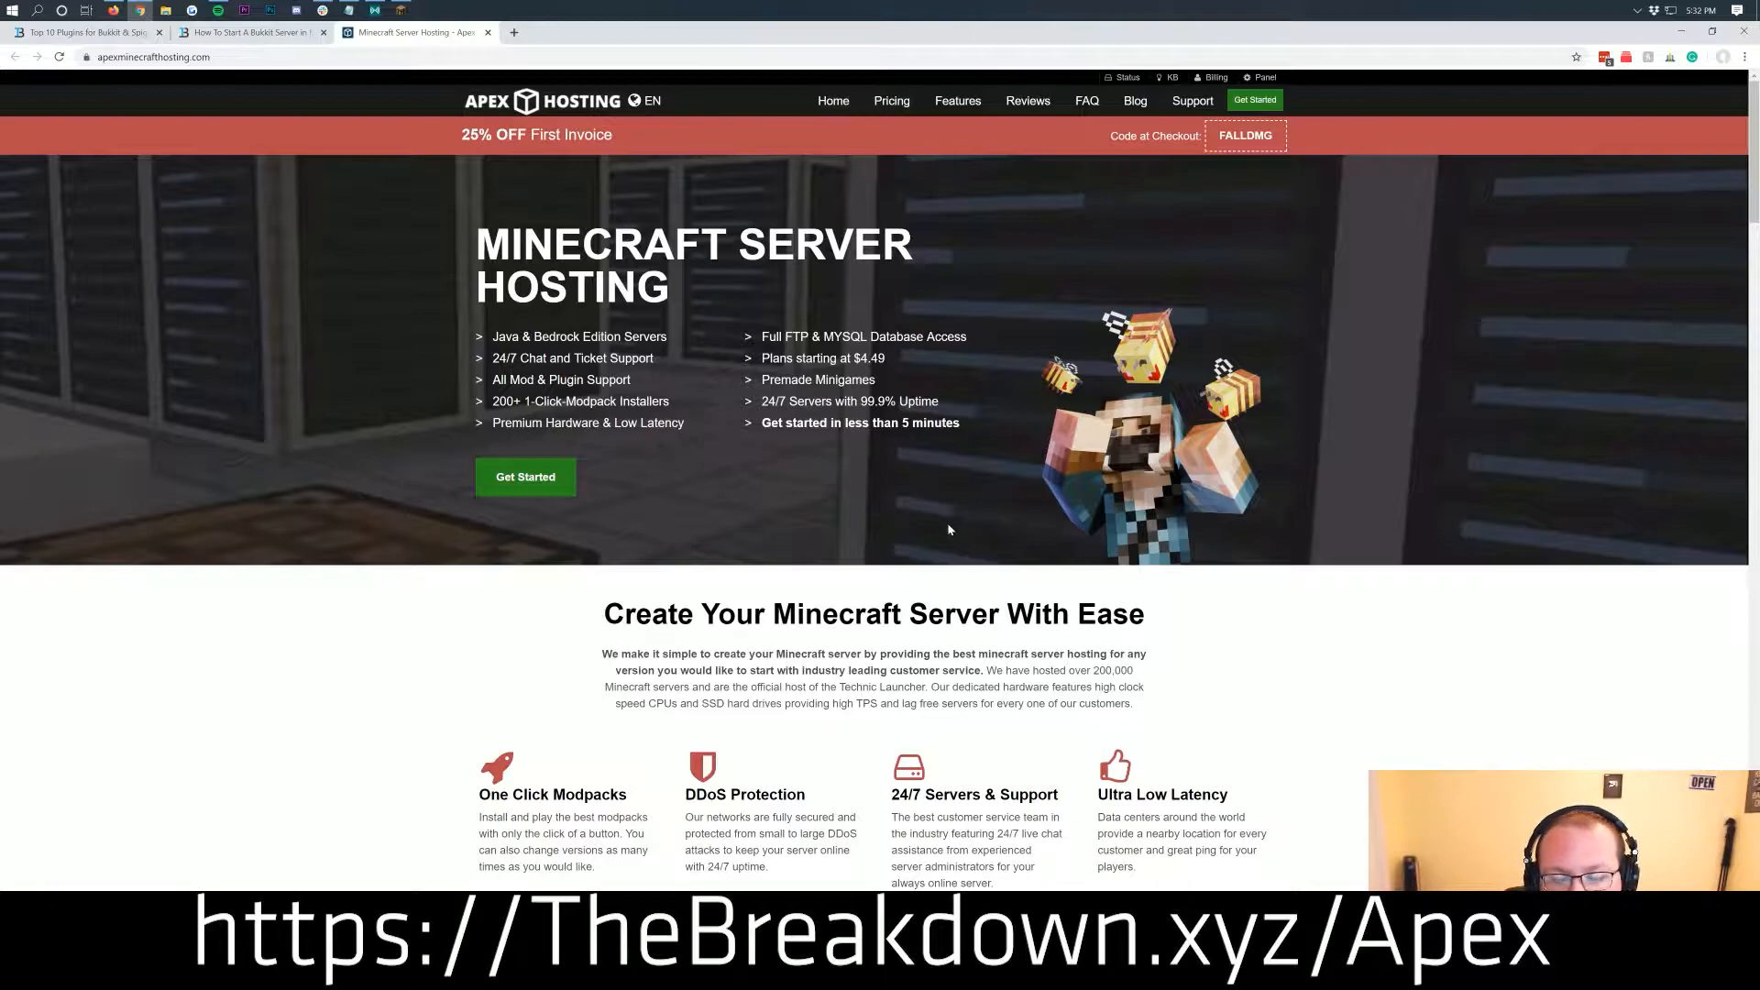
{"action": "mouse_move", "coordinate": [913, 469]}
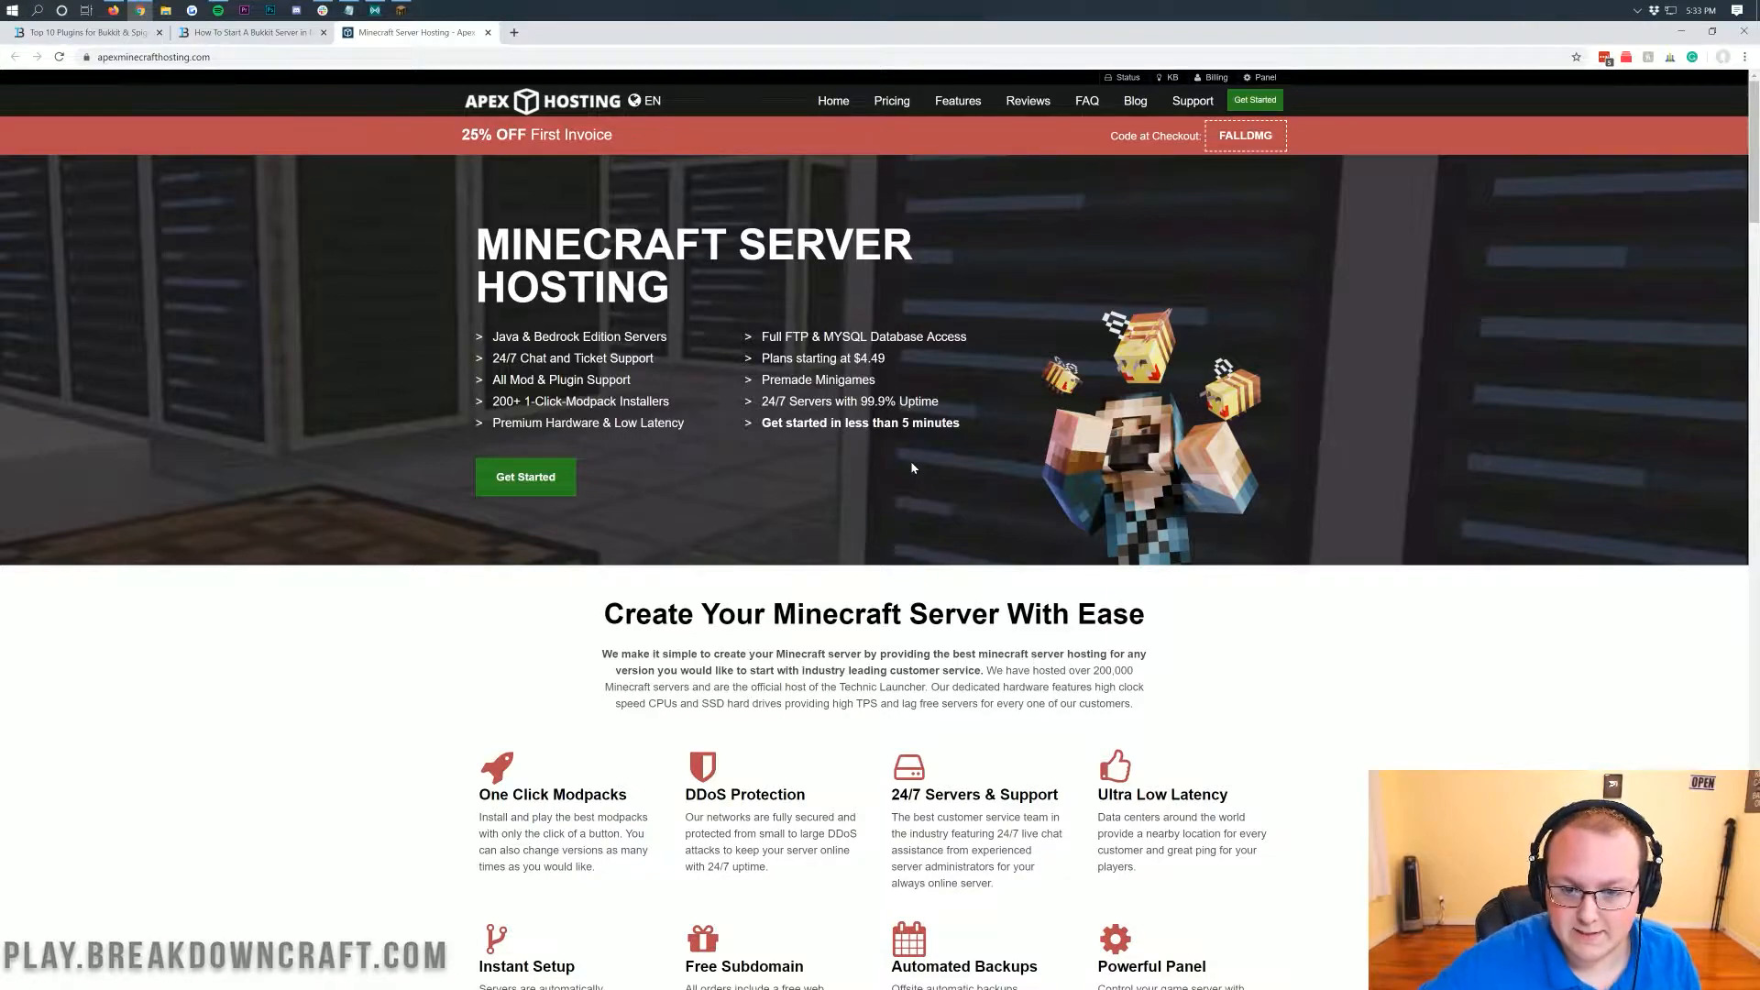
- Return to the Top 10 Plugins article and scroll down past EssentialsX to the WorldEdit entry
{"action": "left_click", "coordinate": [79, 31]}
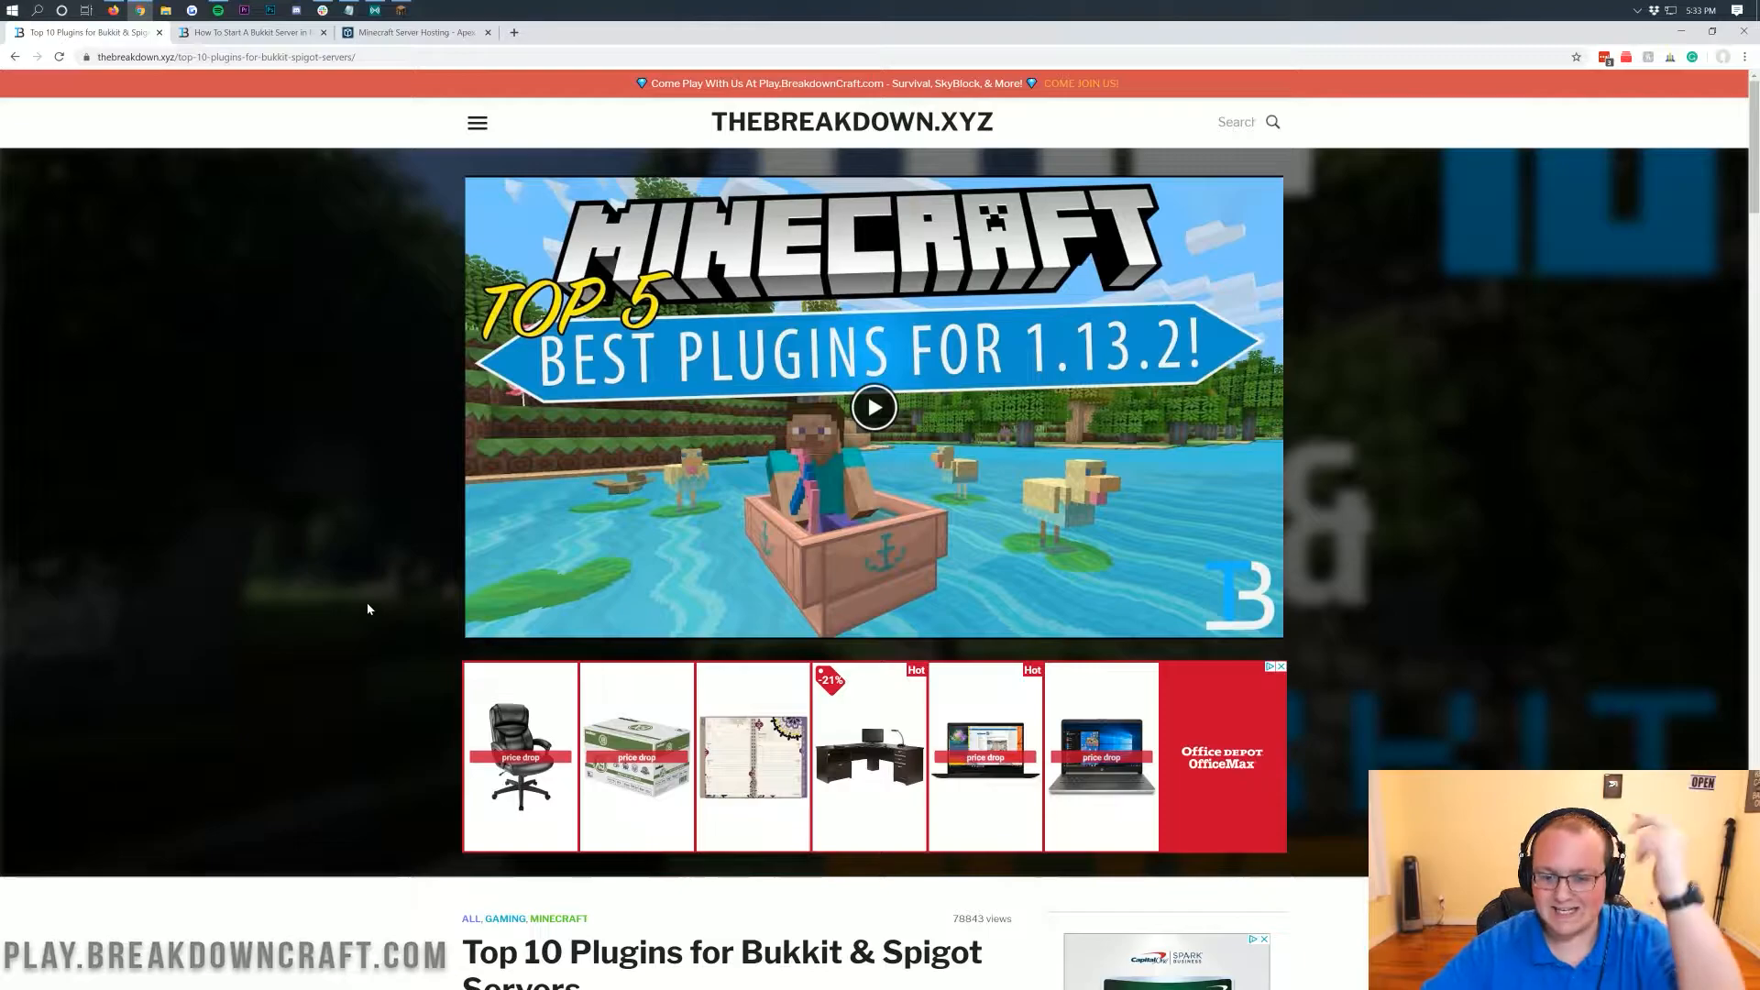
{"action": "scroll", "scroll_direction": "down", "scroll_amount": 3}
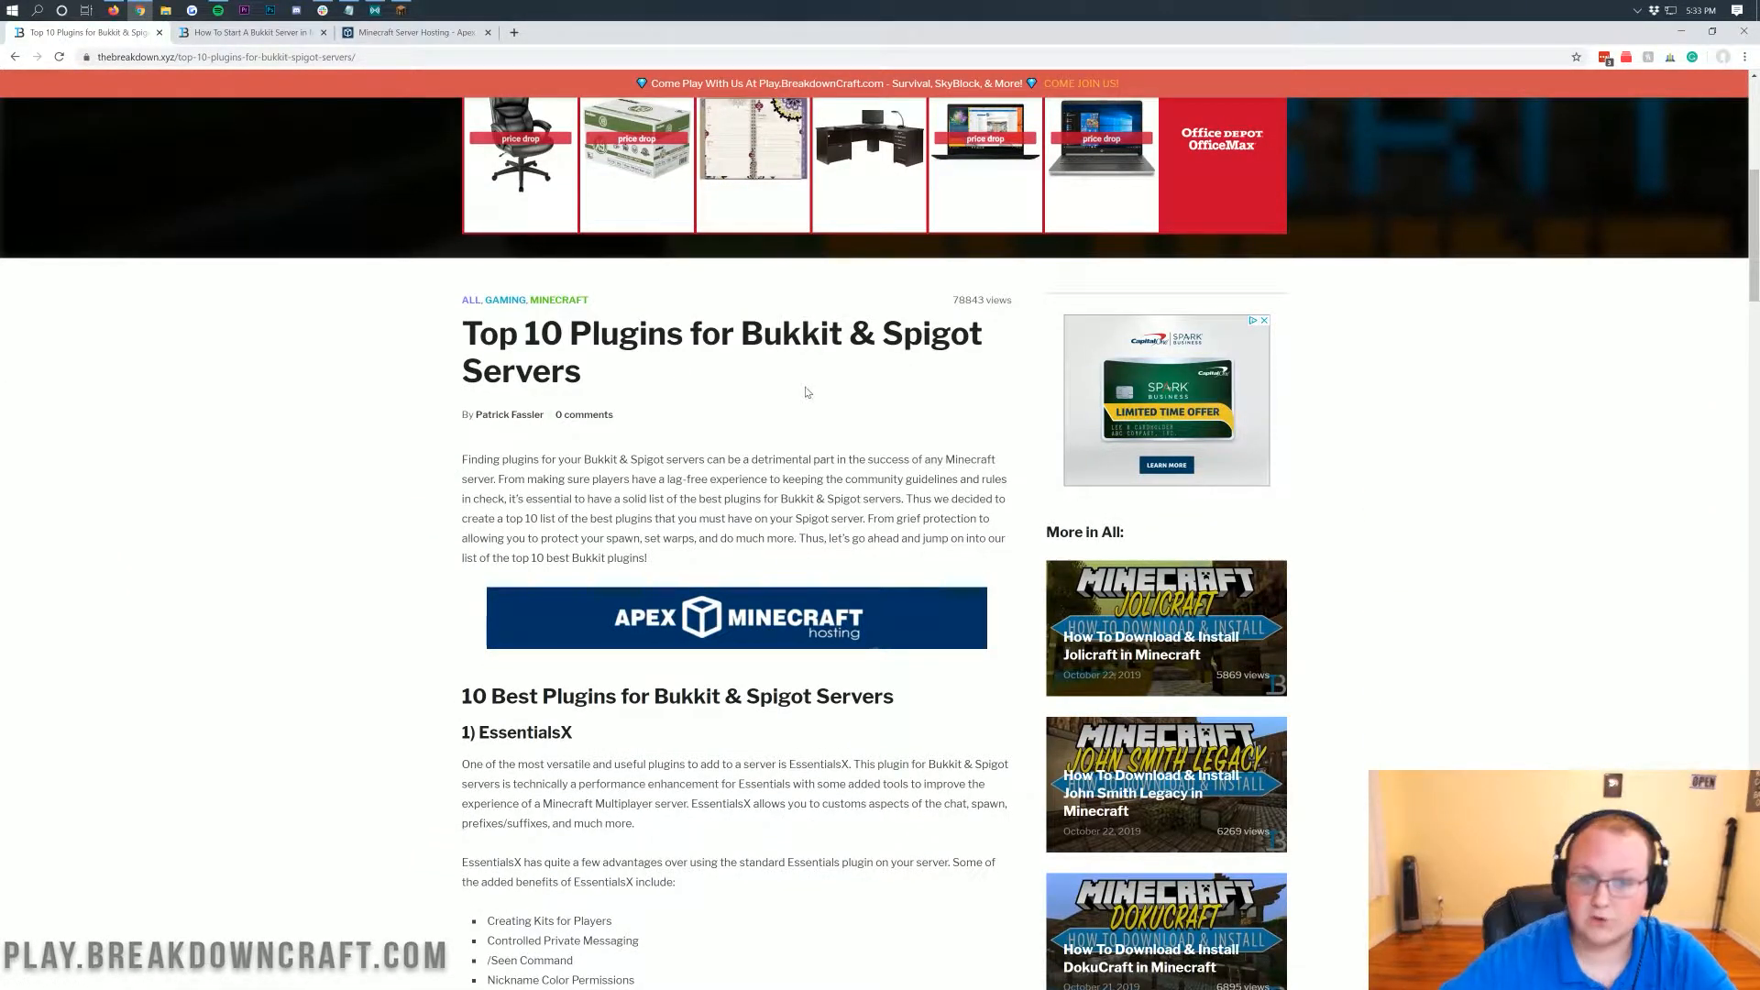
{"action": "scroll", "scroll_direction": "down", "scroll_amount": 3}
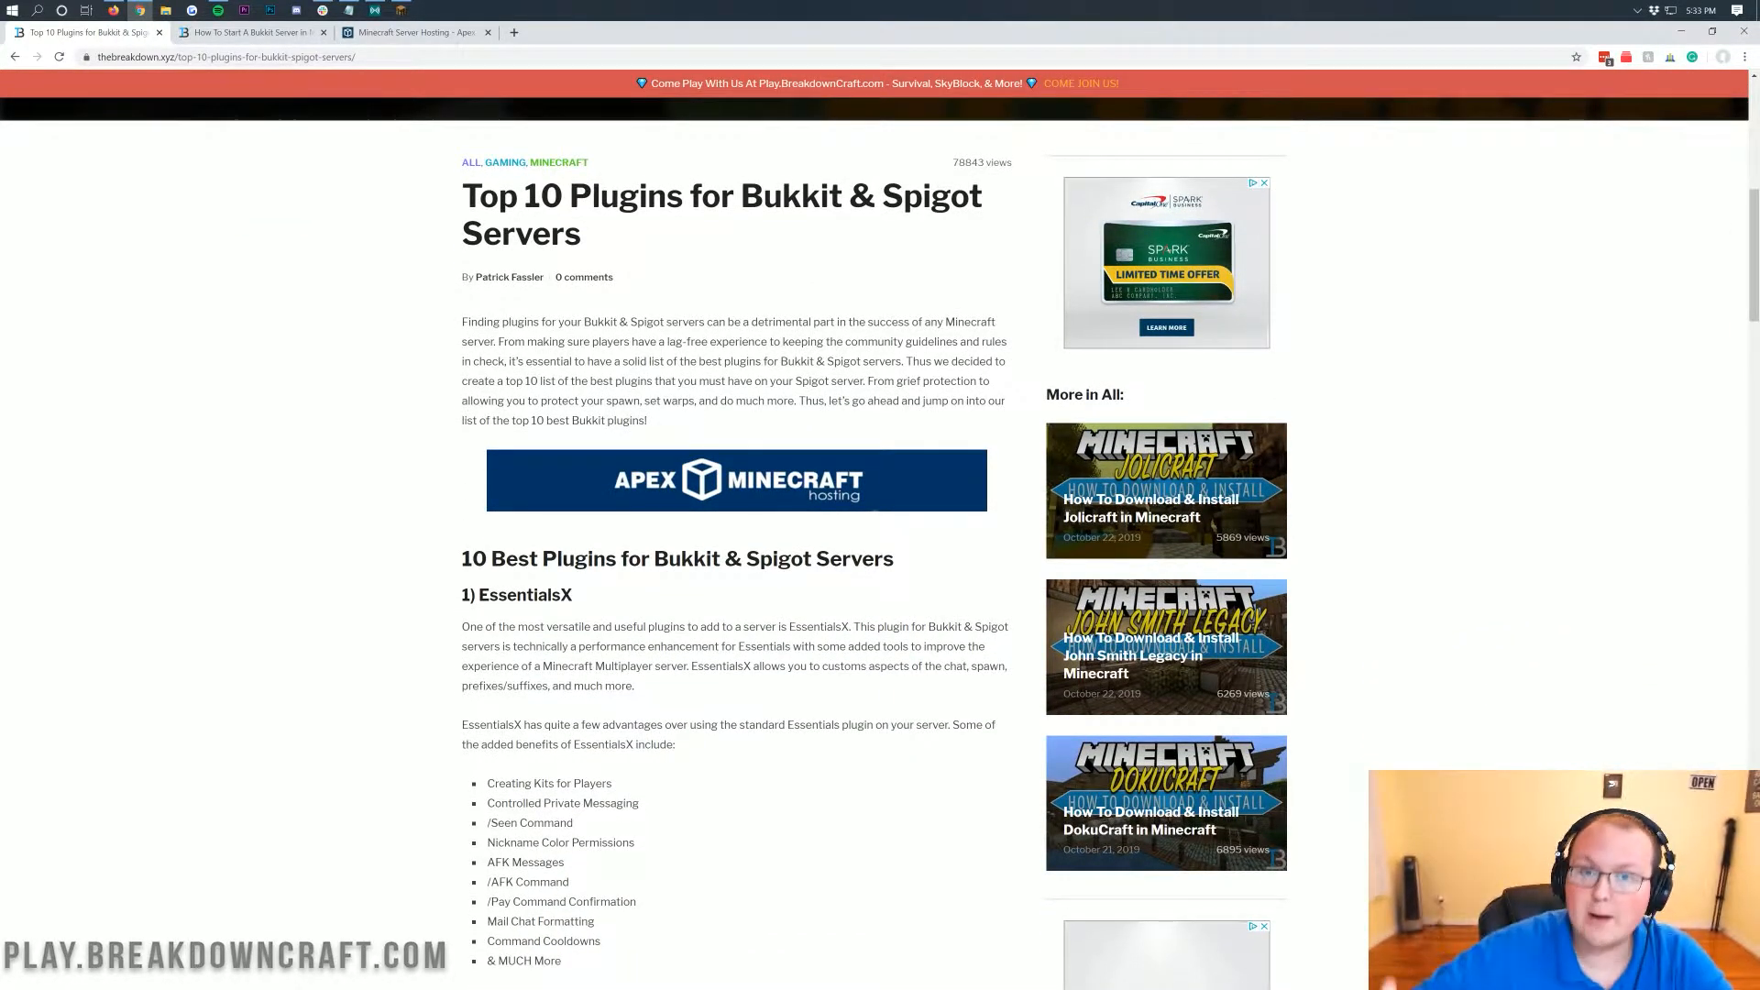
{"action": "scroll", "scroll_direction": "down", "scroll_amount": 3}
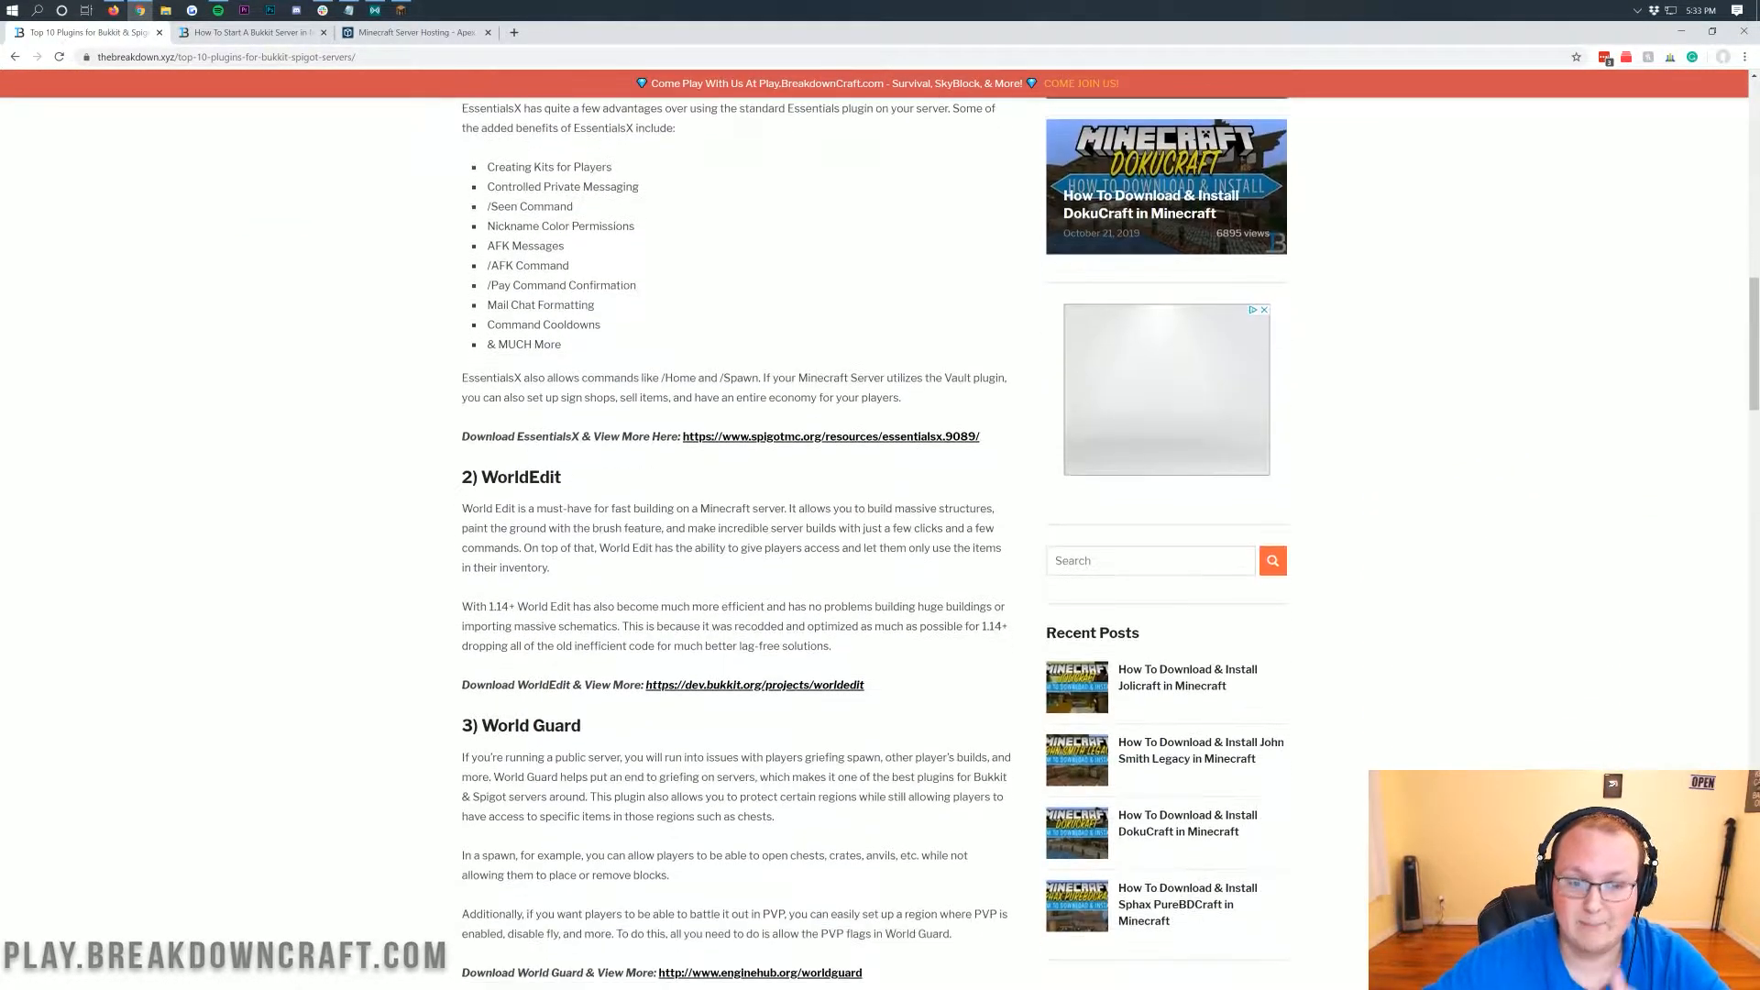
{"action": "scroll", "scroll_direction": "down", "scroll_amount": 3}
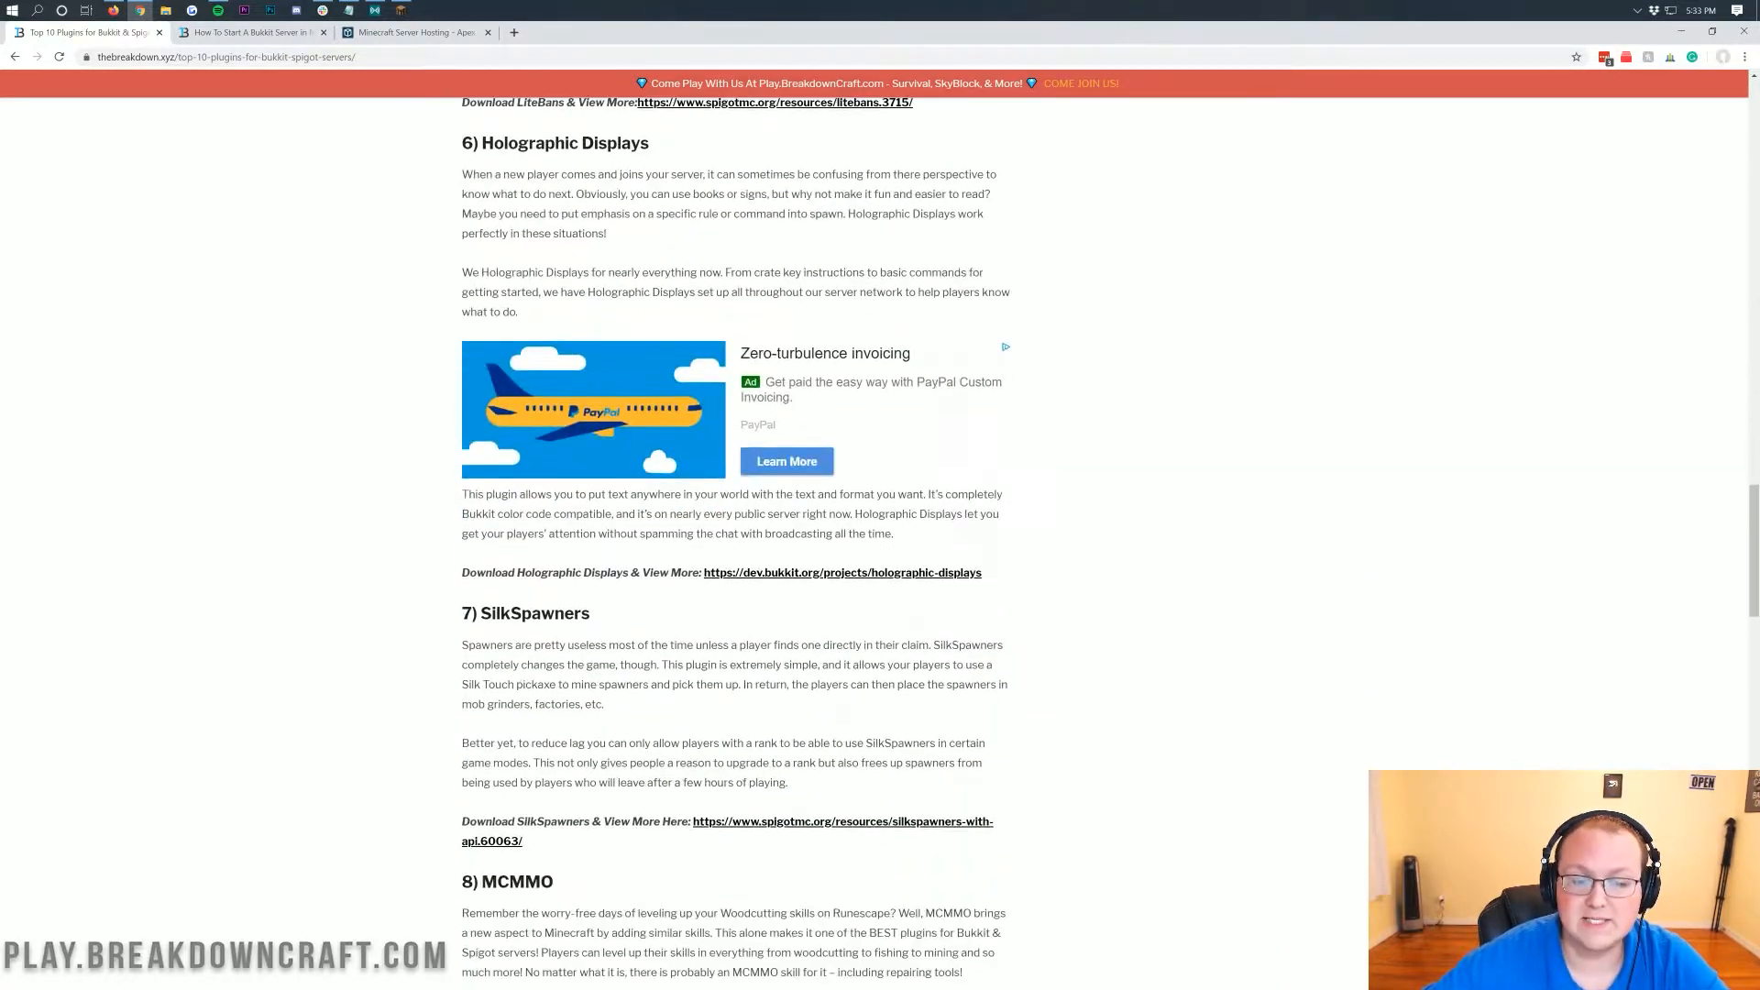
{"action": "scroll", "scroll_direction": "down", "scroll_amount": 3}
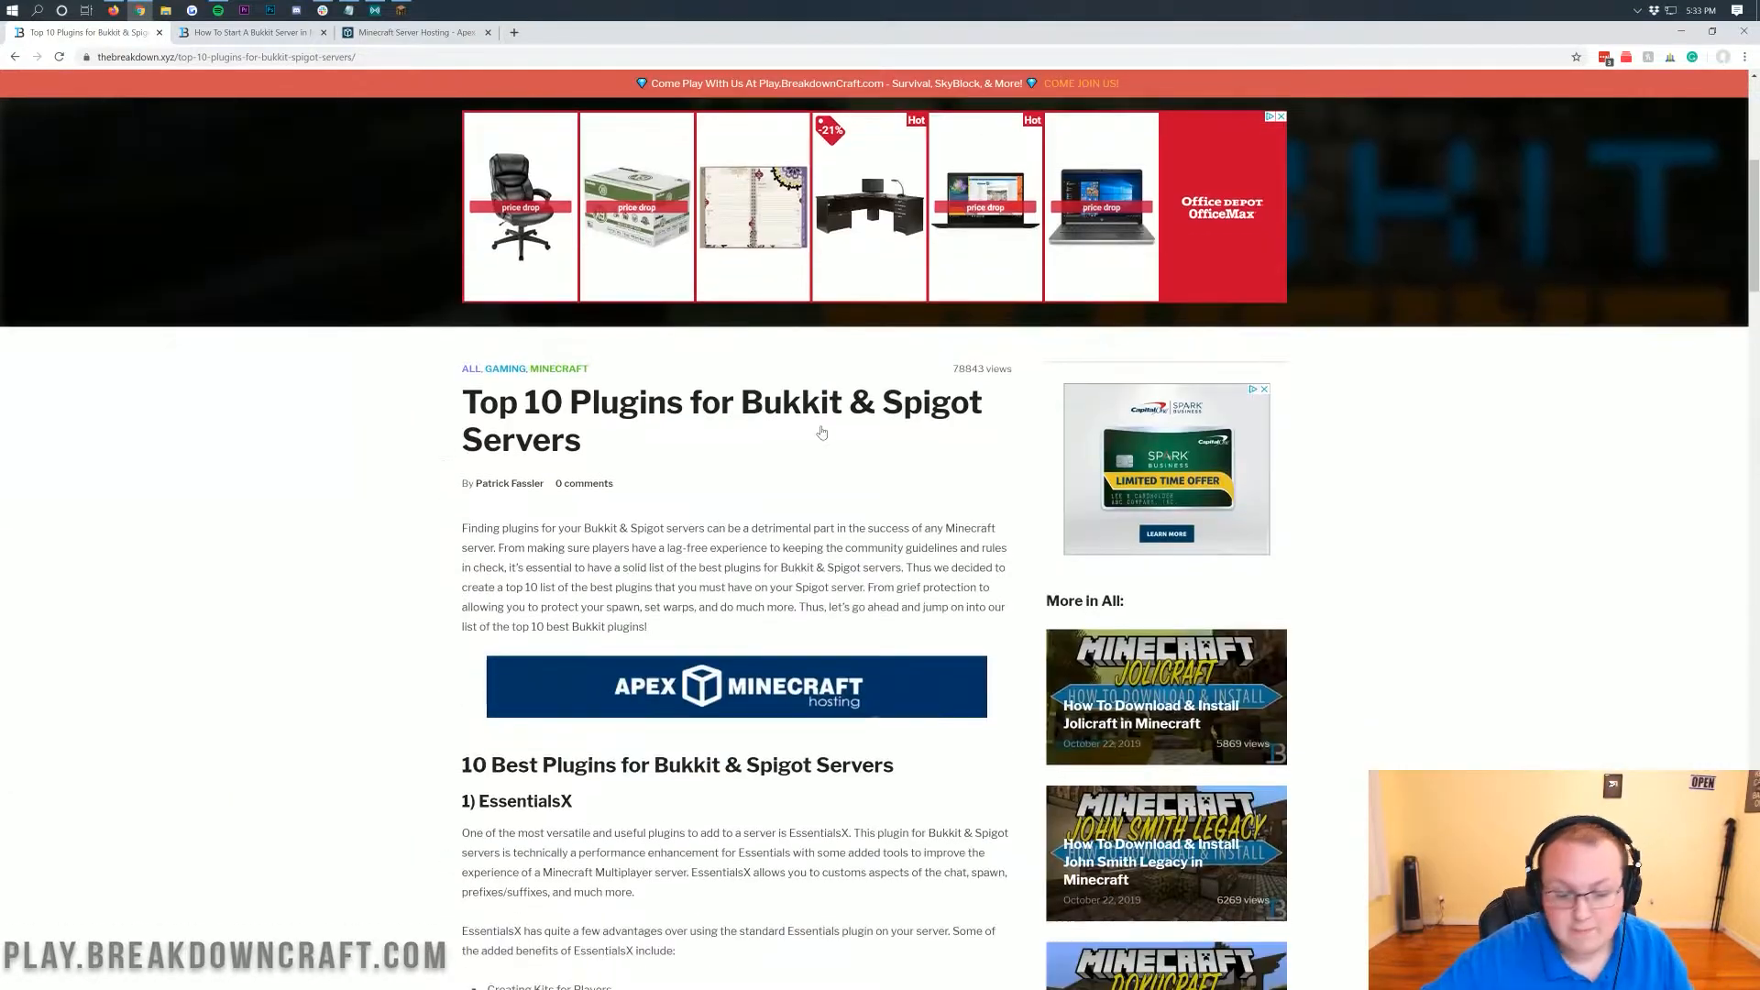
{"action": "scroll", "scroll_direction": "down", "scroll_amount": 3}
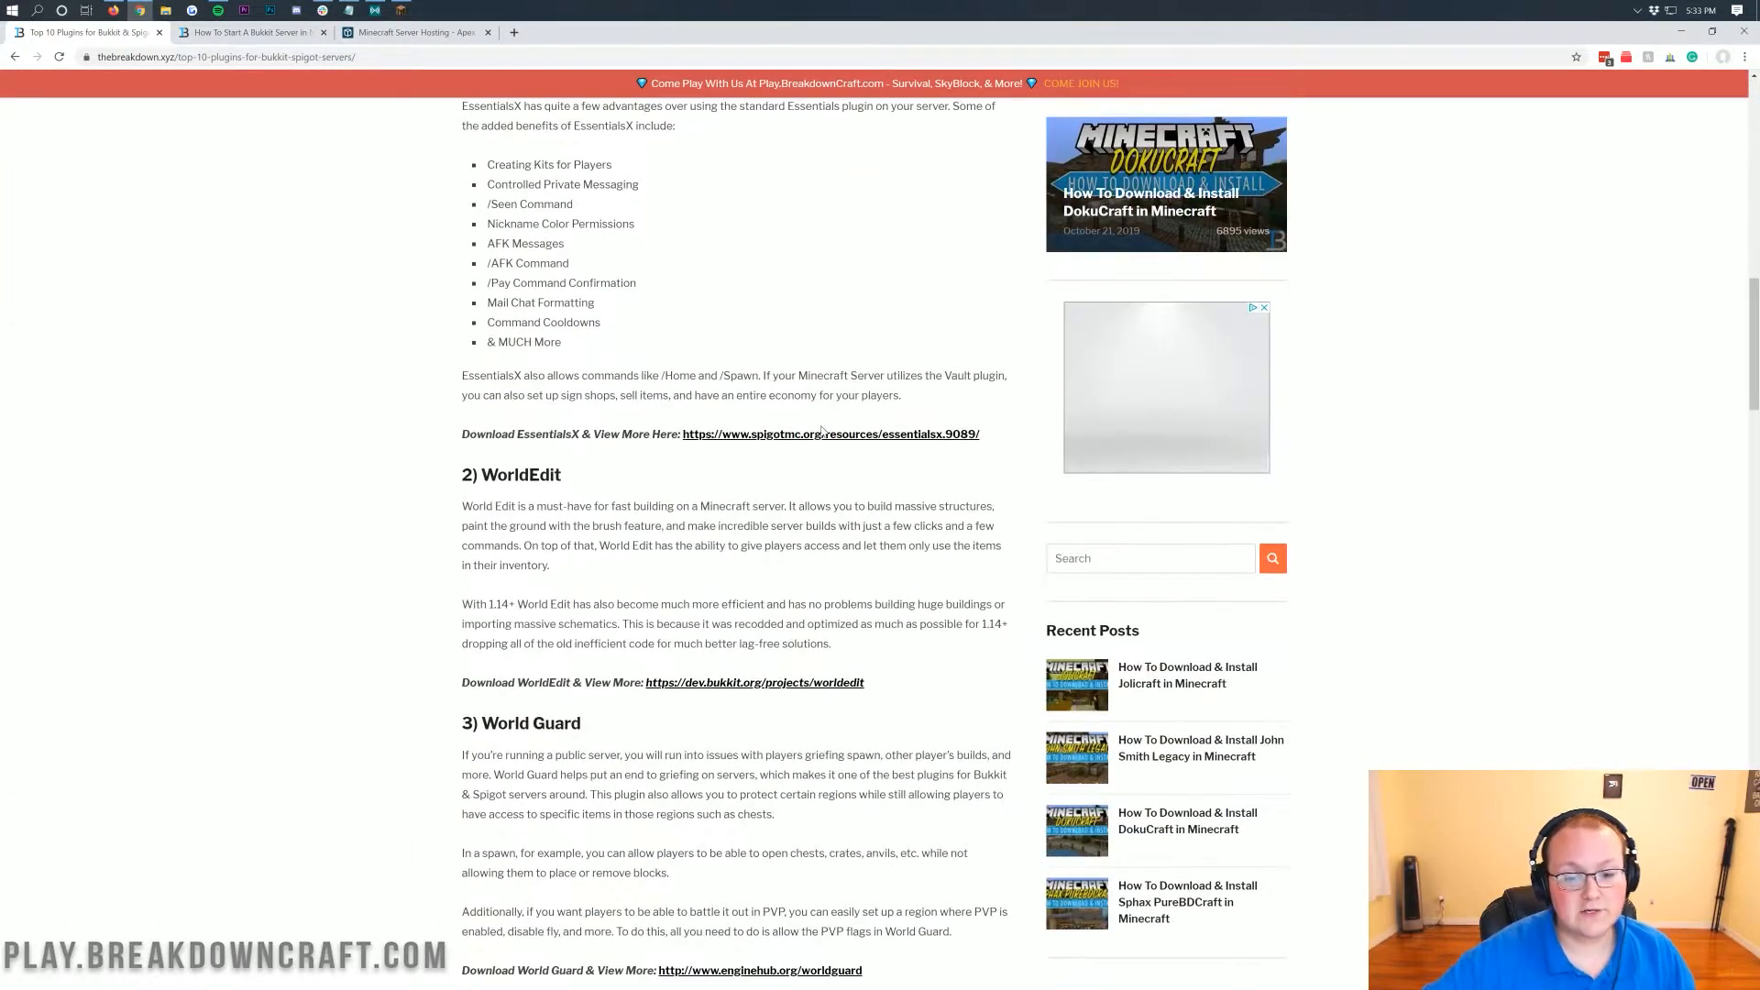
- Follow the article's download link to the EssentialsX 2.17.1 resource page on SpigotMC
{"action": "left_click", "coordinate": [829, 433]}
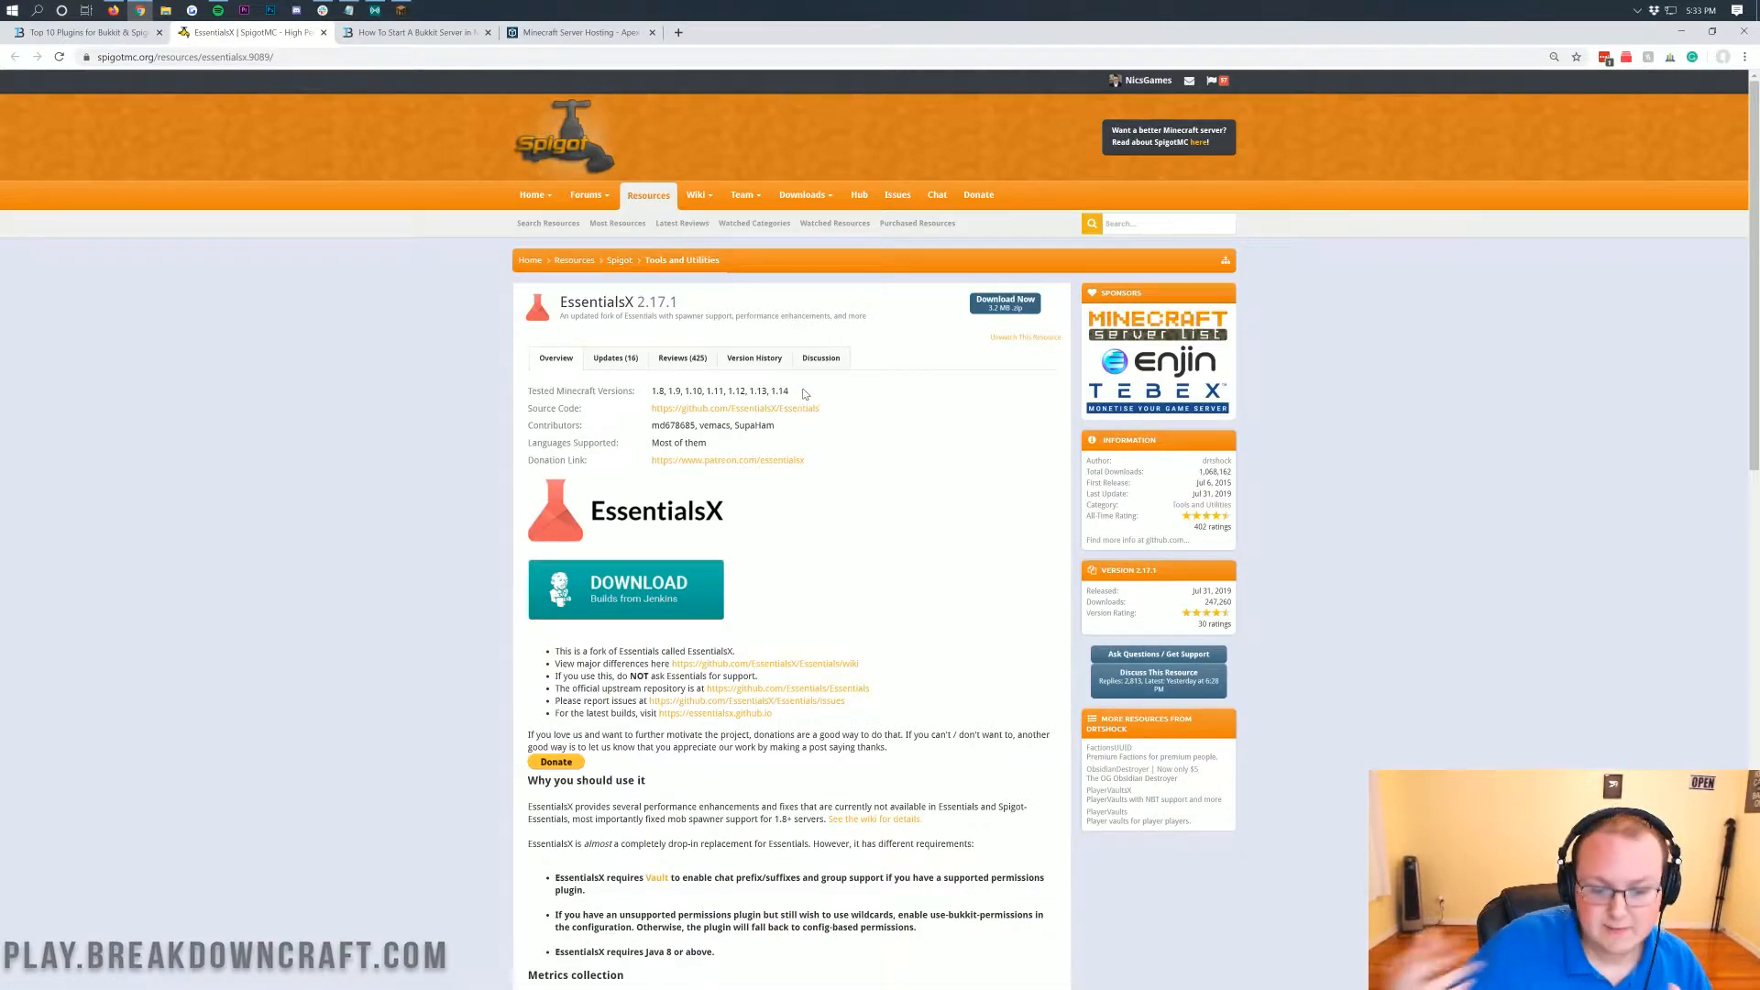
{"action": "mouse_move", "coordinate": [787, 395]}
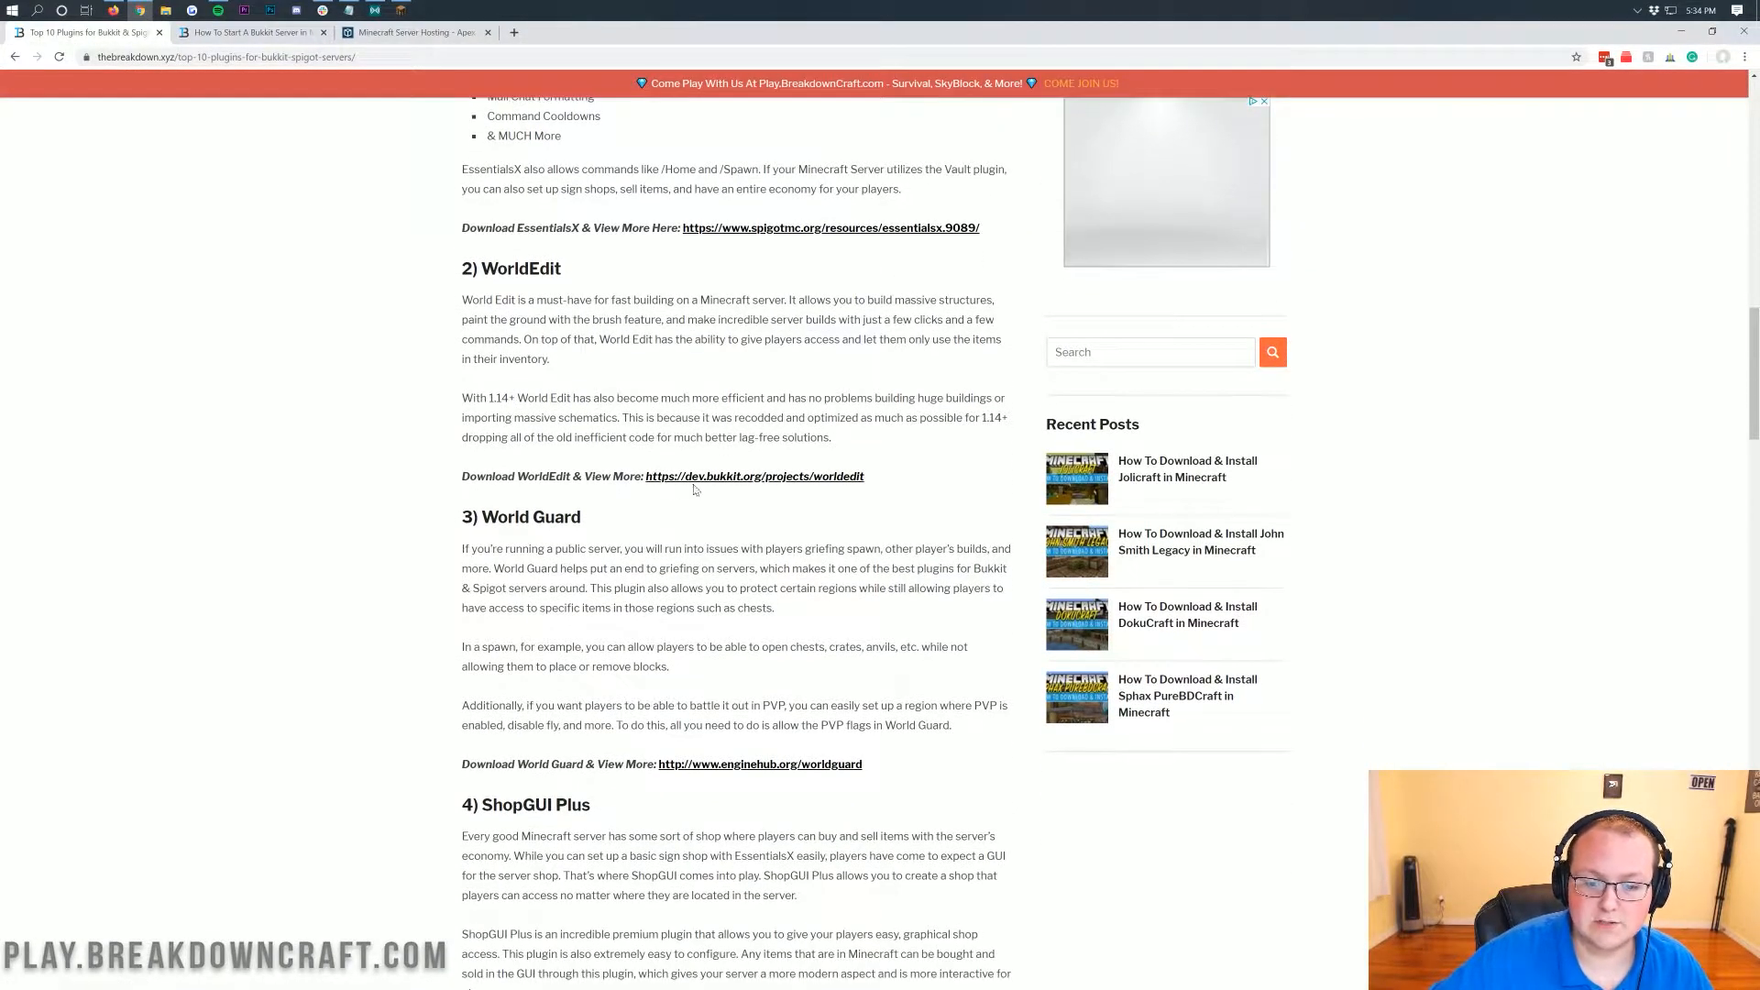
- Open WorldEdit's dev.bukkit.org project page and show its full Files list
{"action": "left_click", "coordinate": [753, 476]}
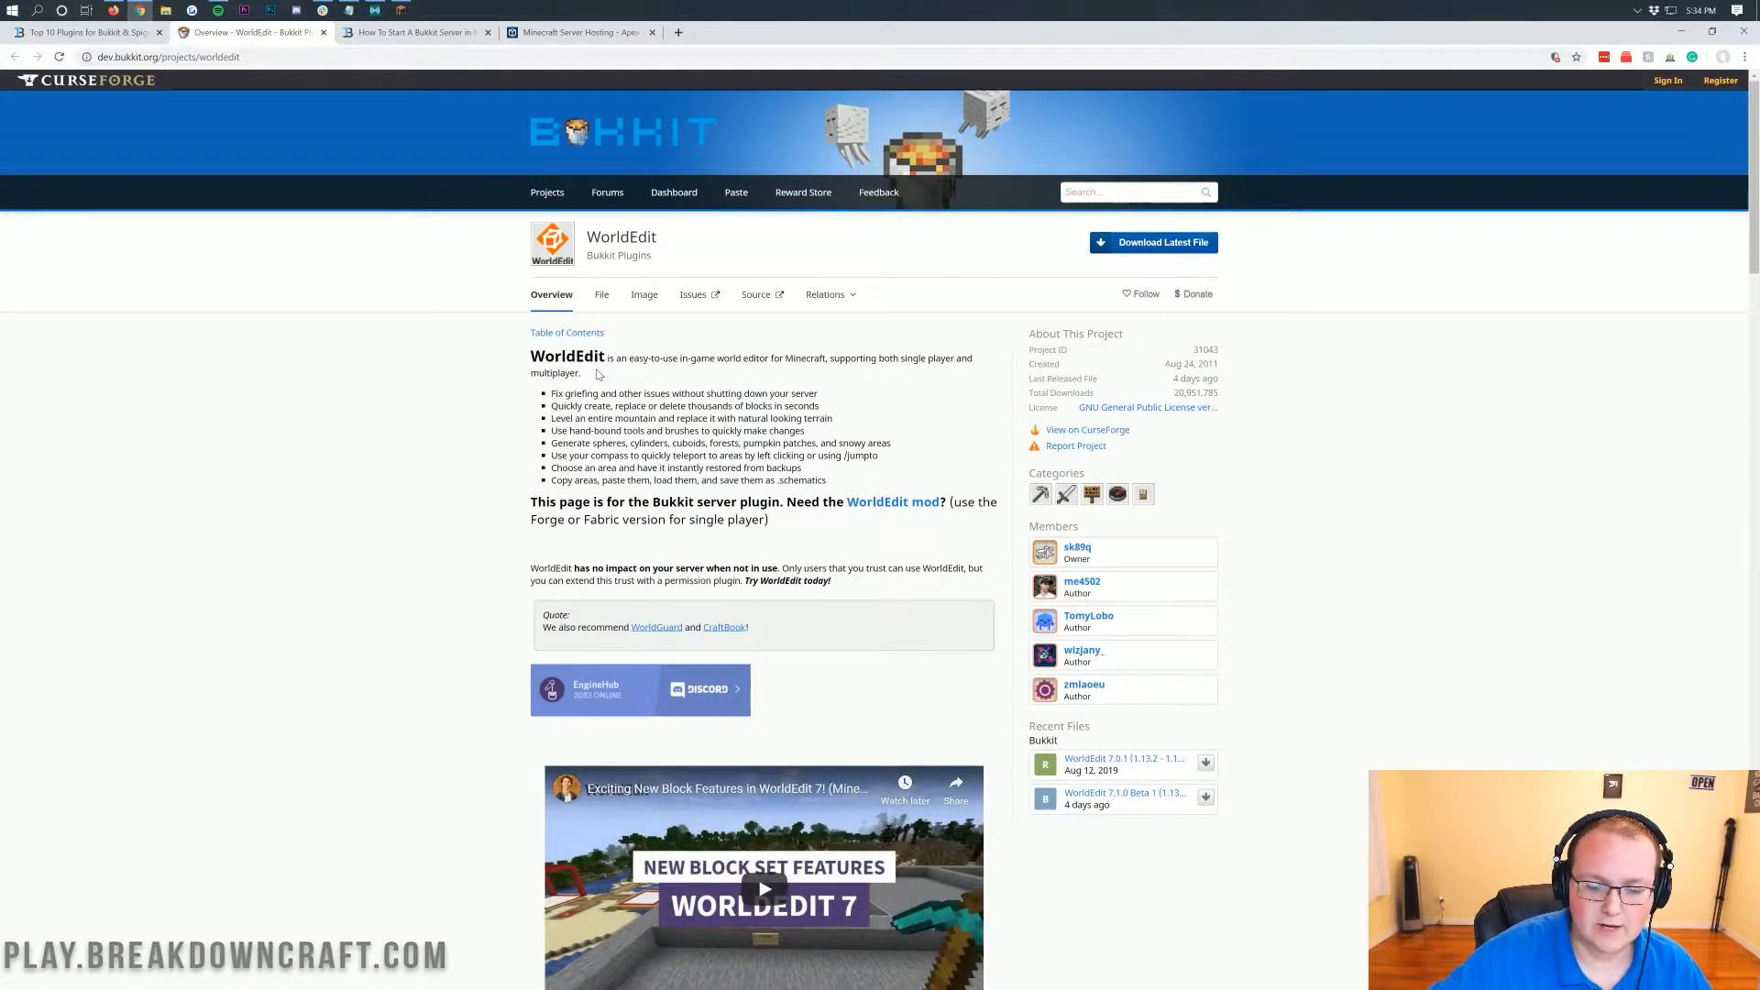
{"action": "mouse_move", "coordinate": [528, 372]}
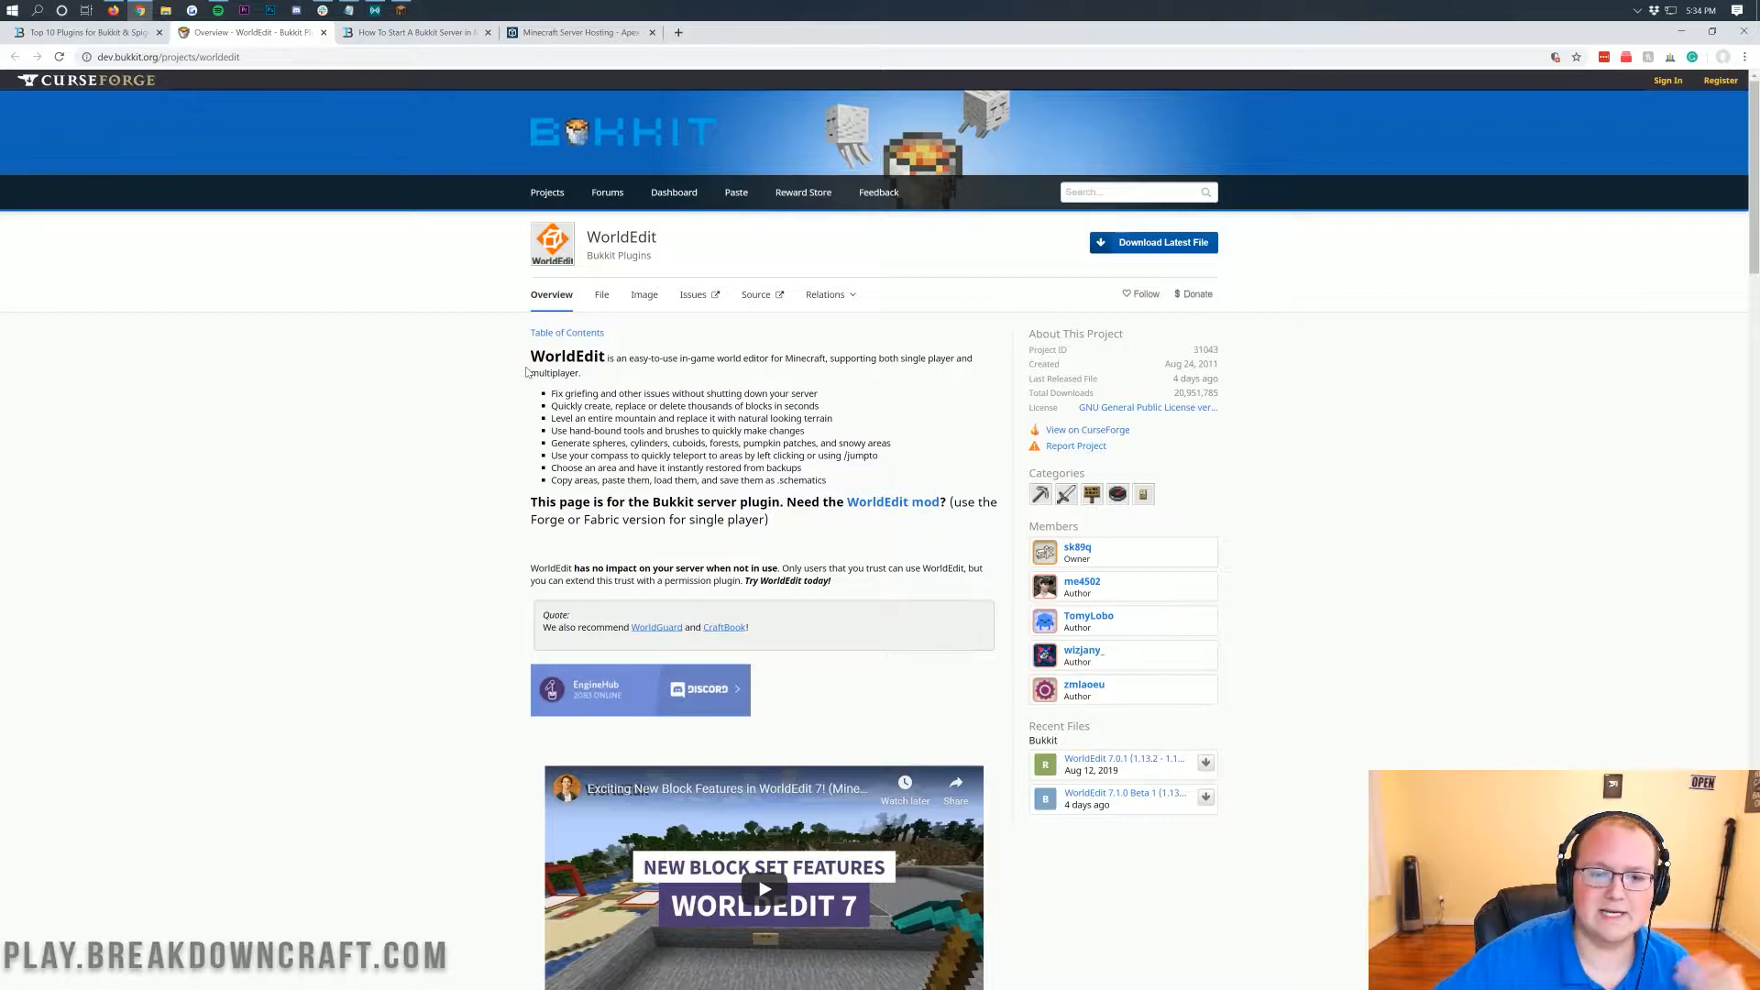
{"action": "left_click", "coordinate": [601, 293]}
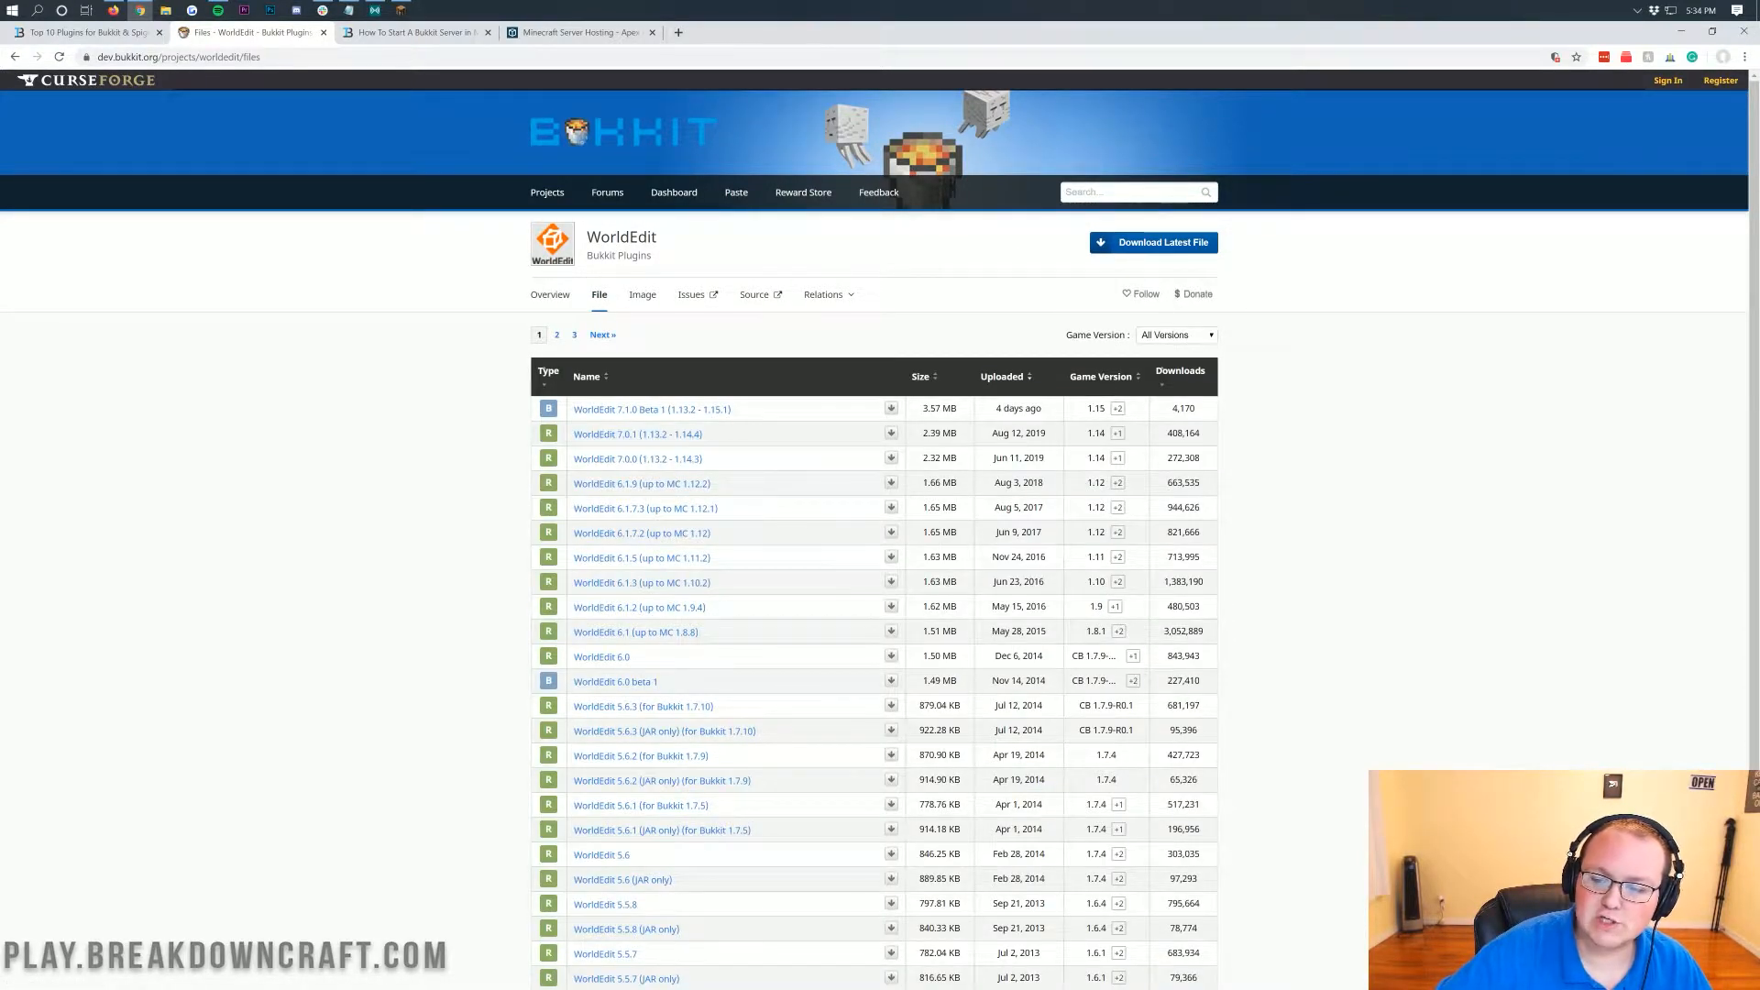
{"action": "mouse_move", "coordinate": [1118, 409]}
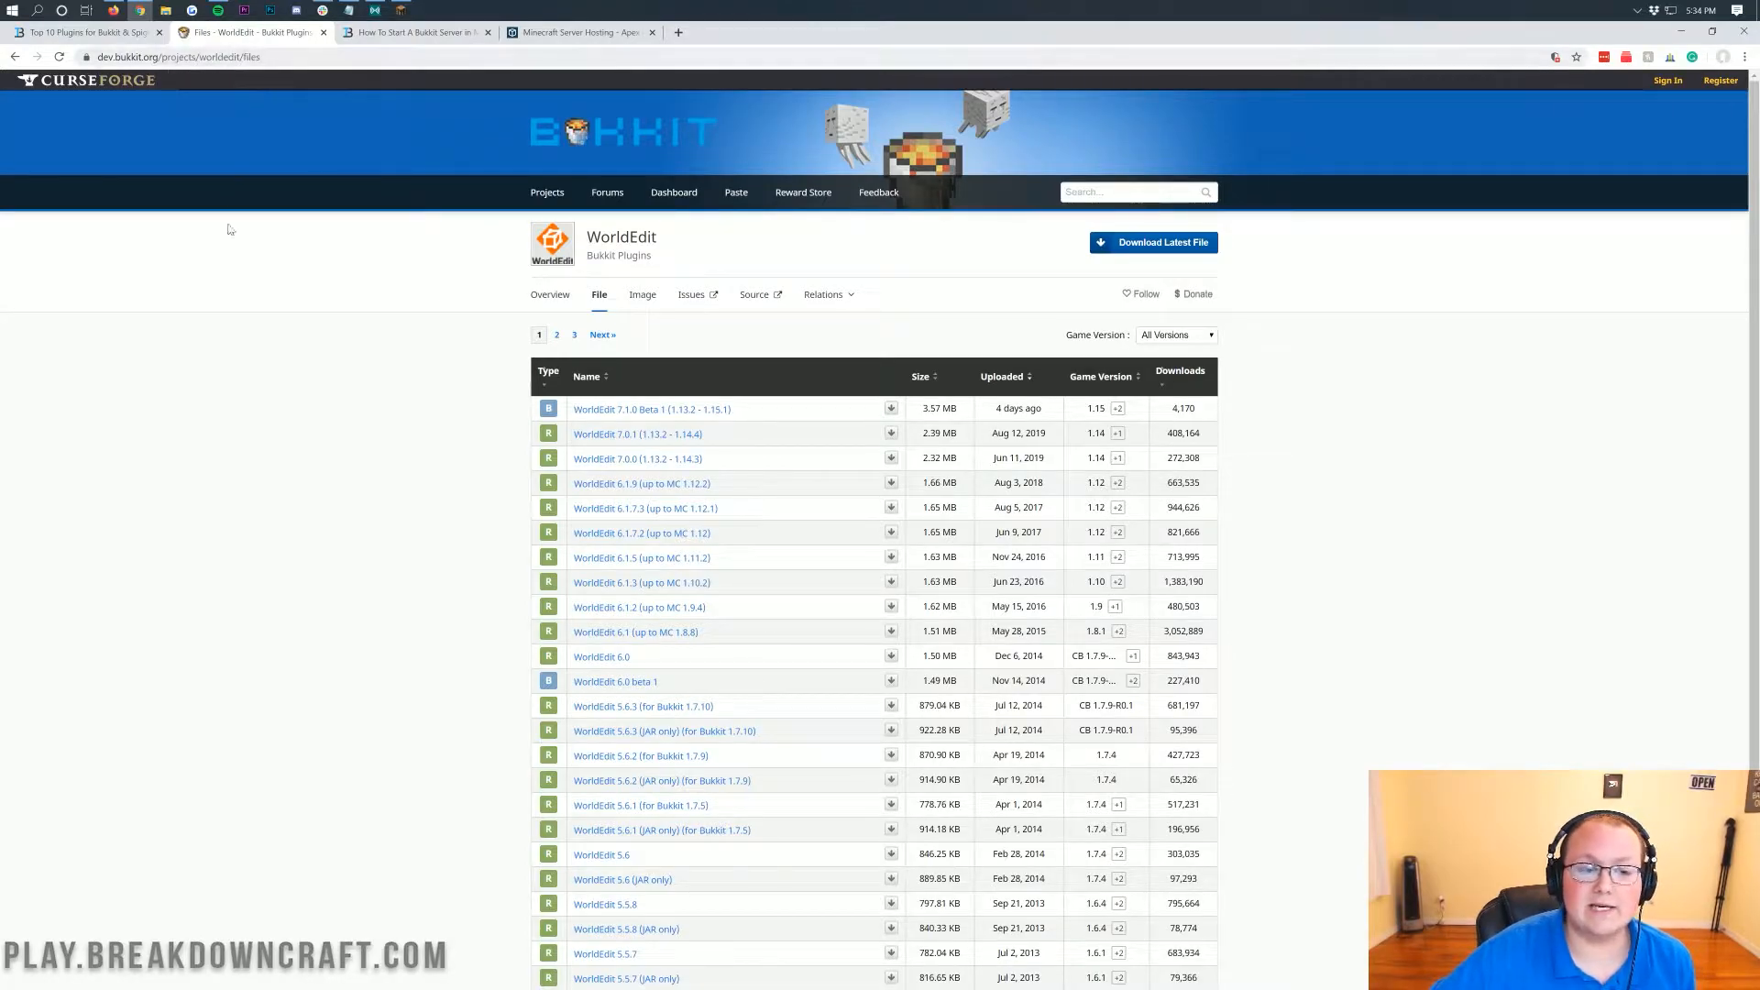
- Return to the plugins article, briefly visit Holographic Displays' page, and scroll to the MCMMO entry
{"action": "left_click", "coordinate": [84, 31]}
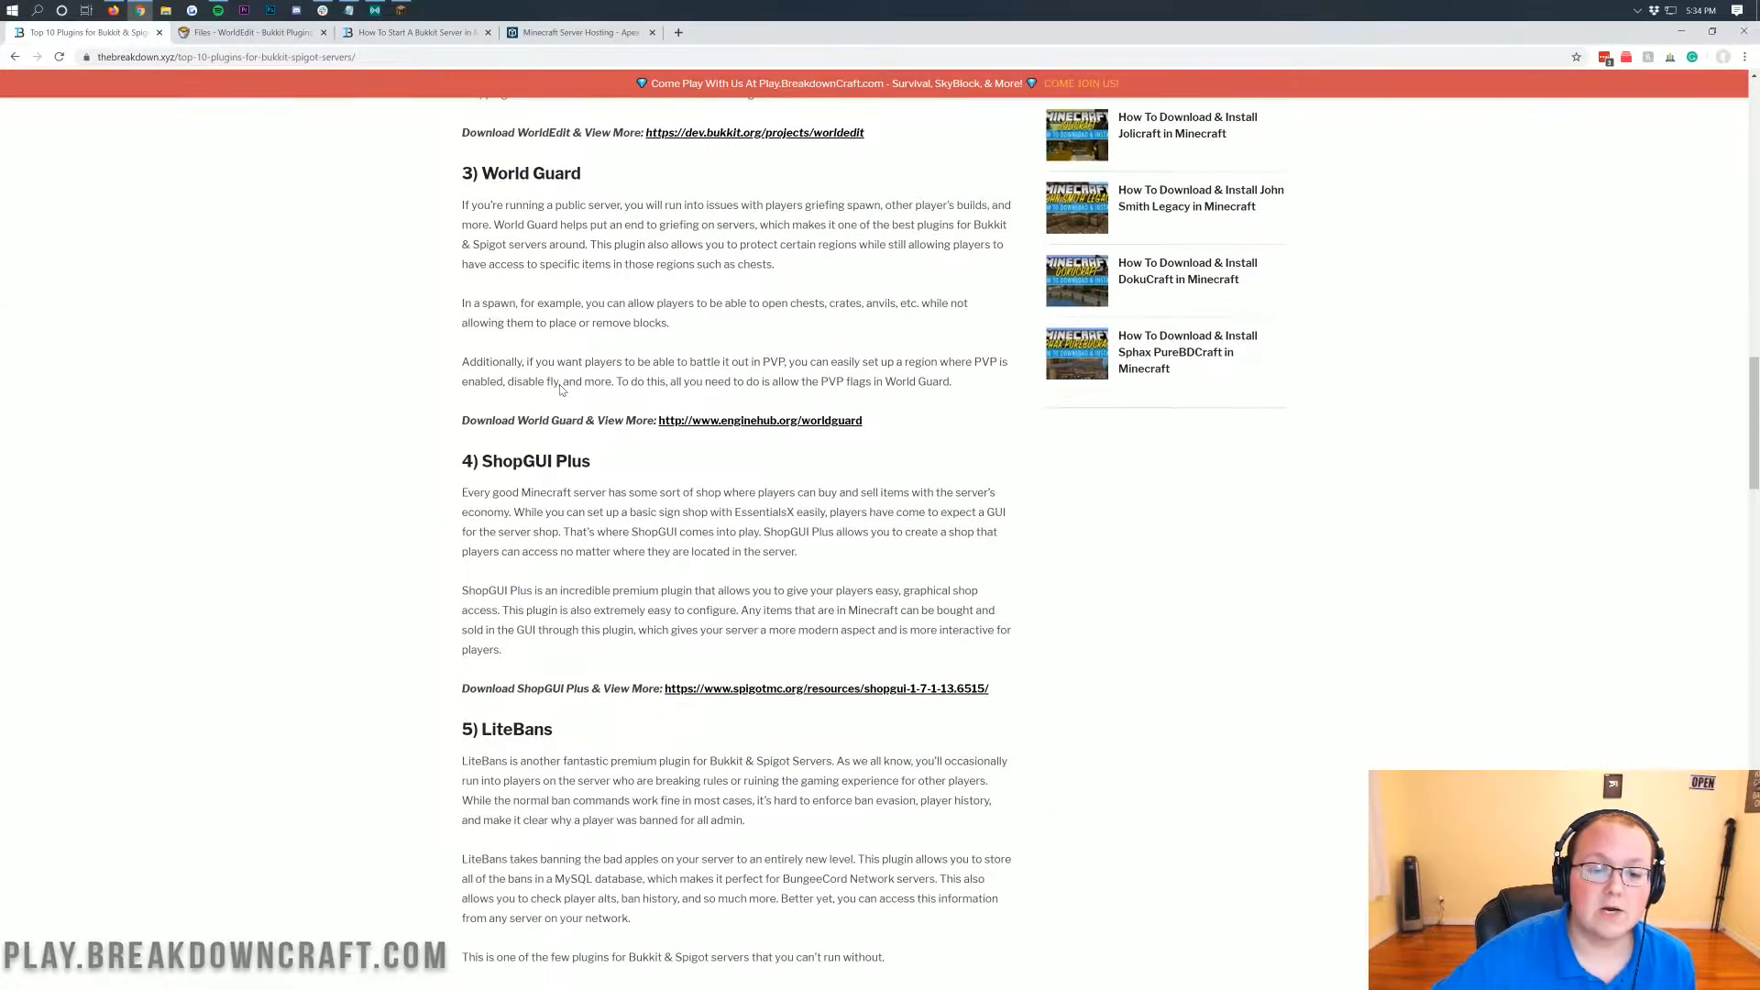
{"action": "scroll", "scroll_direction": "down", "scroll_amount": 3}
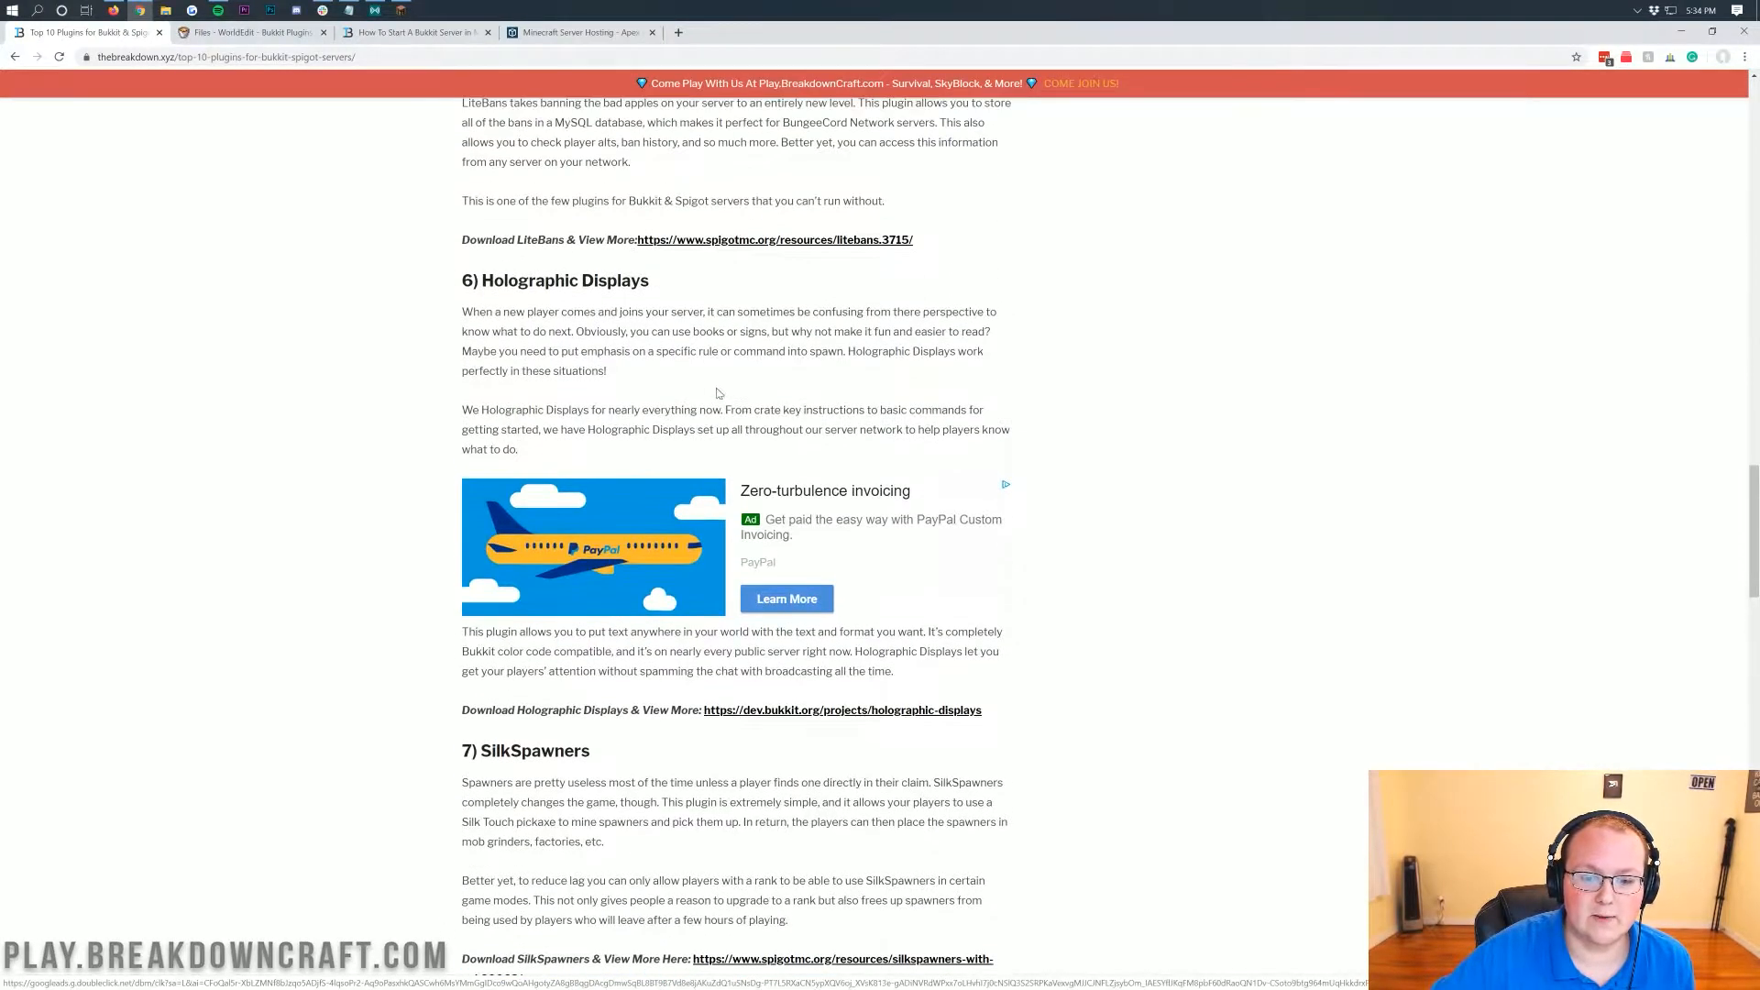
{"action": "left_click", "coordinate": [841, 710]}
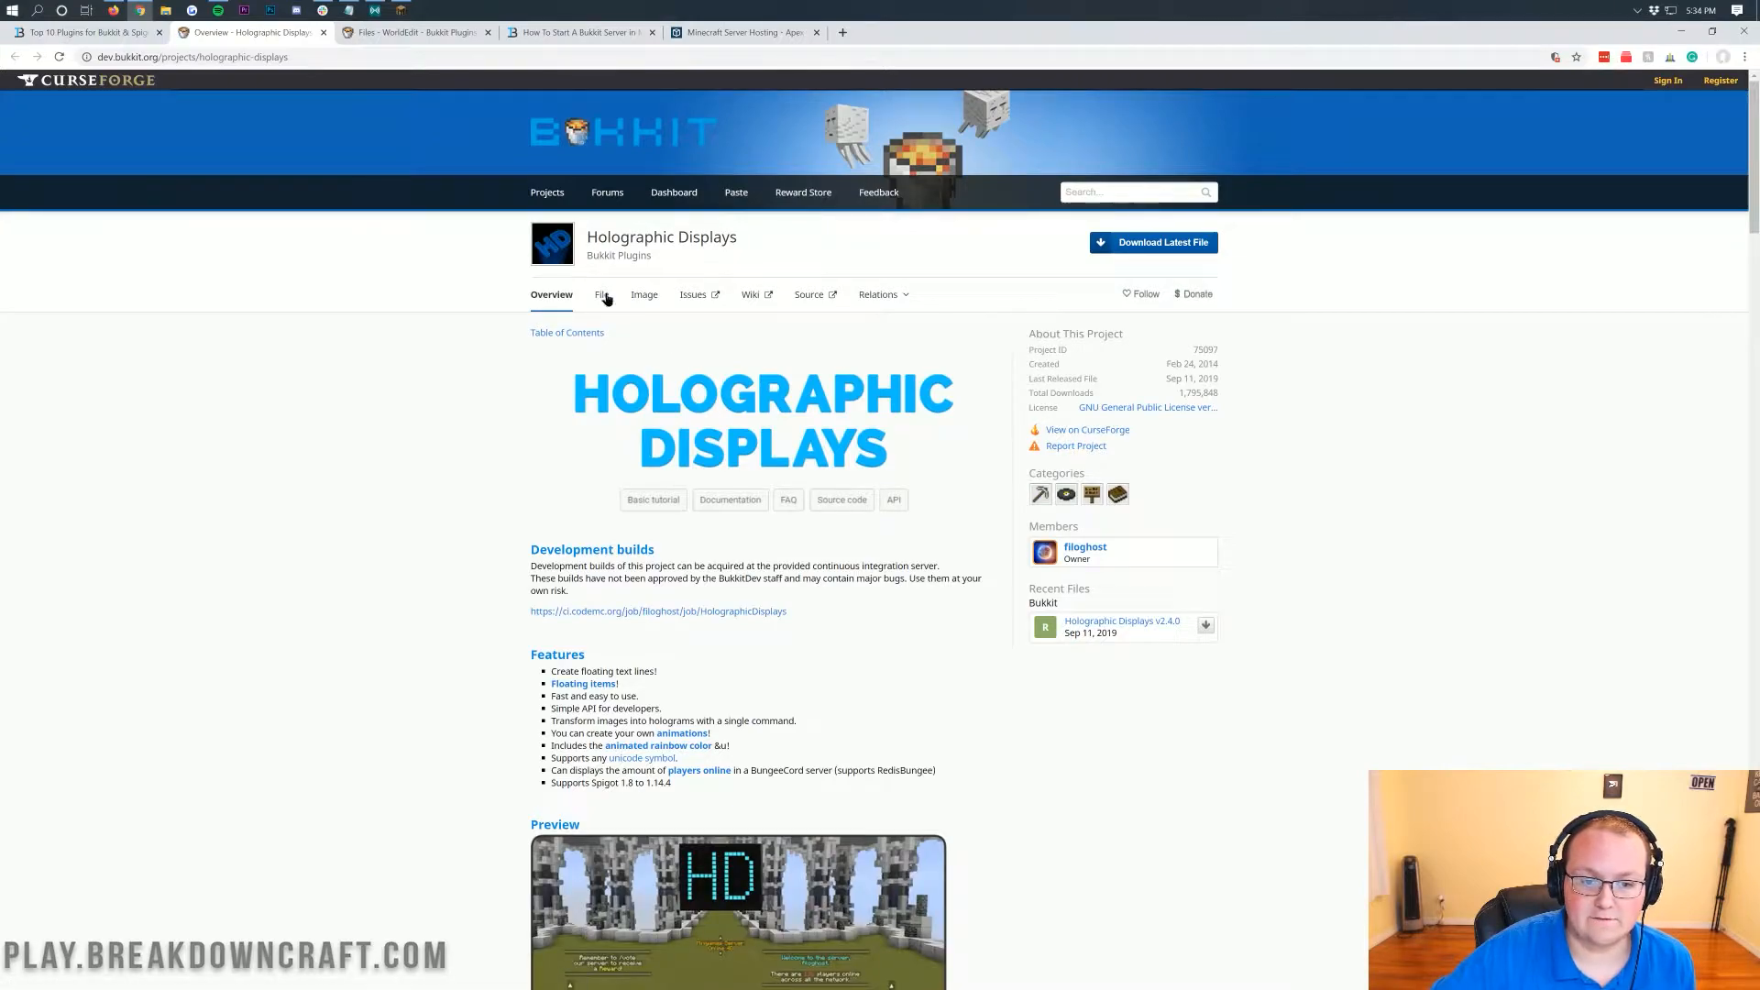
{"action": "left_click", "coordinate": [599, 293]}
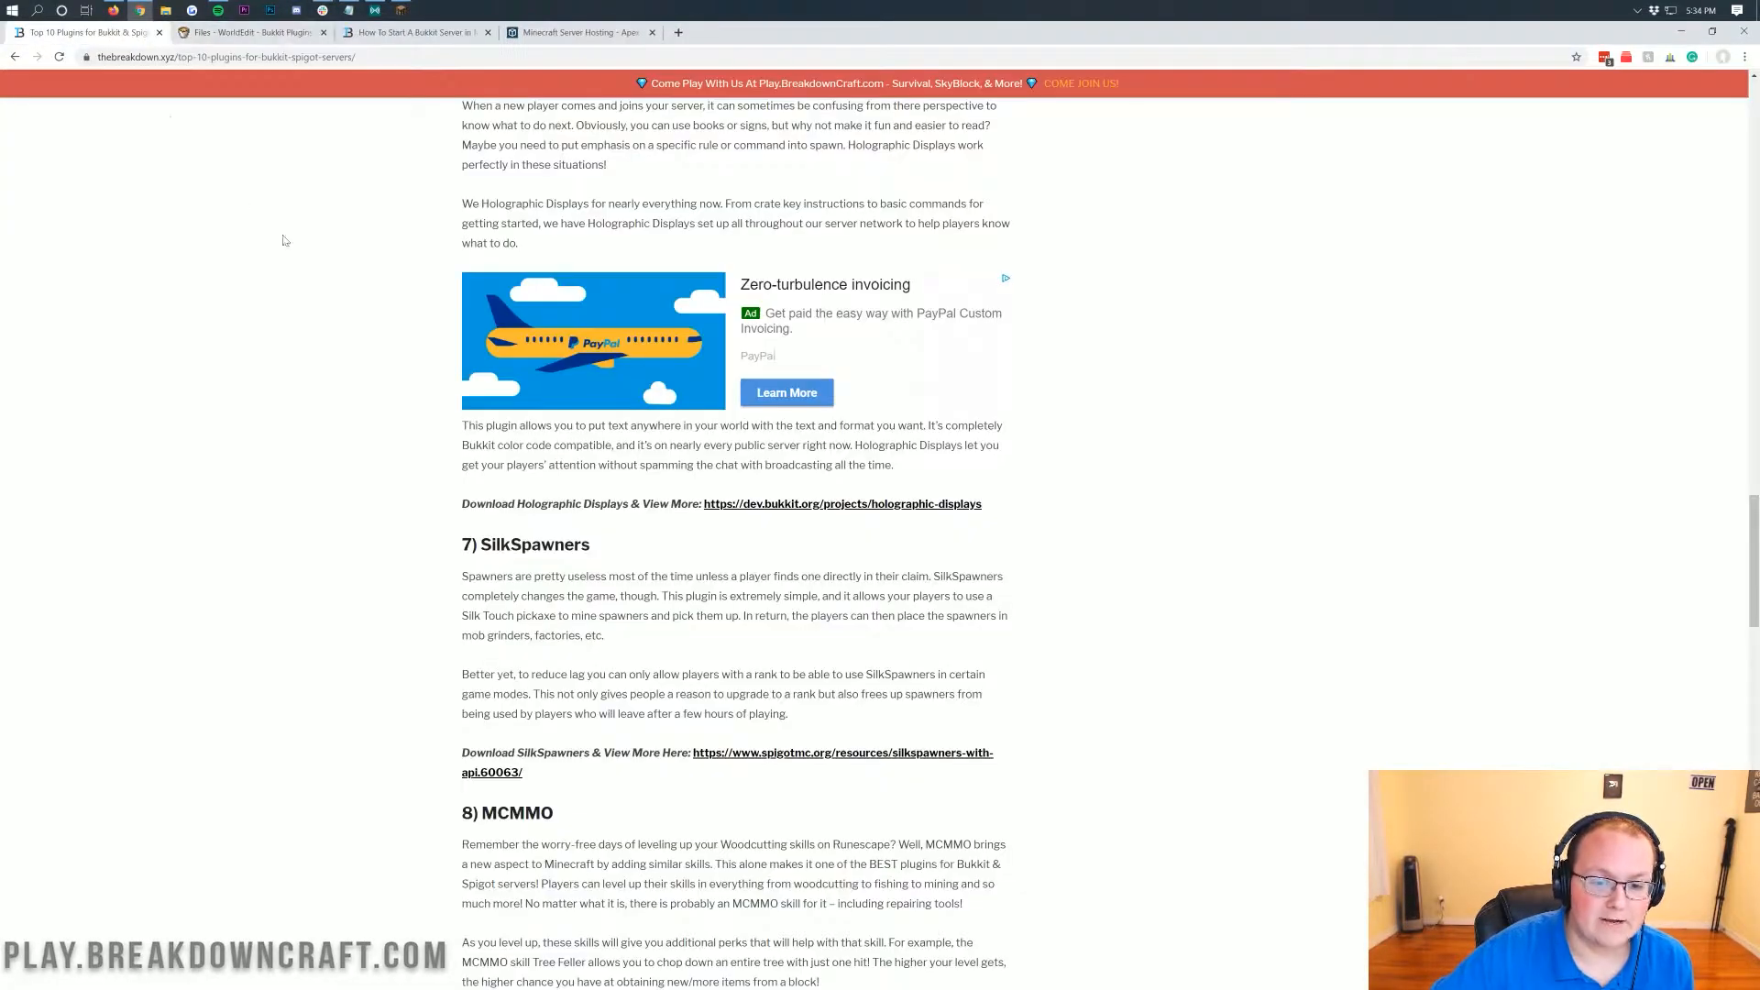
{"action": "scroll", "scroll_direction": "down", "scroll_amount": 3}
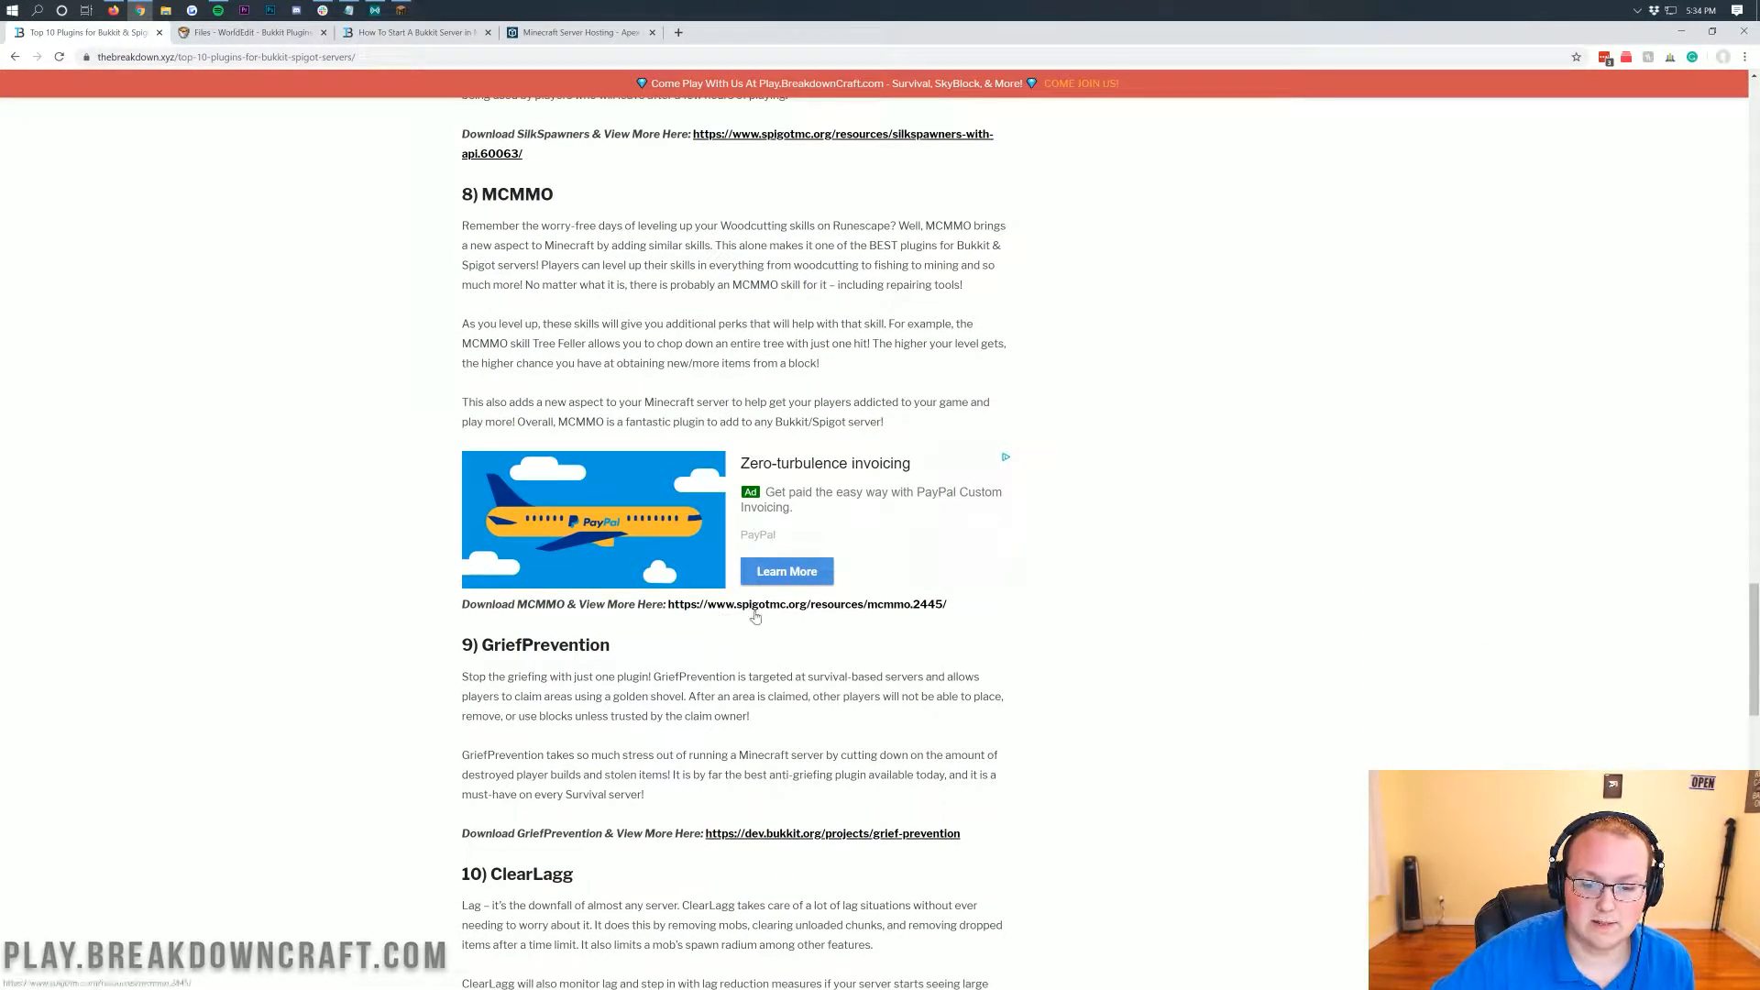
- Download the mcMMO Classic jar from its SpigotMC page and keep the file
{"action": "left_click", "coordinate": [807, 604]}
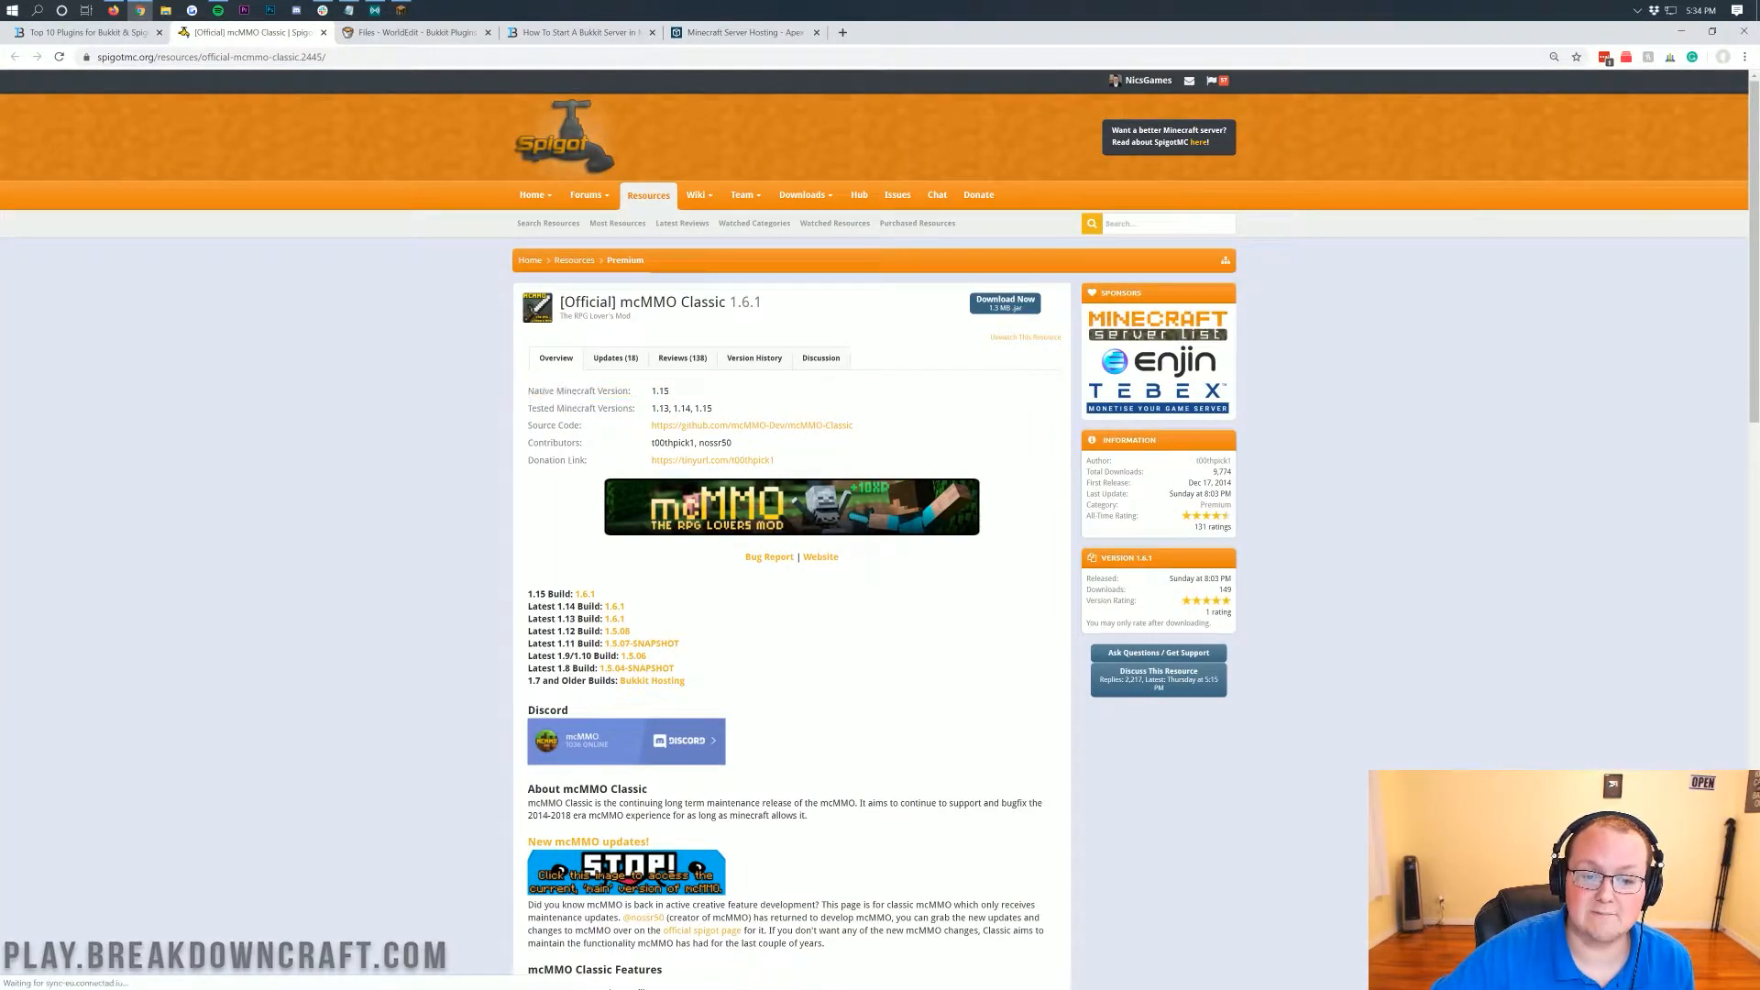
{"action": "double_click", "coordinate": [658, 390]}
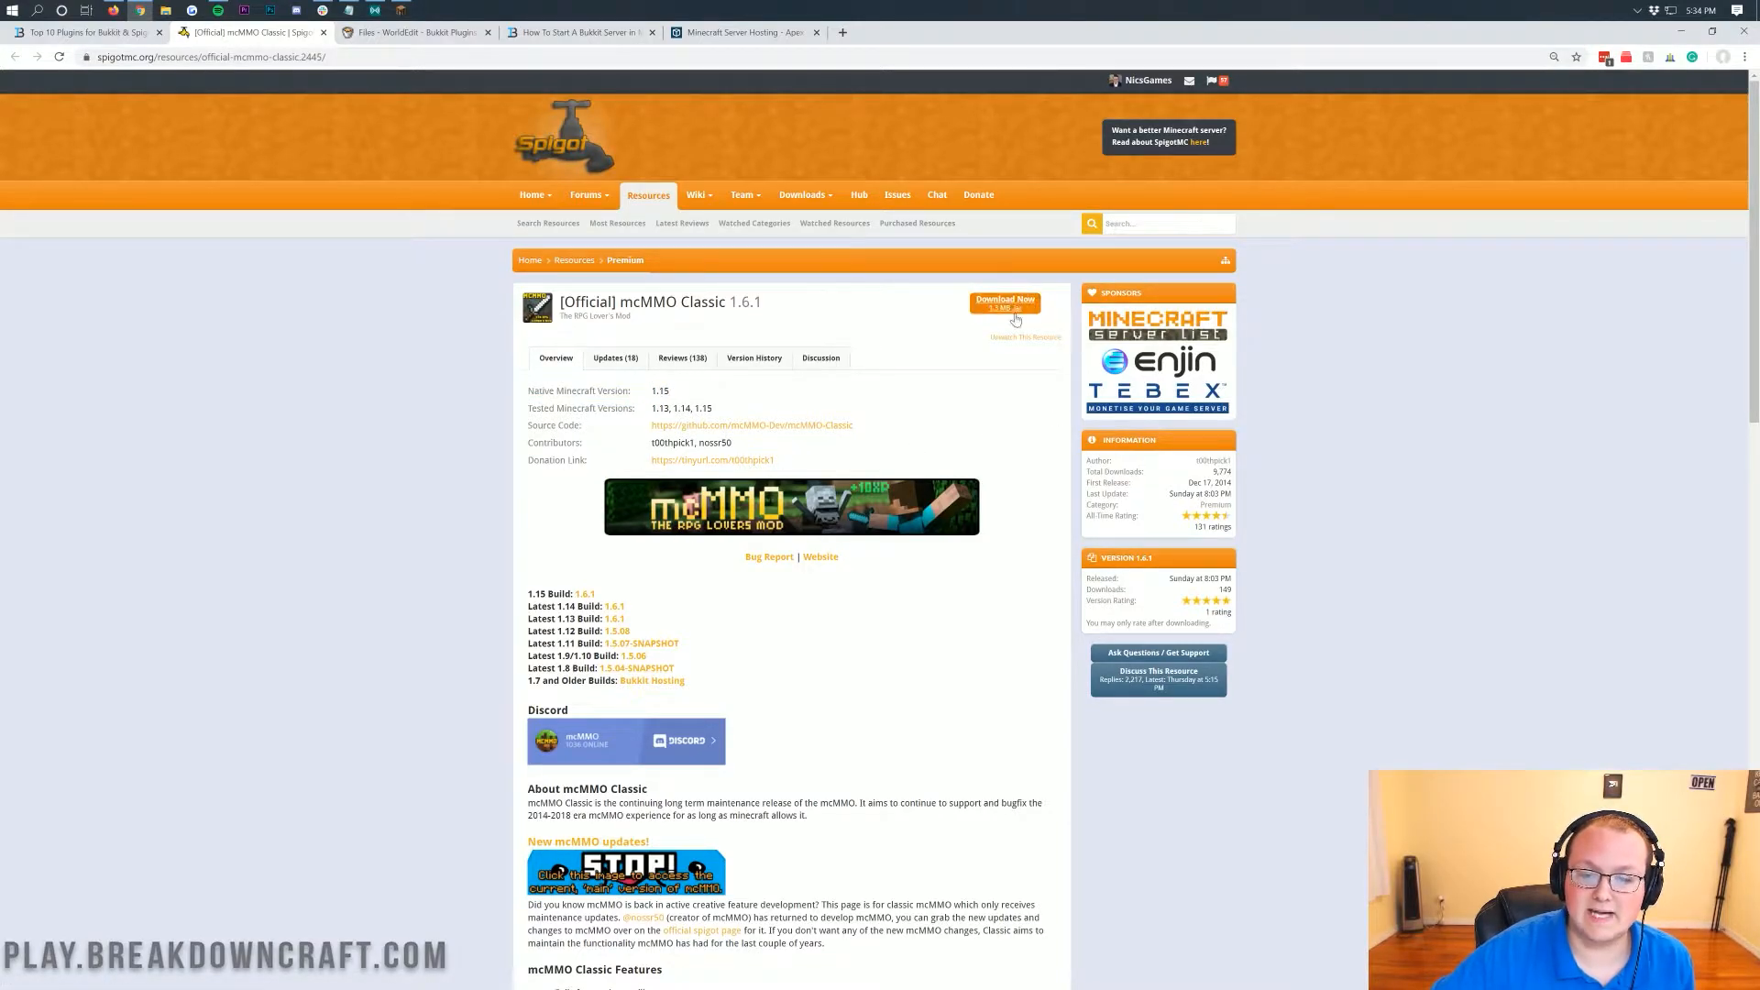
{"action": "left_click", "coordinate": [1003, 303]}
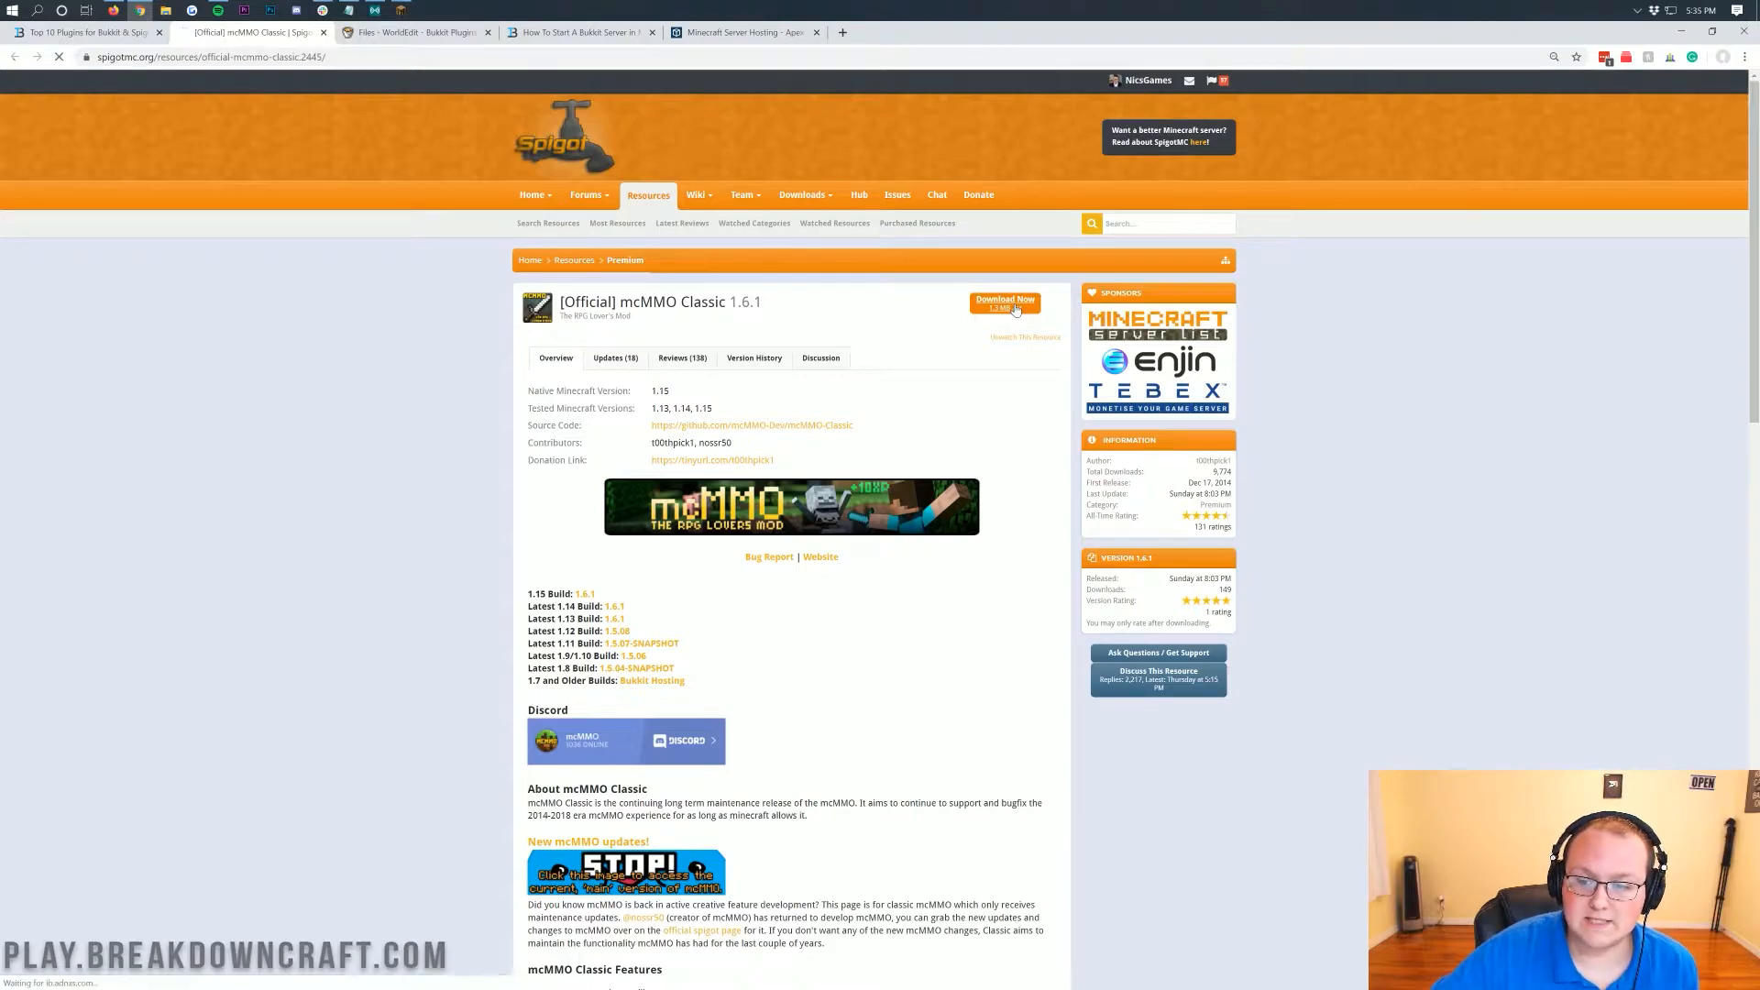
{"action": "left_click", "coordinate": [1003, 302]}
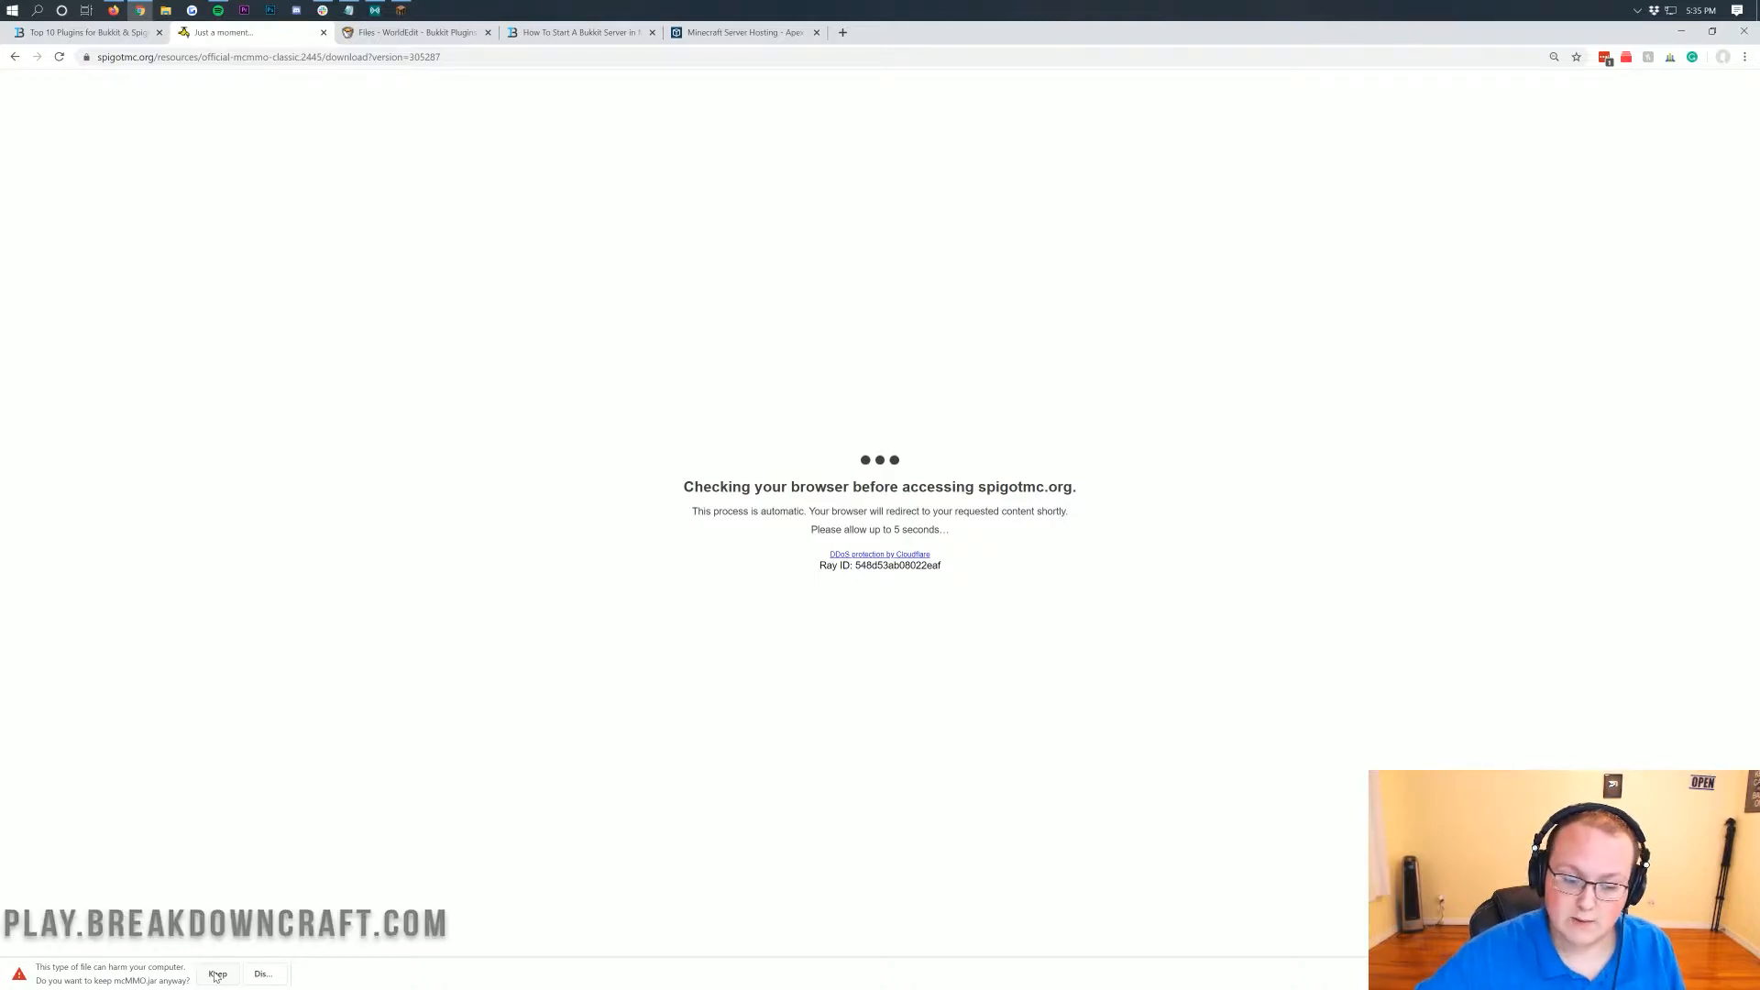
{"action": "left_click", "coordinate": [216, 973]}
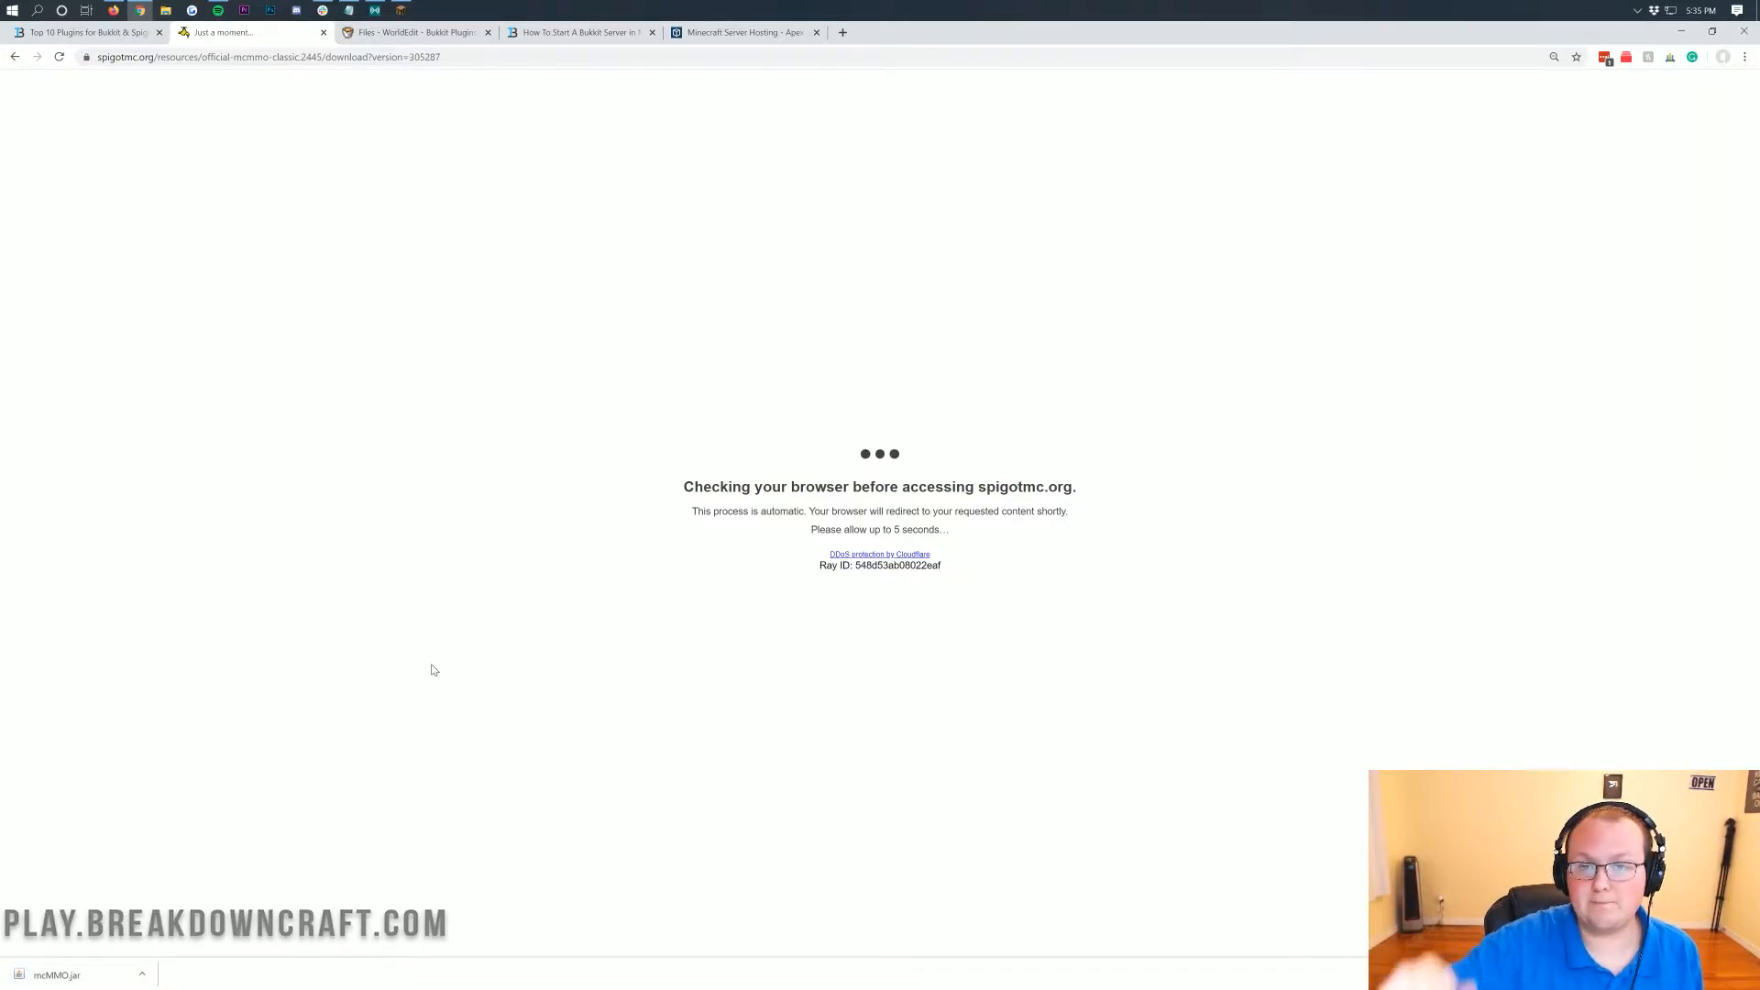
- Download WorldEdit 7.1.0 Beta 1 for 1.15.1 from the CurseForge files list and keep it
{"action": "left_click", "coordinate": [416, 31]}
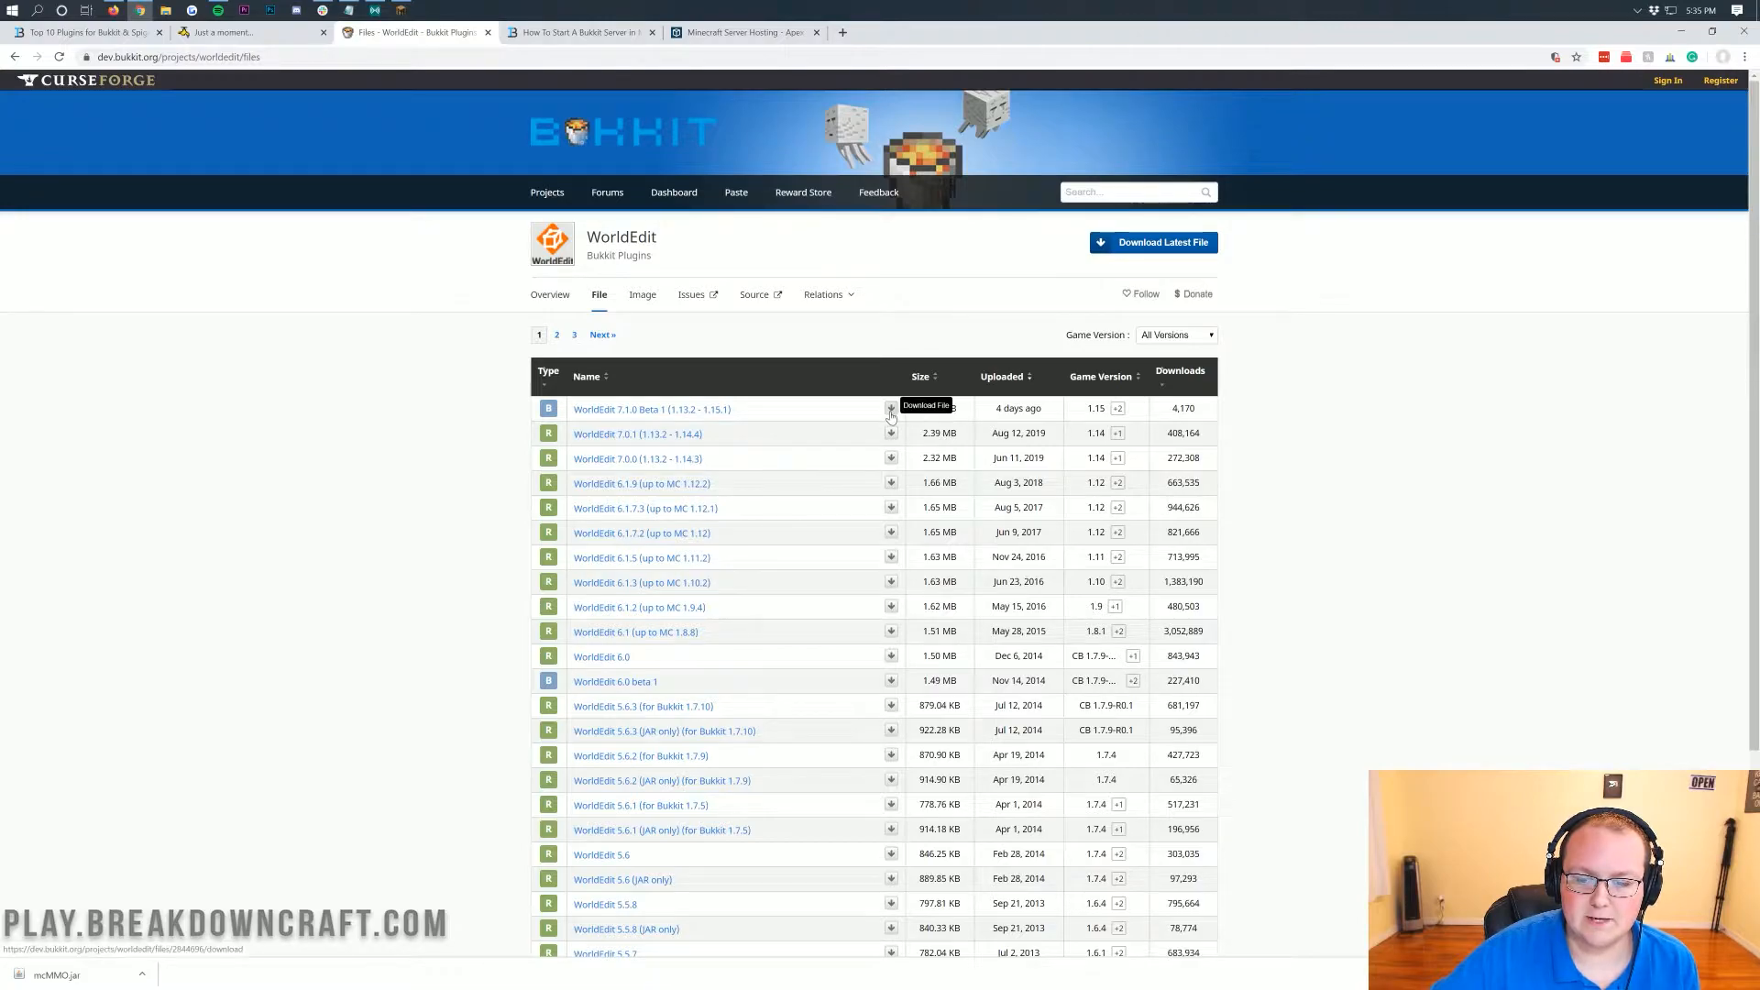
{"action": "left_click", "coordinate": [891, 407]}
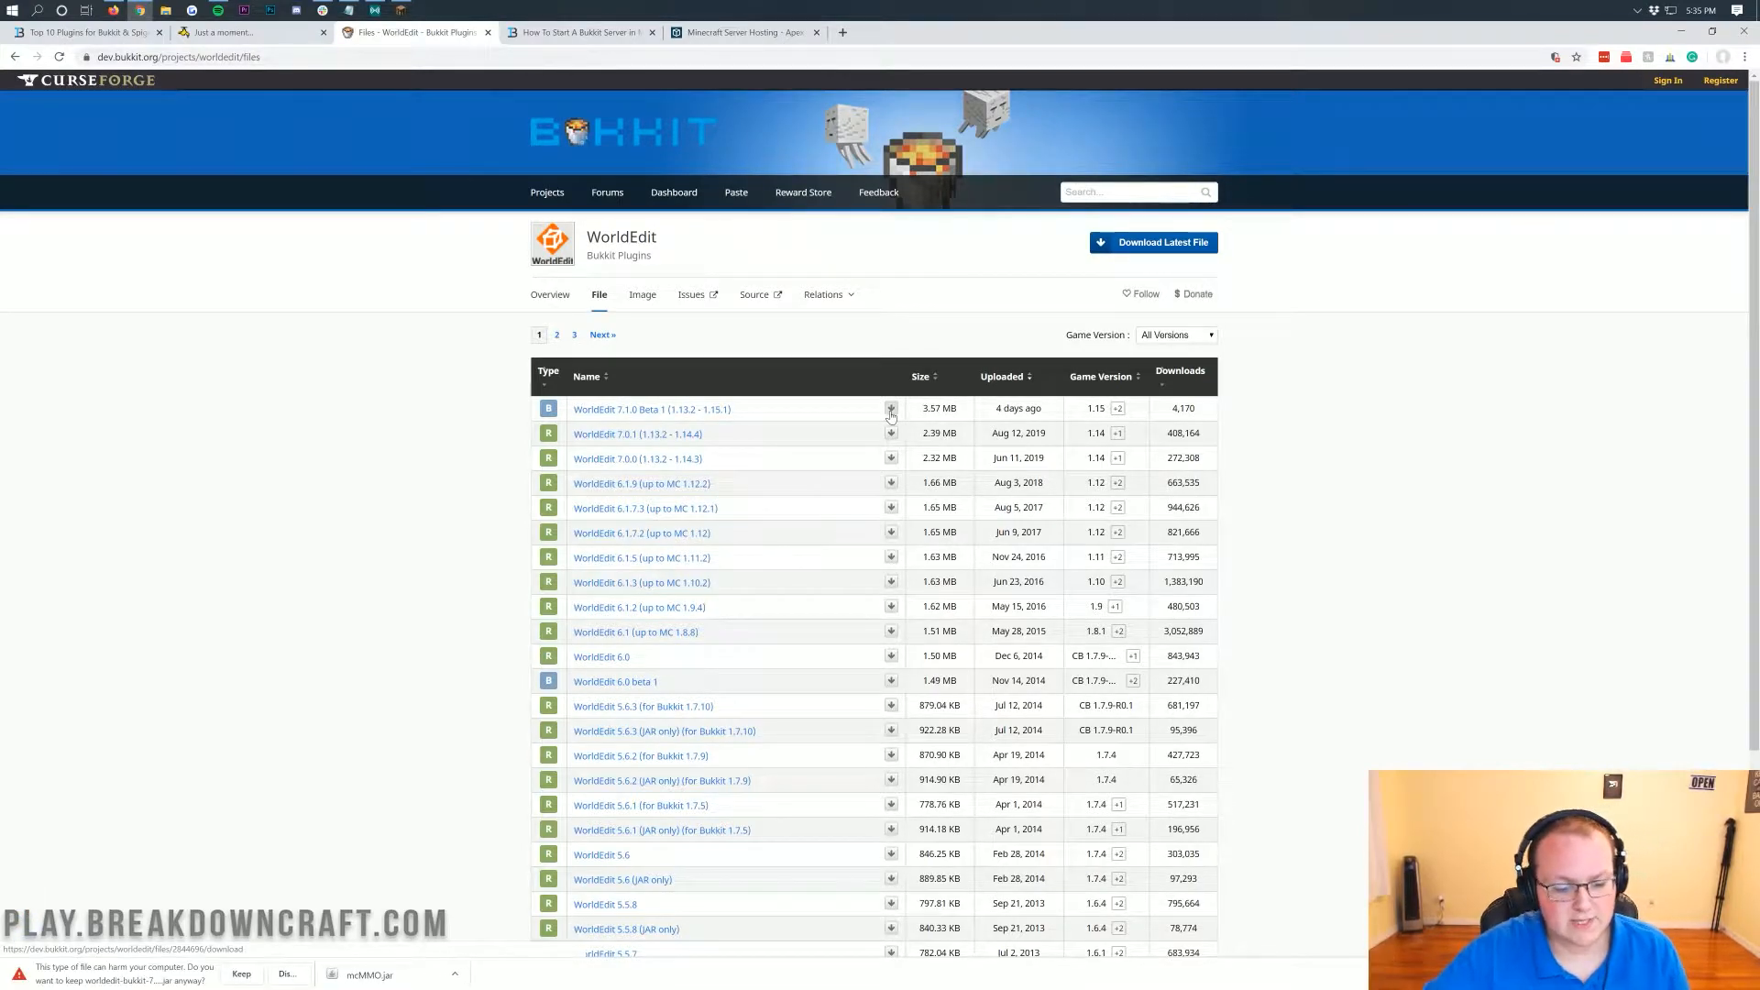
{"action": "left_click", "coordinate": [240, 974]}
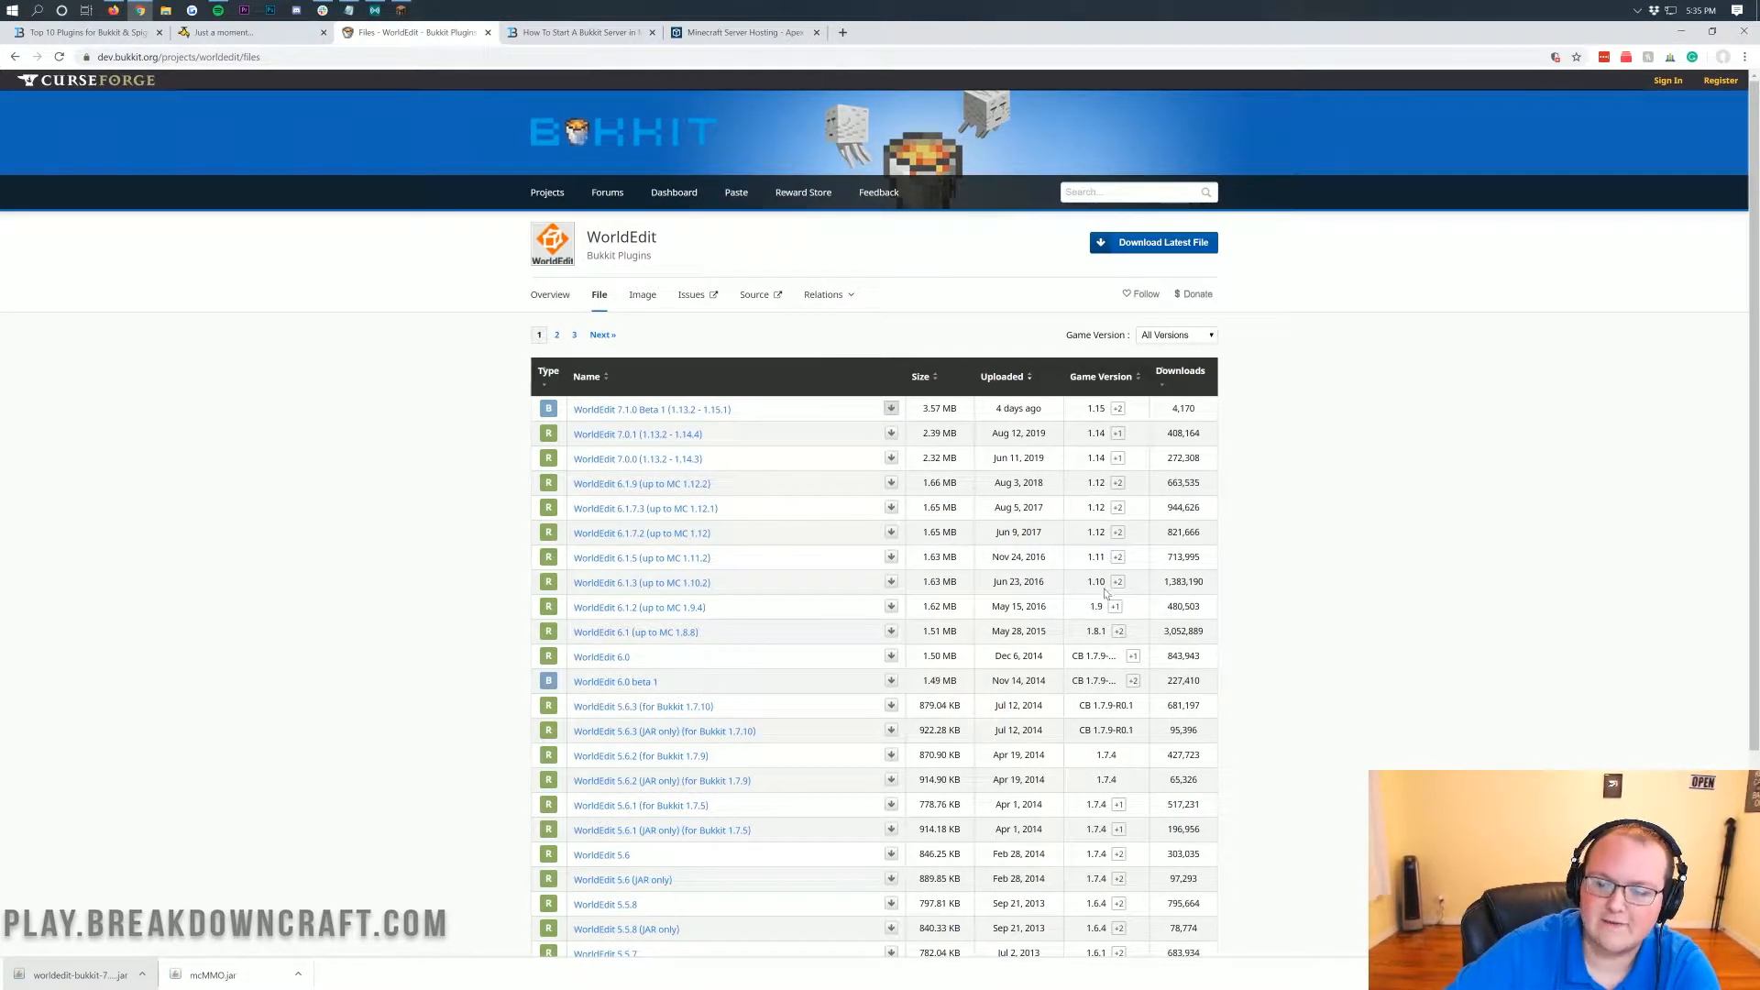
{"action": "mouse_move", "coordinate": [1184, 449]}
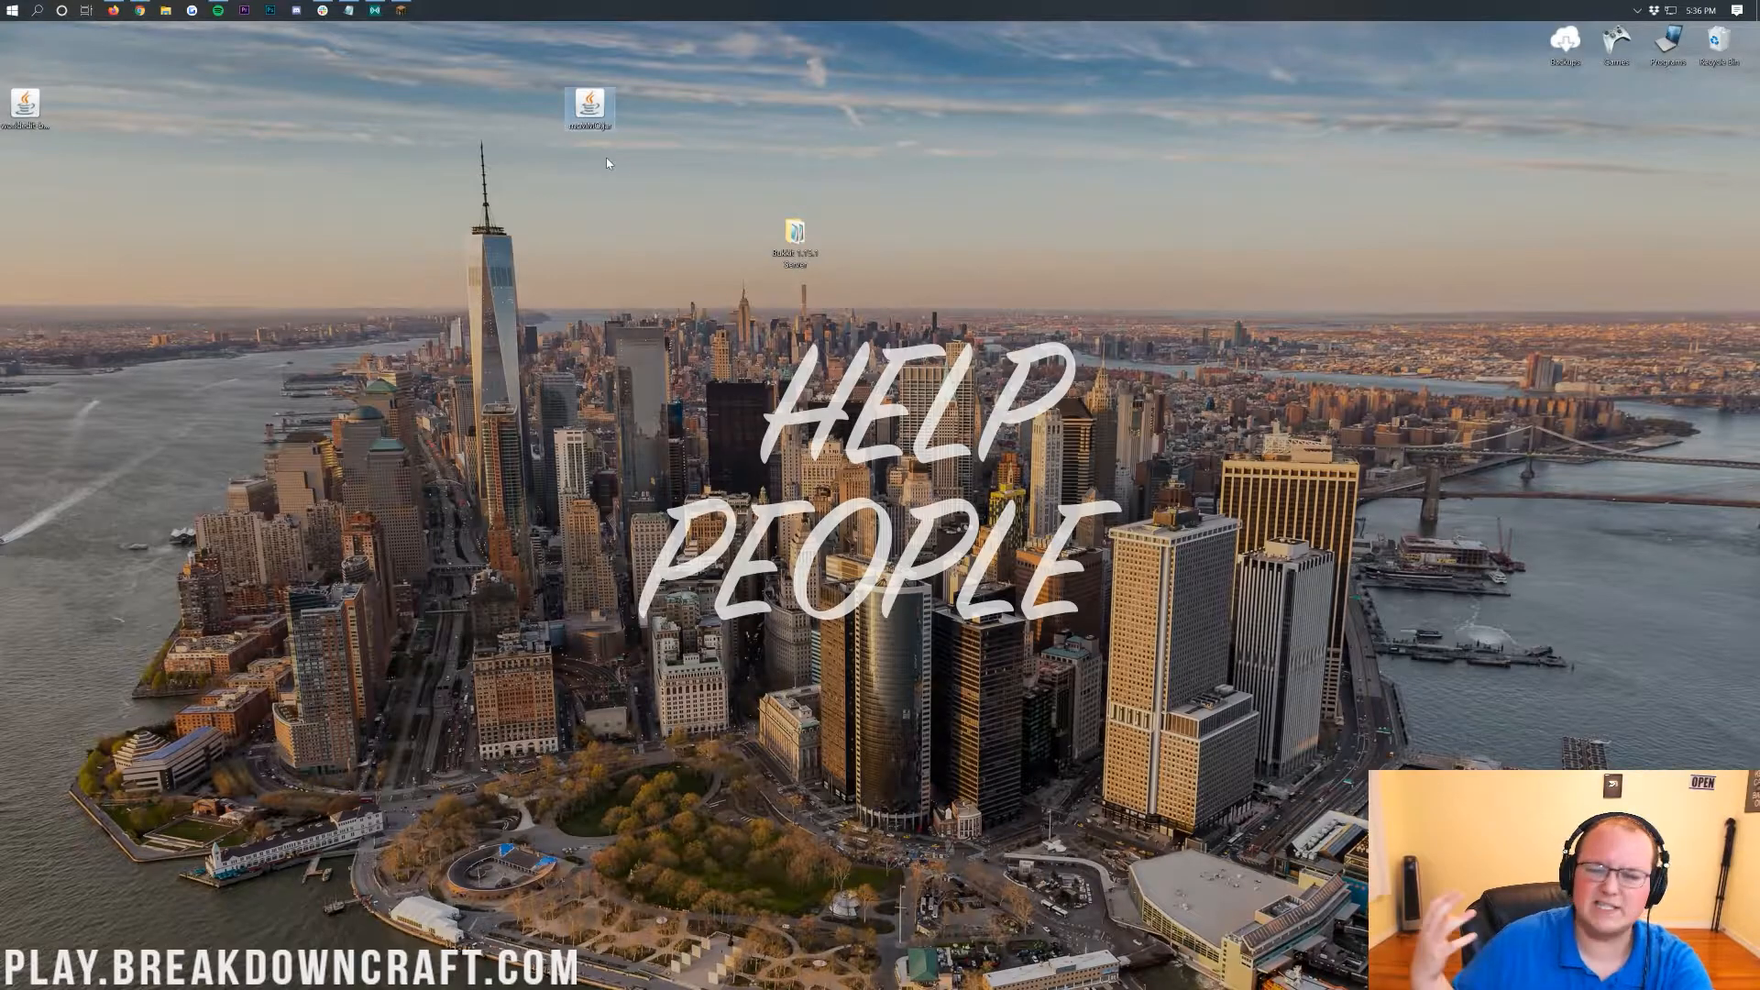
{"action": "mouse_move", "coordinate": [645, 238]}
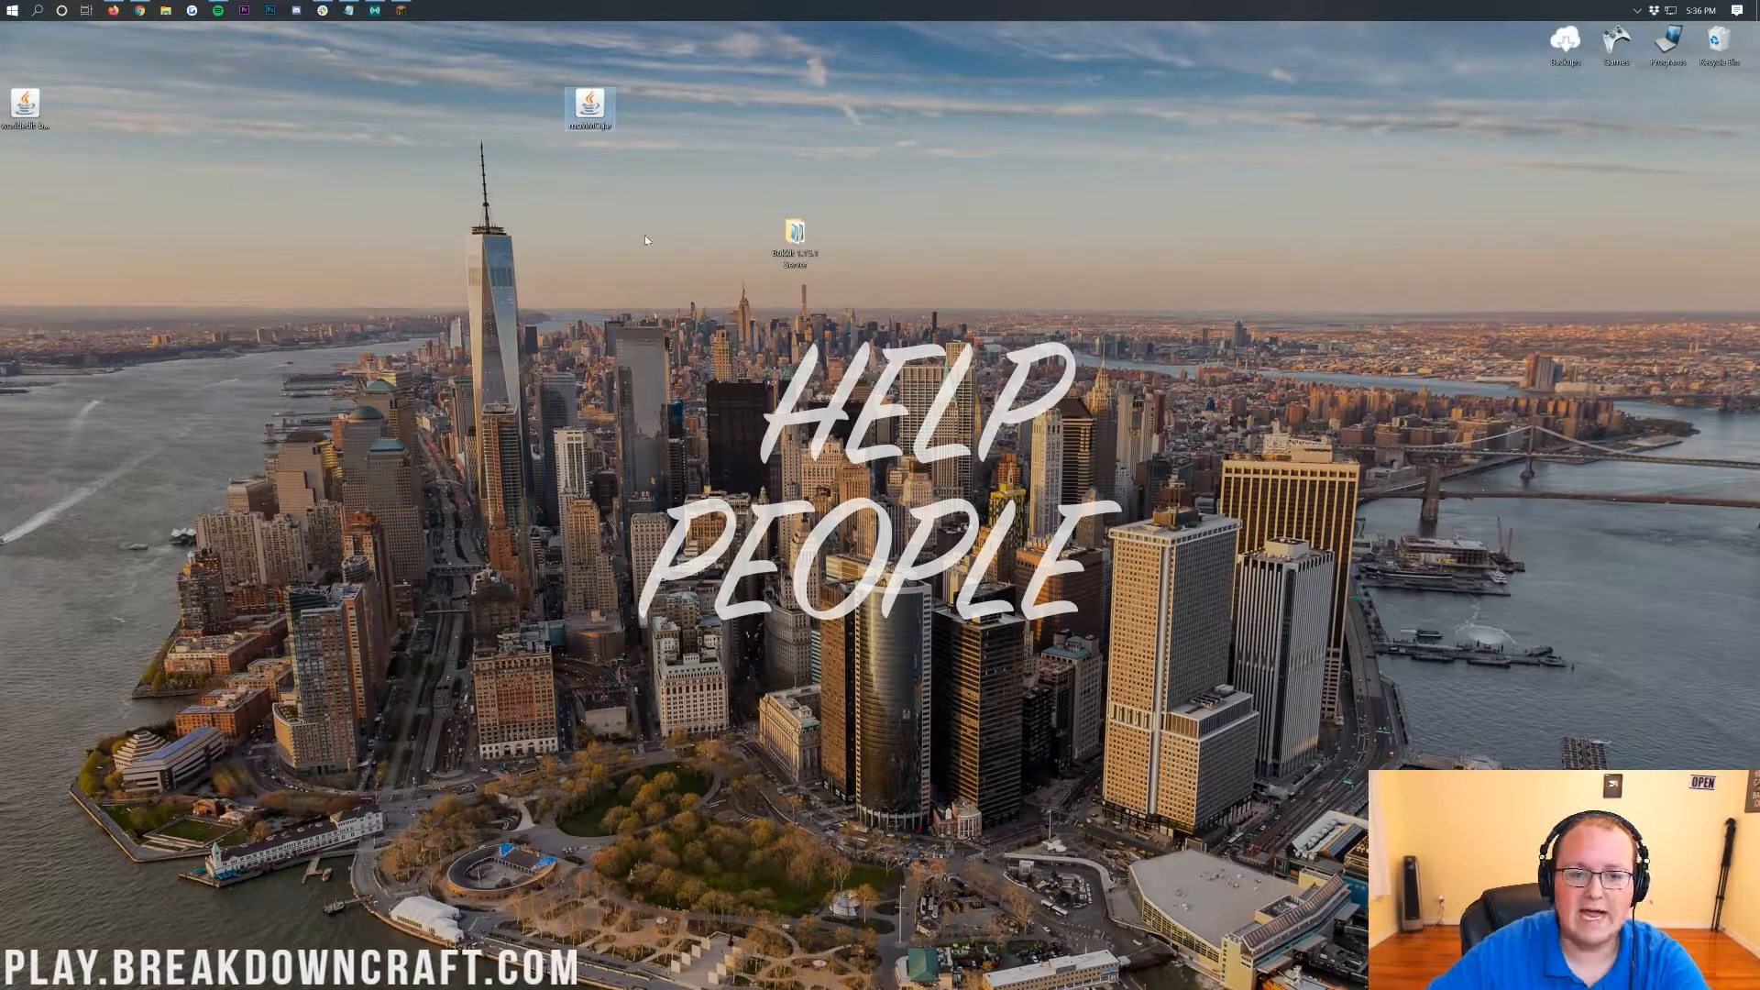
{"action": "mouse_move", "coordinate": [642, 216]}
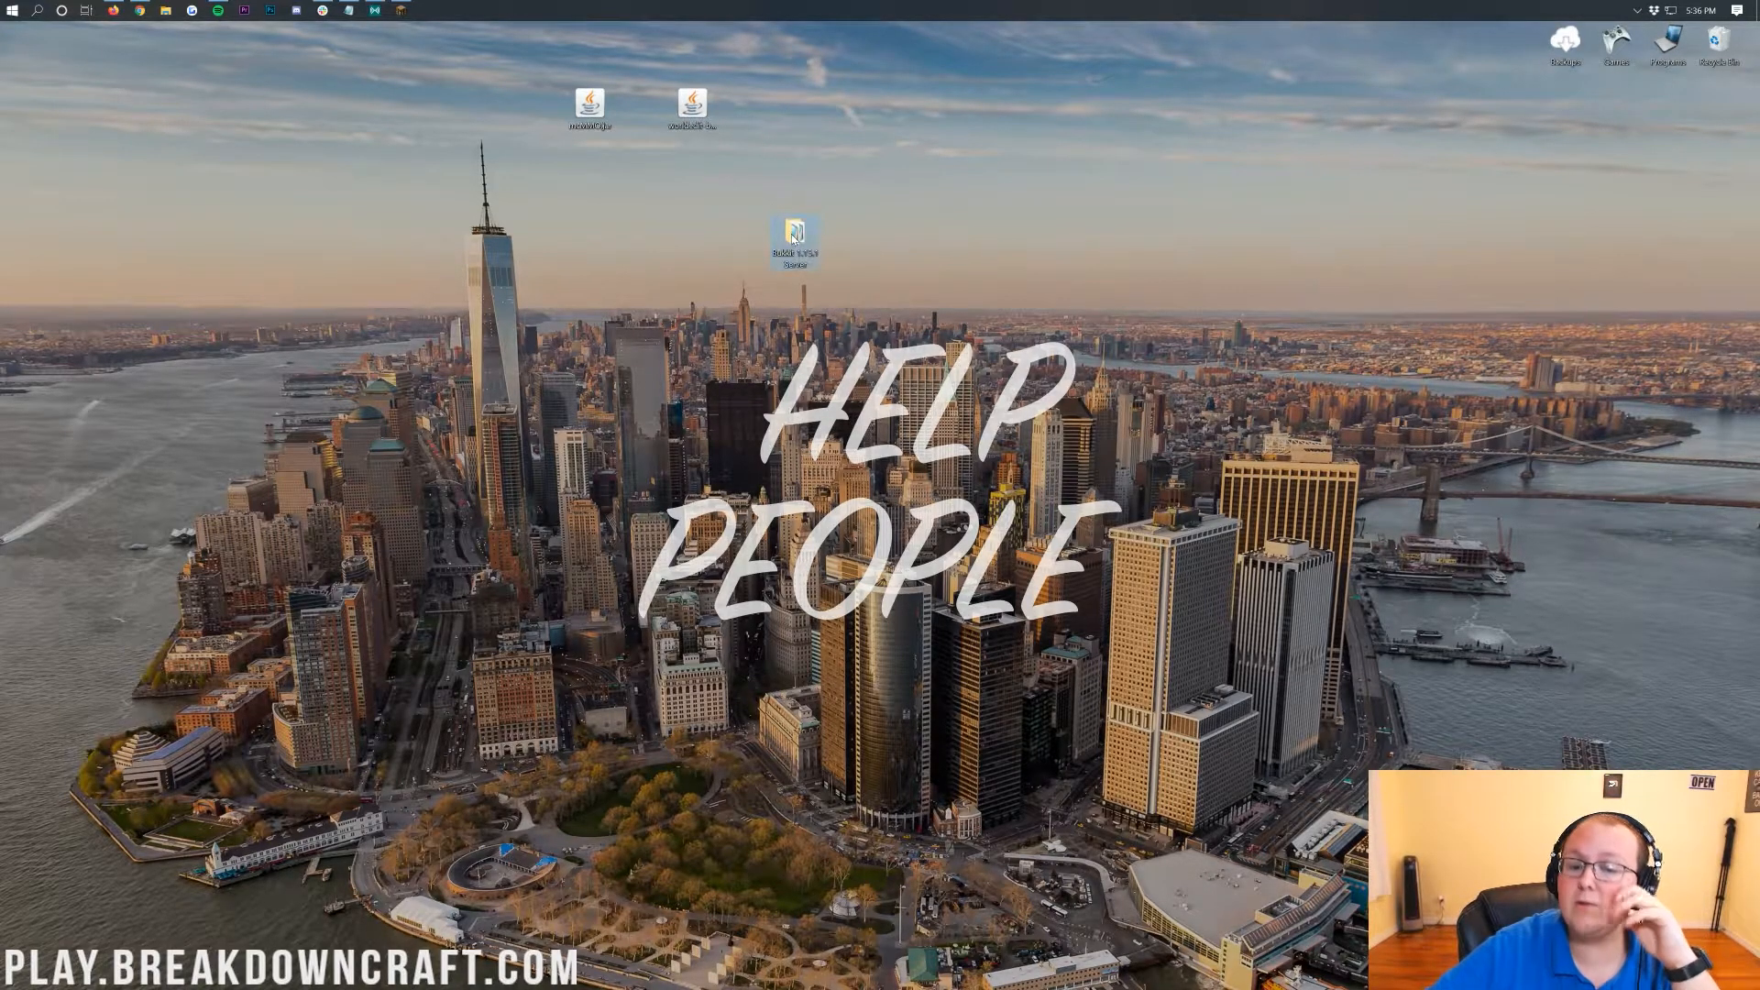
{"action": "mouse_move", "coordinate": [794, 238]}
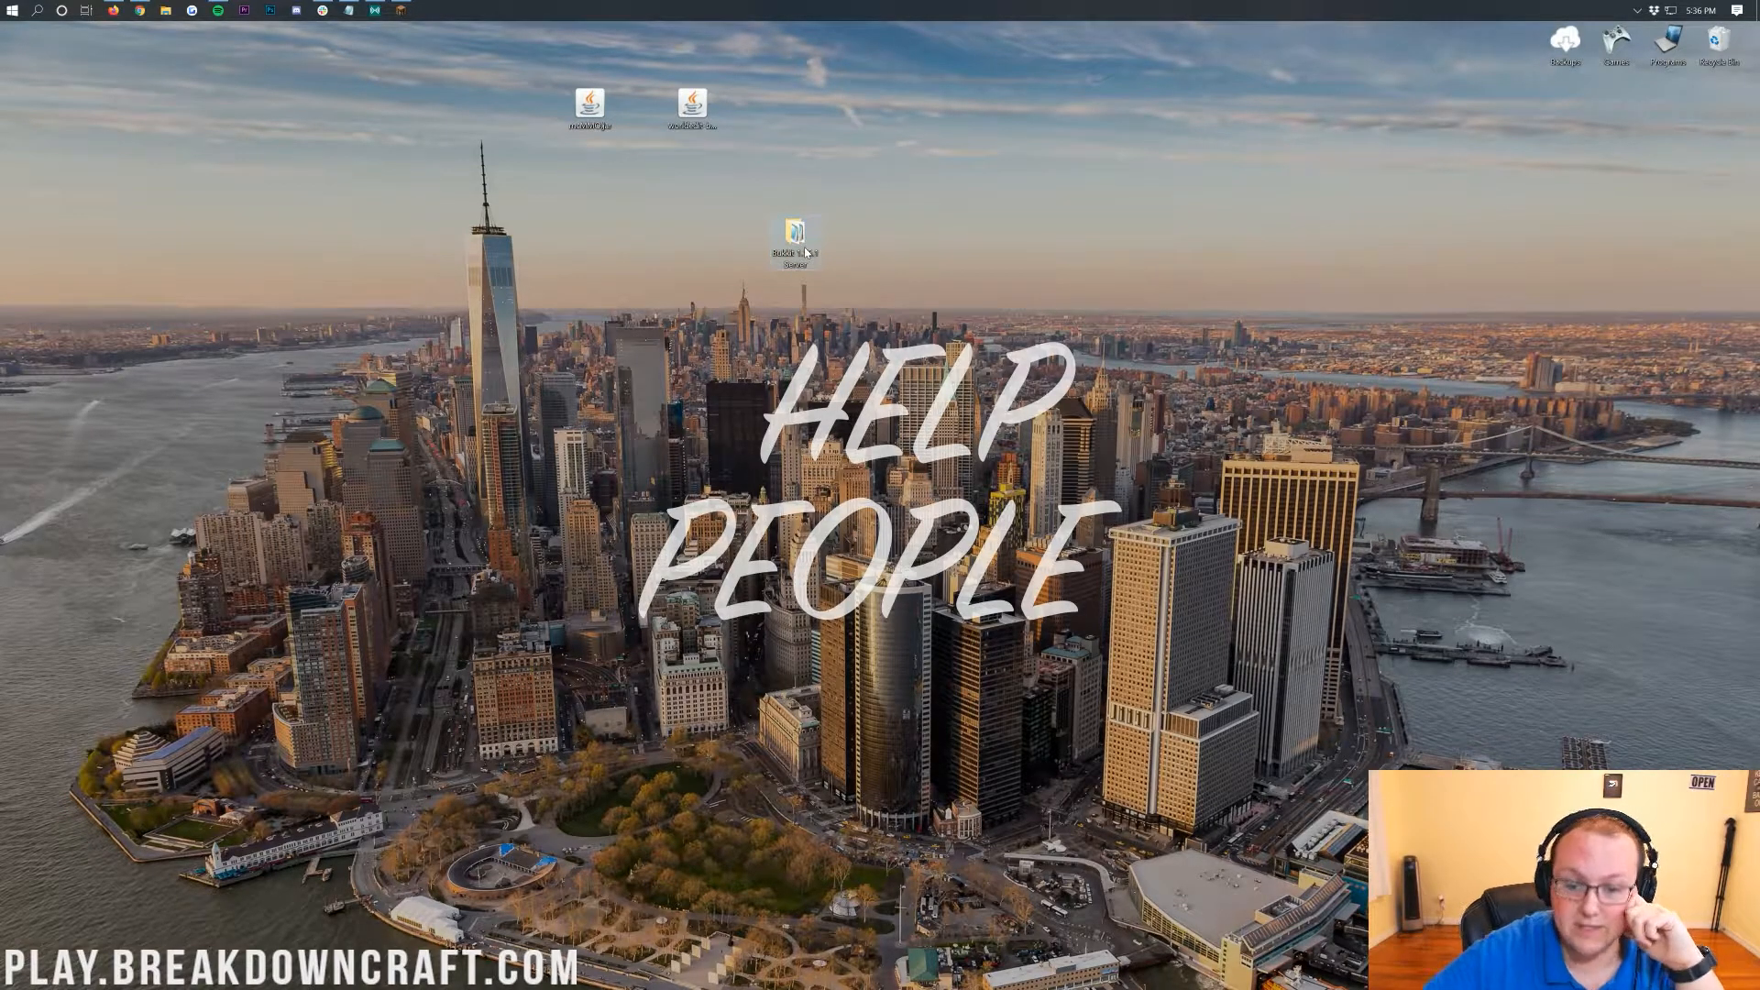
- Open the Bukkit 1.15.1 Server folder and its plugins folder in File Explorer
{"action": "double_click", "coordinate": [794, 240]}
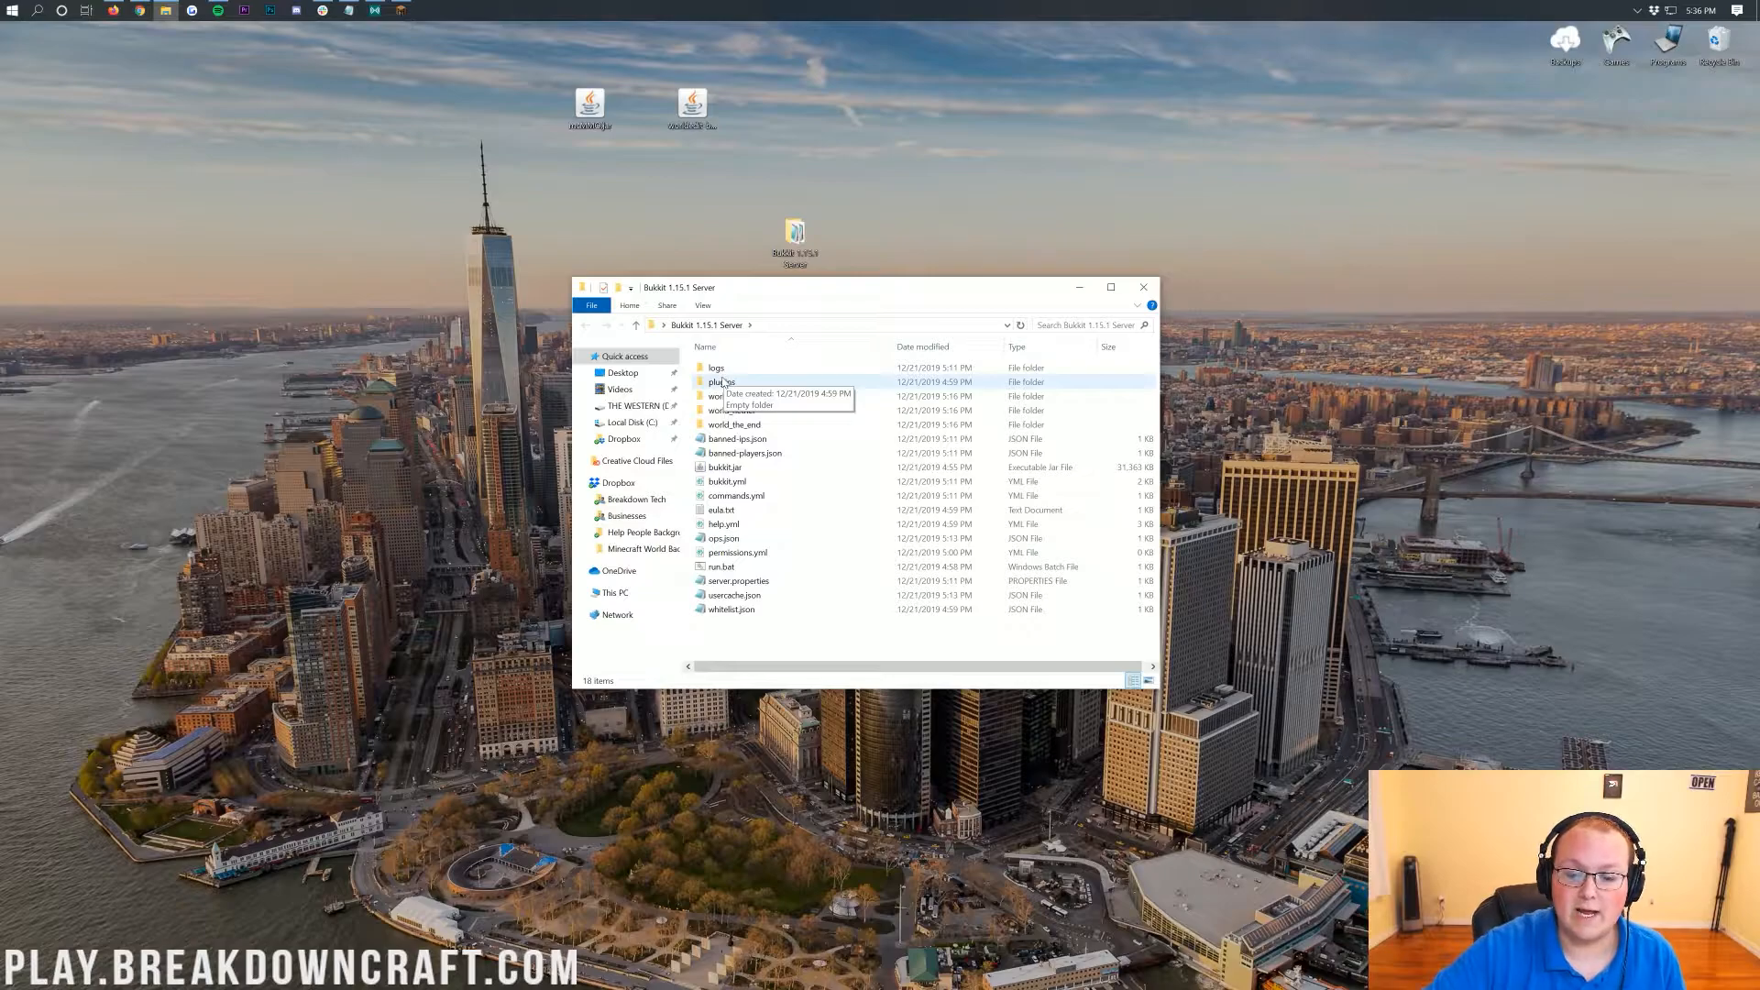
{"action": "double_click", "coordinate": [719, 382]}
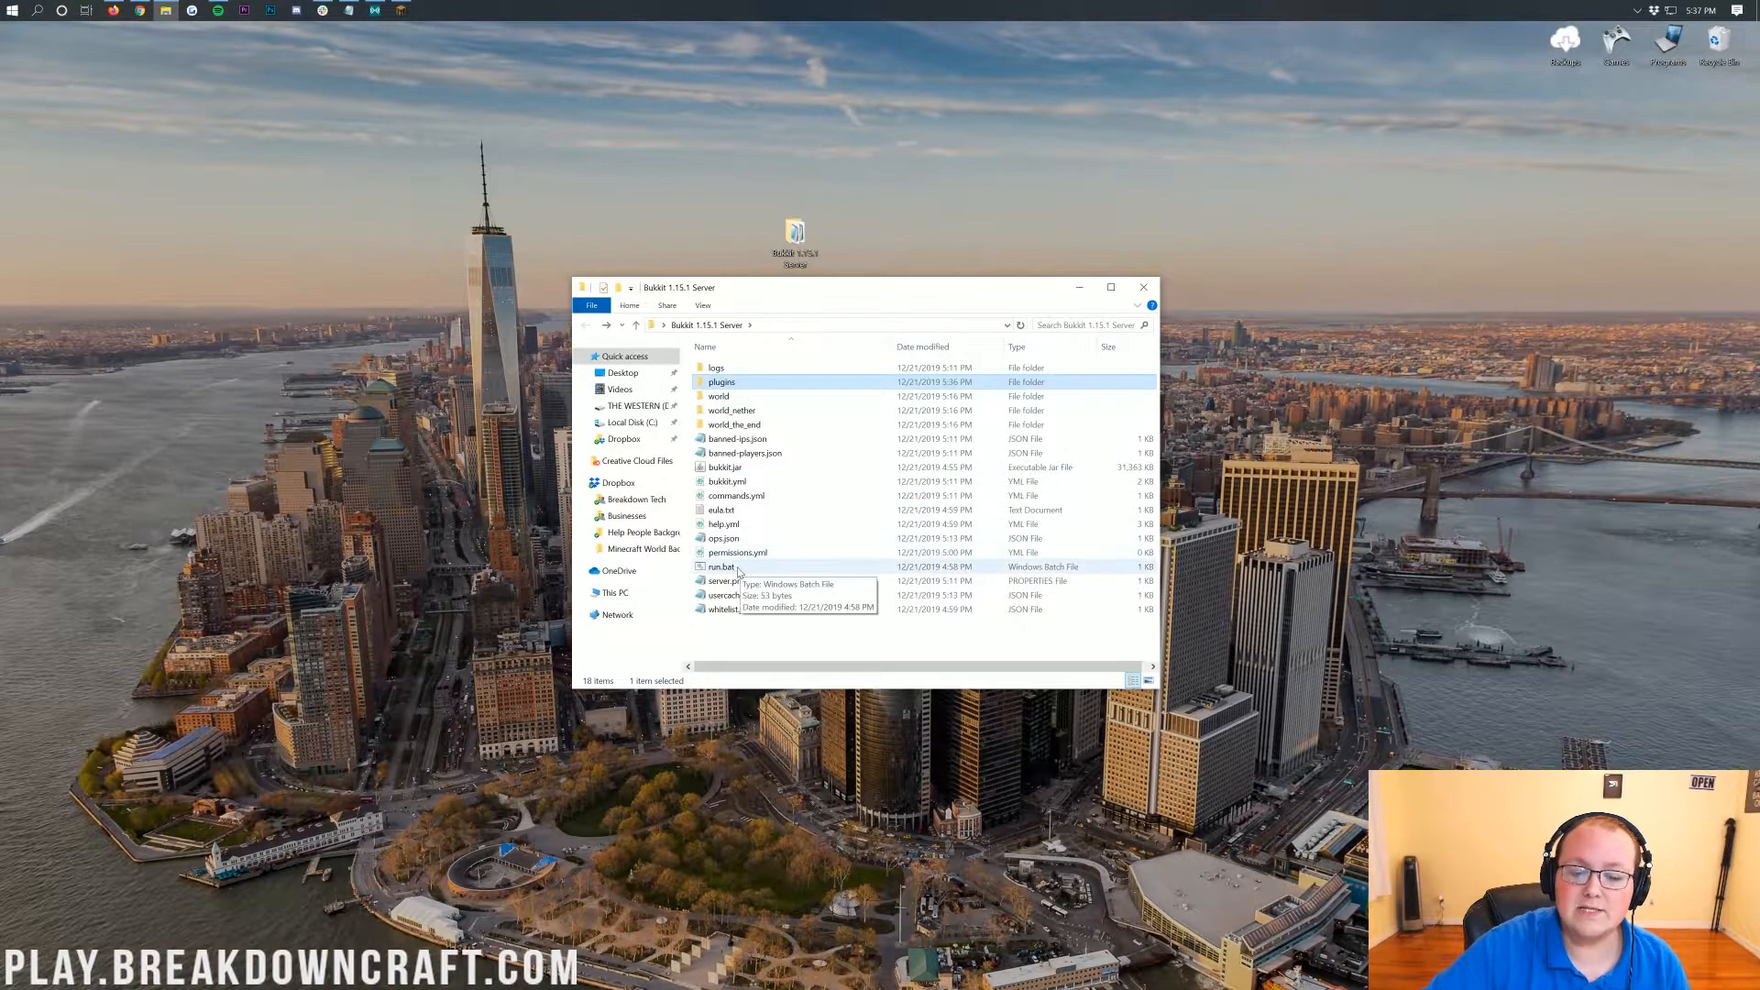
- Start the Bukkit server and reopen the plugins folder to check the generated plugin folders
{"action": "double_click", "coordinate": [721, 566]}
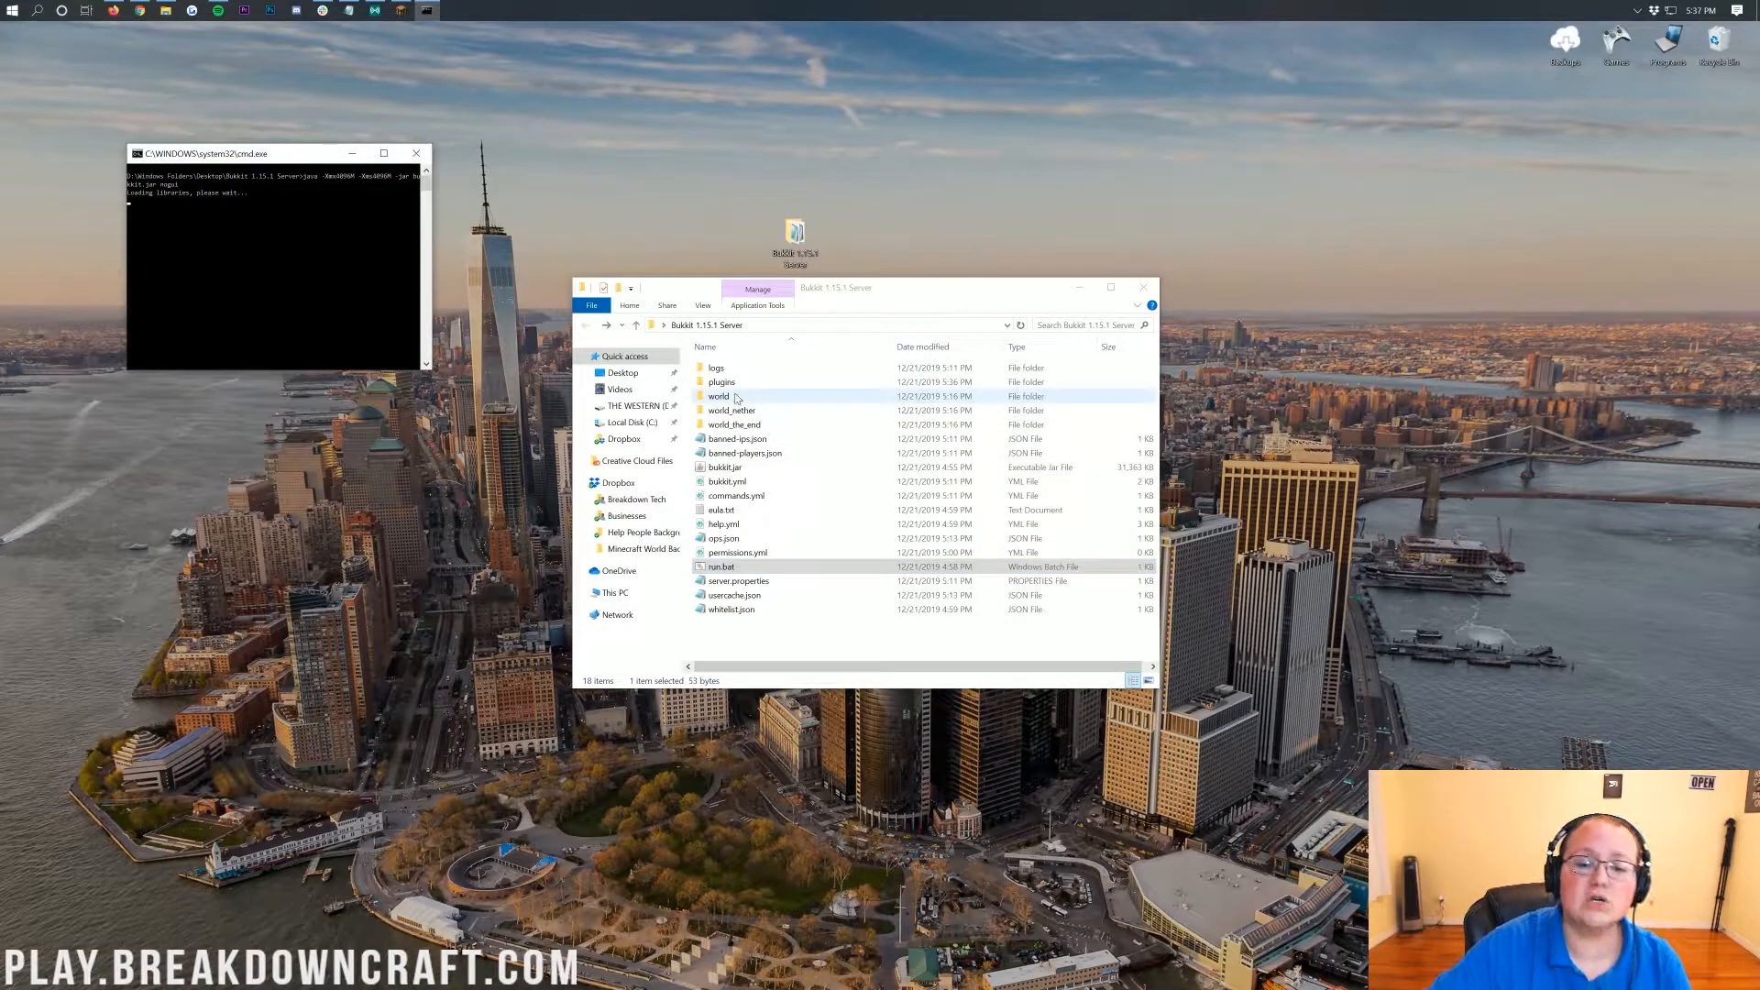
{"action": "left_click", "coordinate": [721, 381]}
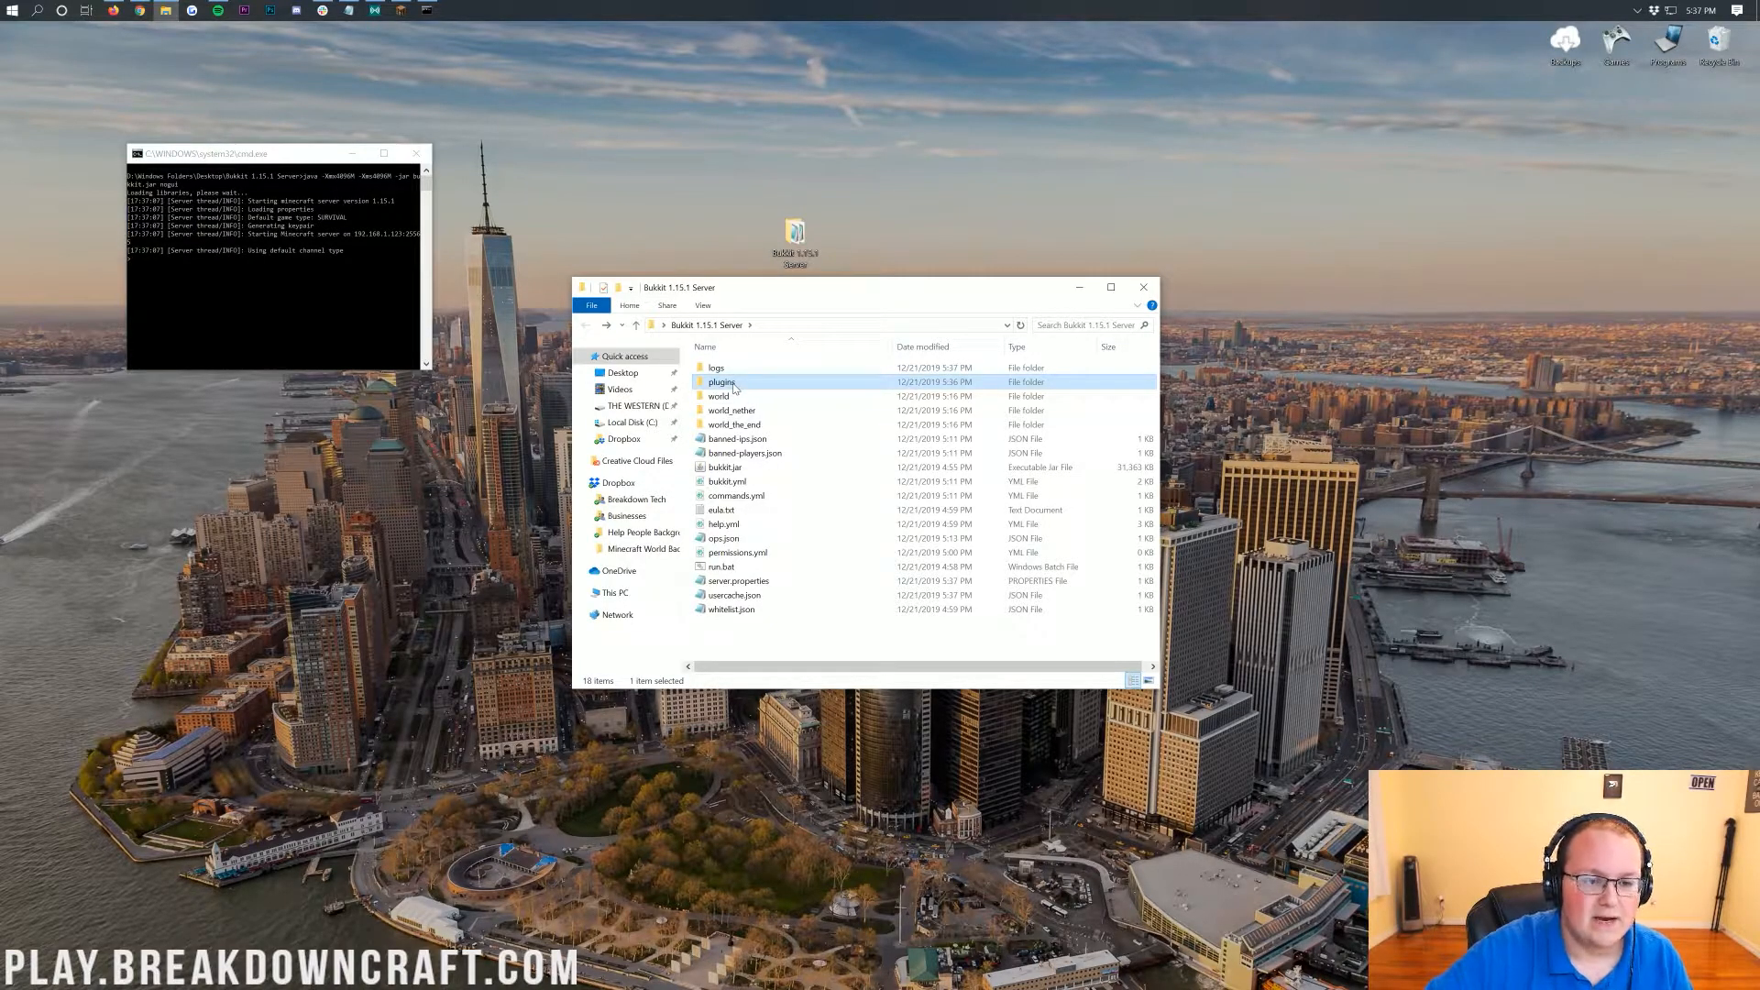
{"action": "double_click", "coordinate": [721, 381]}
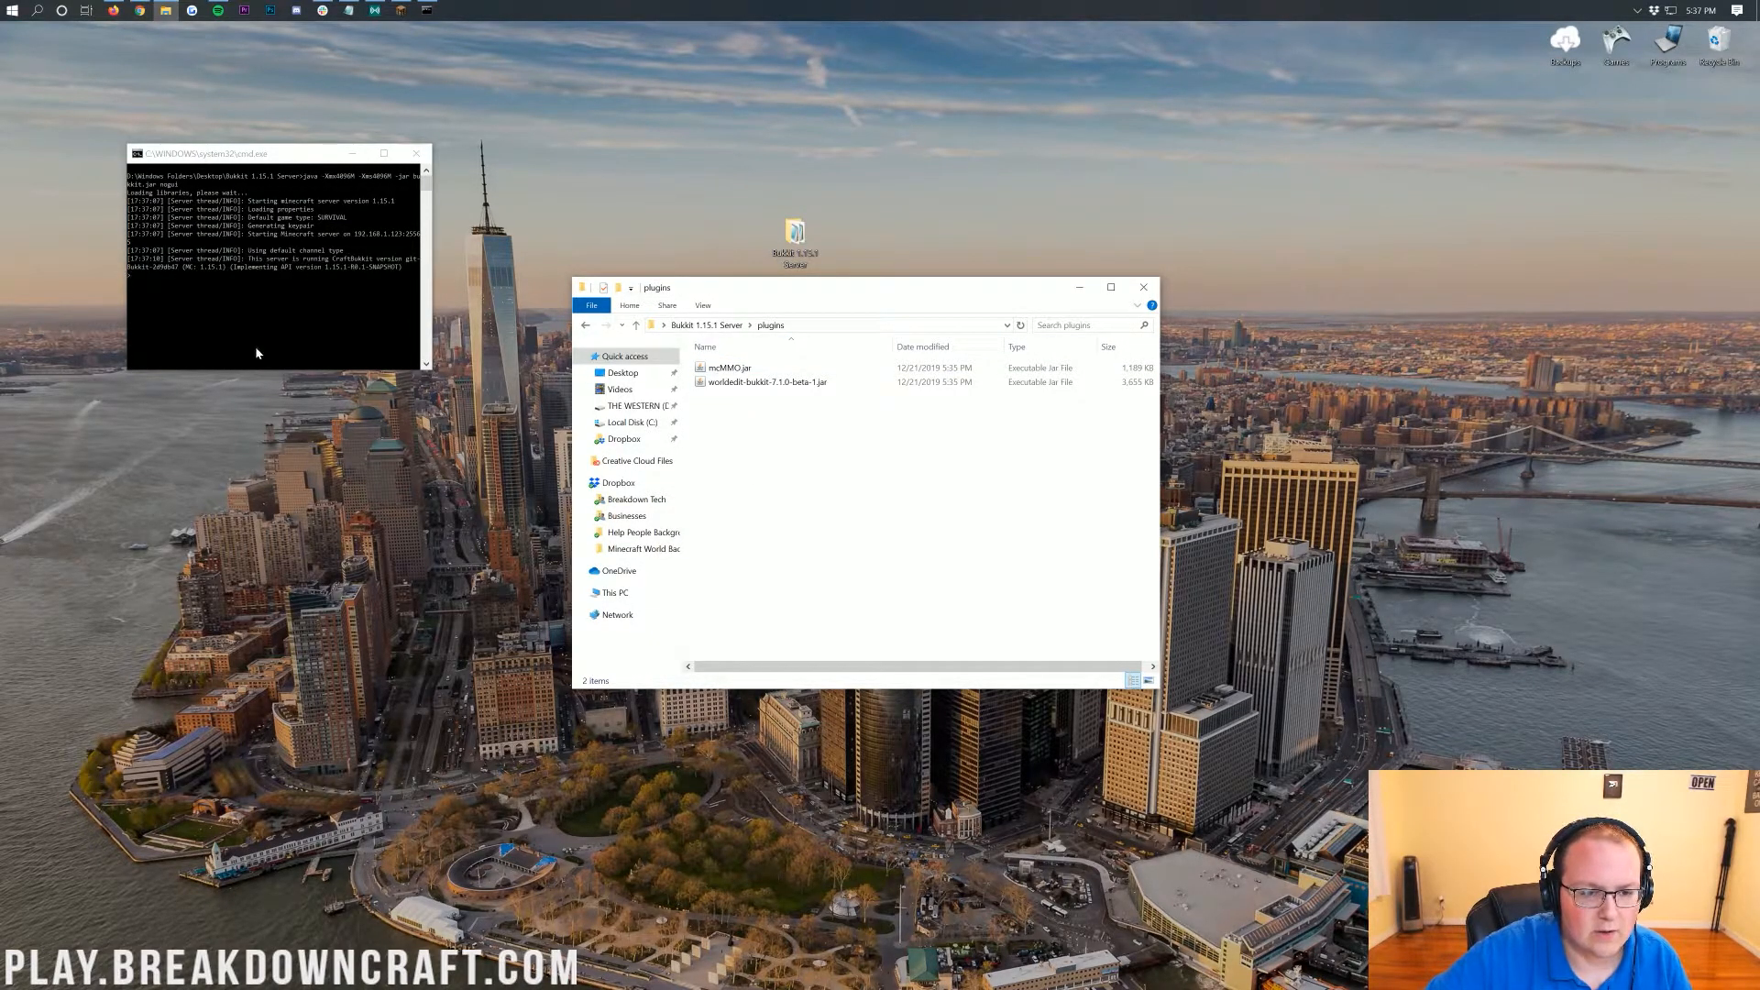
{"action": "mouse_move", "coordinate": [259, 306]}
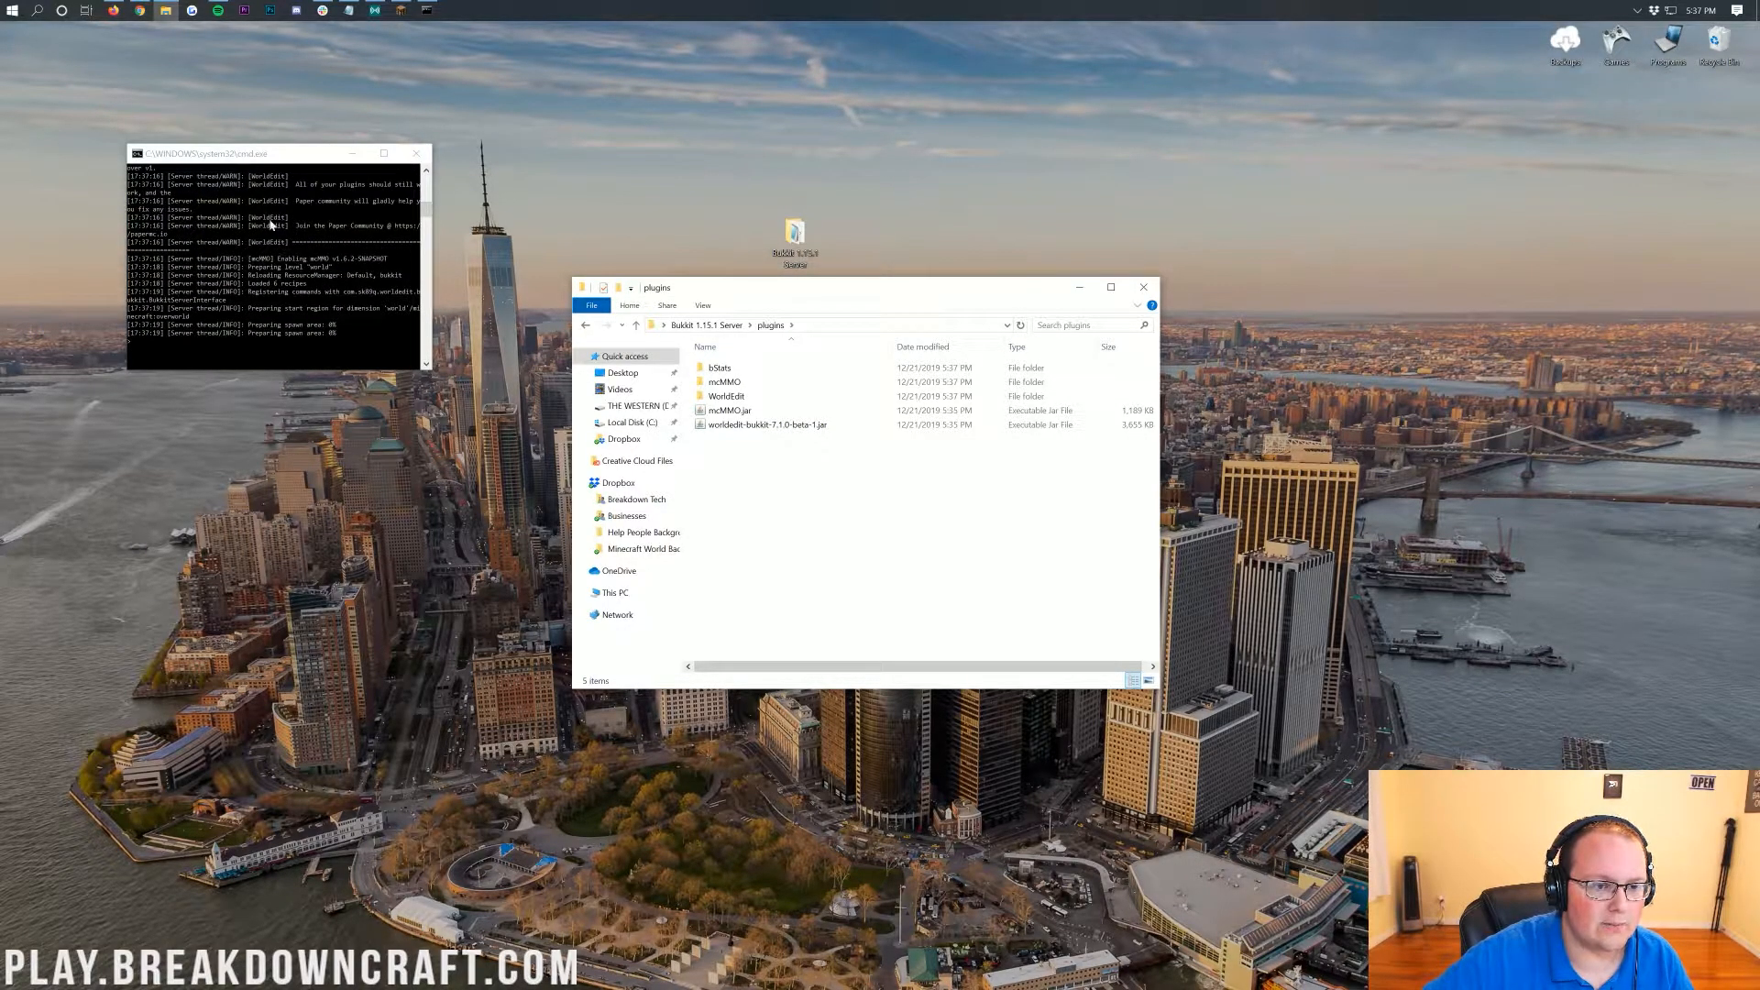
{"action": "left_click", "coordinate": [724, 381]}
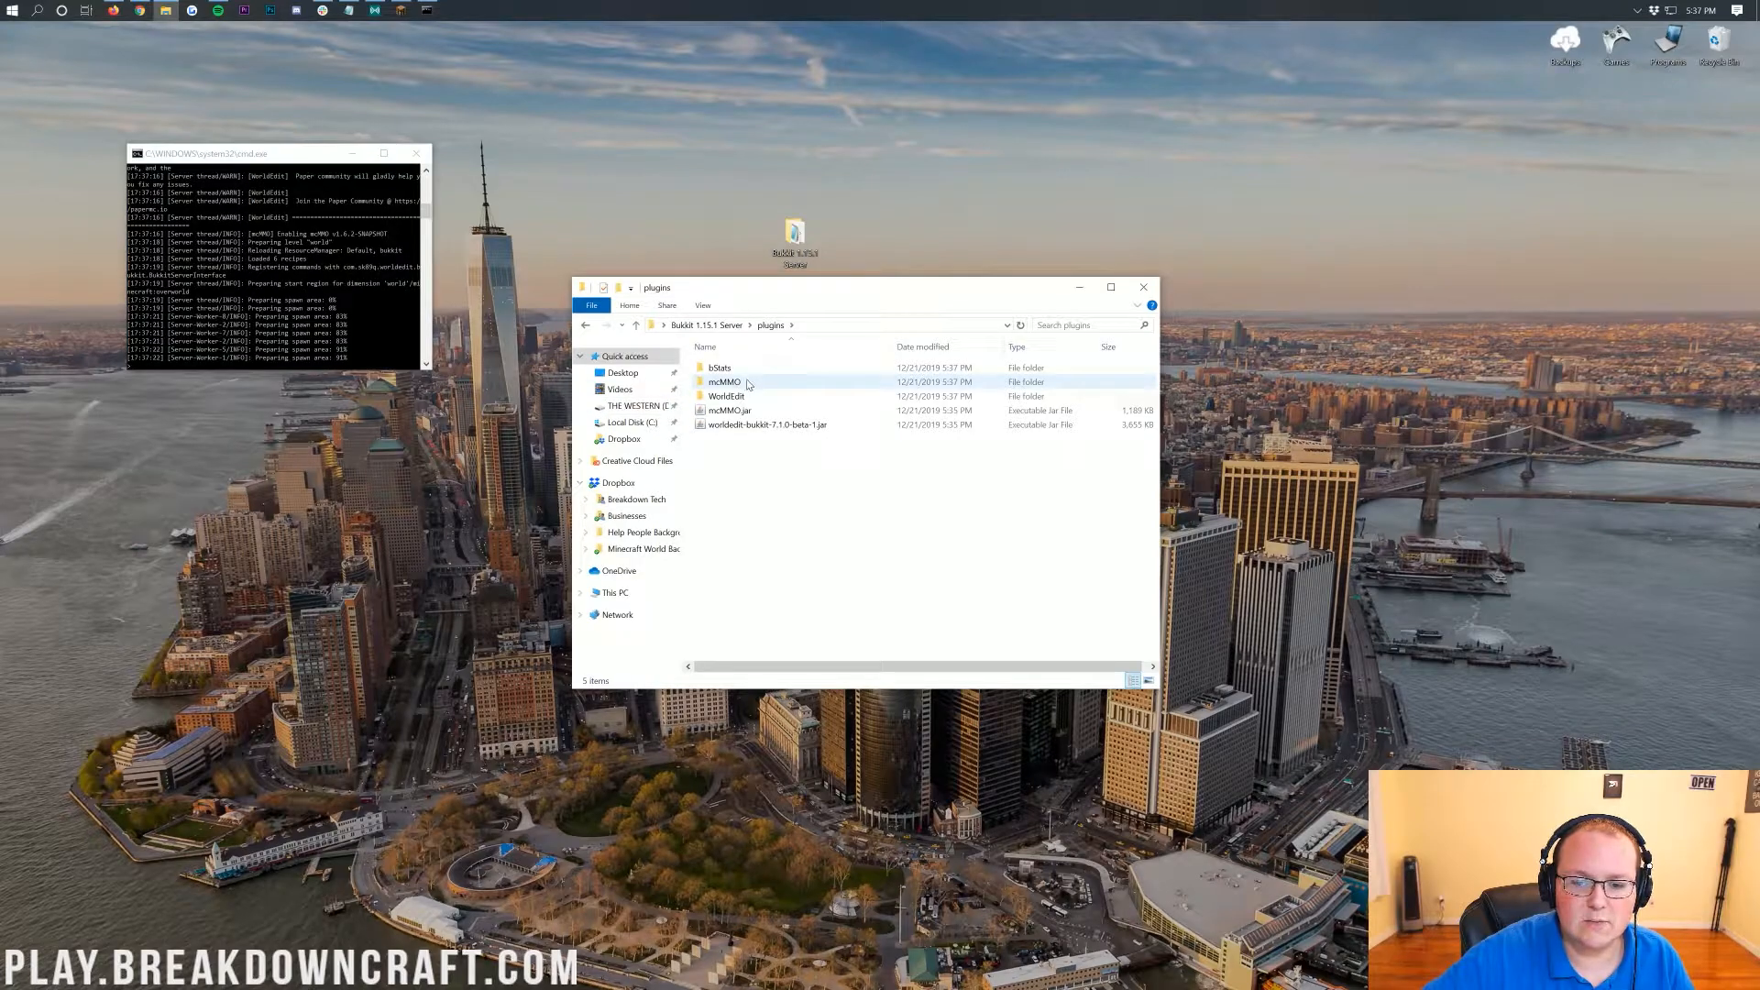
{"action": "left_click", "coordinate": [726, 396]}
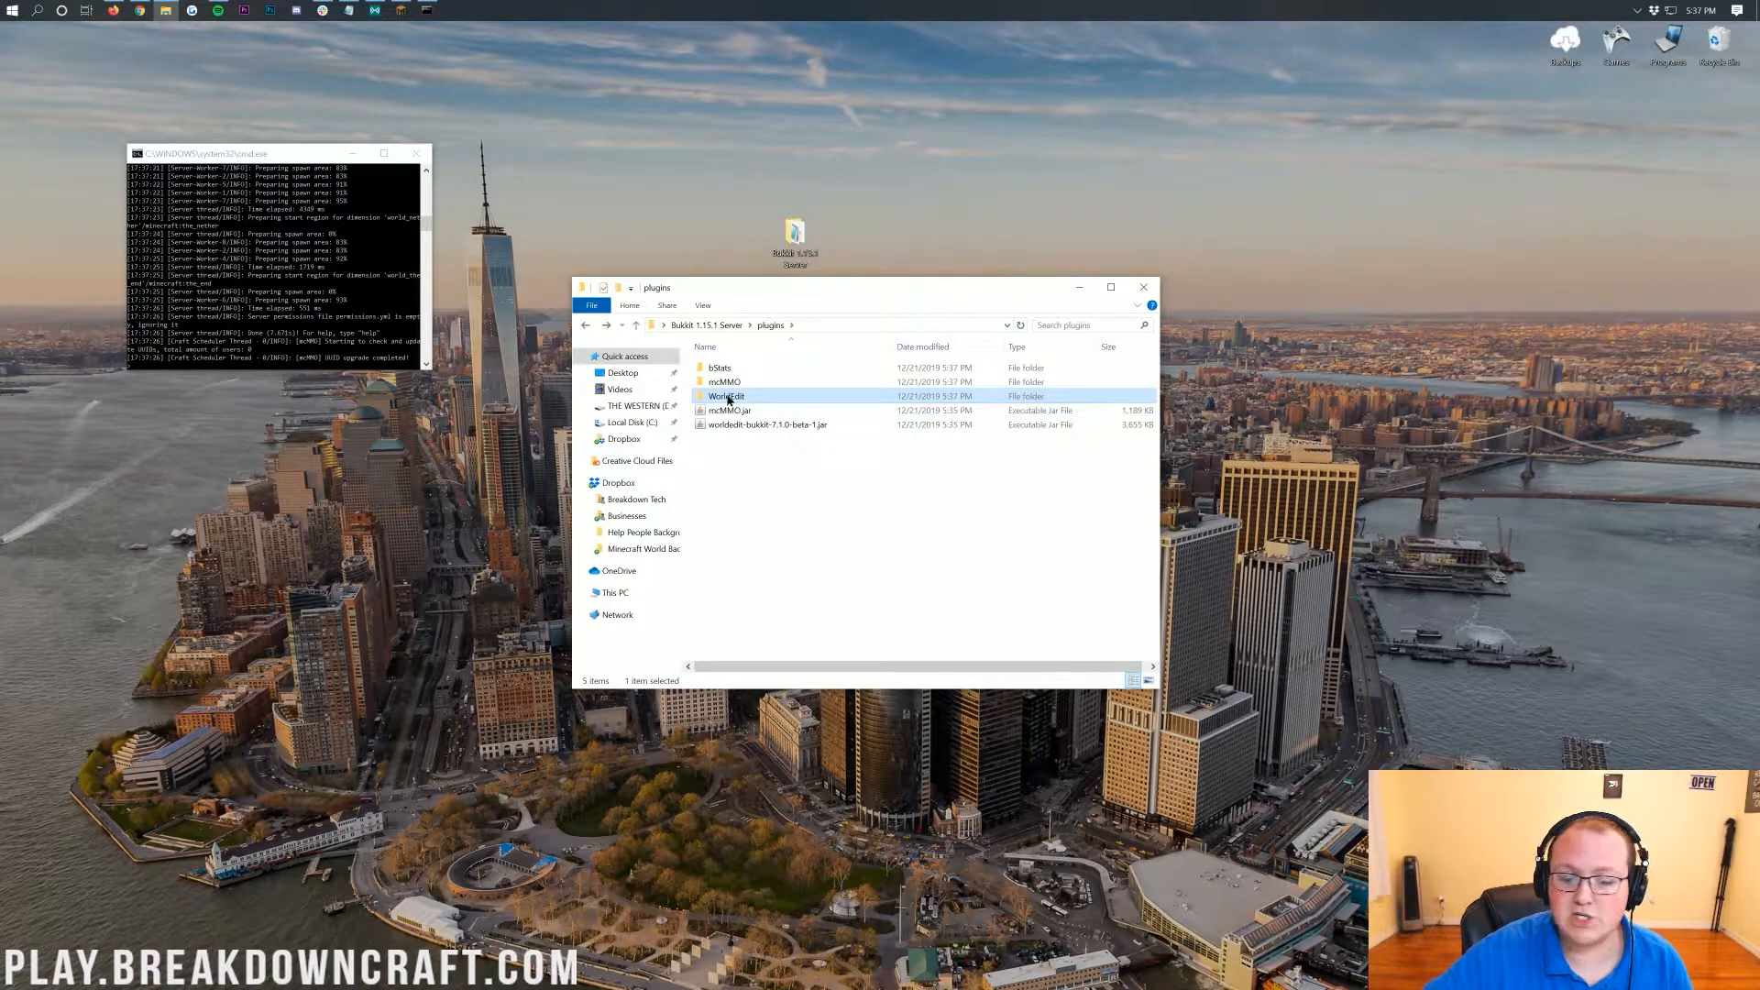
- Open the plugin folders and look at mcMMO's experience and upgrades .yml settings files
{"action": "double_click", "coordinate": [726, 396]}
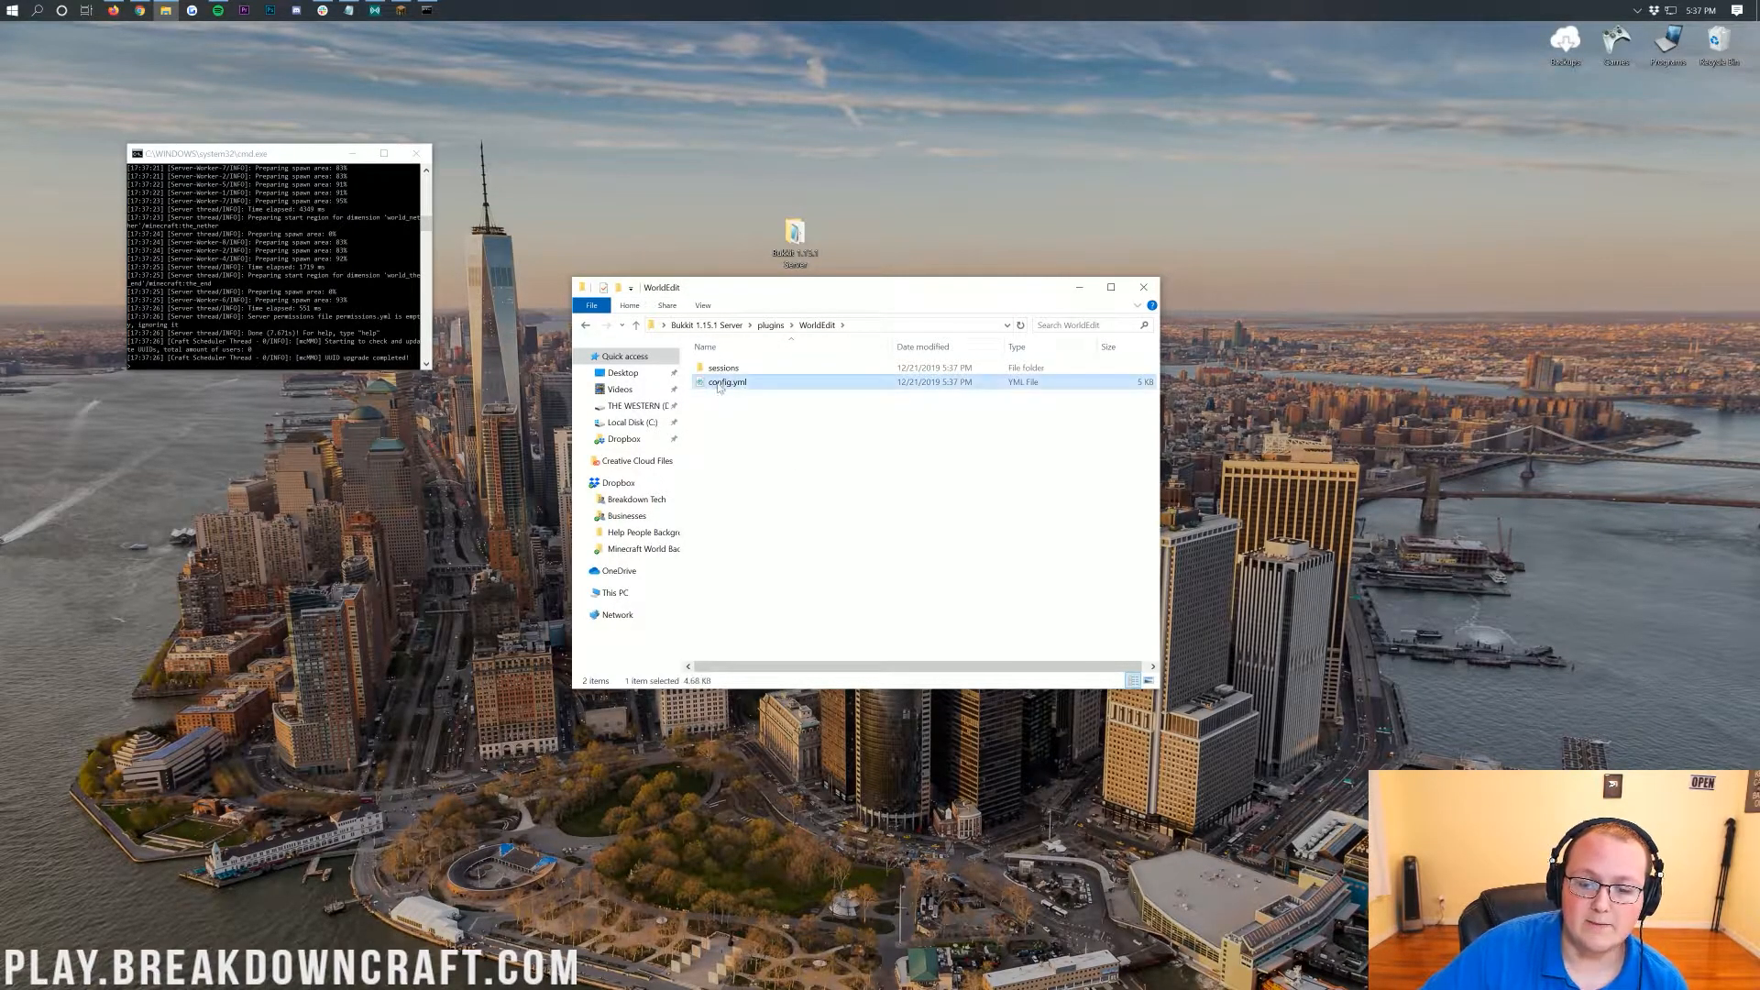
{"action": "mouse_move", "coordinate": [728, 383]}
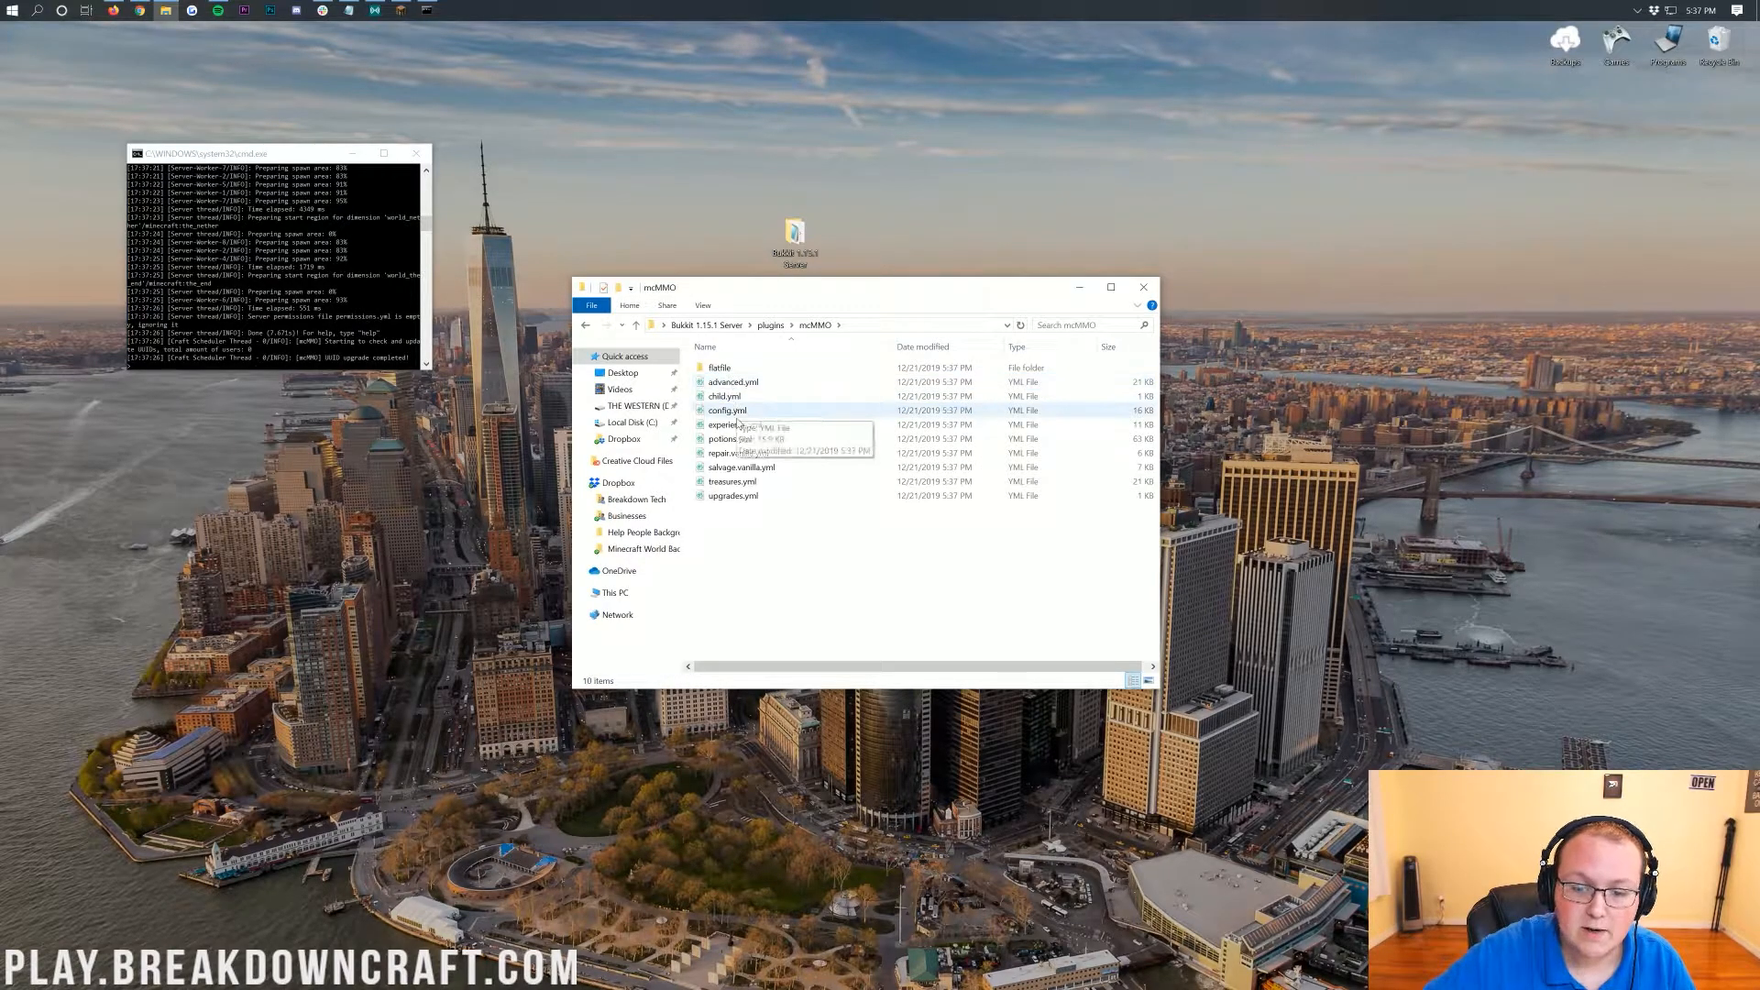
{"action": "left_click", "coordinate": [733, 423]}
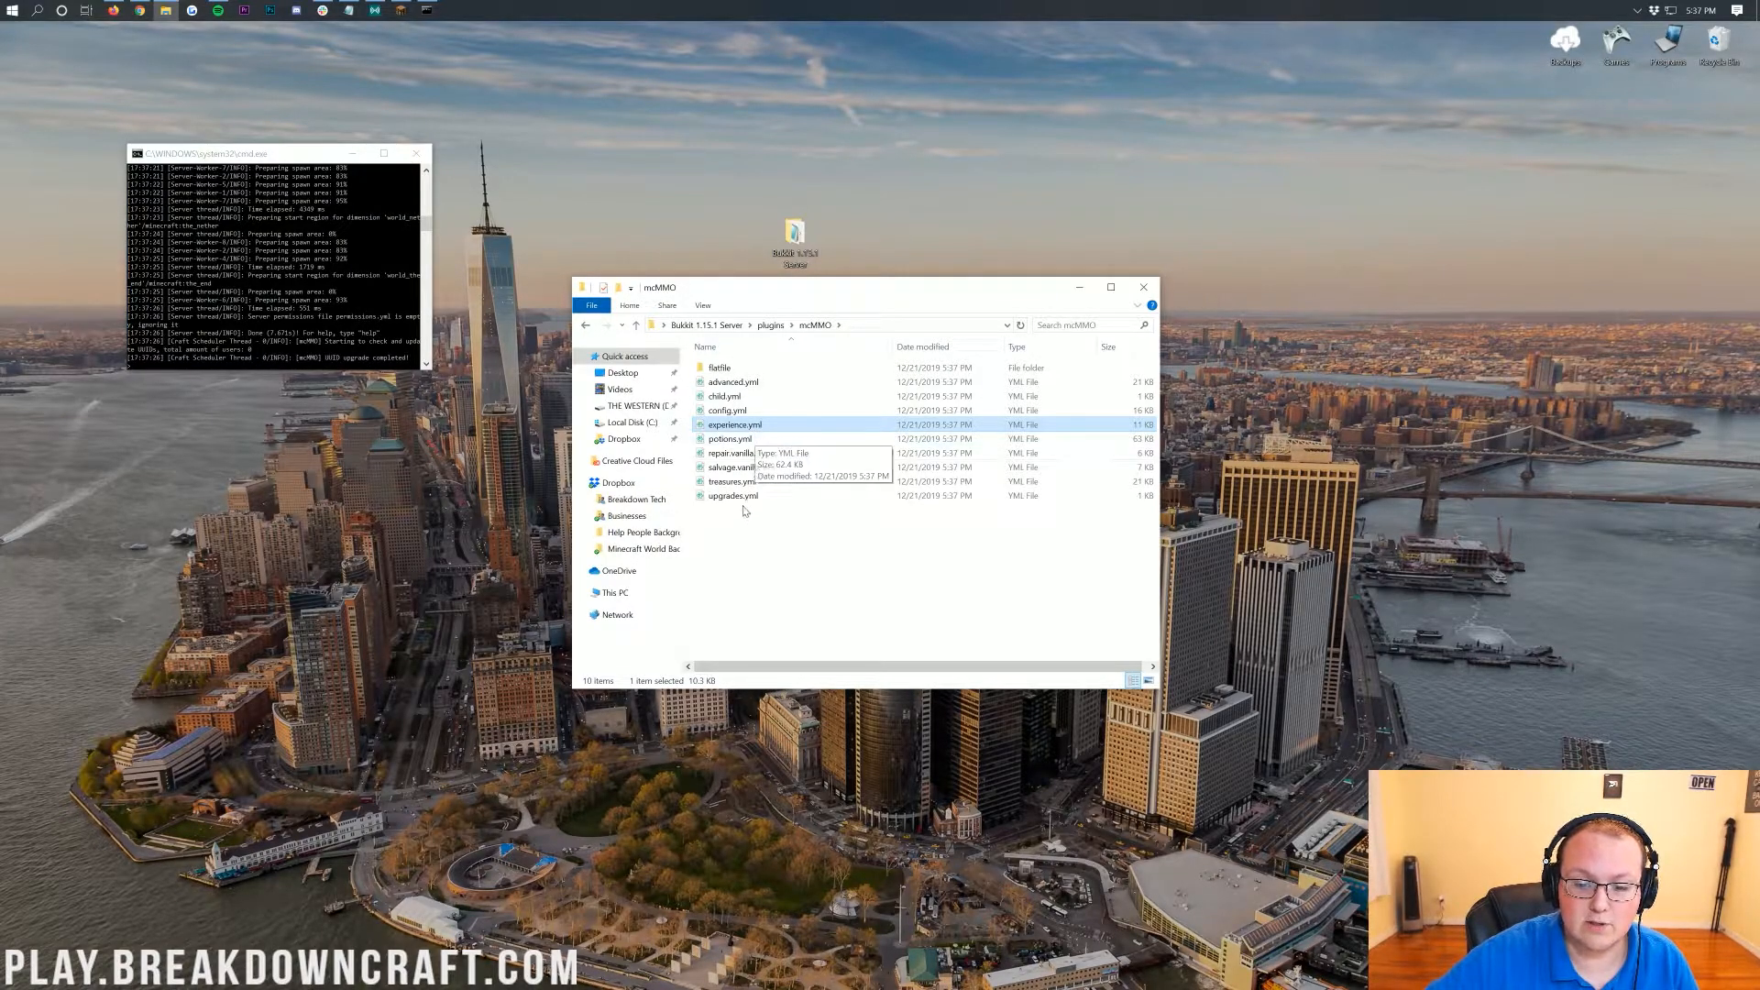
{"action": "left_click", "coordinate": [732, 495]}
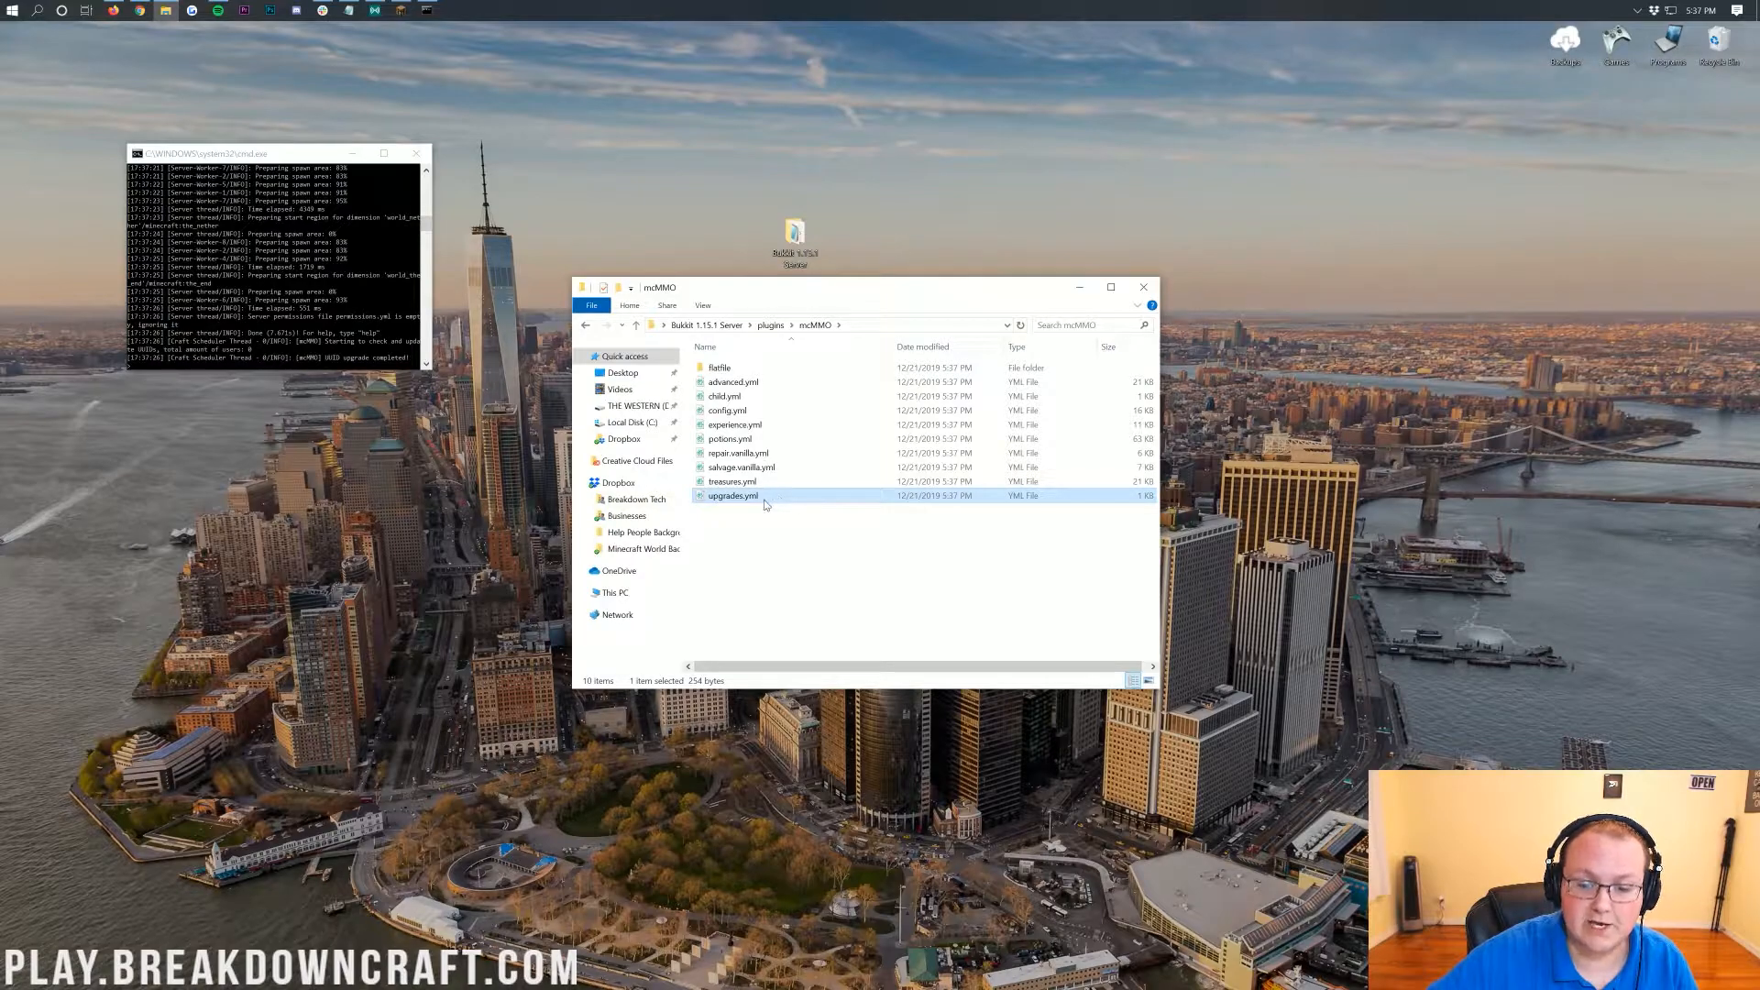
{"action": "mouse_move", "coordinate": [797, 497]}
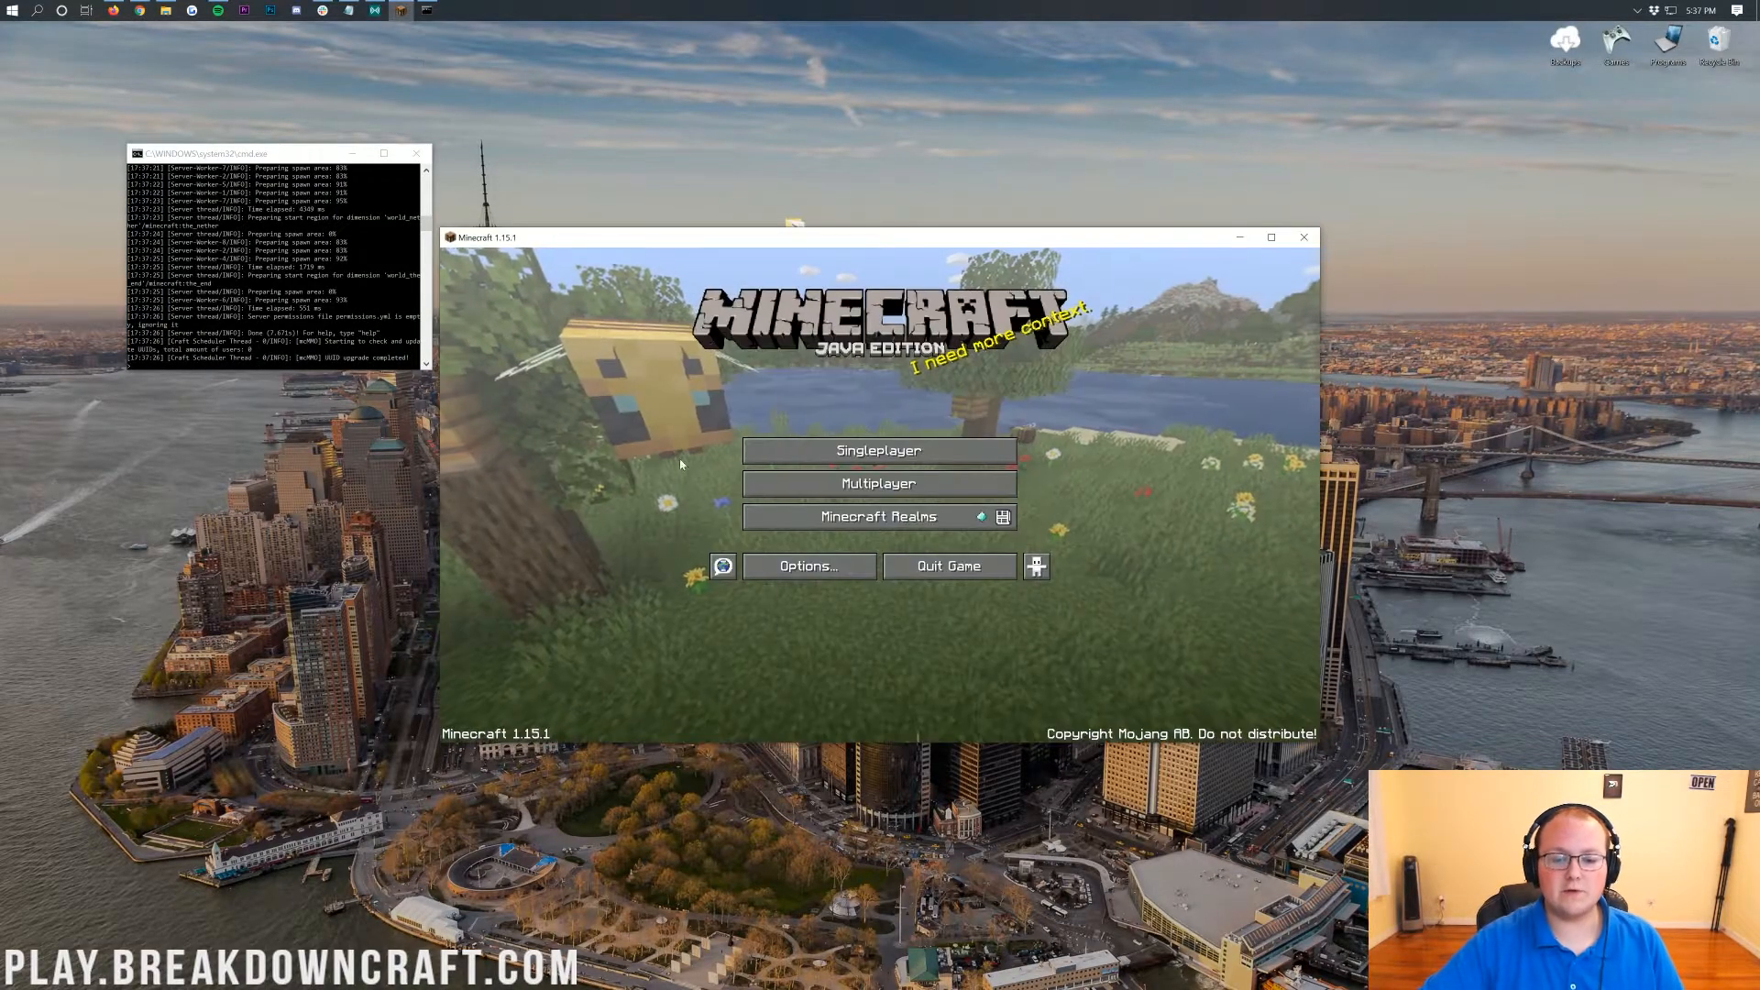
- Join the local server at 192.168.1.123 through Multiplayer's Direct Connect
{"action": "left_click", "coordinate": [878, 482]}
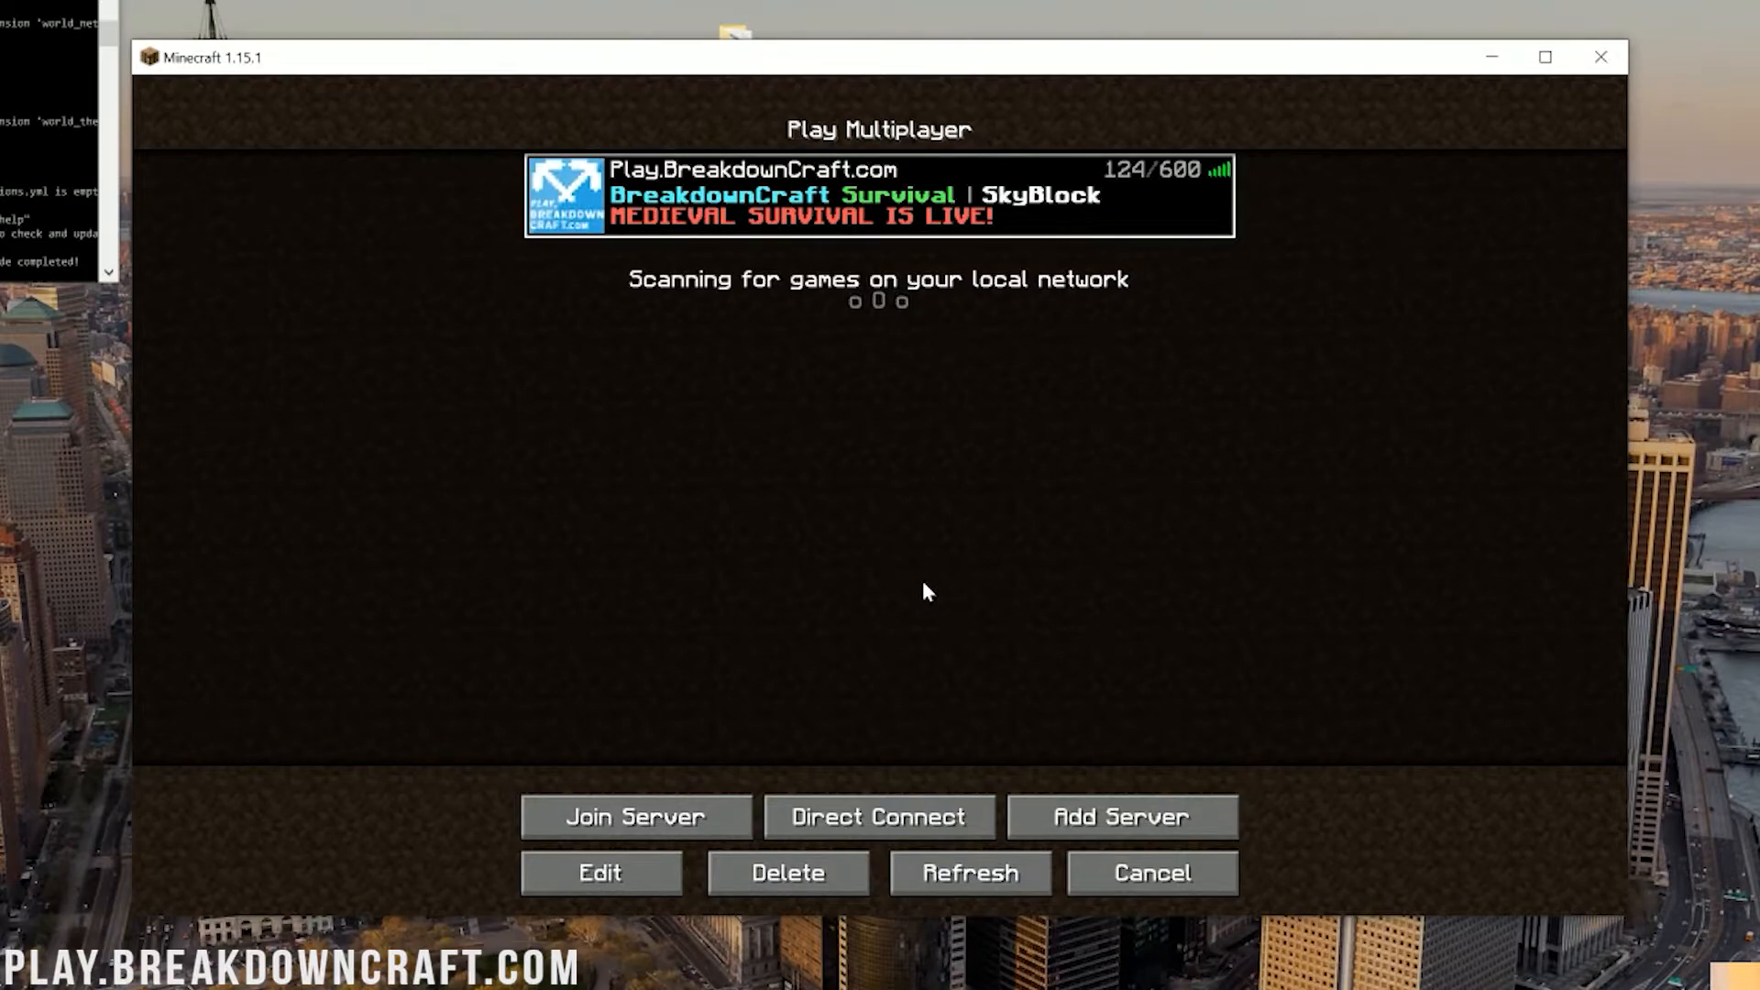
{"action": "mouse_move", "coordinate": [878, 816]}
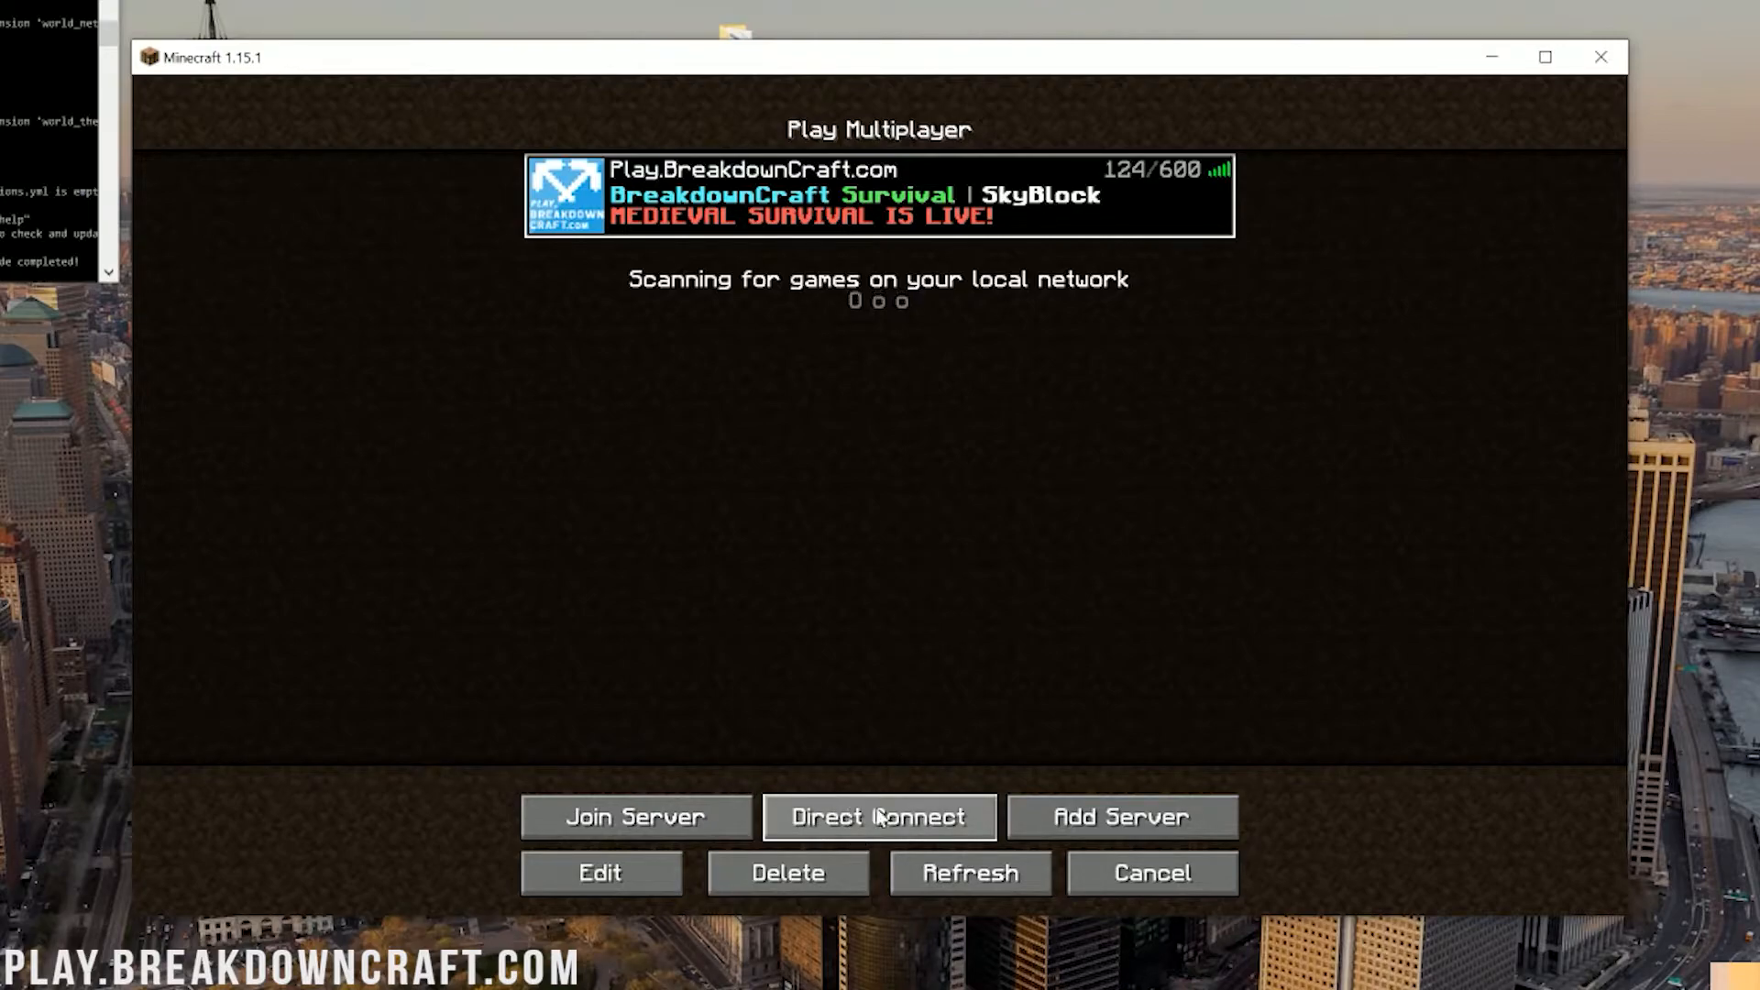
{"action": "left_click", "coordinate": [878, 816]}
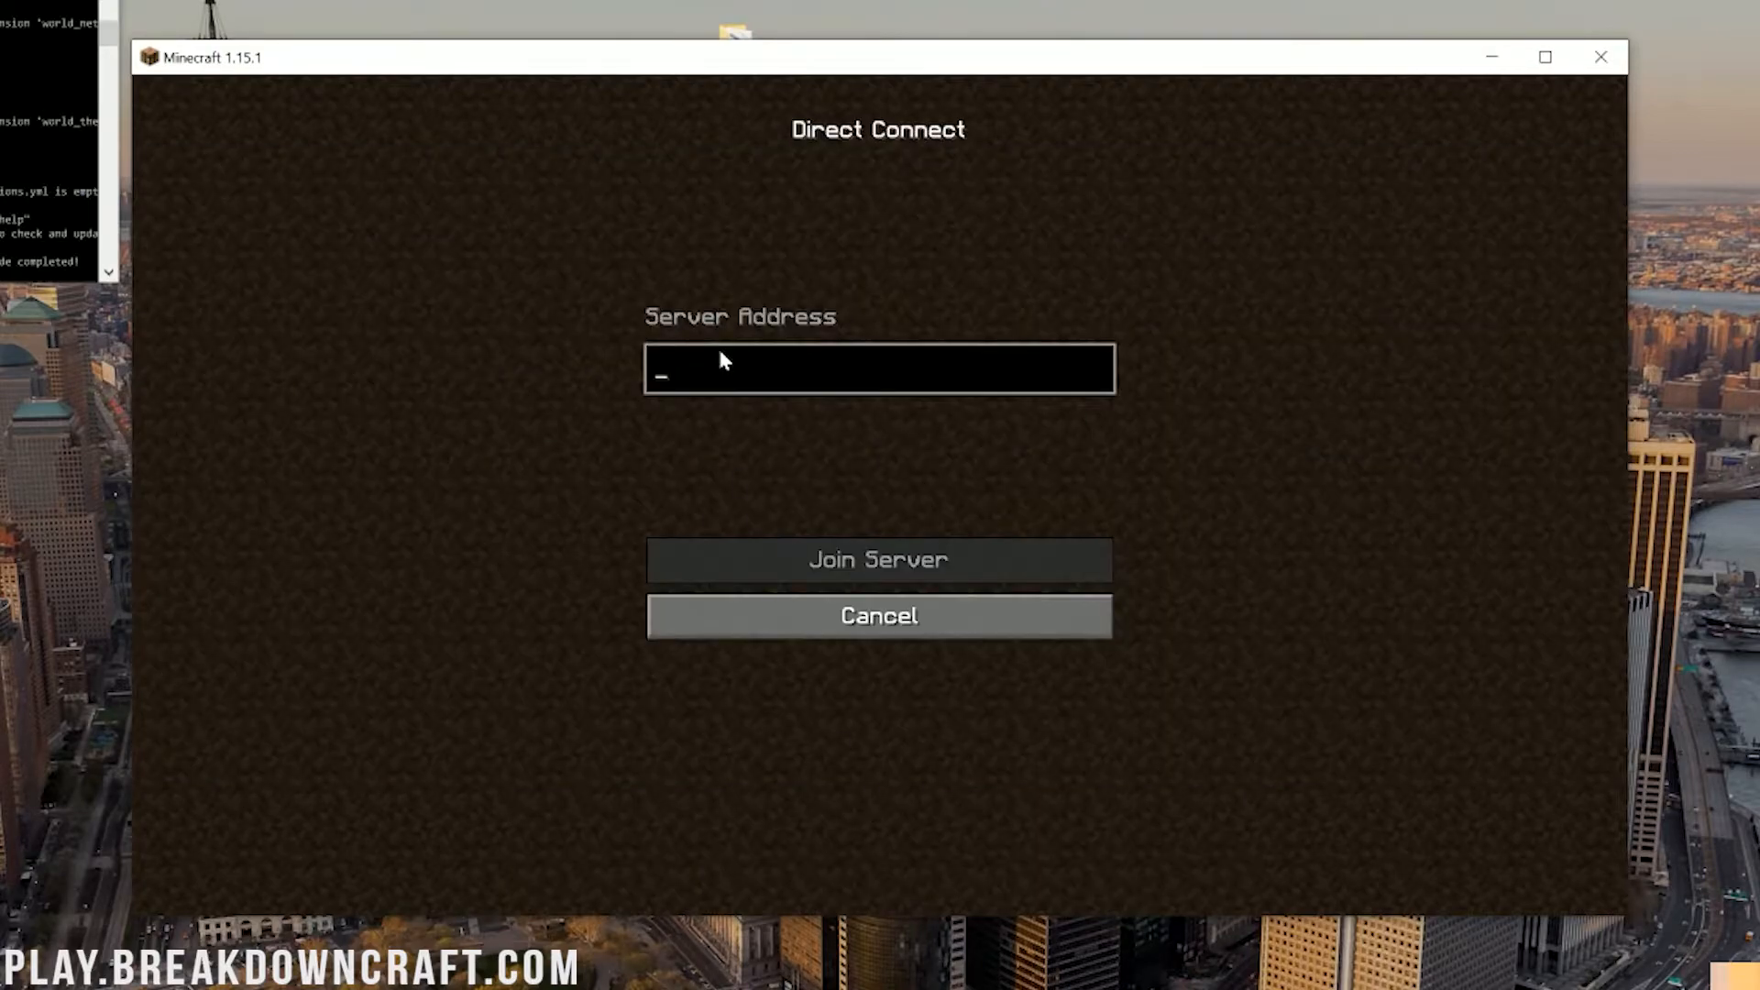
{"action": "type", "text": "192.168.1.123"}
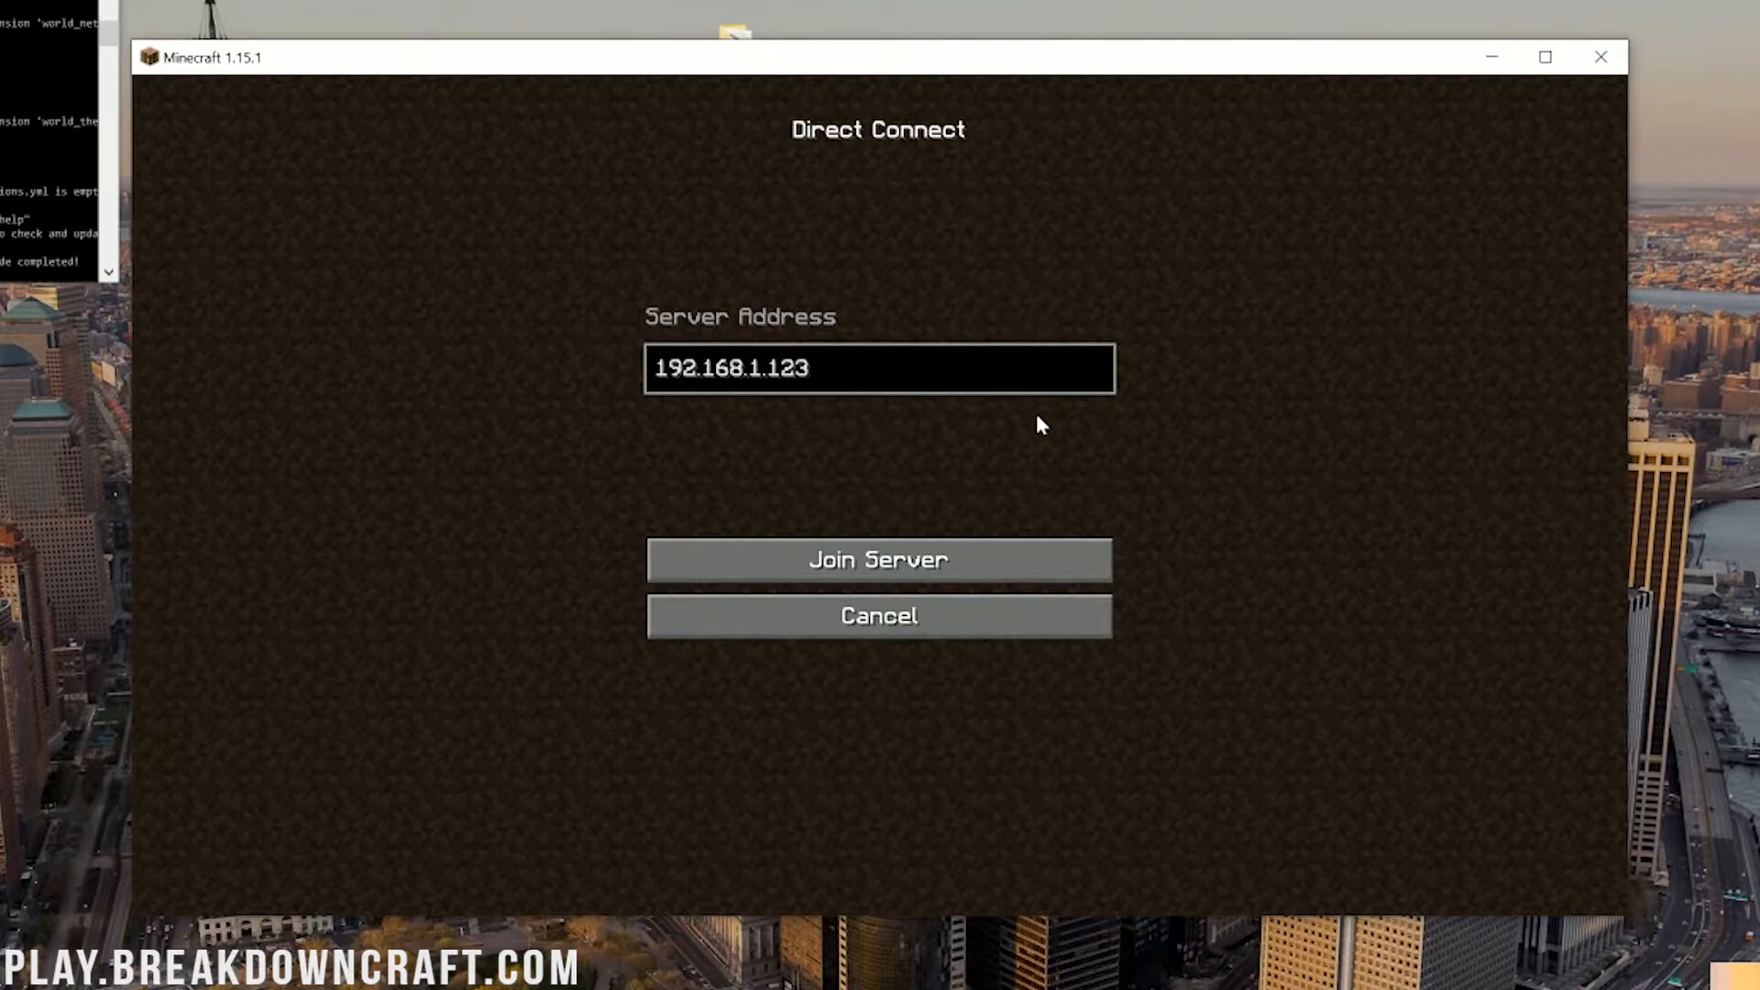
{"action": "left_click", "coordinate": [878, 561]}
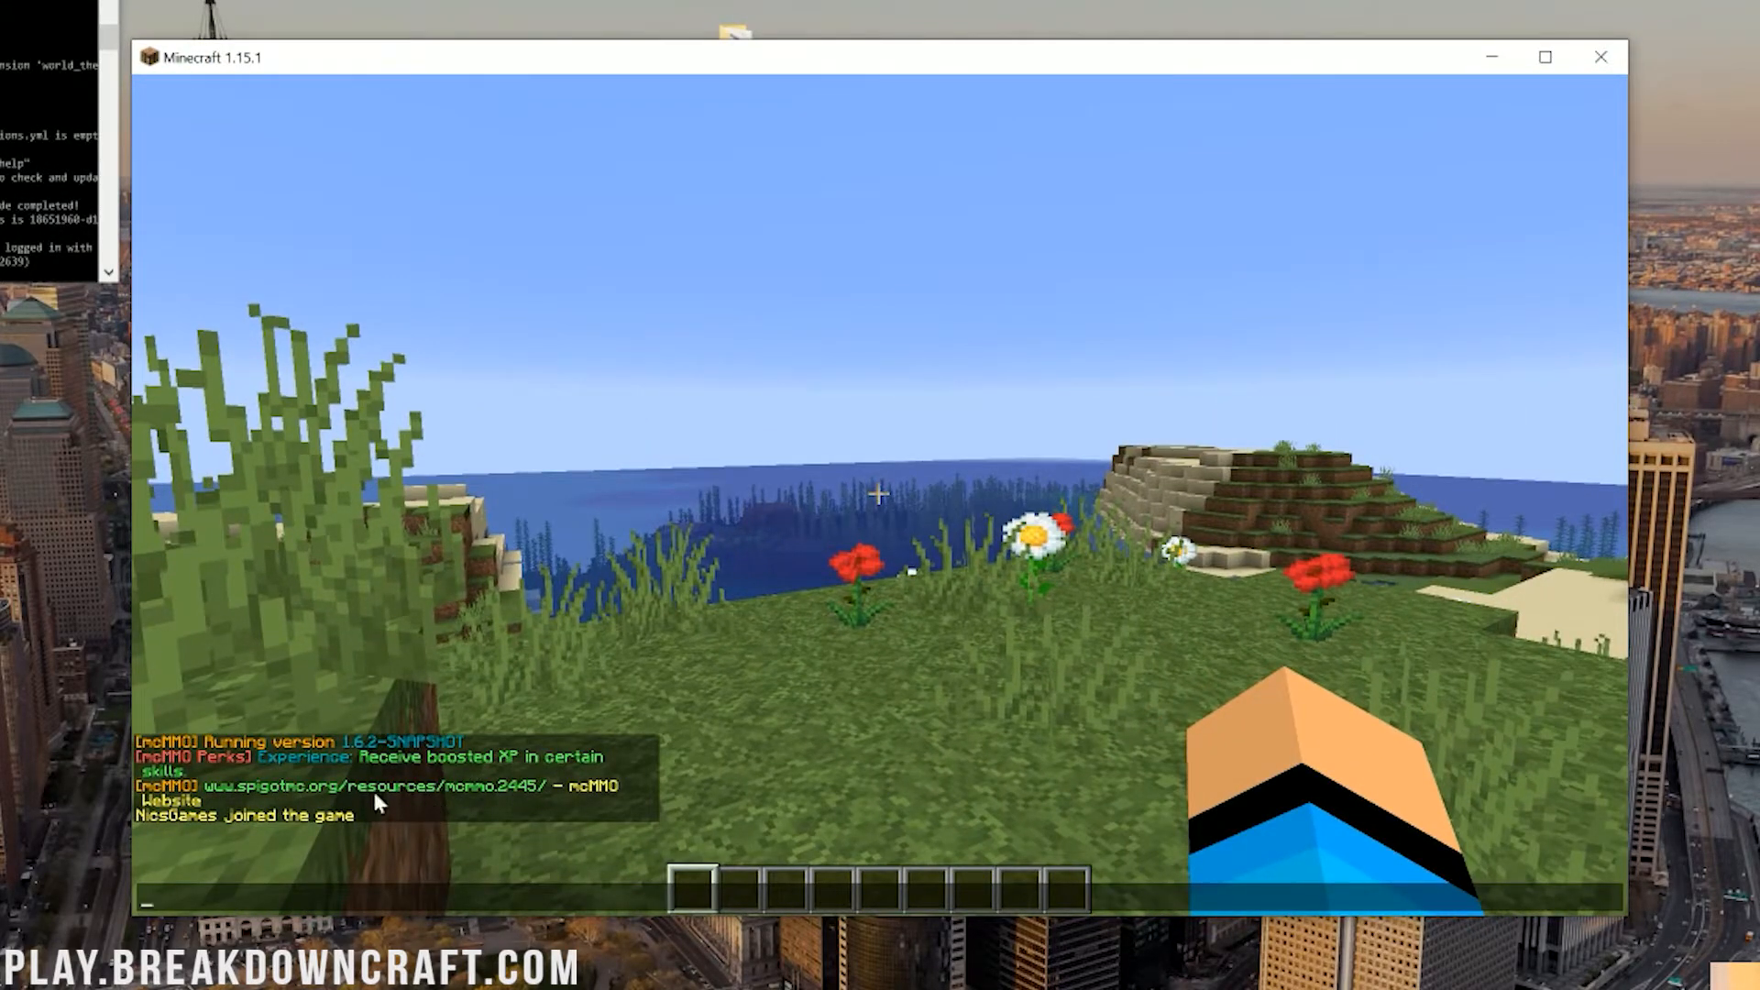
{"action": "mouse_move", "coordinate": [506, 589]}
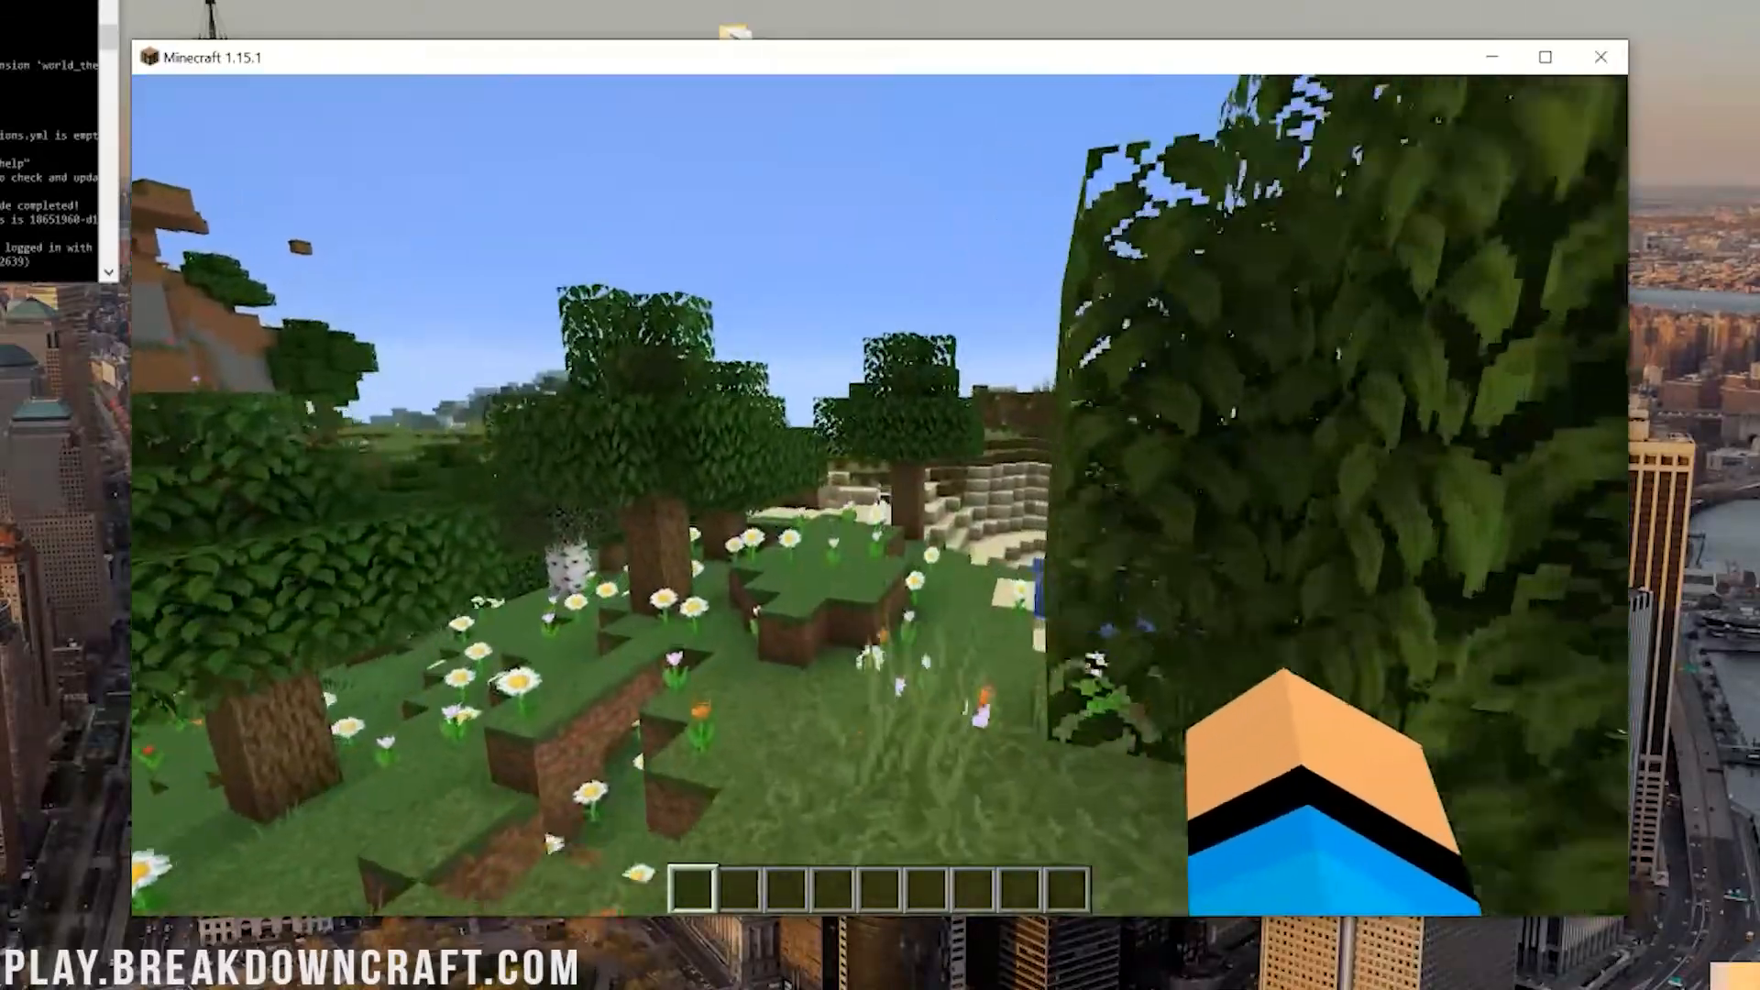
{"action": "mouse_move", "coordinate": [876, 493]}
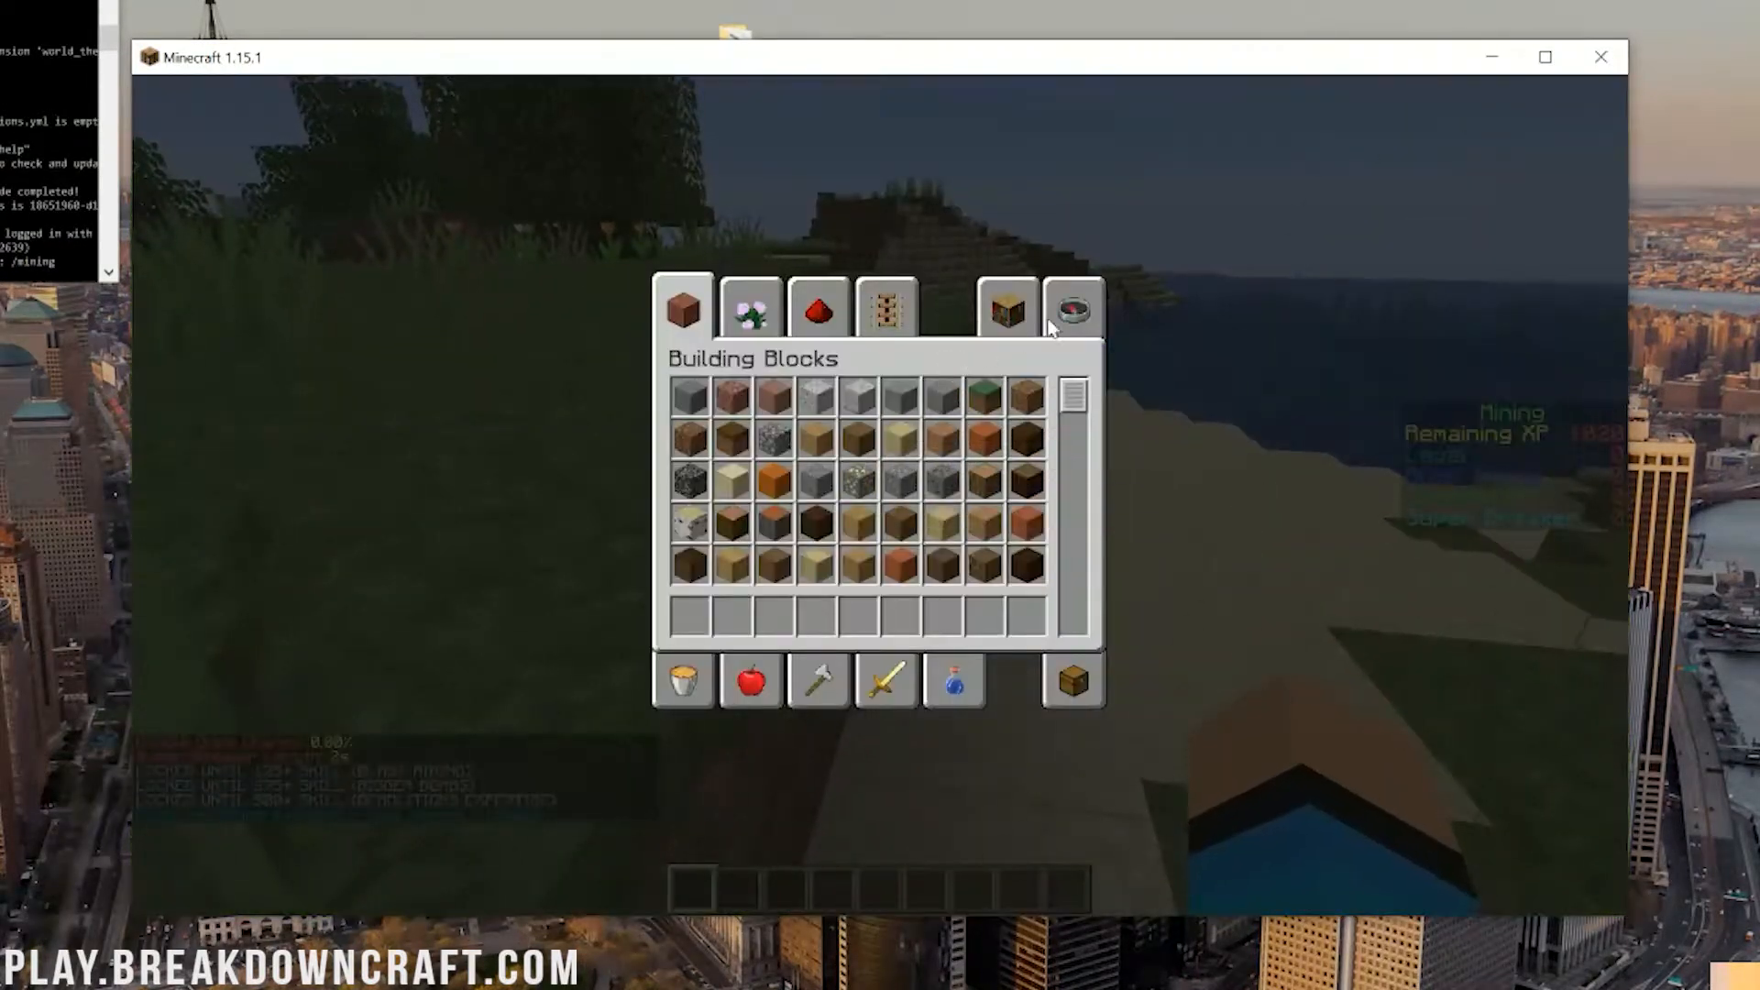
- Search the creative inventory for 'dia' to grab diamond tools
{"action": "type", "text": "dia"}
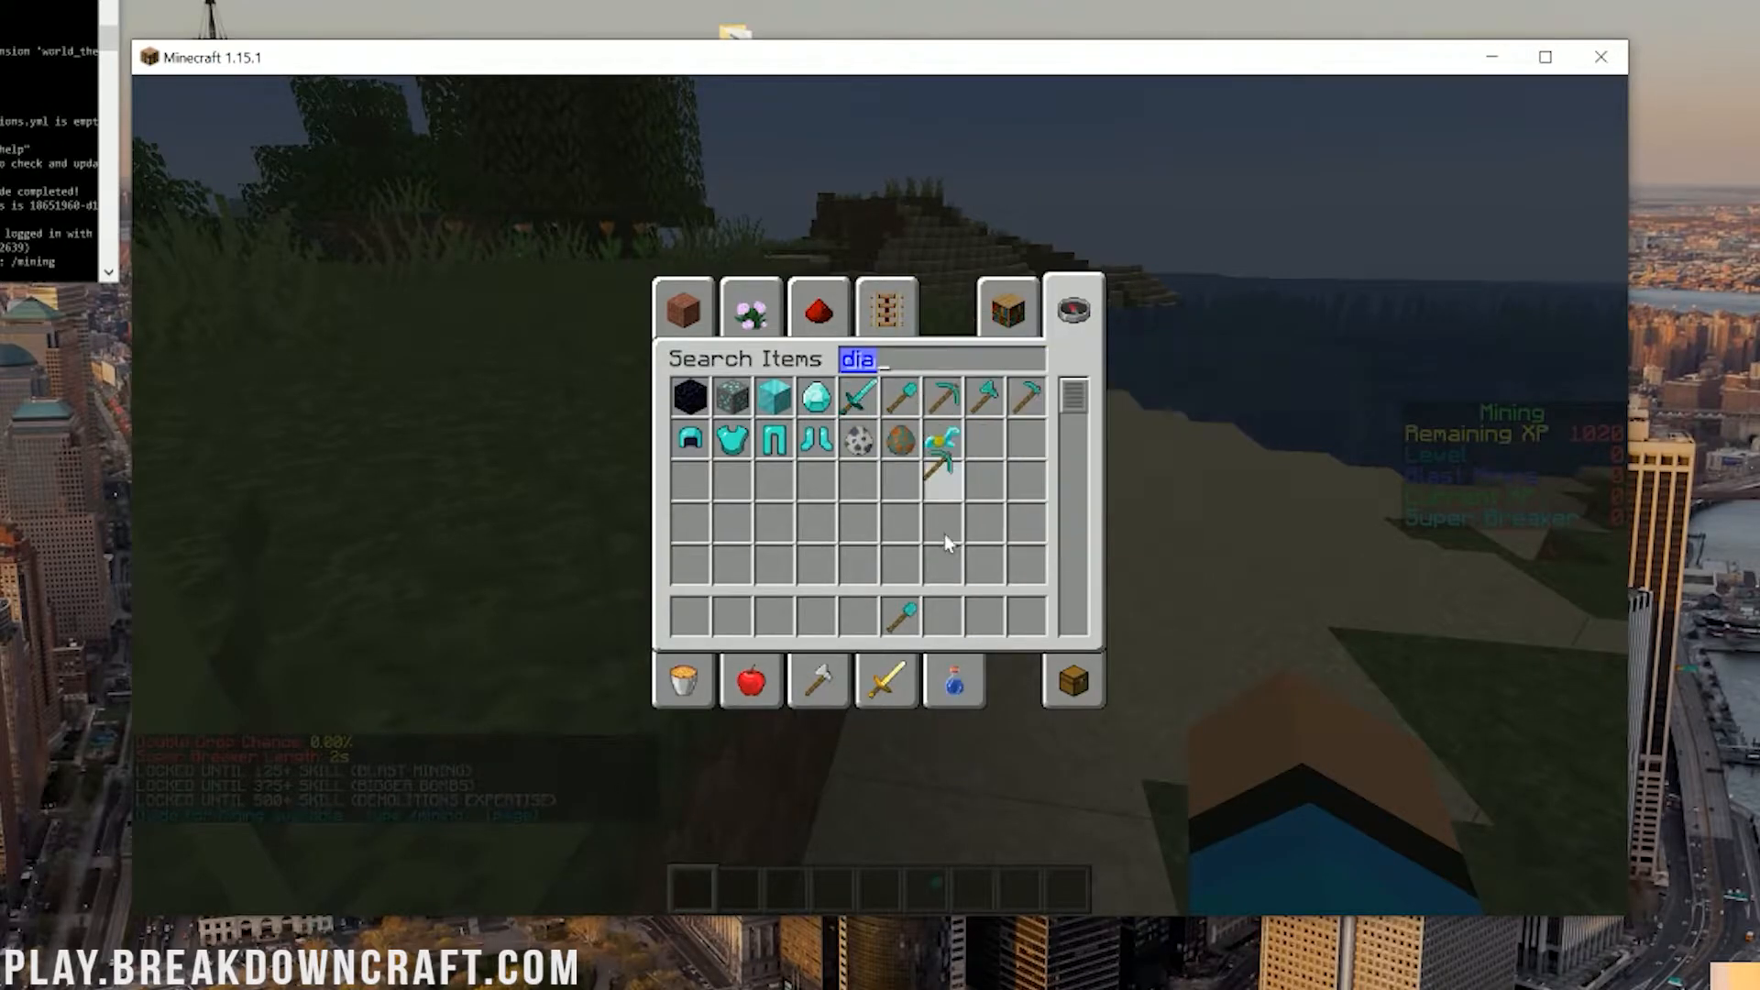
{"action": "key", "text": "Escape"}
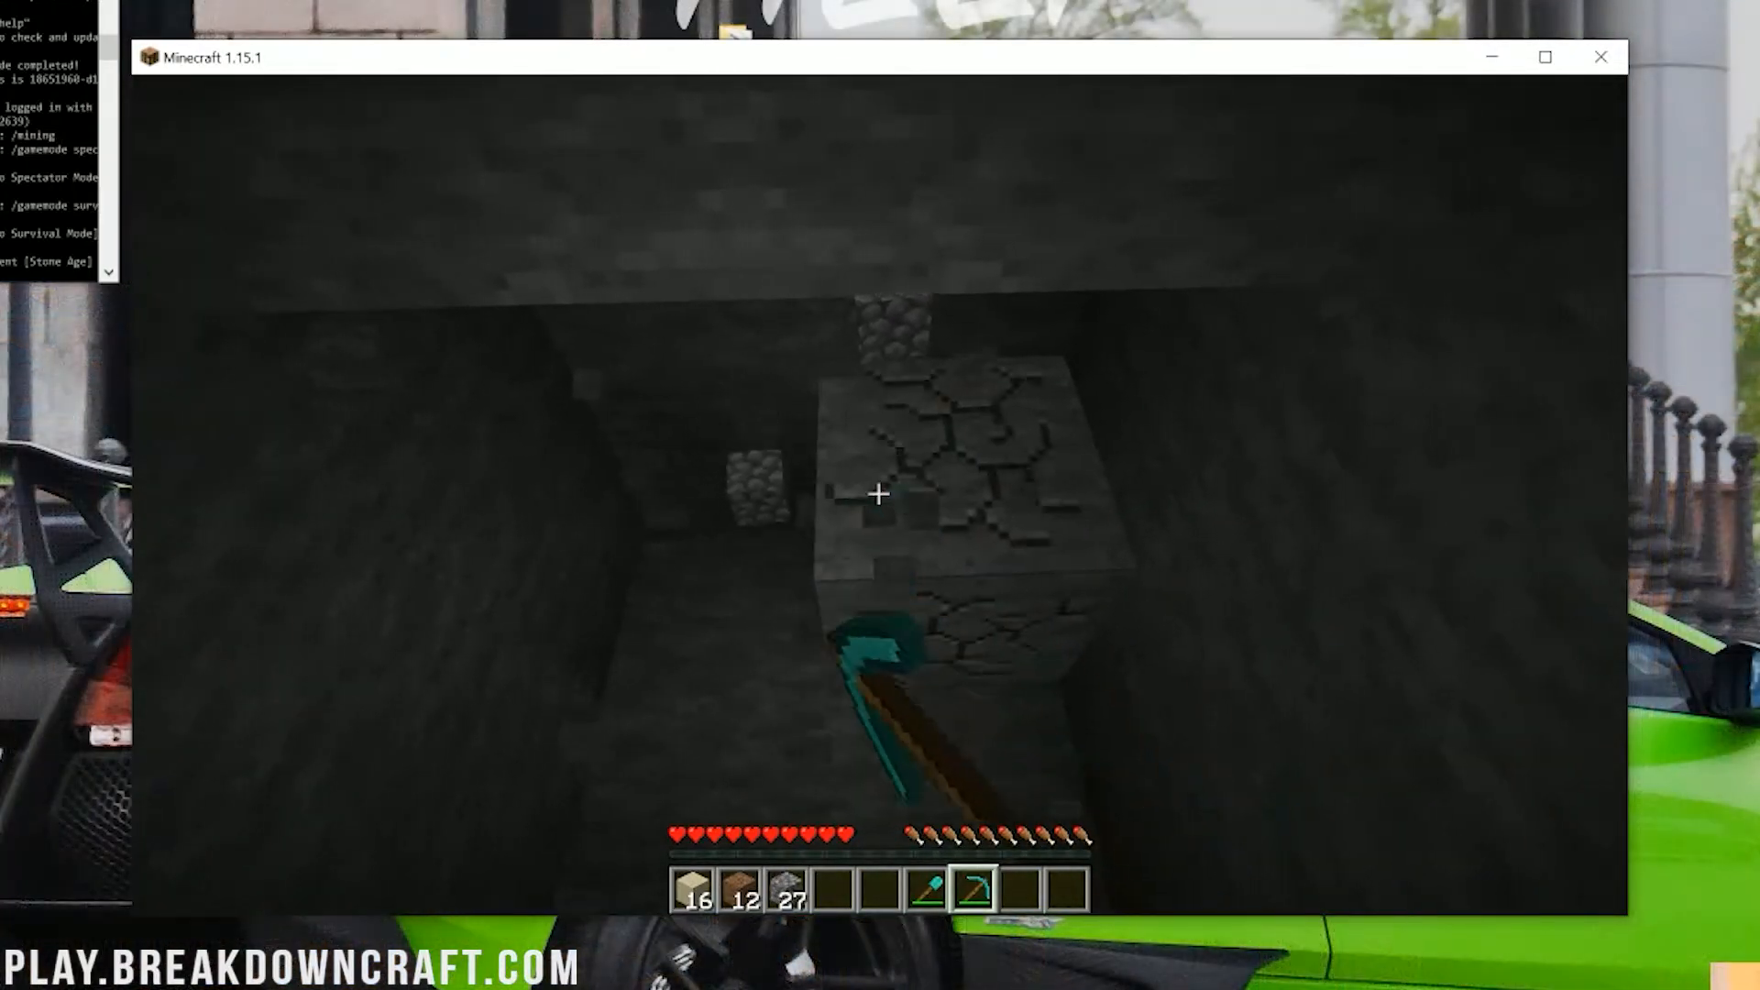
- Mine through the stone tunnel to raise mcMMO Mining, then run a skill stats command
{"action": "left_click", "coordinate": [878, 493]}
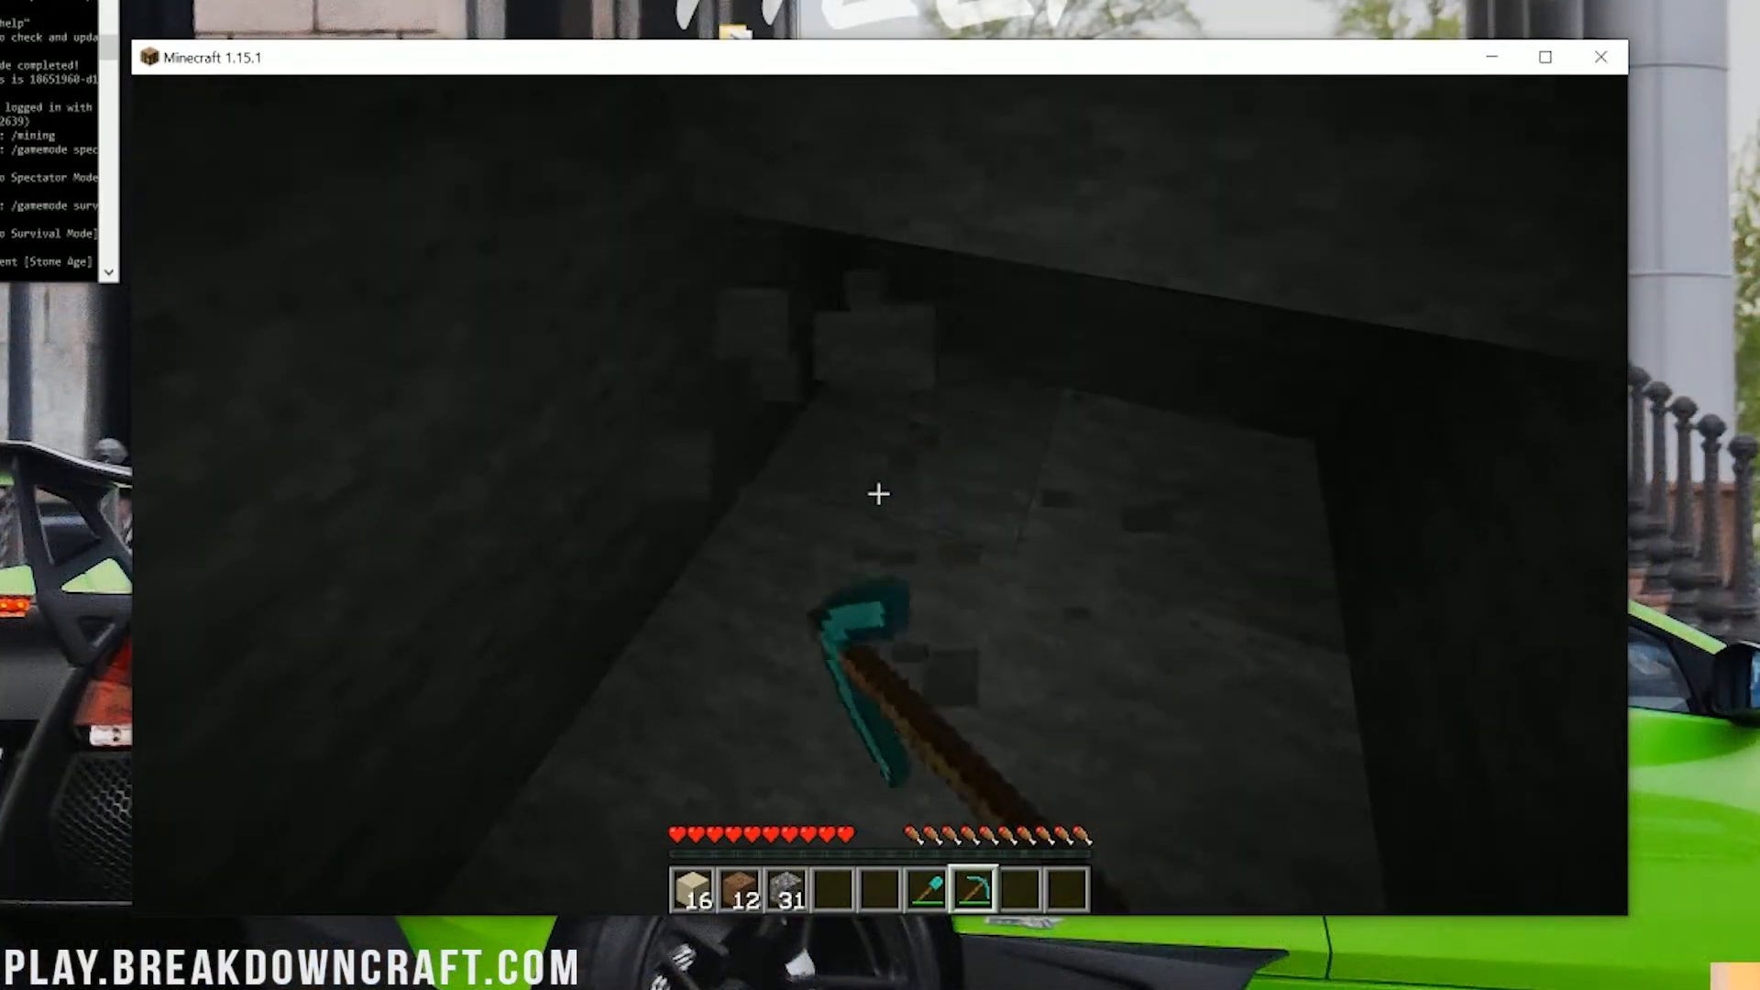
{"action": "left_click", "coordinate": [879, 493]}
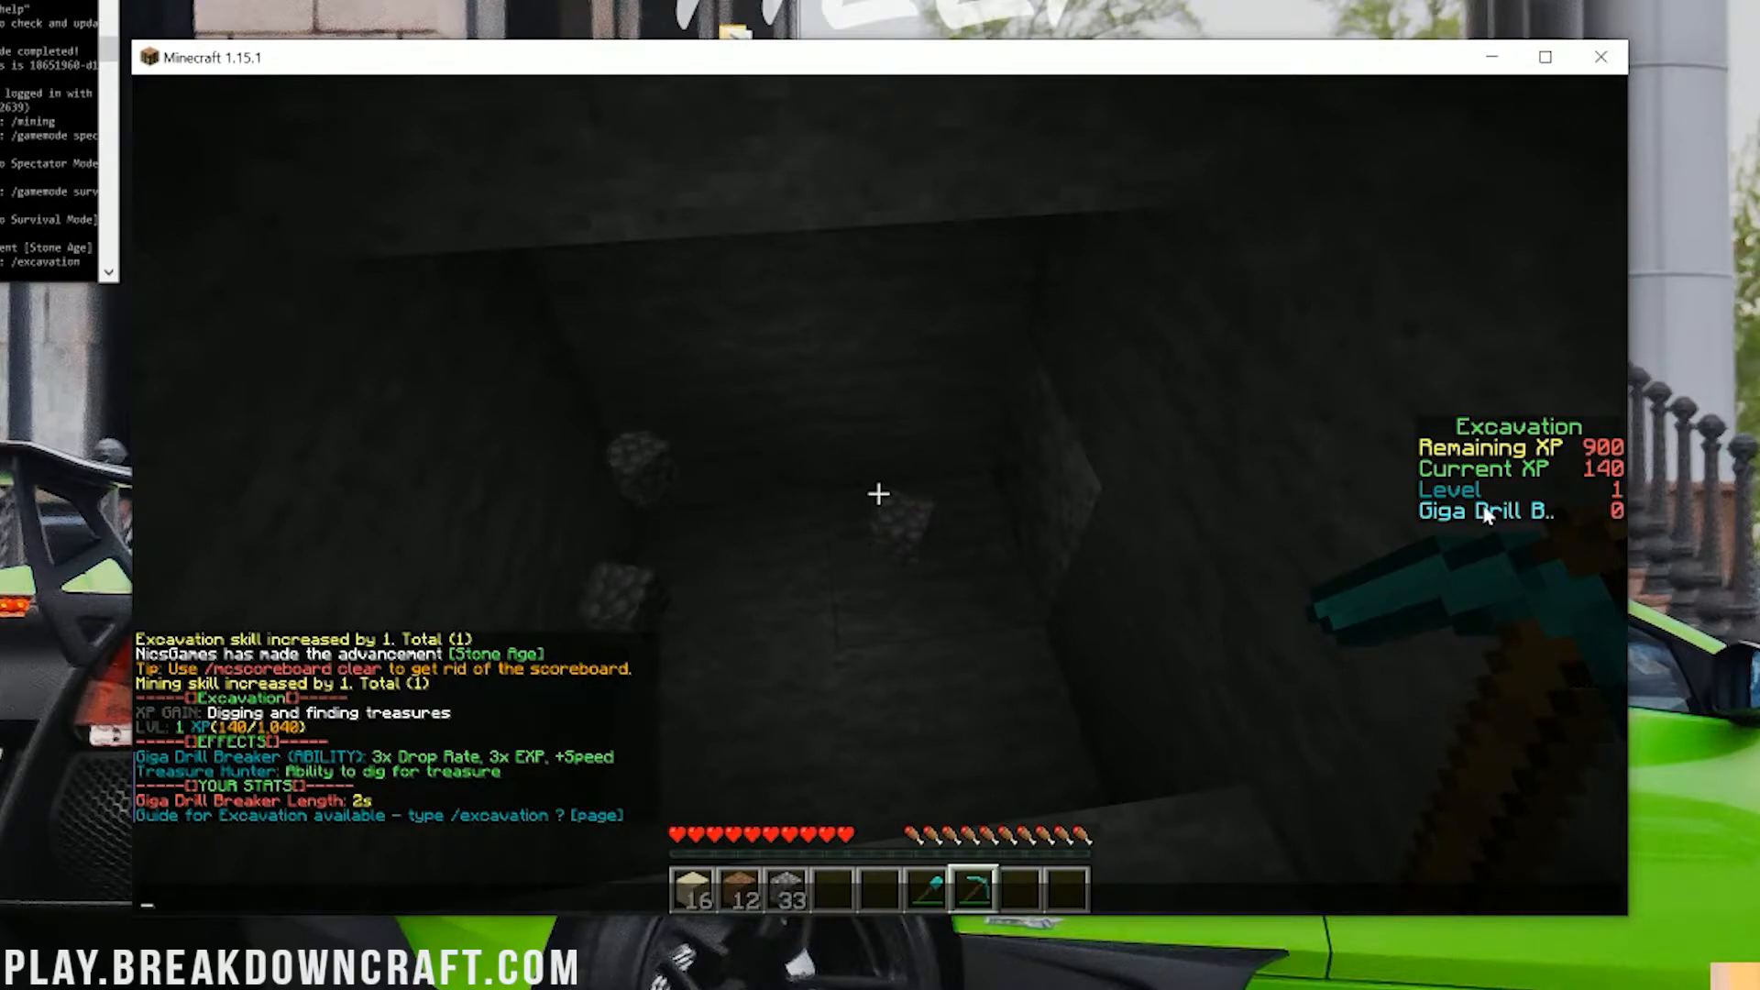
{"action": "type", "text": "/walking"}
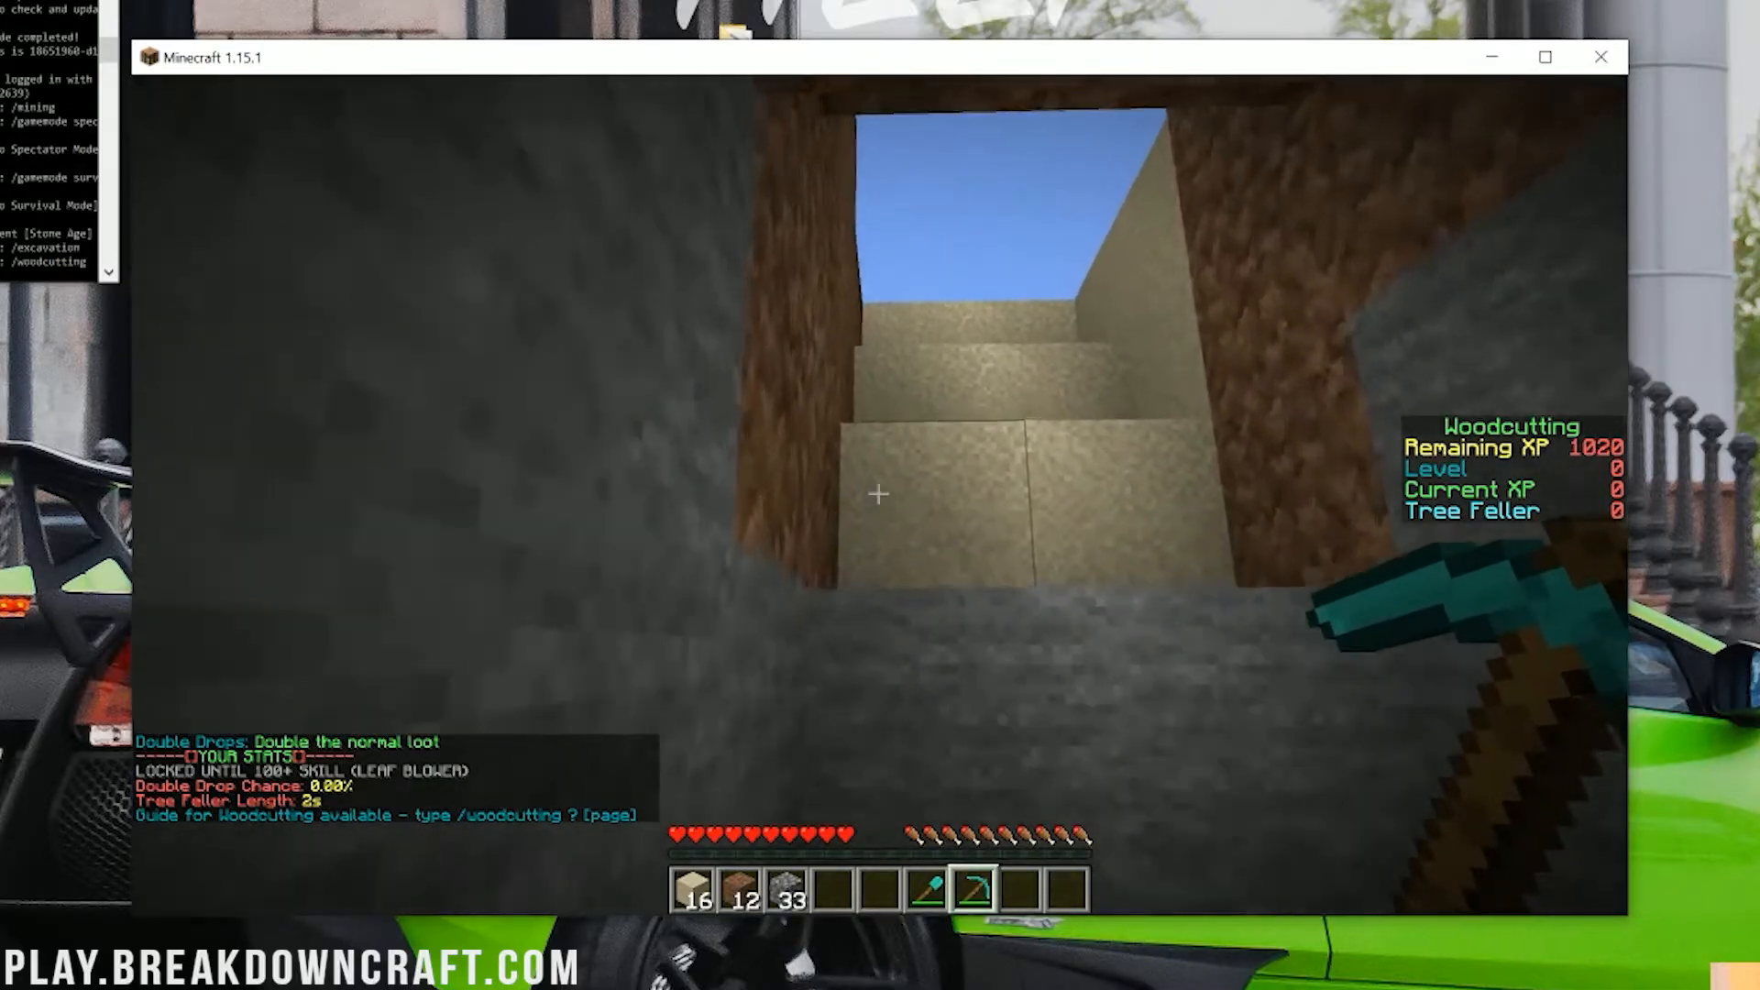
{"action": "mouse_move", "coordinate": [878, 495]}
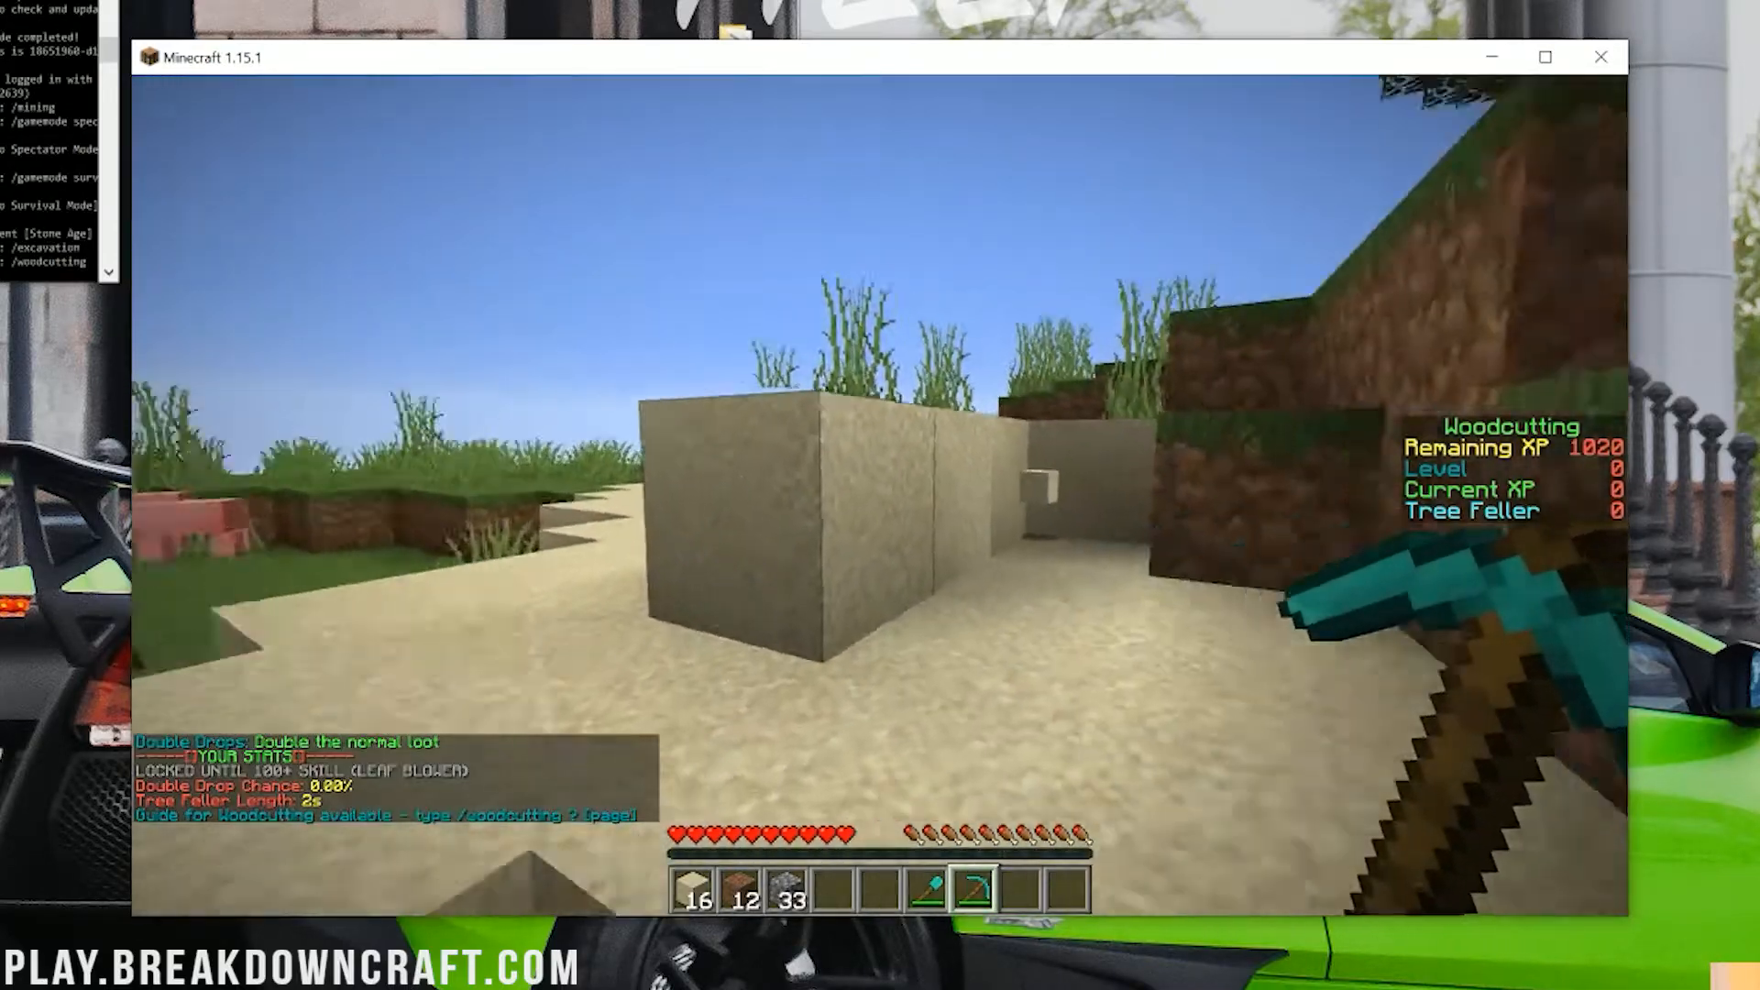
{"action": "mouse_move", "coordinate": [880, 495]}
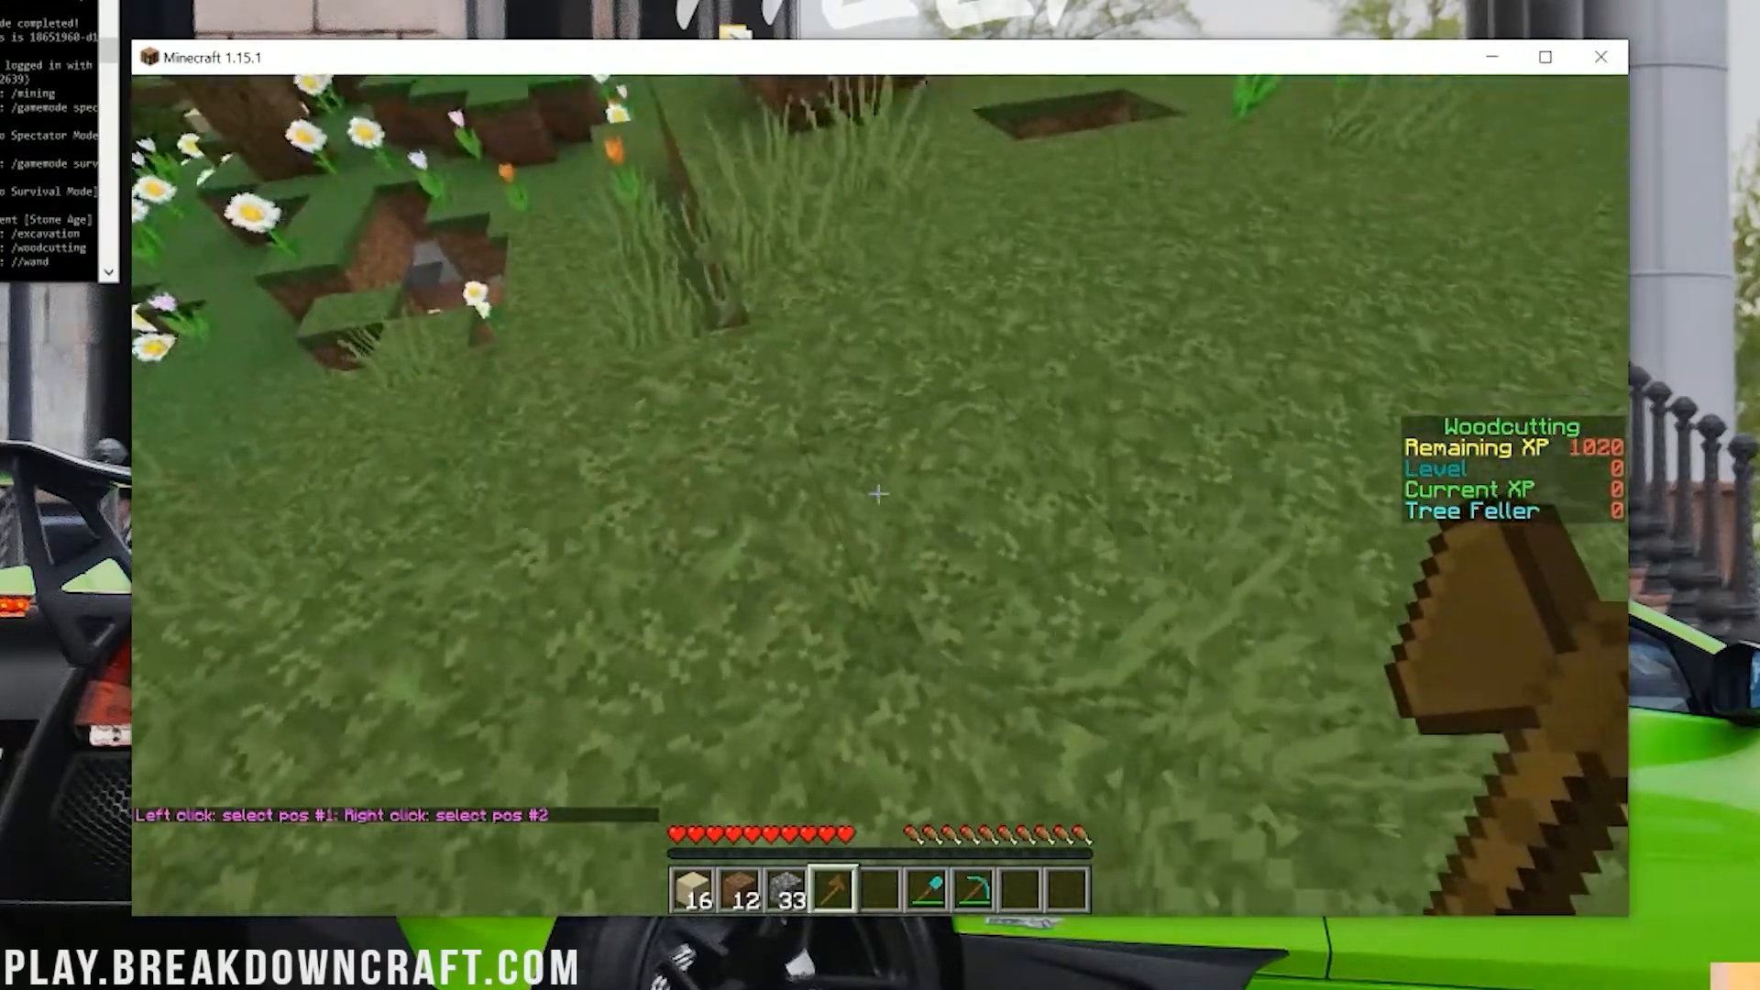
- Mark the region's two corners with the WorldEdit wand
{"action": "left_click", "coordinate": [877, 493]}
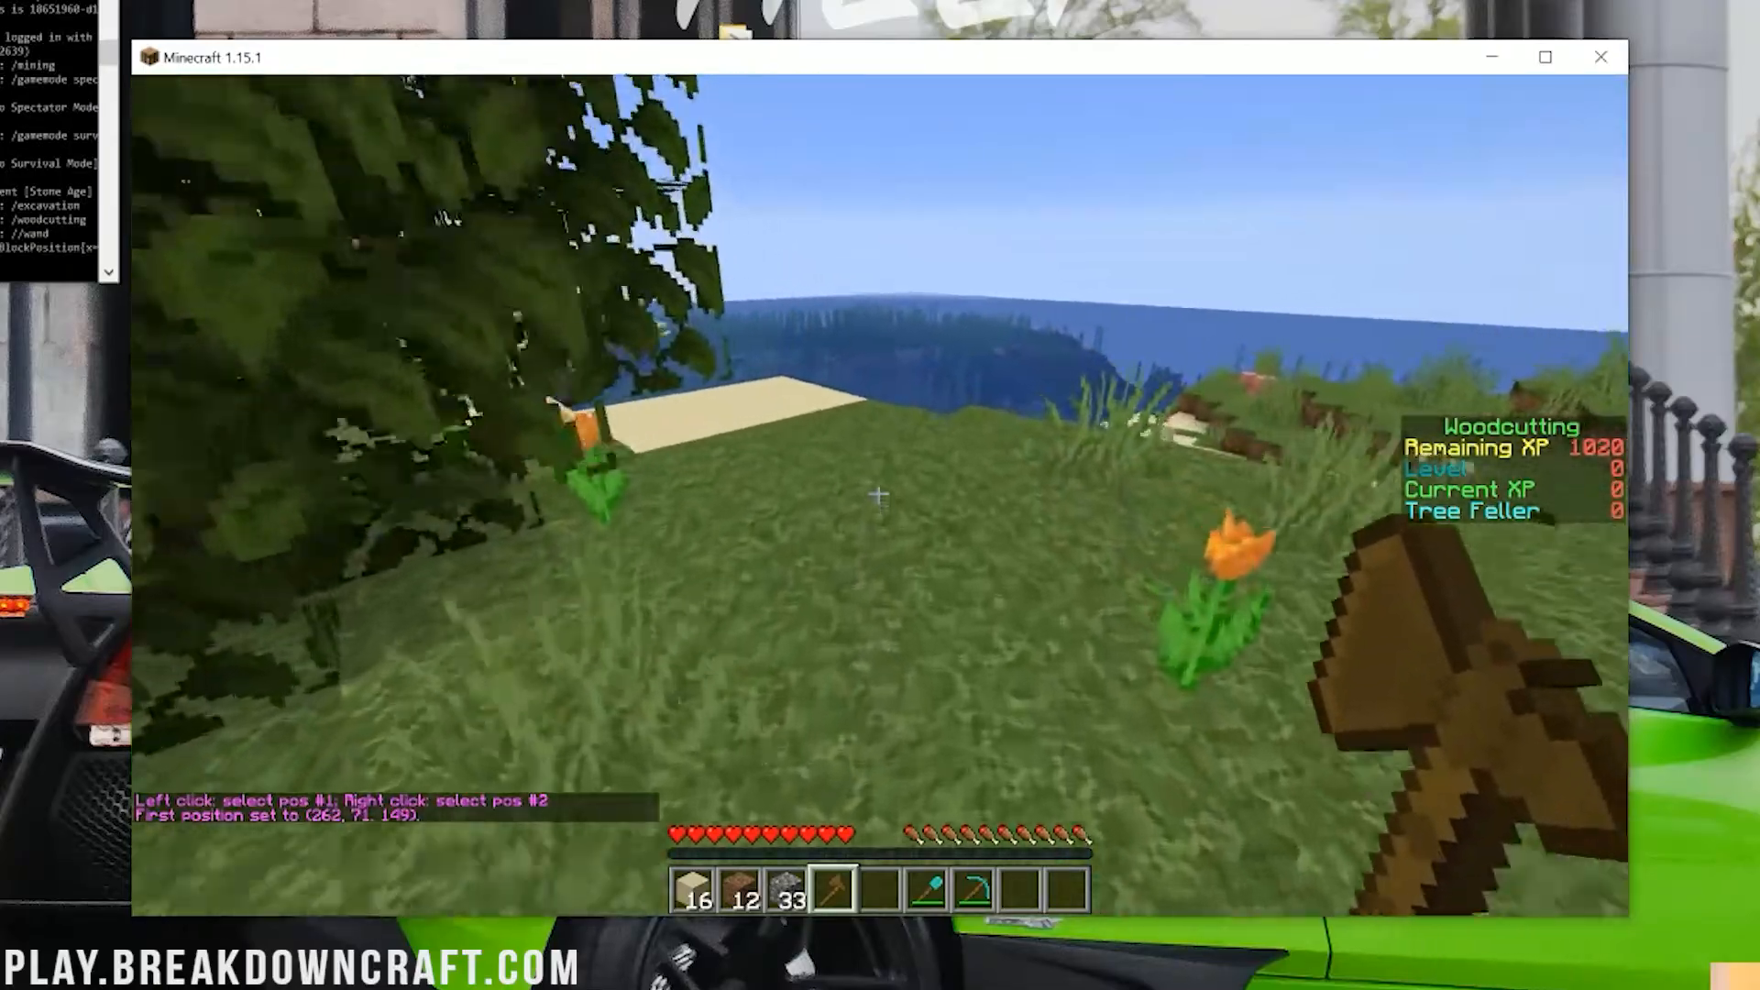
{"action": "right_click", "coordinate": [881, 497]}
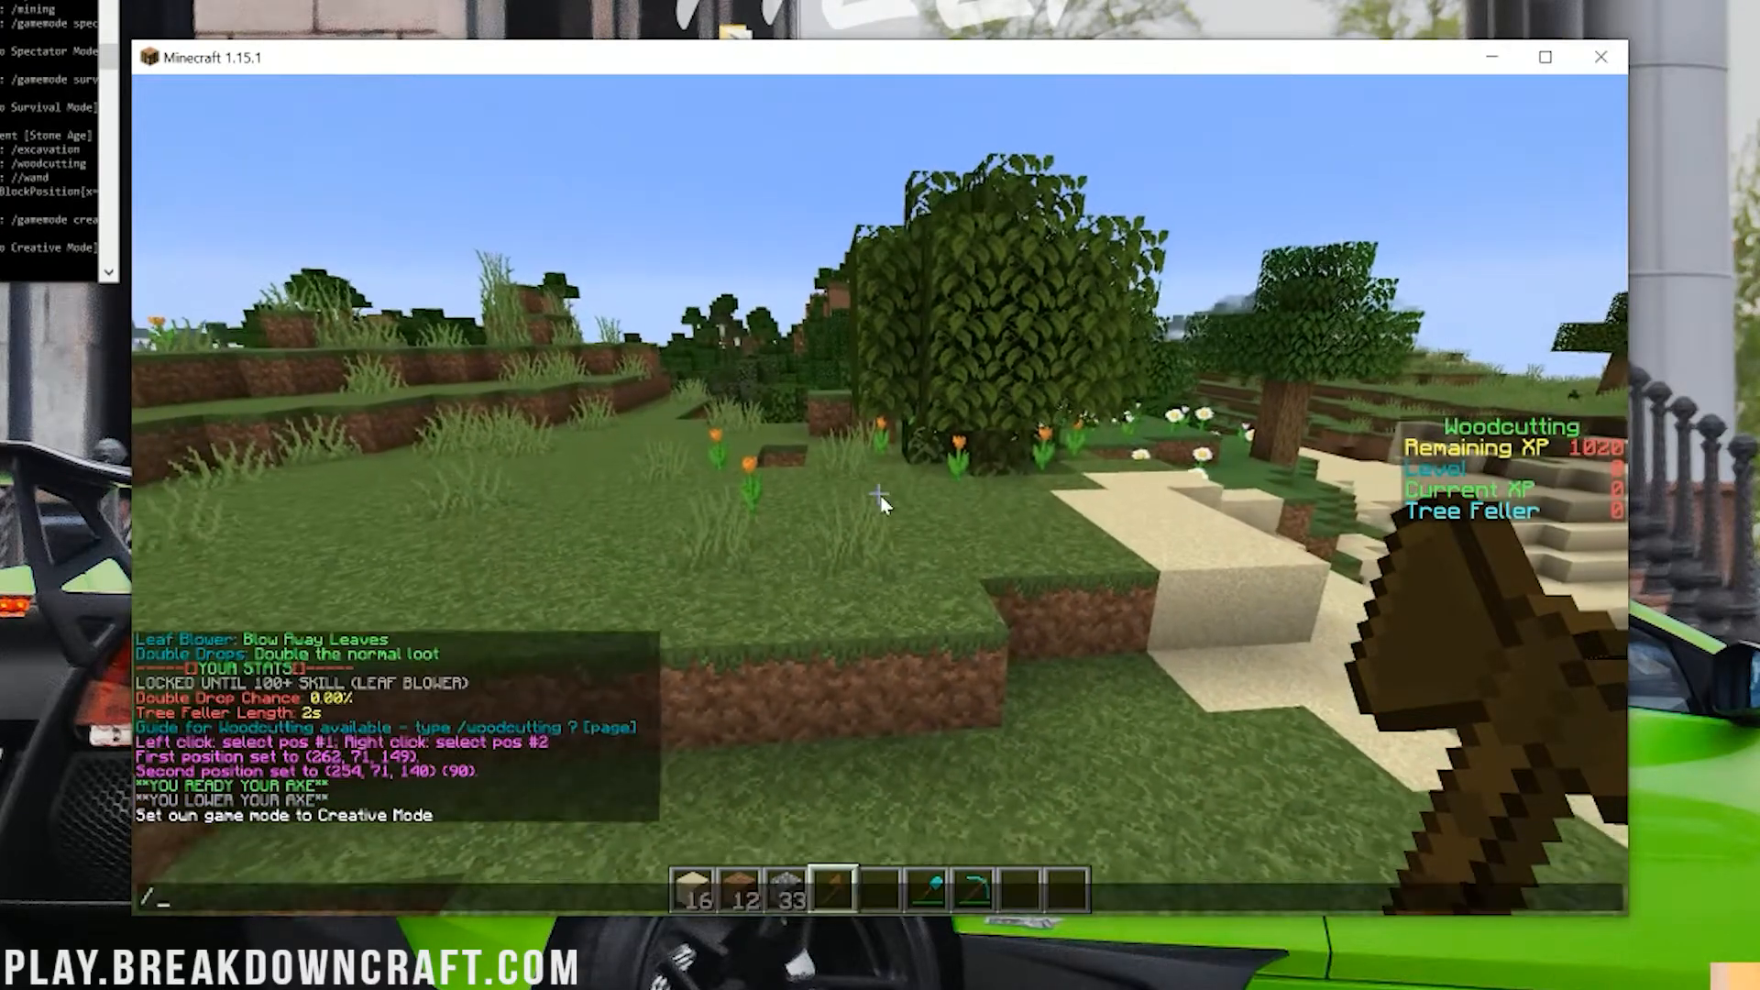
- Replace the region's grass blocks with diamond blocks (82 changed)
{"action": "type", "text": "/br"}
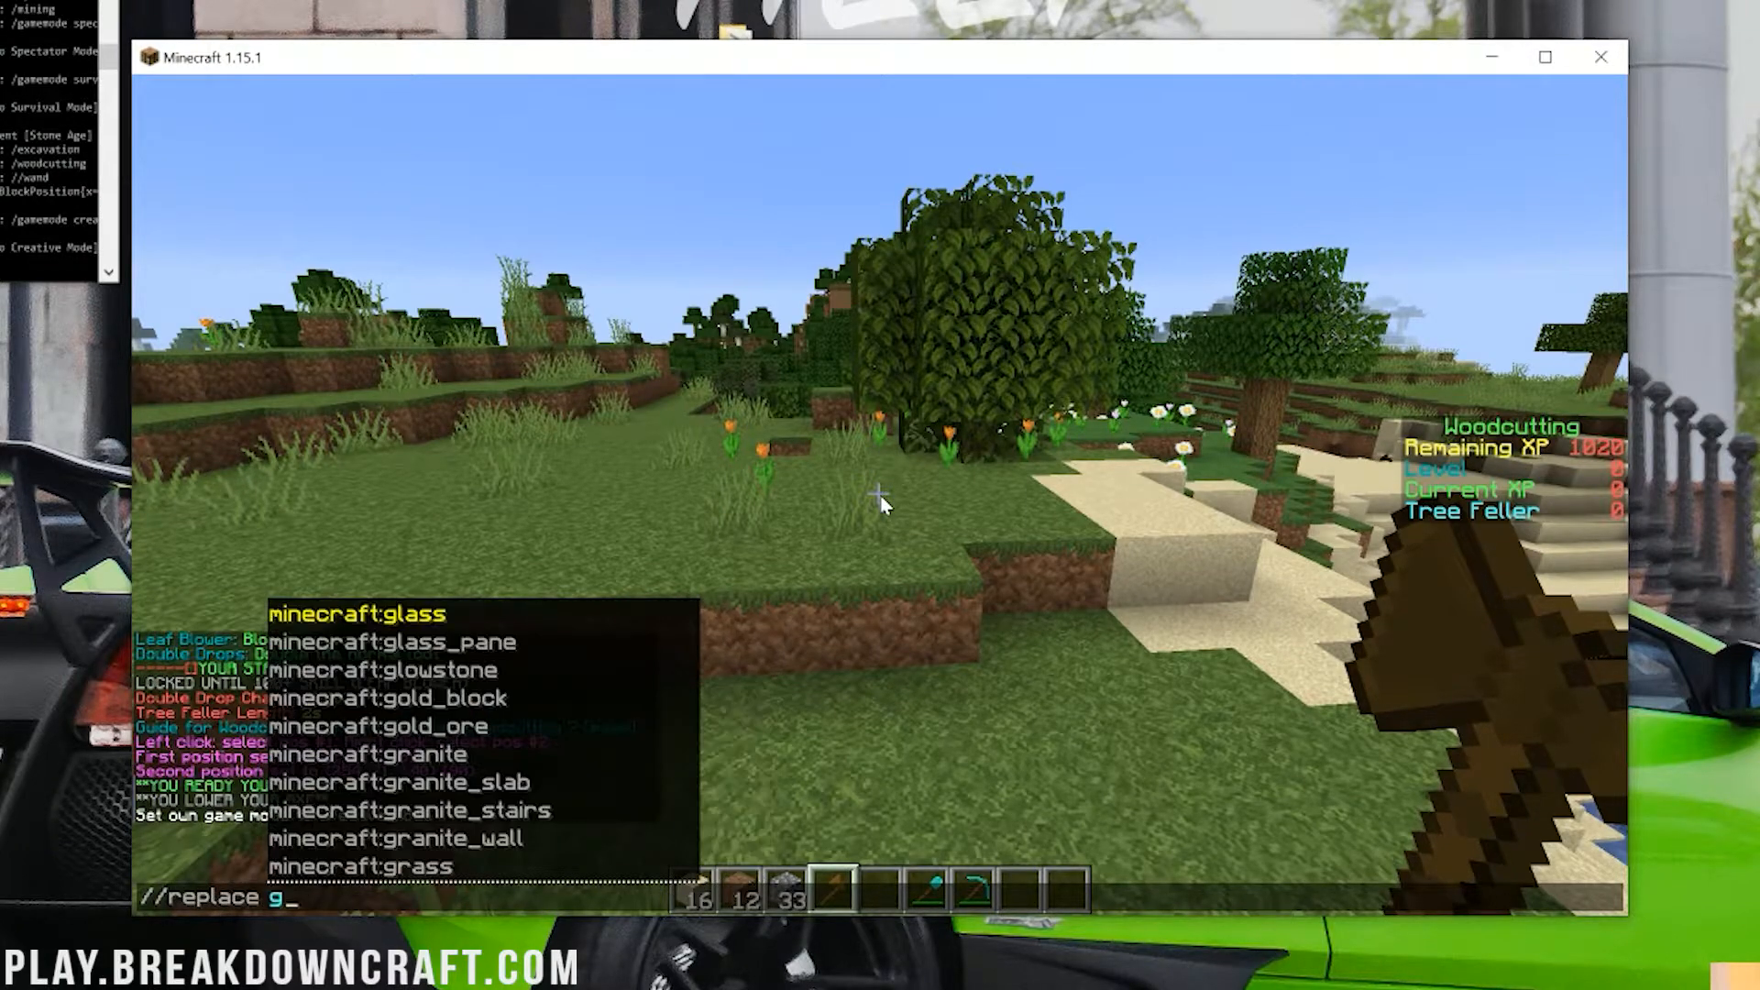
{"action": "type", "text": "raft:grass_block di"}
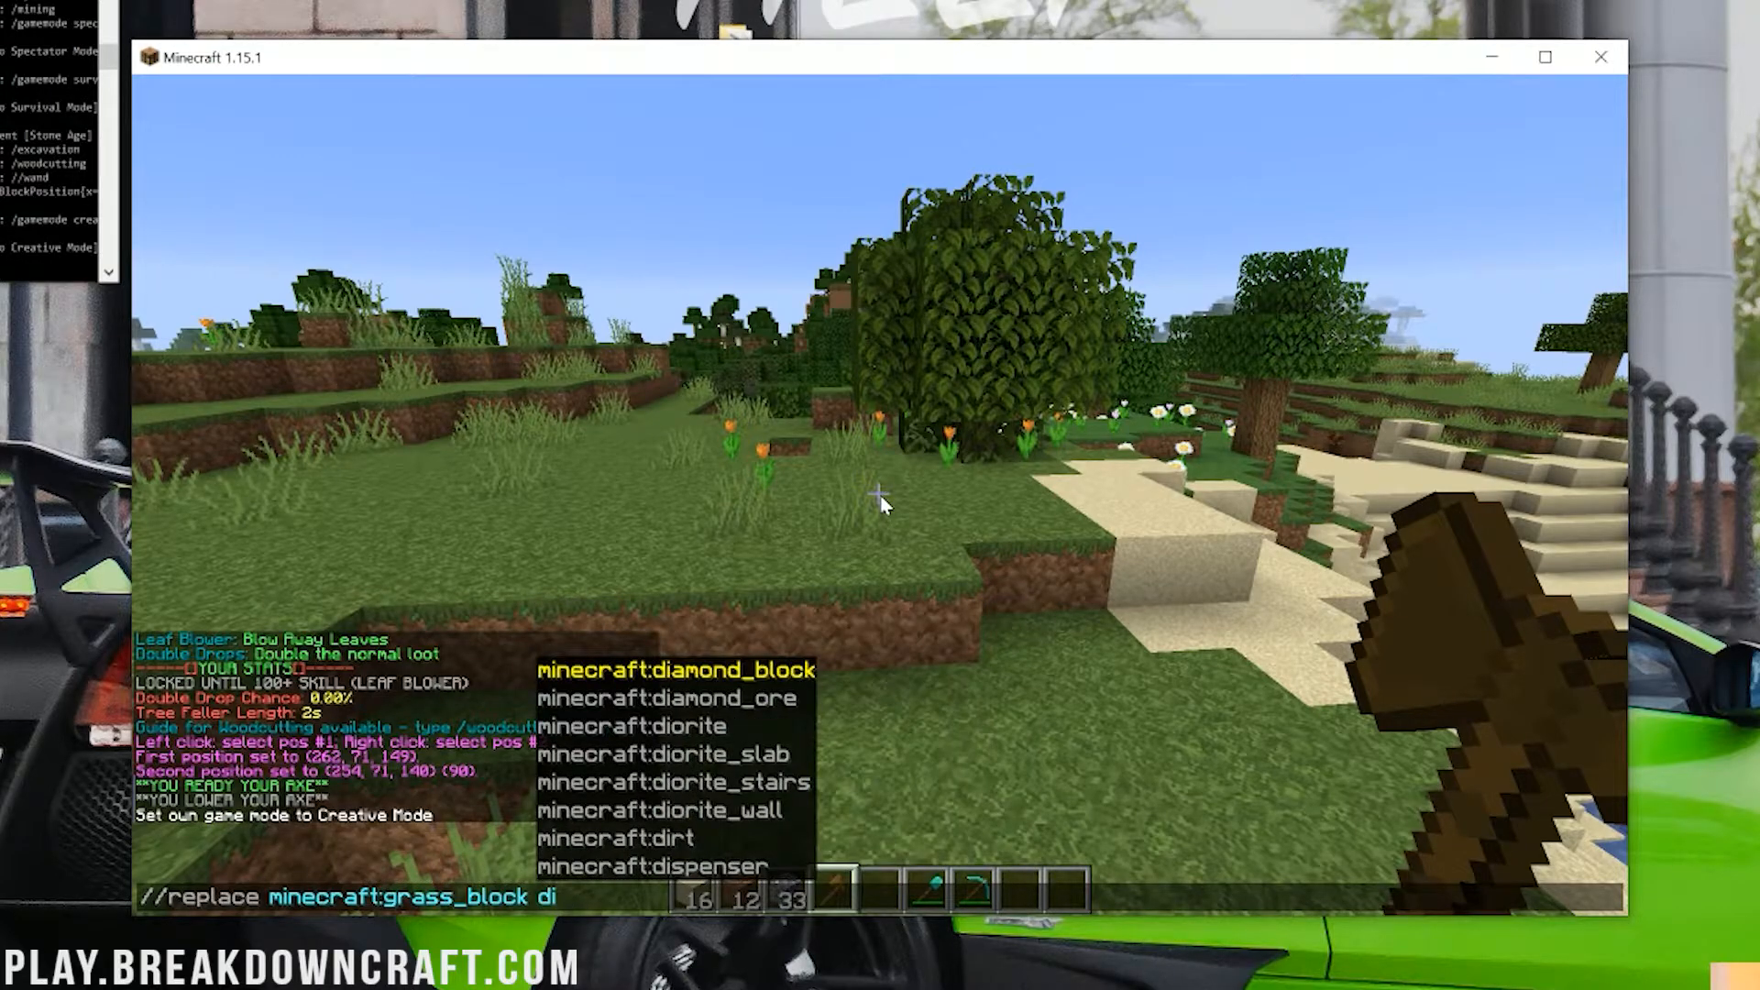
{"action": "key", "text": "Return"}
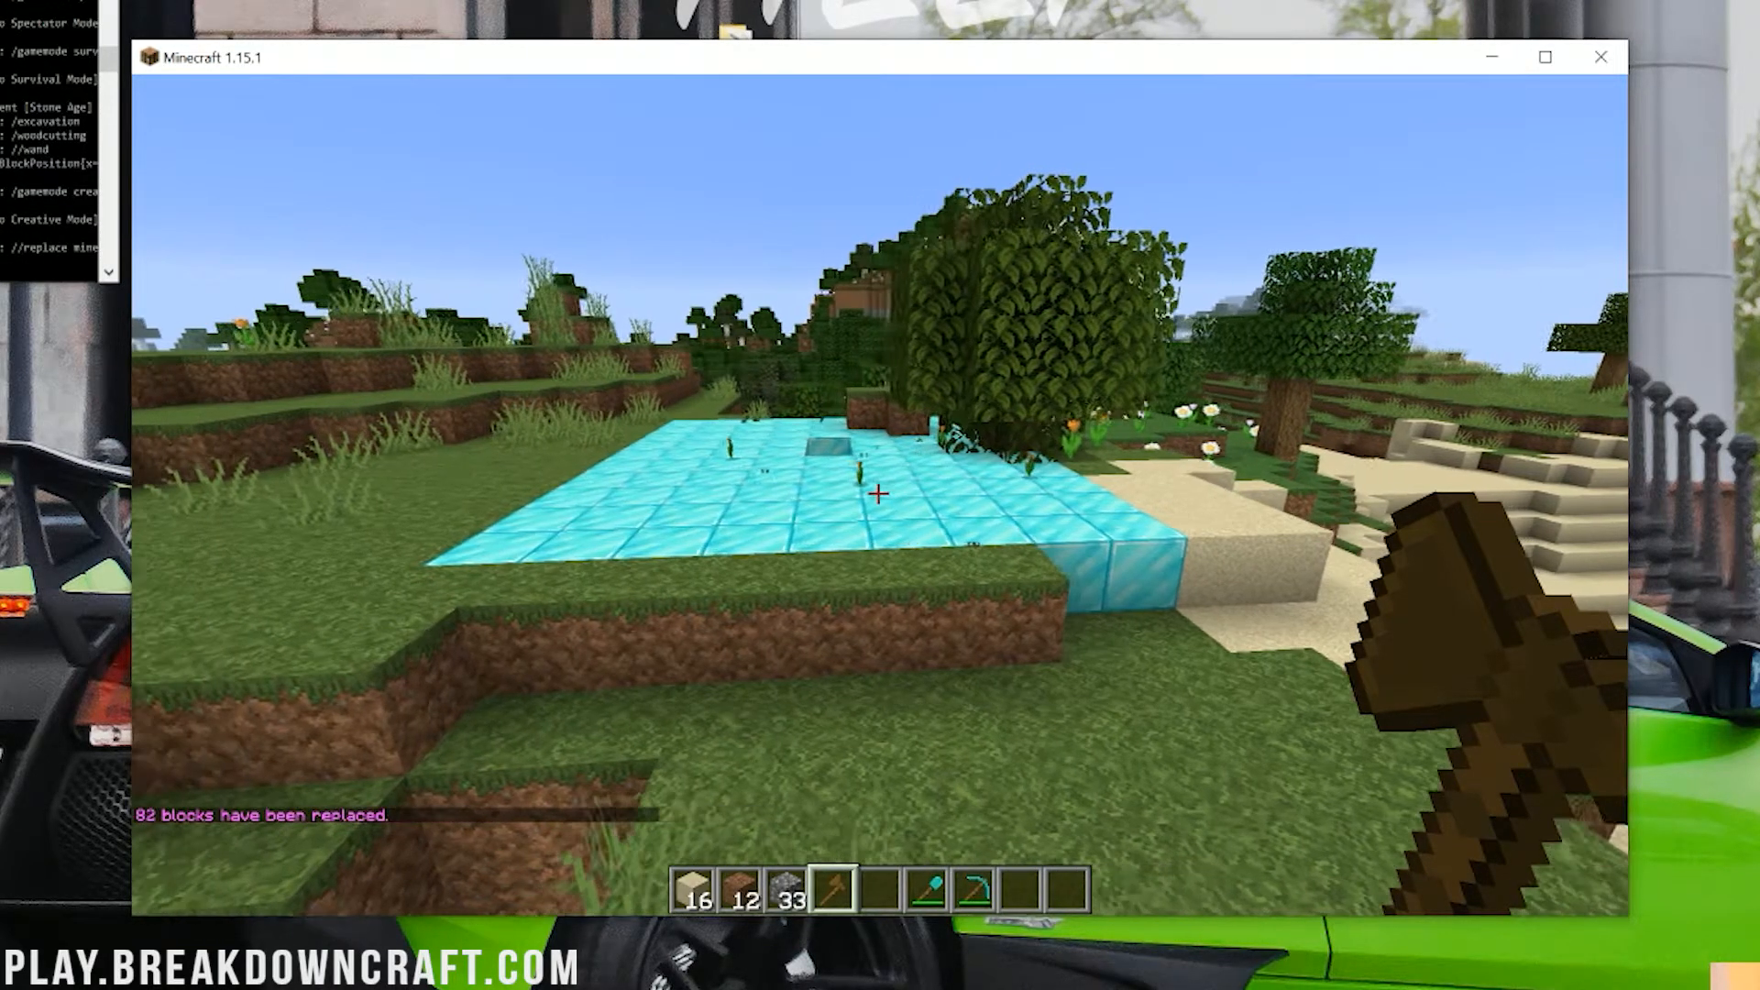
{"action": "mouse_move", "coordinate": [878, 493]}
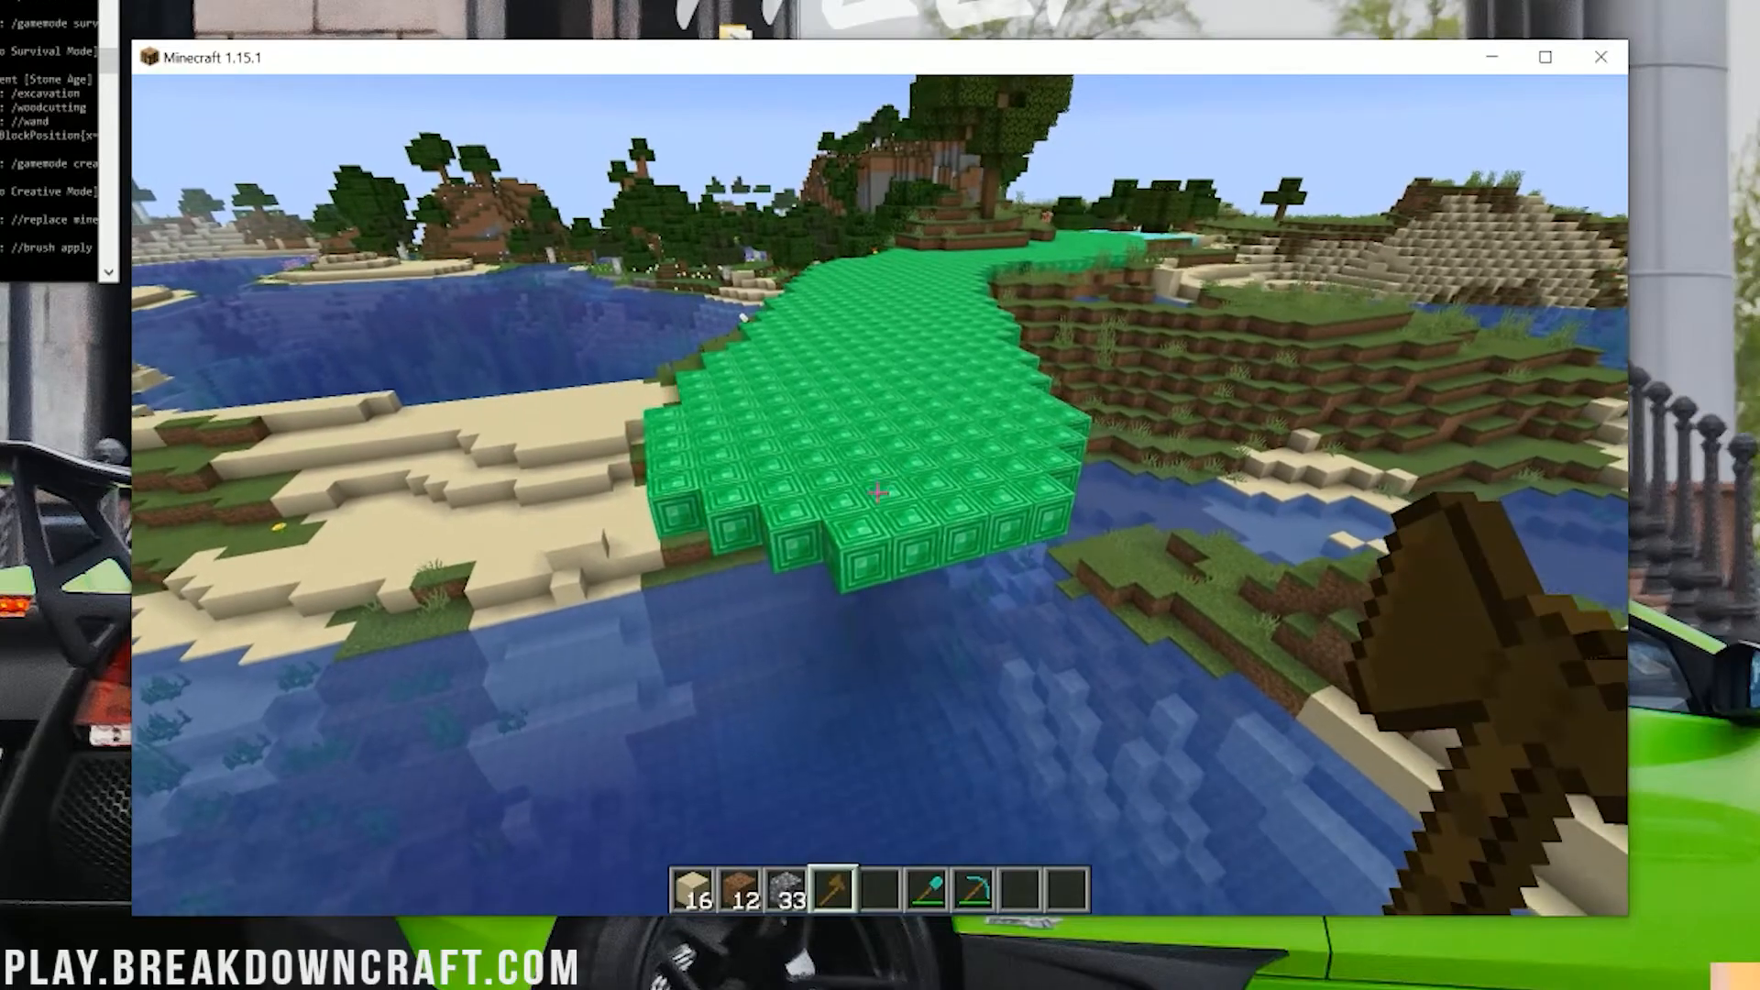
- Set a brush that paints minecraft:emerald_block for extending the path over the ocean
{"action": "type", "text": "//brush apply cyl set minecraft:emerald_block"}
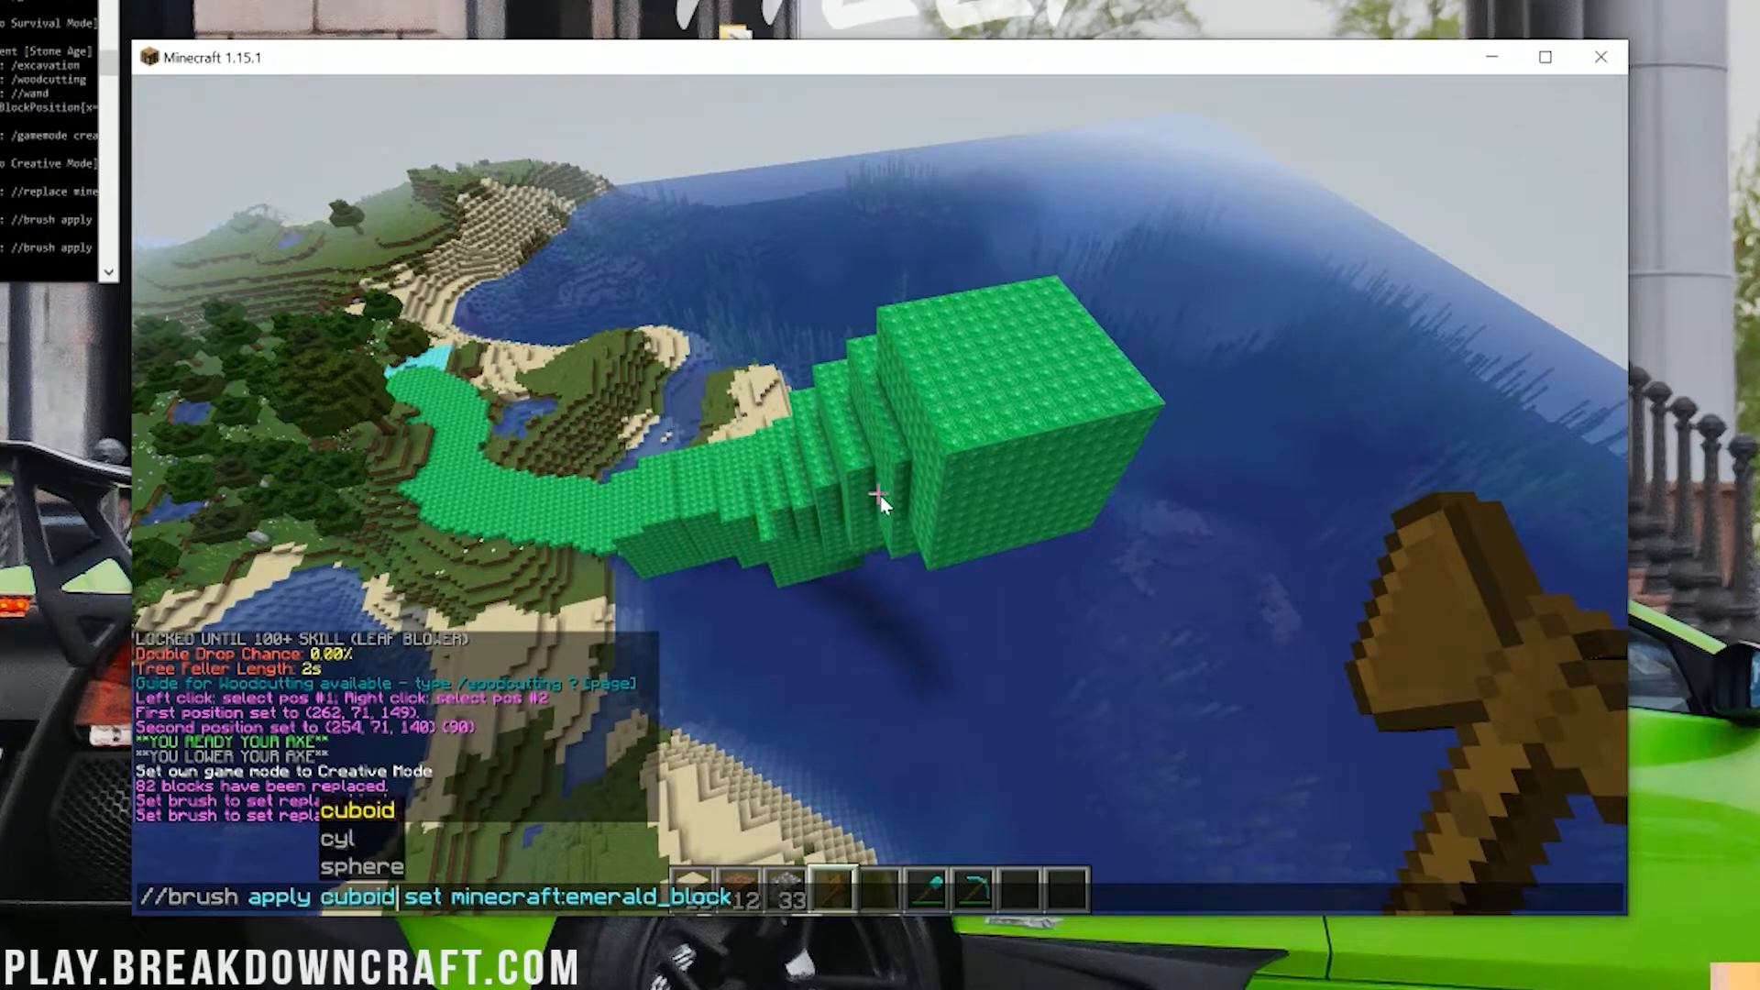
{"action": "key", "text": "enter"}
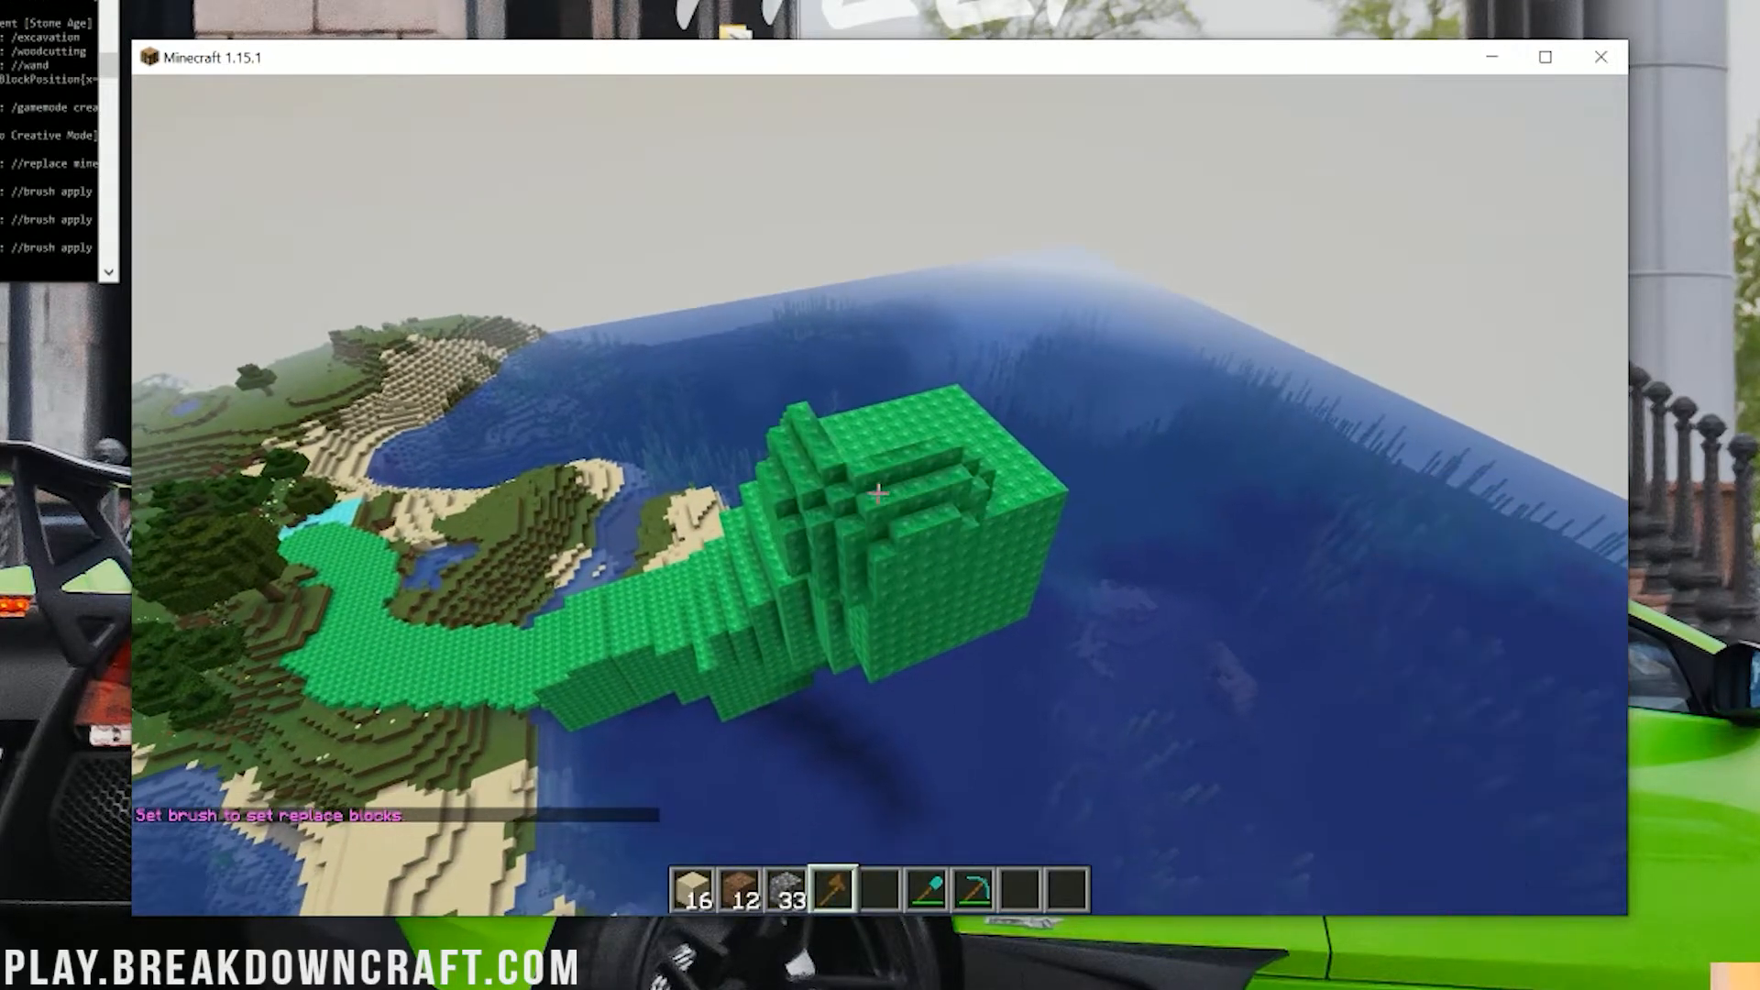